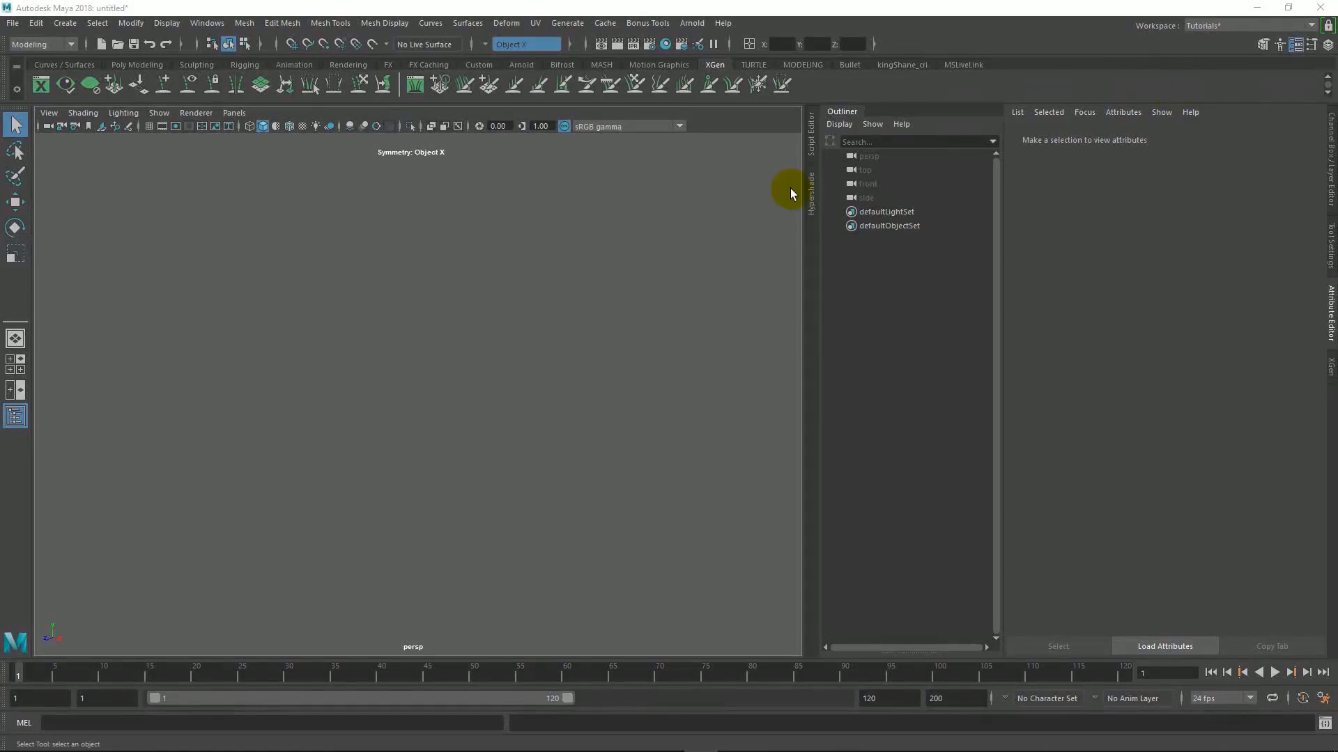
mouse_move(570, 250)
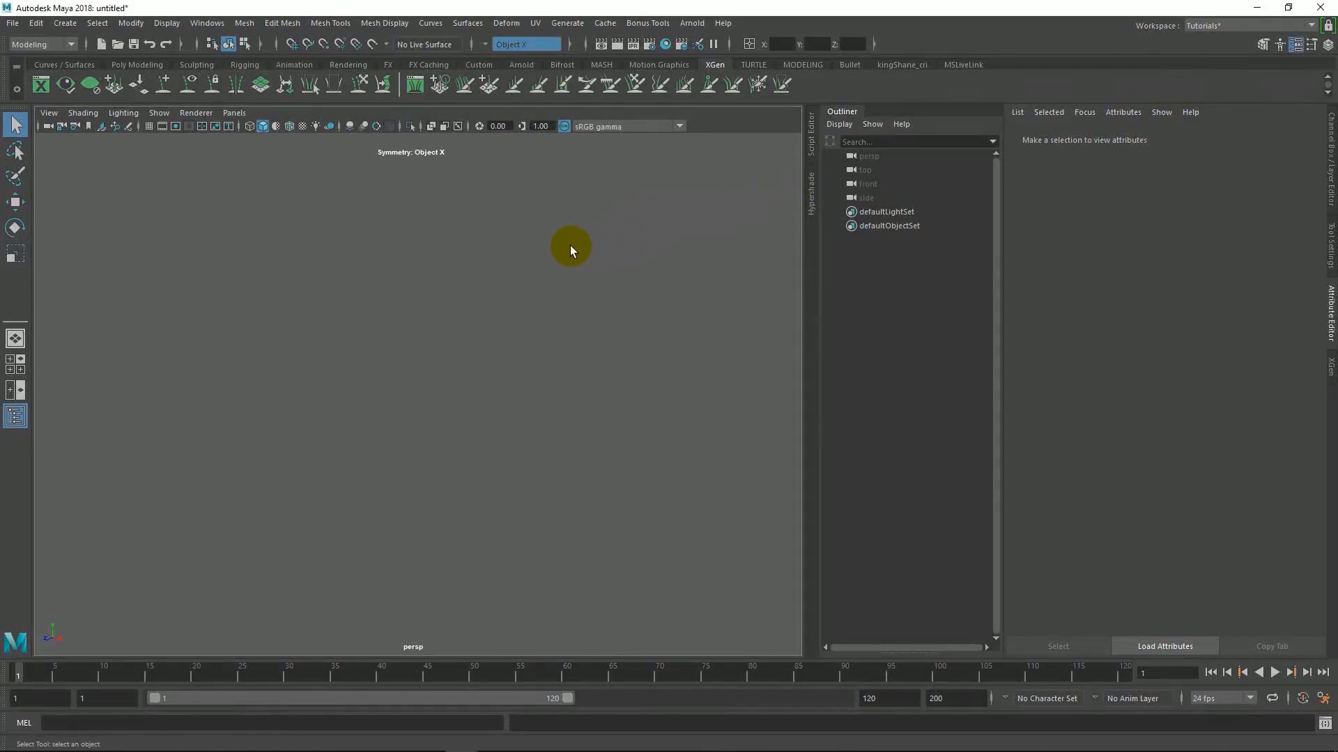
mouse_move(565, 247)
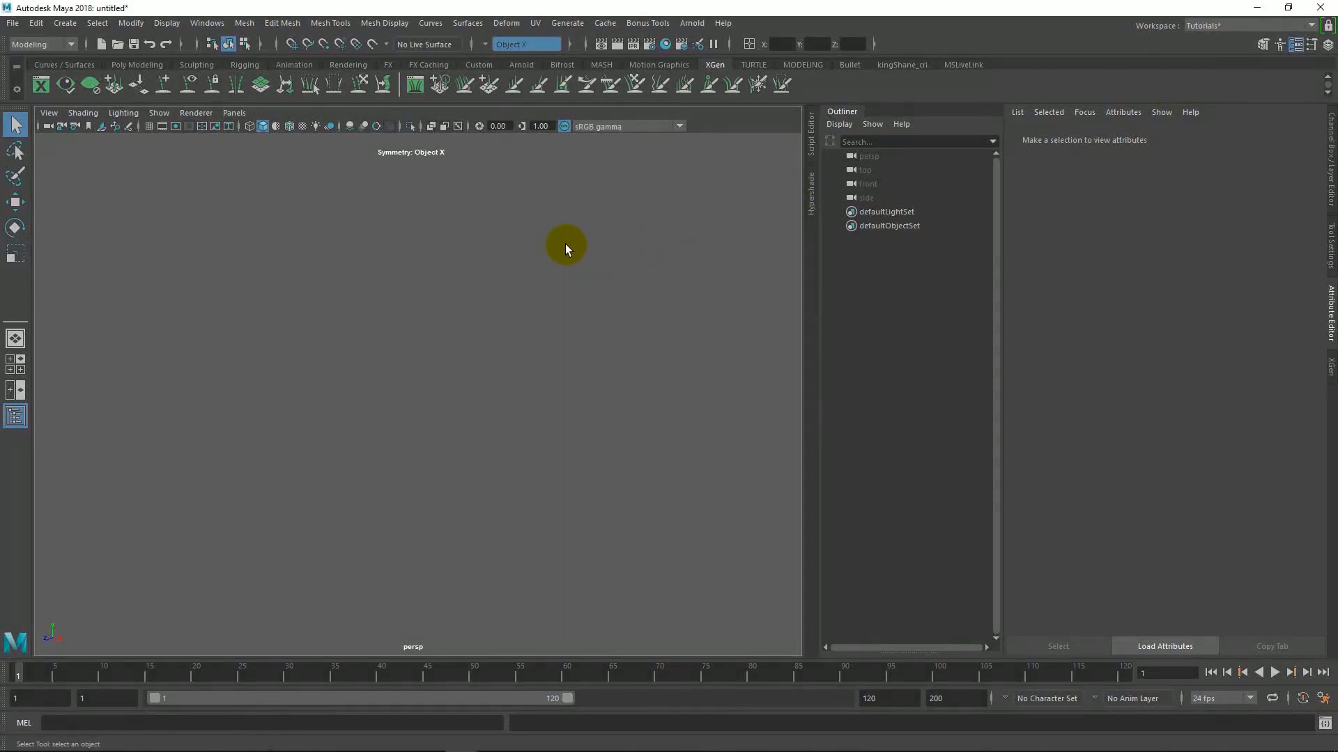
mouse_move(558, 243)
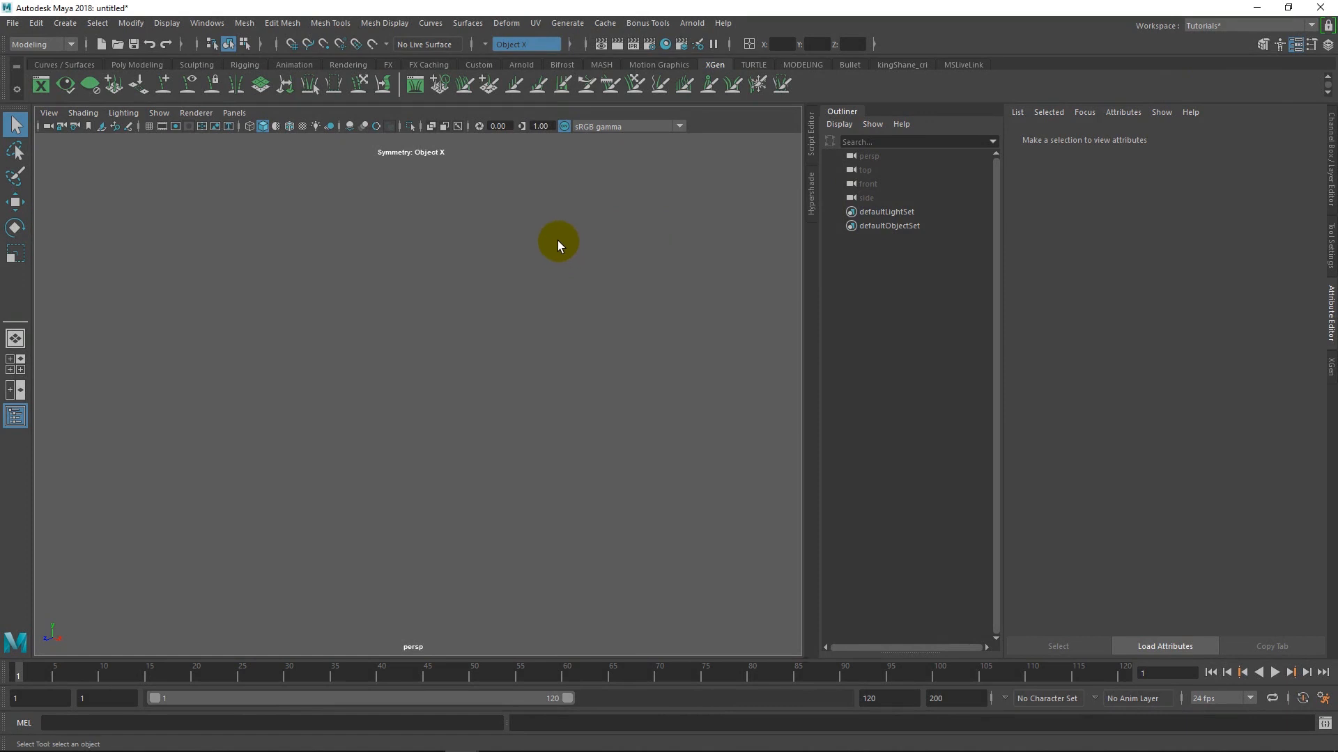
mouse_move(827, 243)
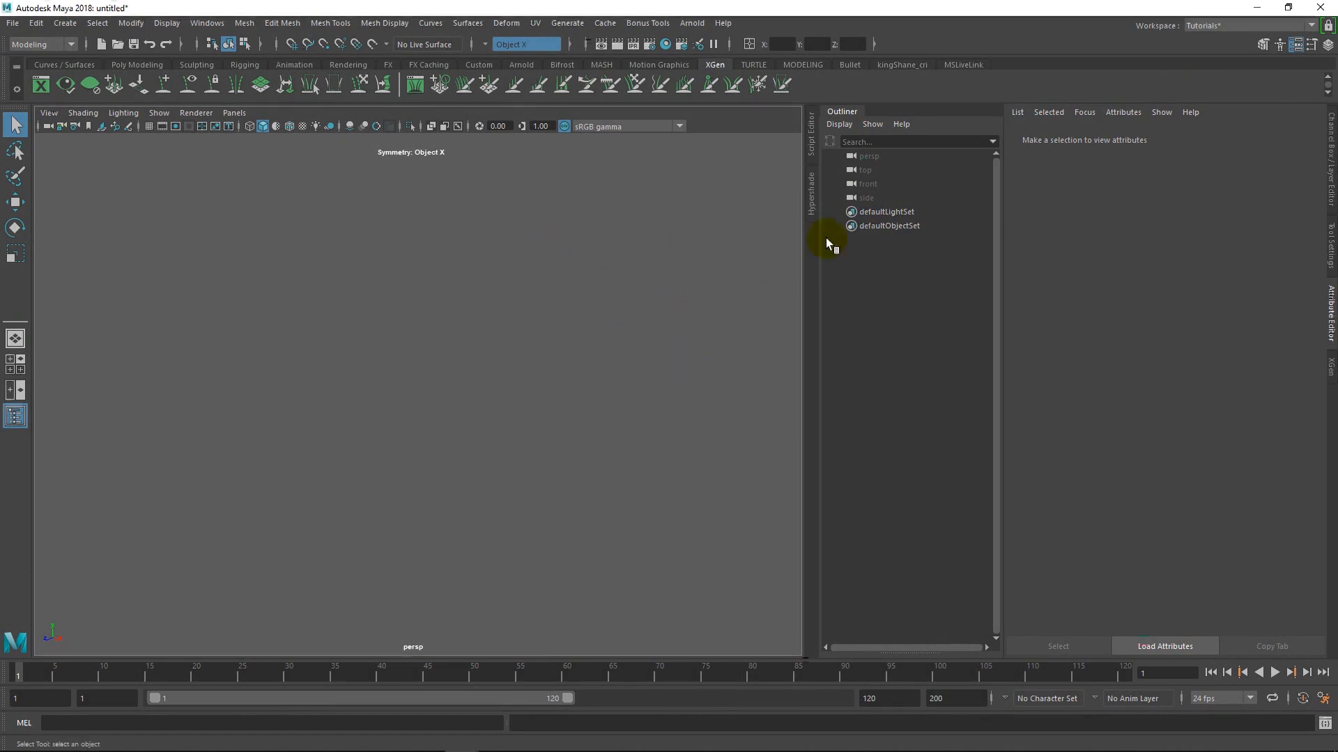
mouse_move(887, 231)
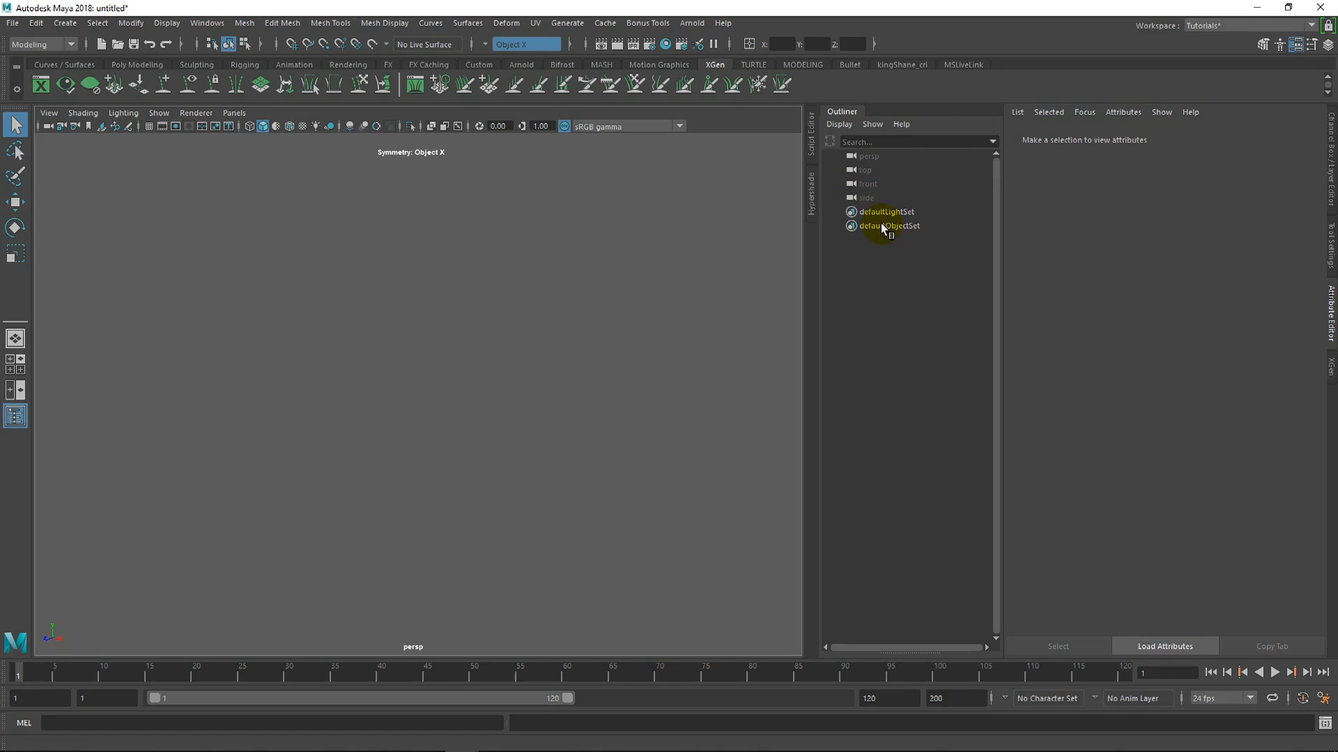
mouse_move(964, 265)
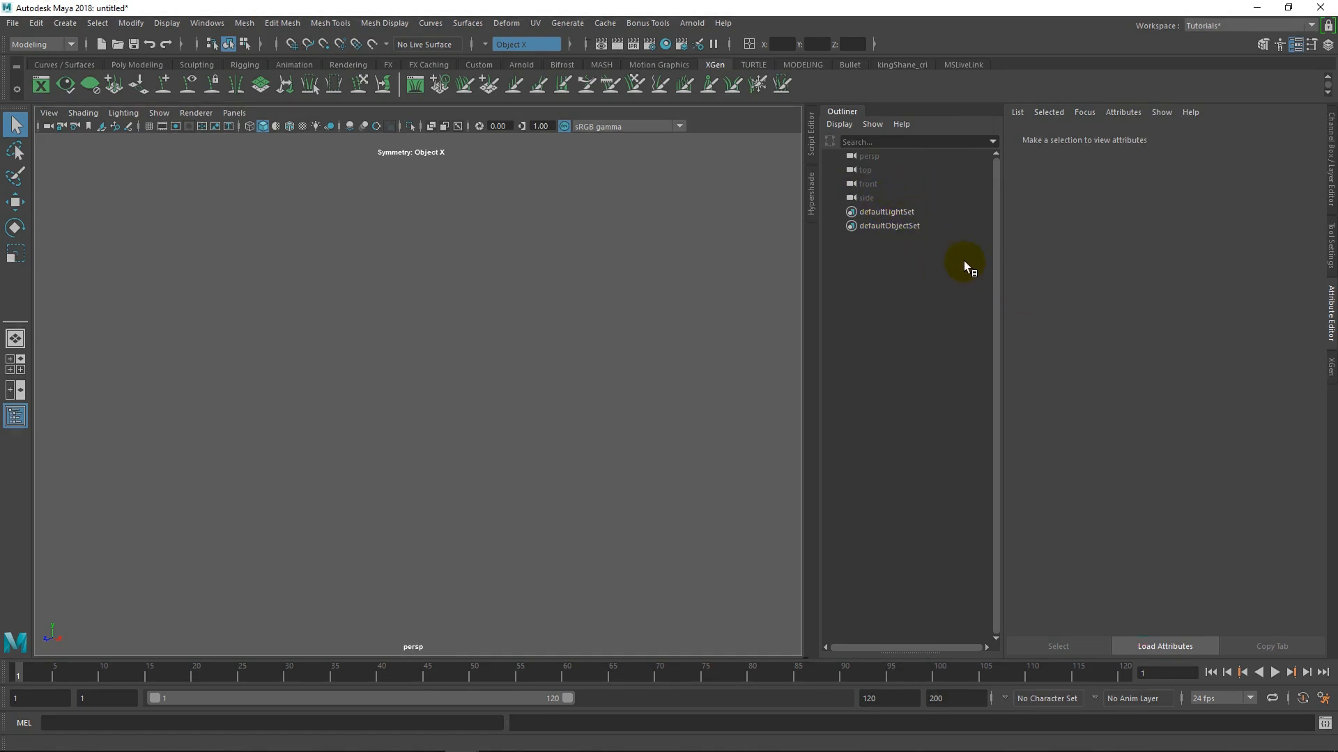
mouse_move(813, 251)
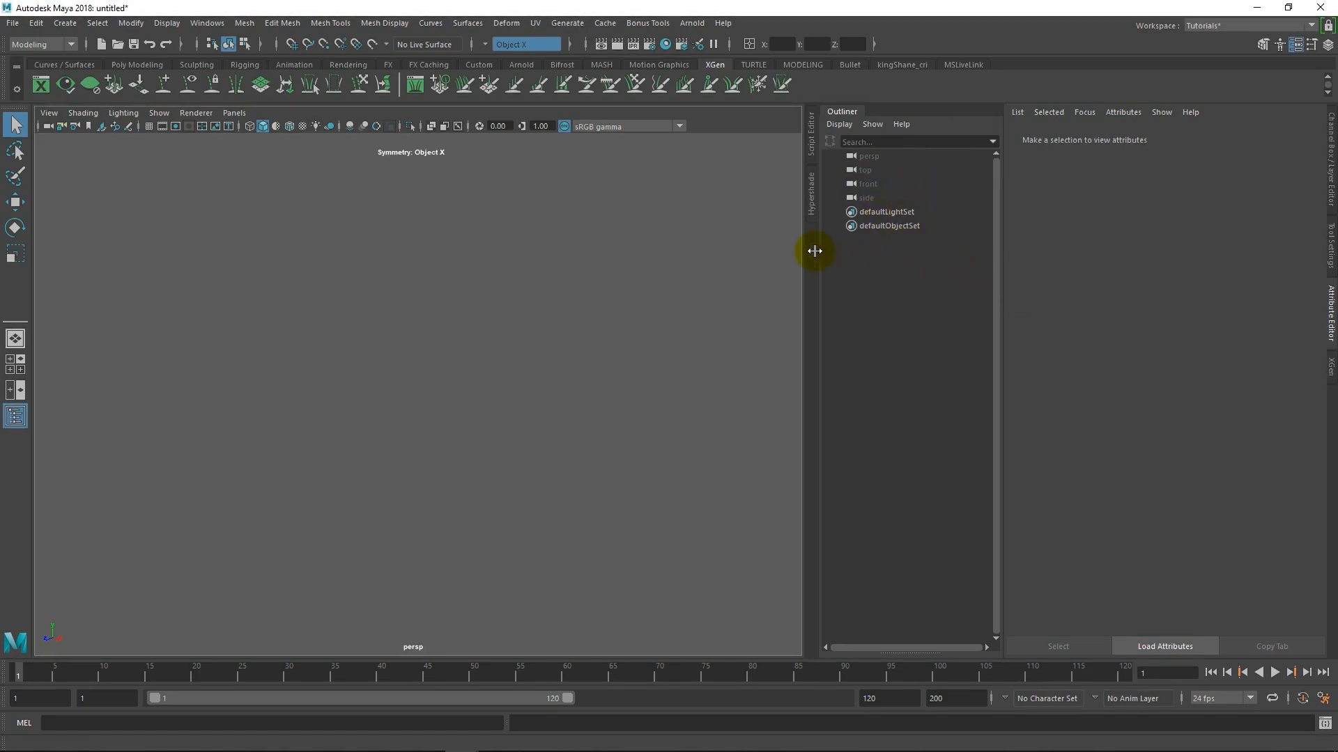
mouse_move(163, 83)
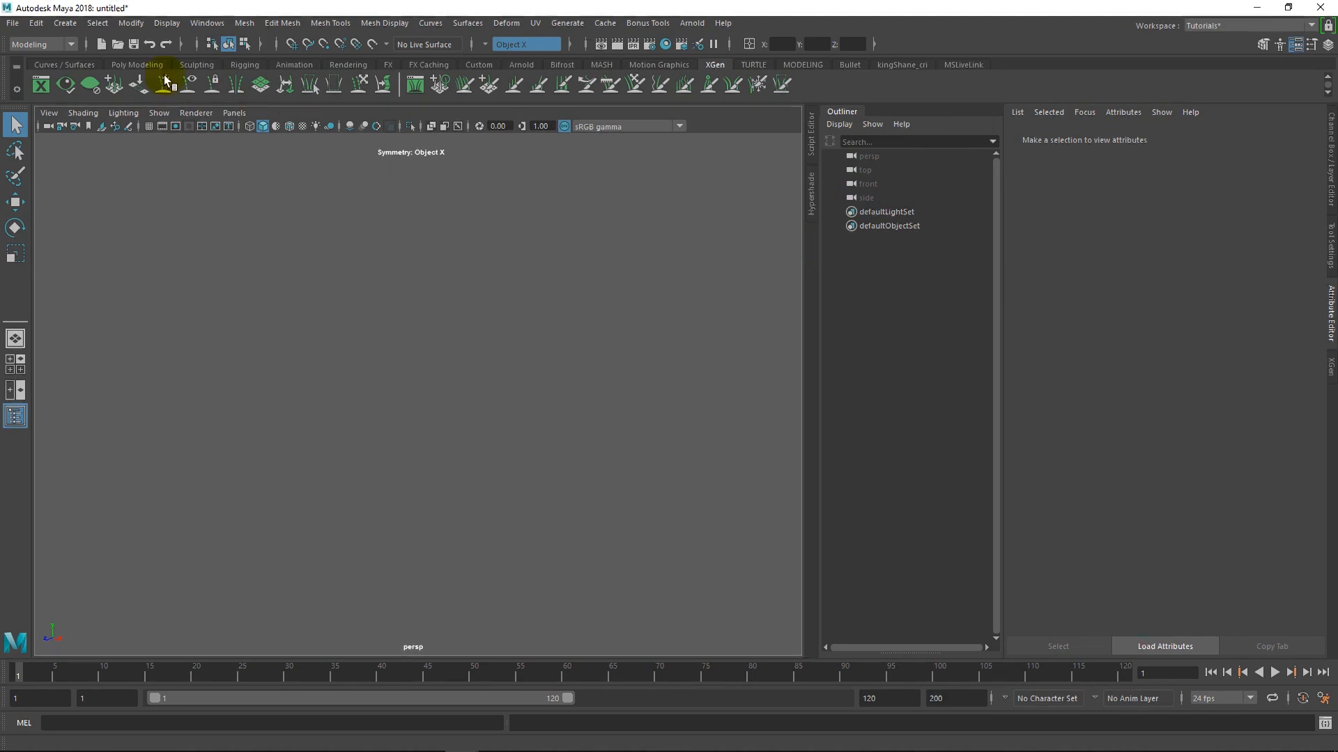
Add a polygon plane, pPlane1, to the empty scene
left_click(64, 23)
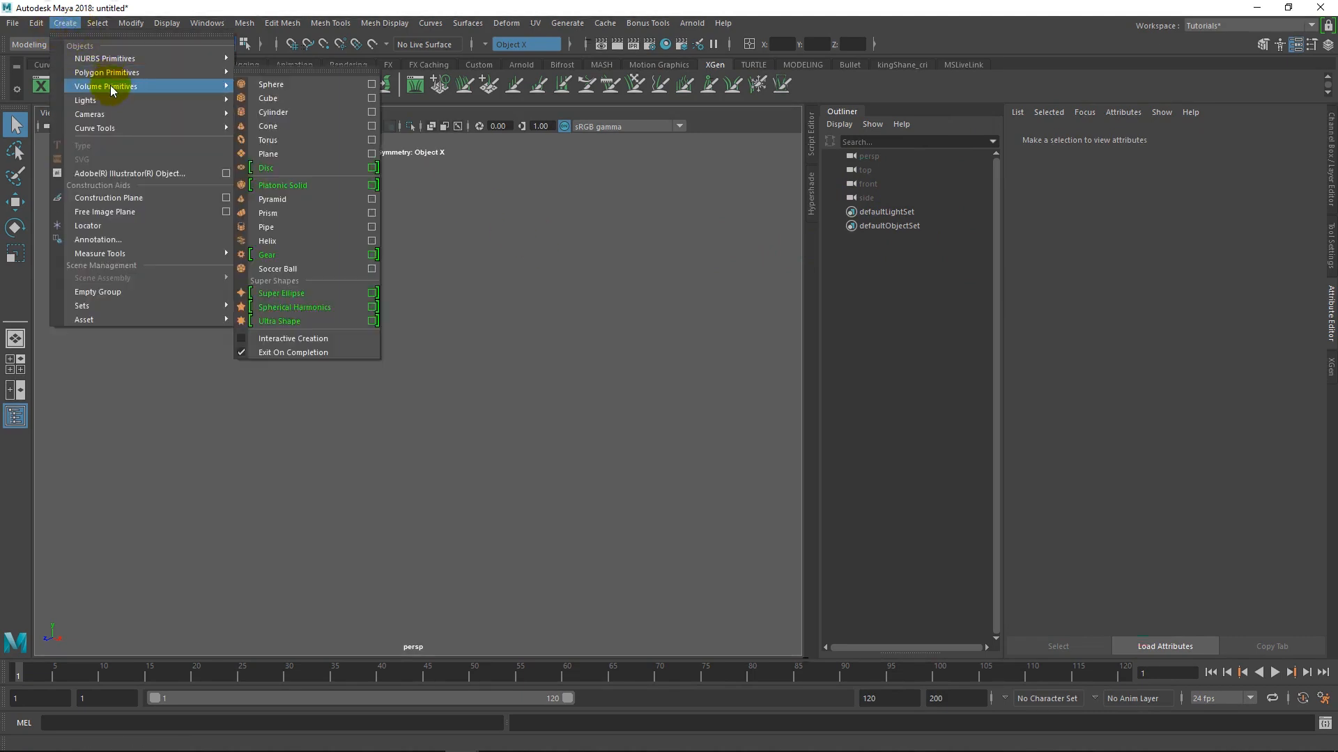
mouse_move(166, 214)
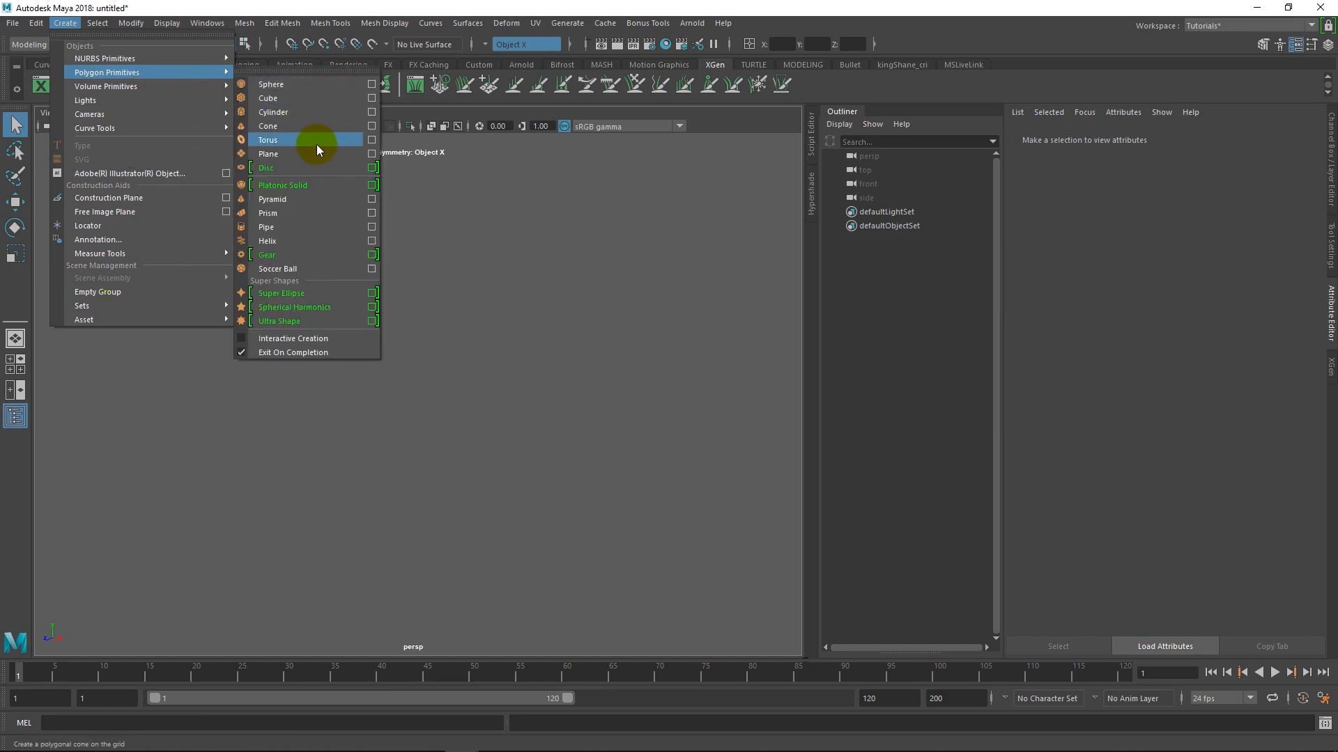
left_click(268, 153)
type("2500")
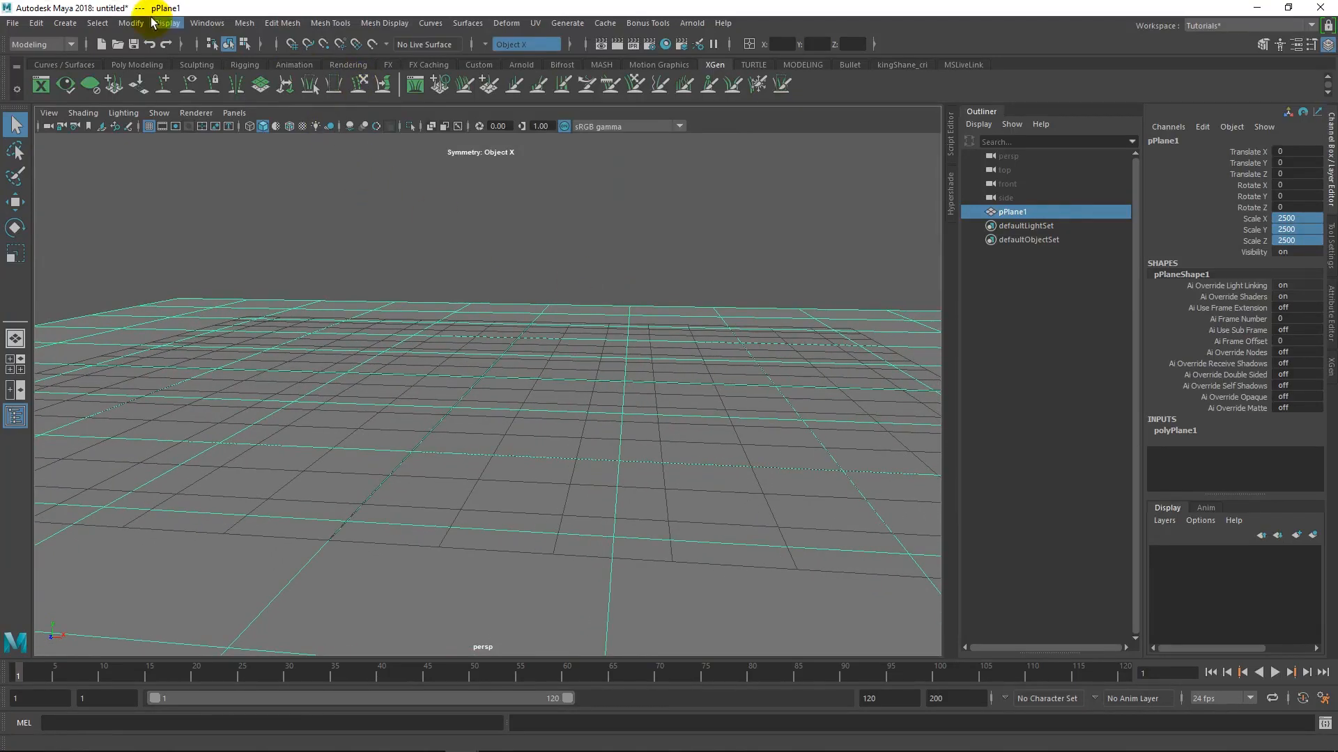
Freeze pPlane1's transformations so its scale values become 1
left_click(130, 23)
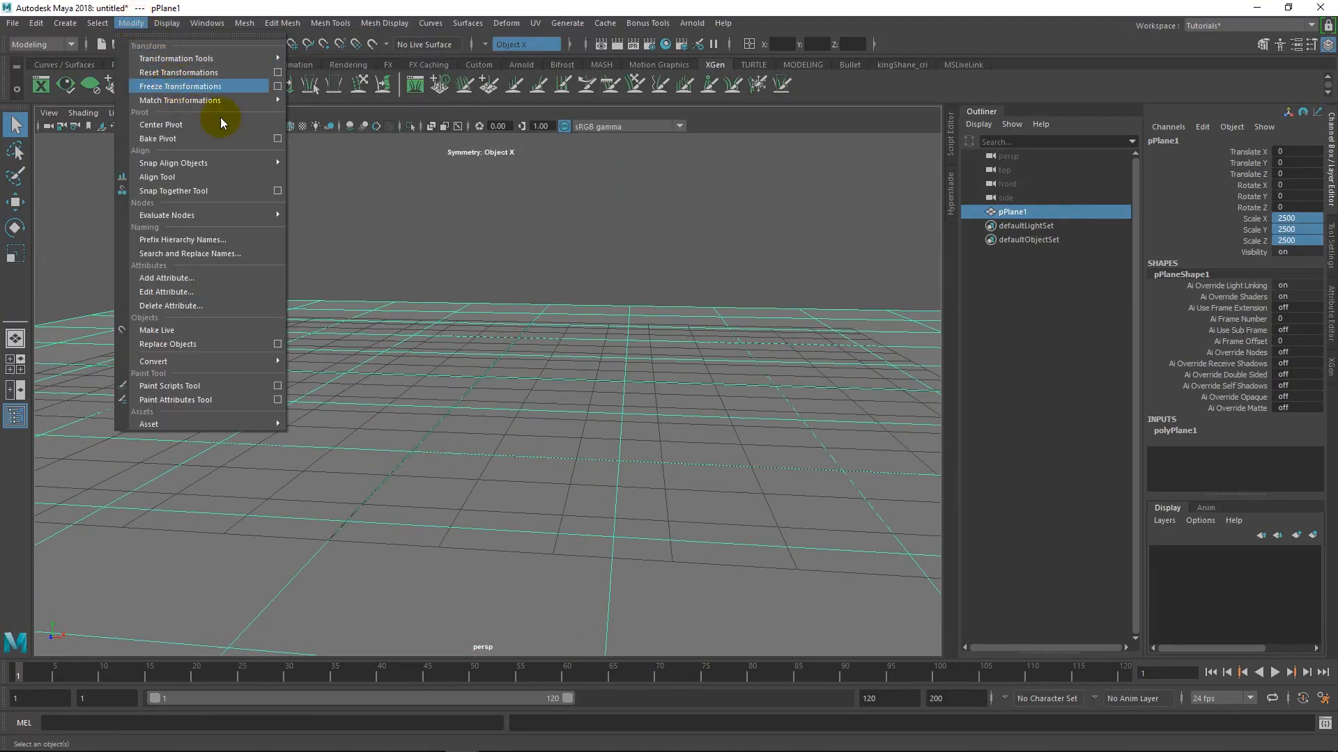
left_click(176, 86)
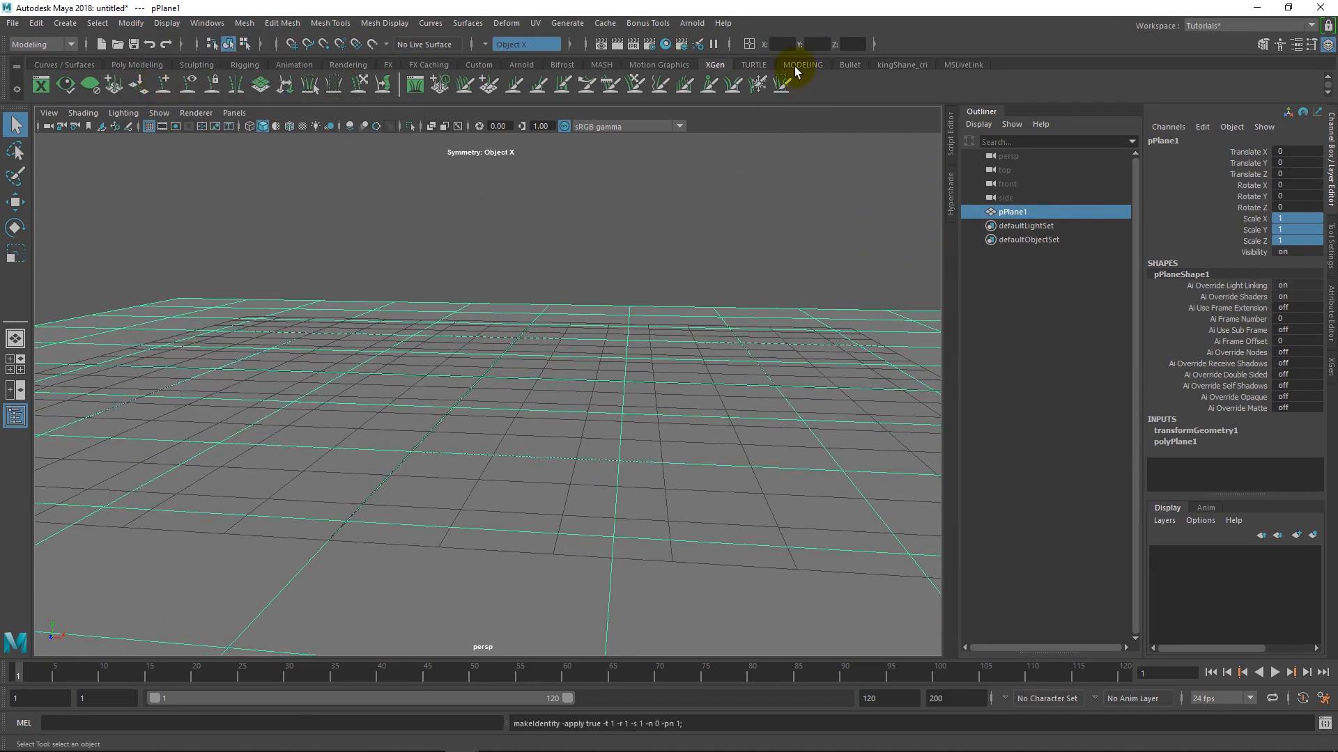
left_click(801, 64)
type("ground")
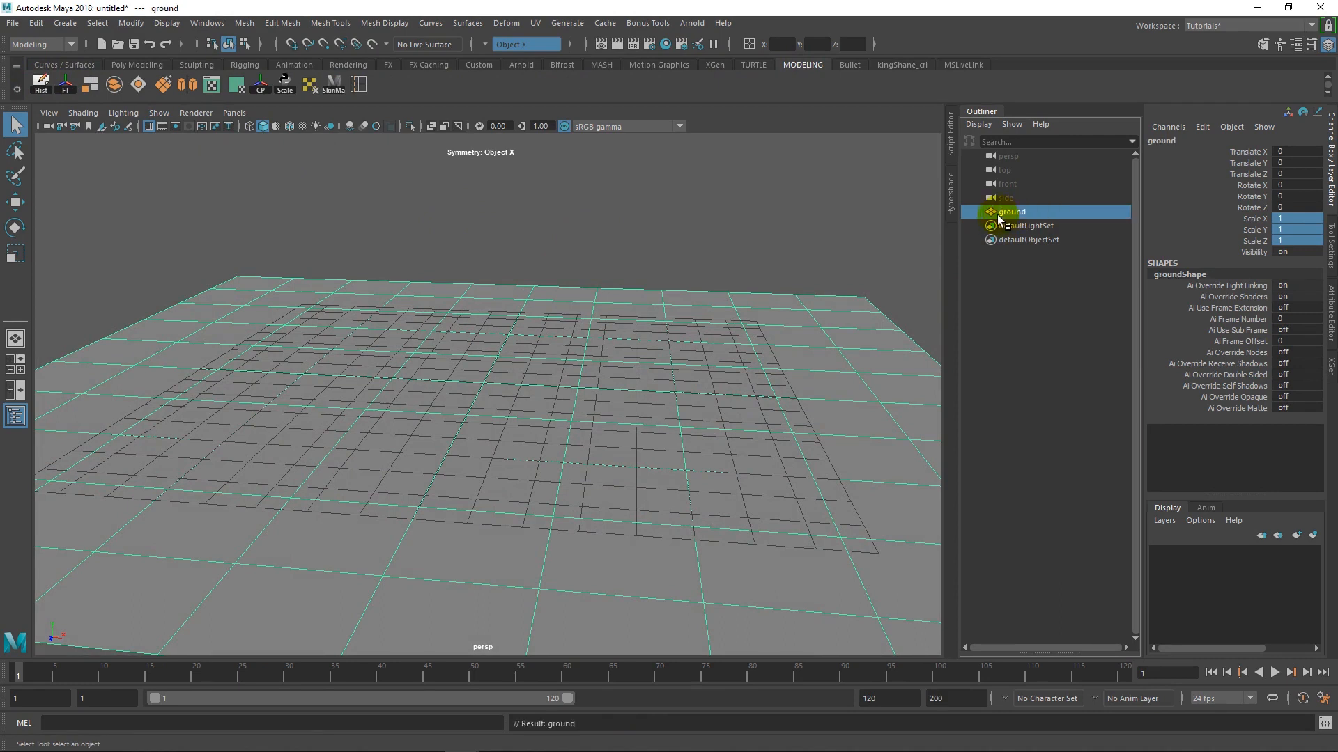
mouse_move(384, 23)
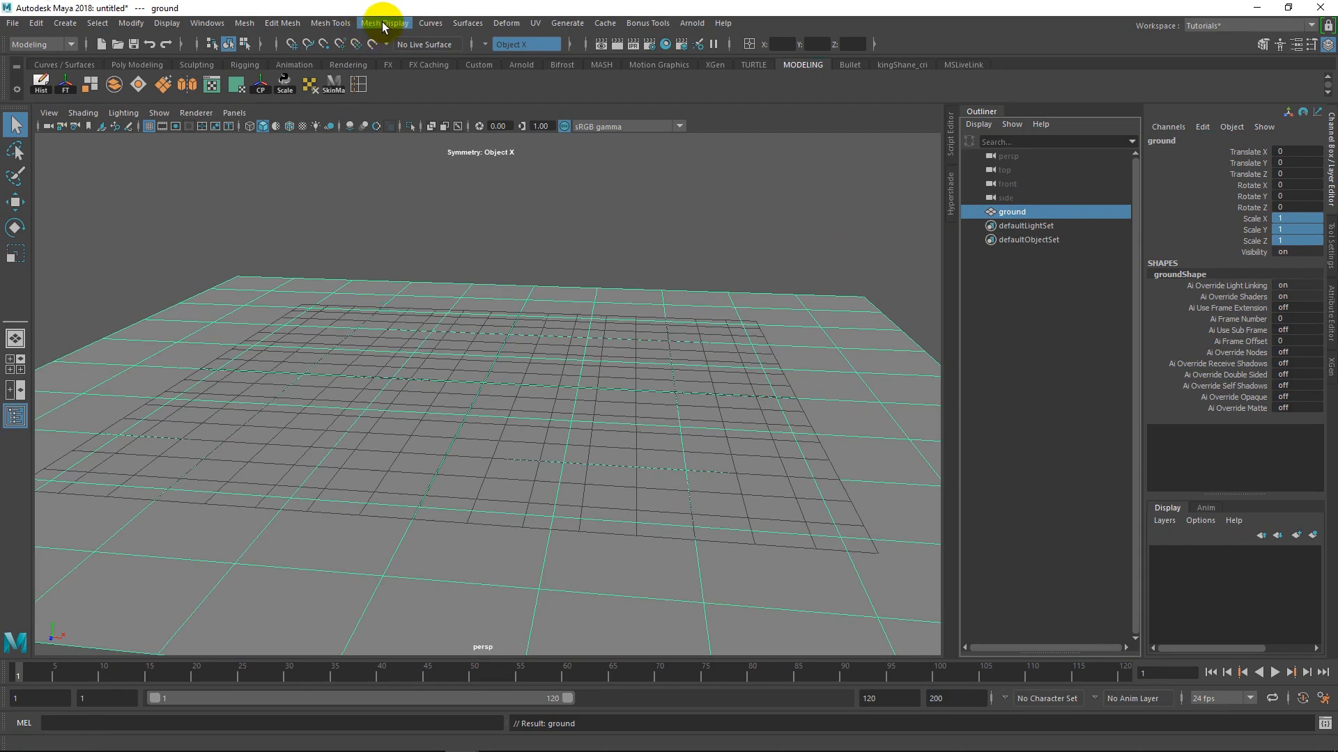
mouse_move(491, 56)
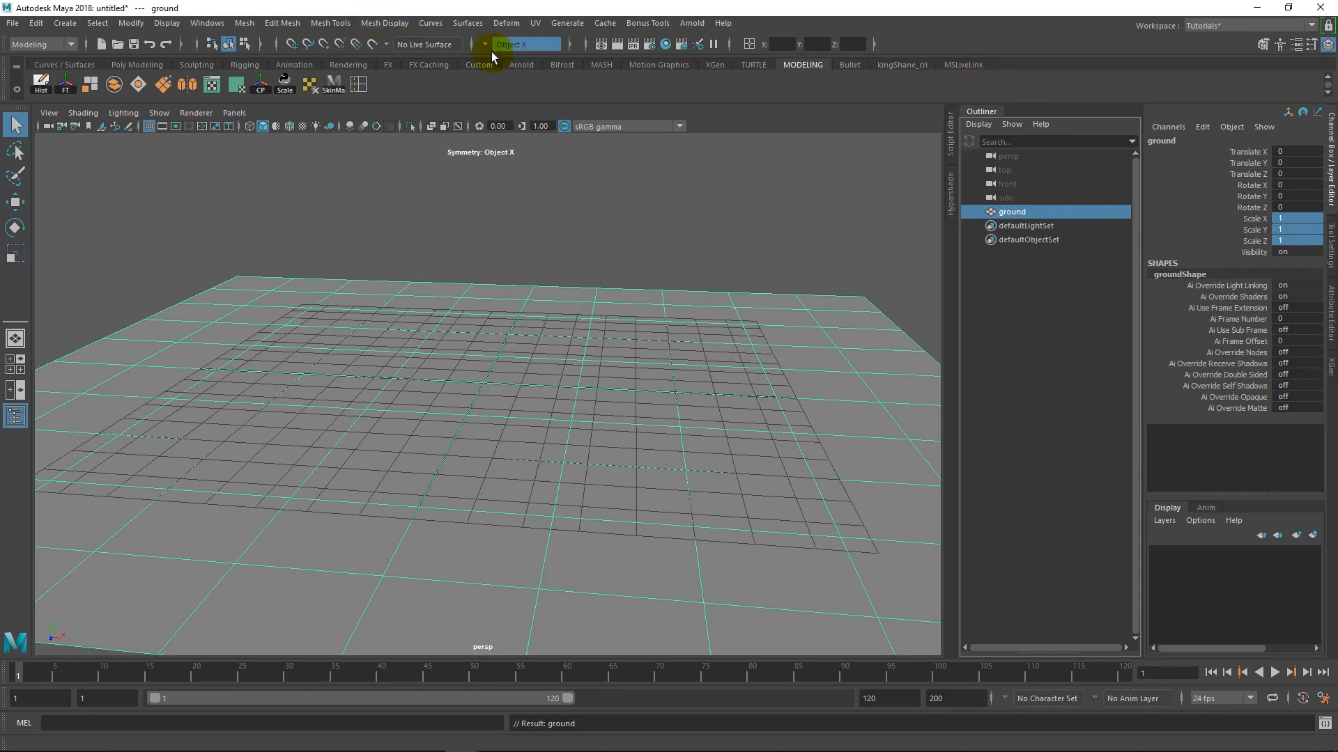
mouse_move(627, 229)
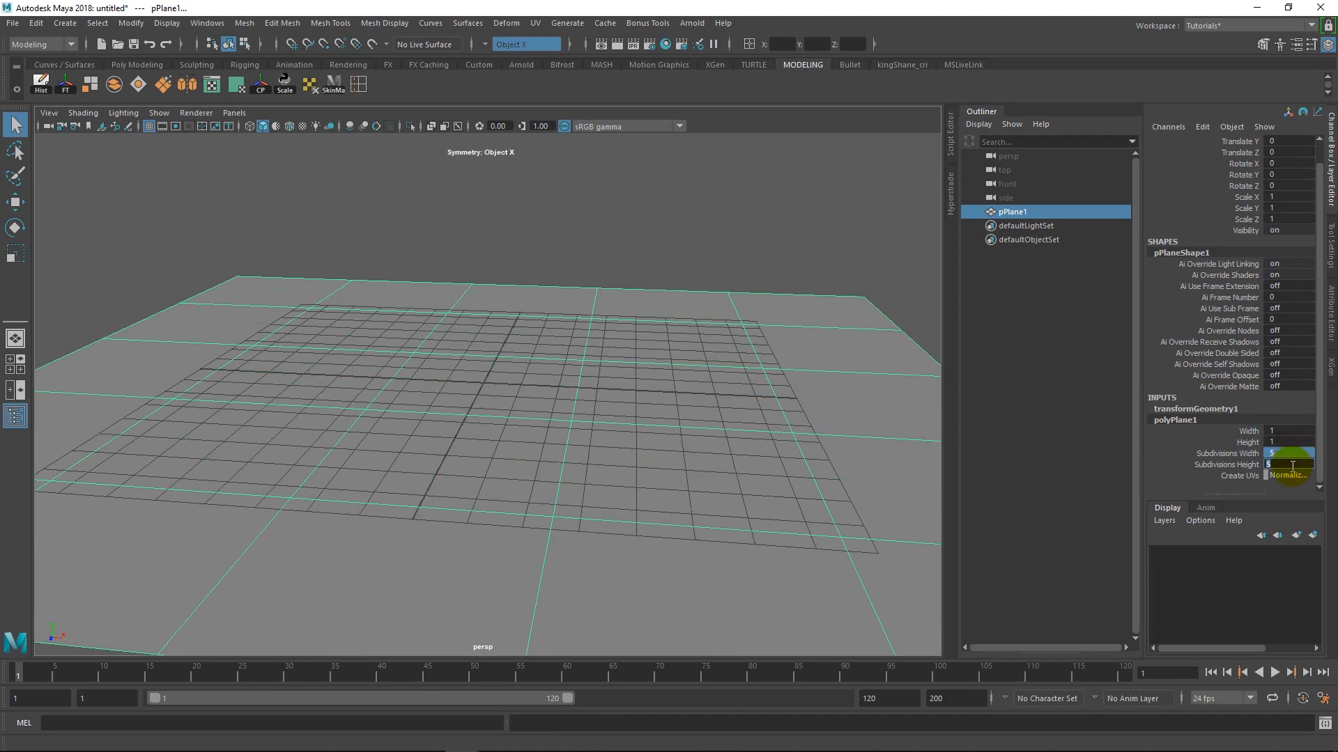
Set polyPlane1 subdivisions width and height to 25 and rename the plane 'ground'
type("25")
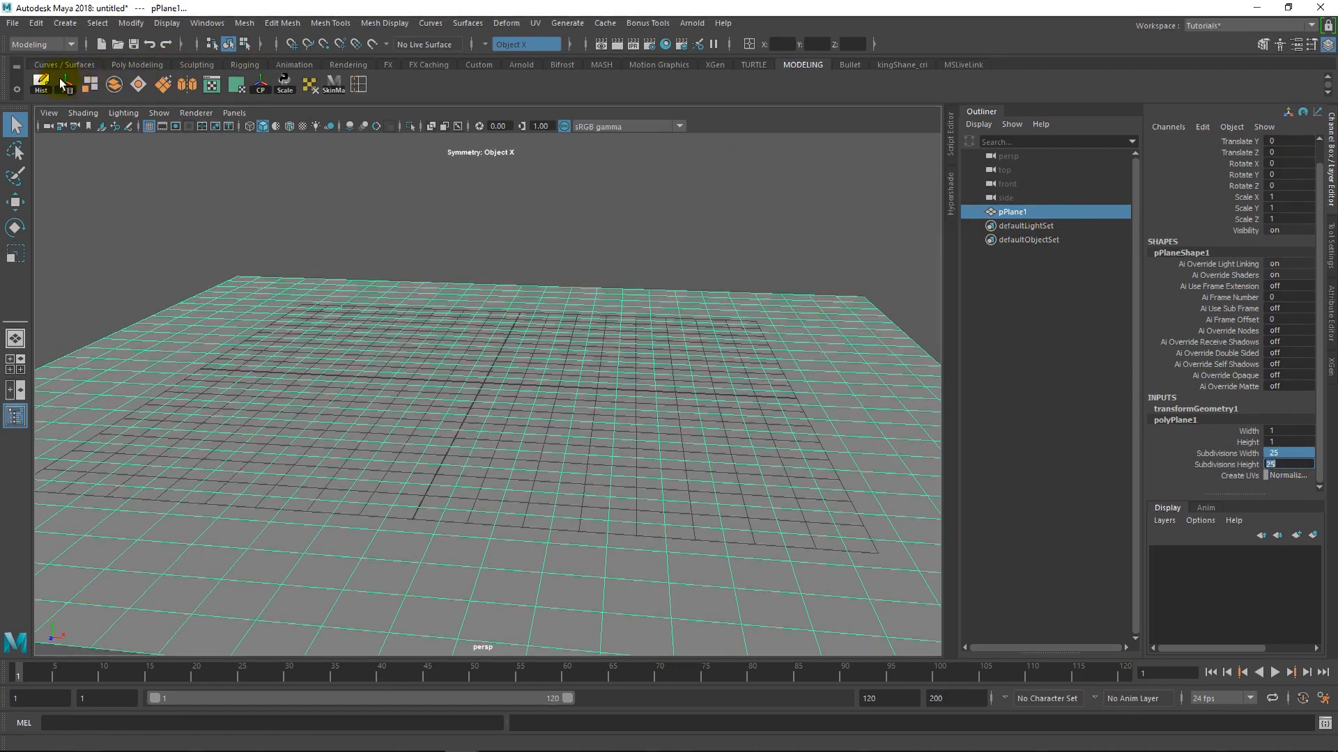
double_click(1011, 211)
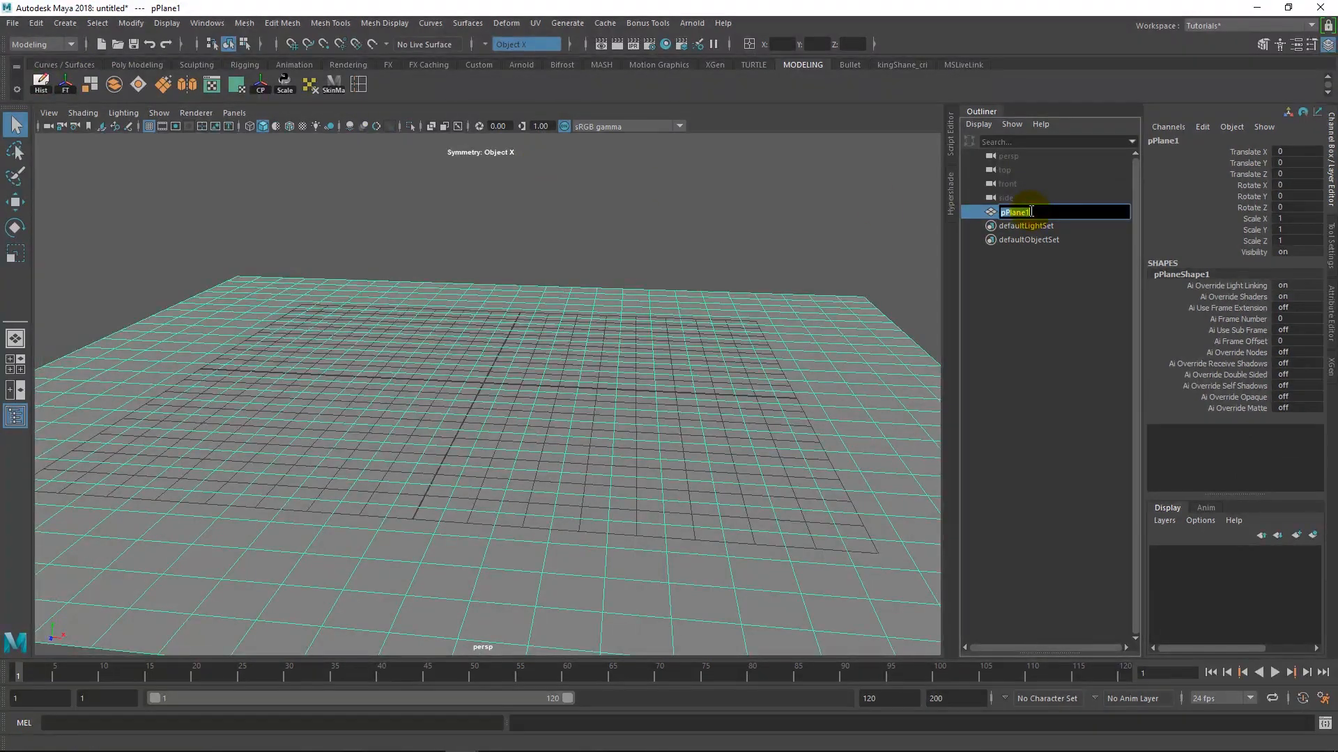
type("groun")
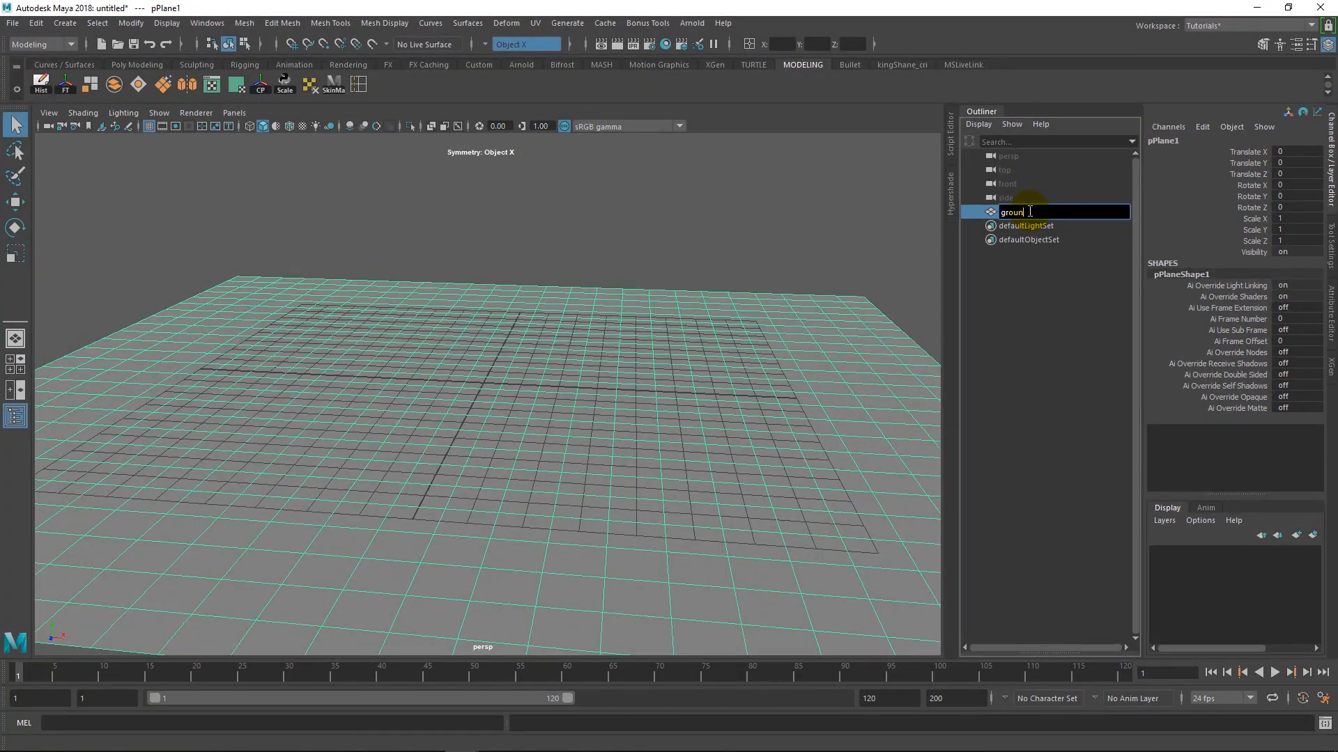
key("Return")
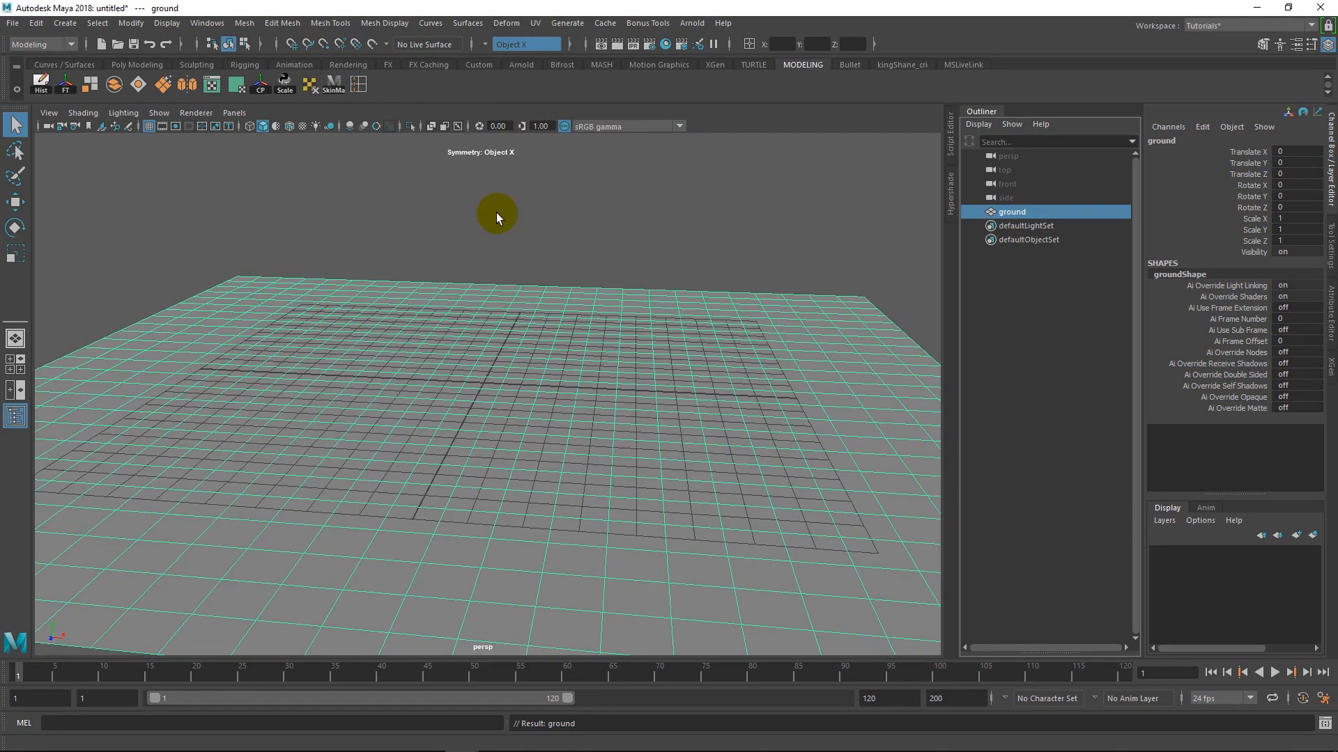
left_click(673, 266)
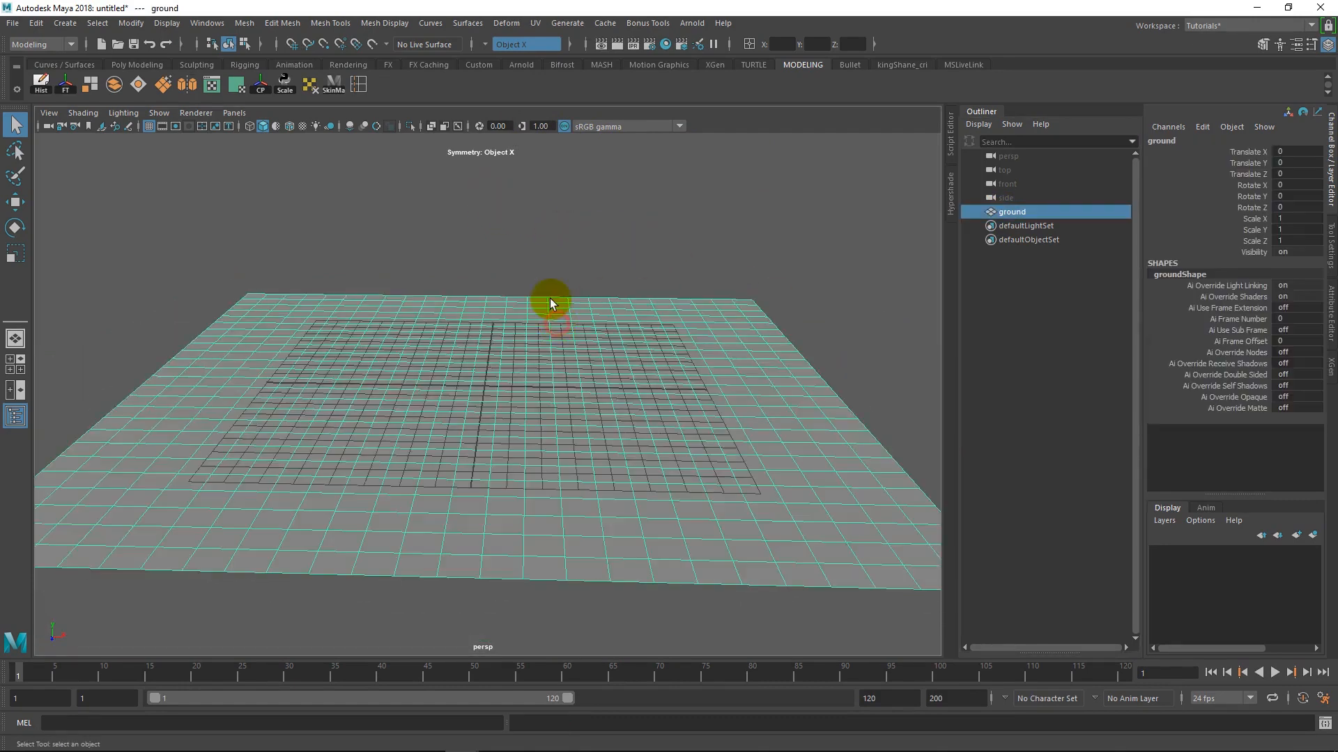
Activate the Sculpt Tool from Mesh Tools > Sculpting Tools on the ground
left_click(330, 22)
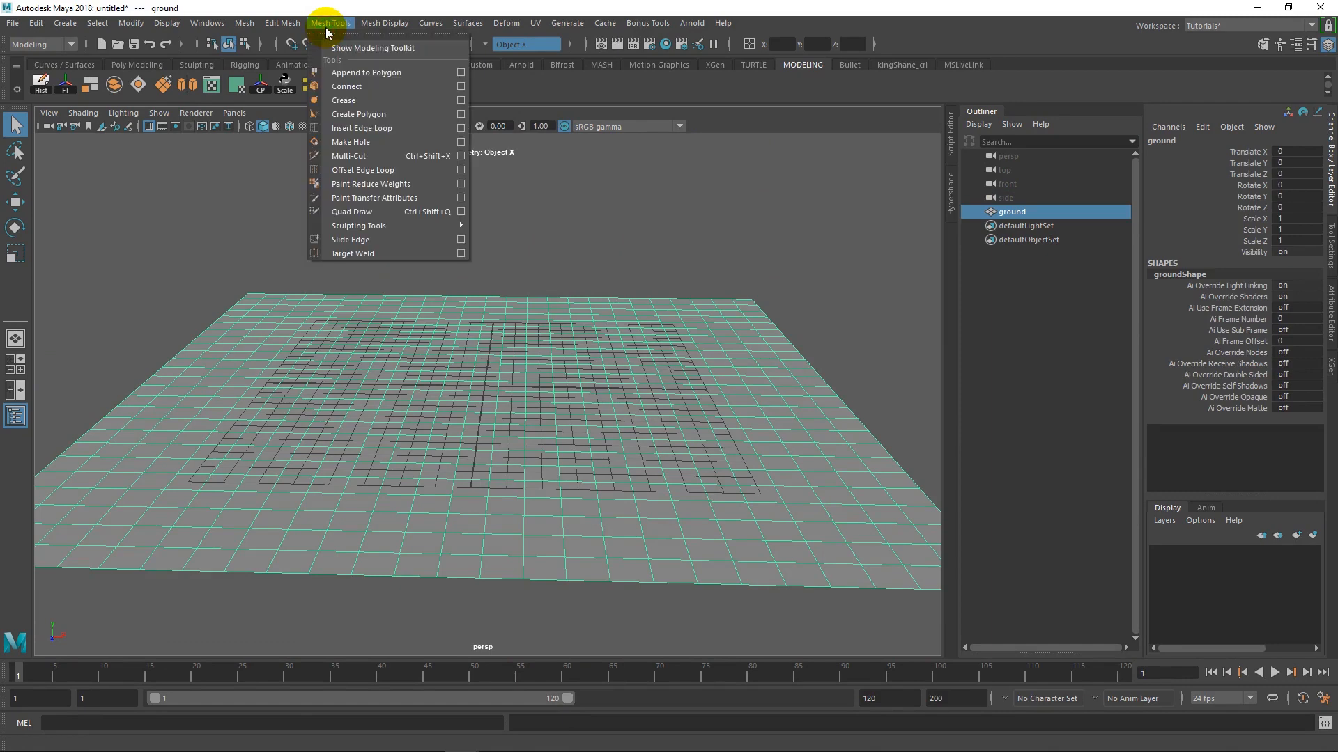
left_click(358, 225)
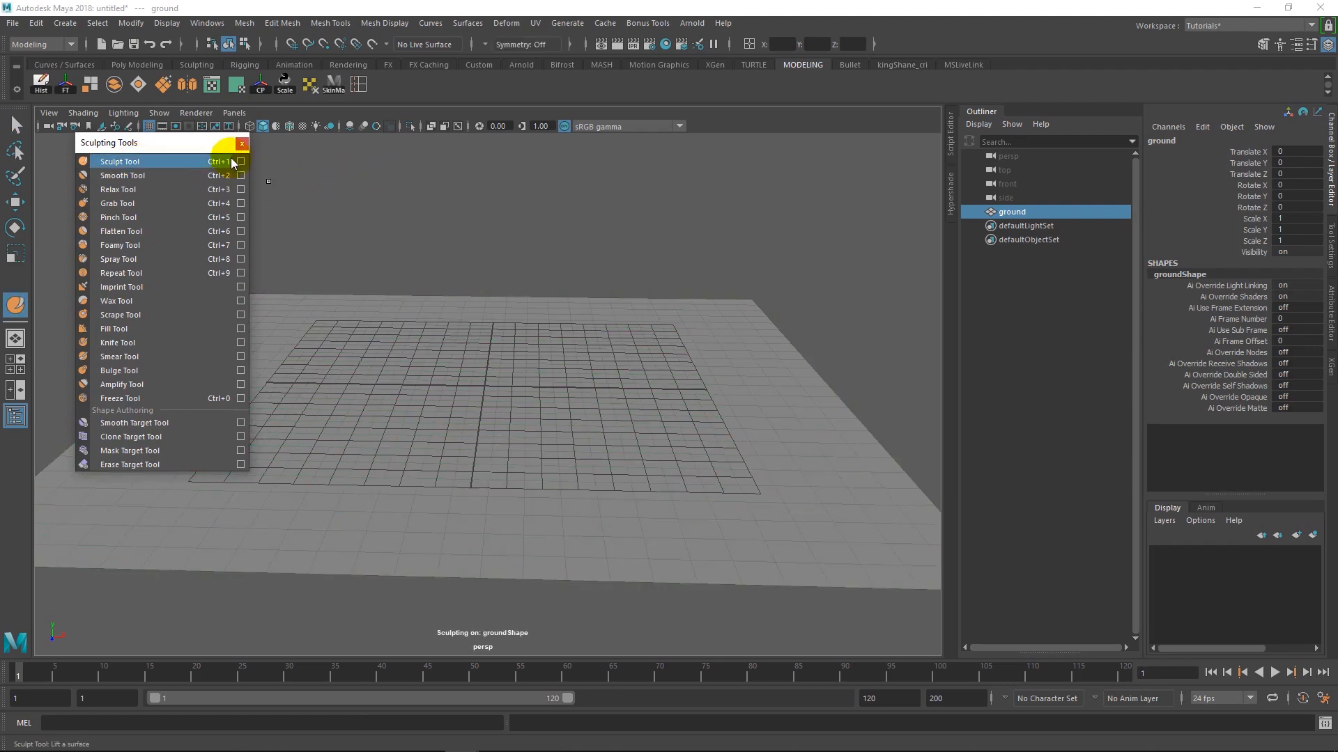
left_click(118, 161)
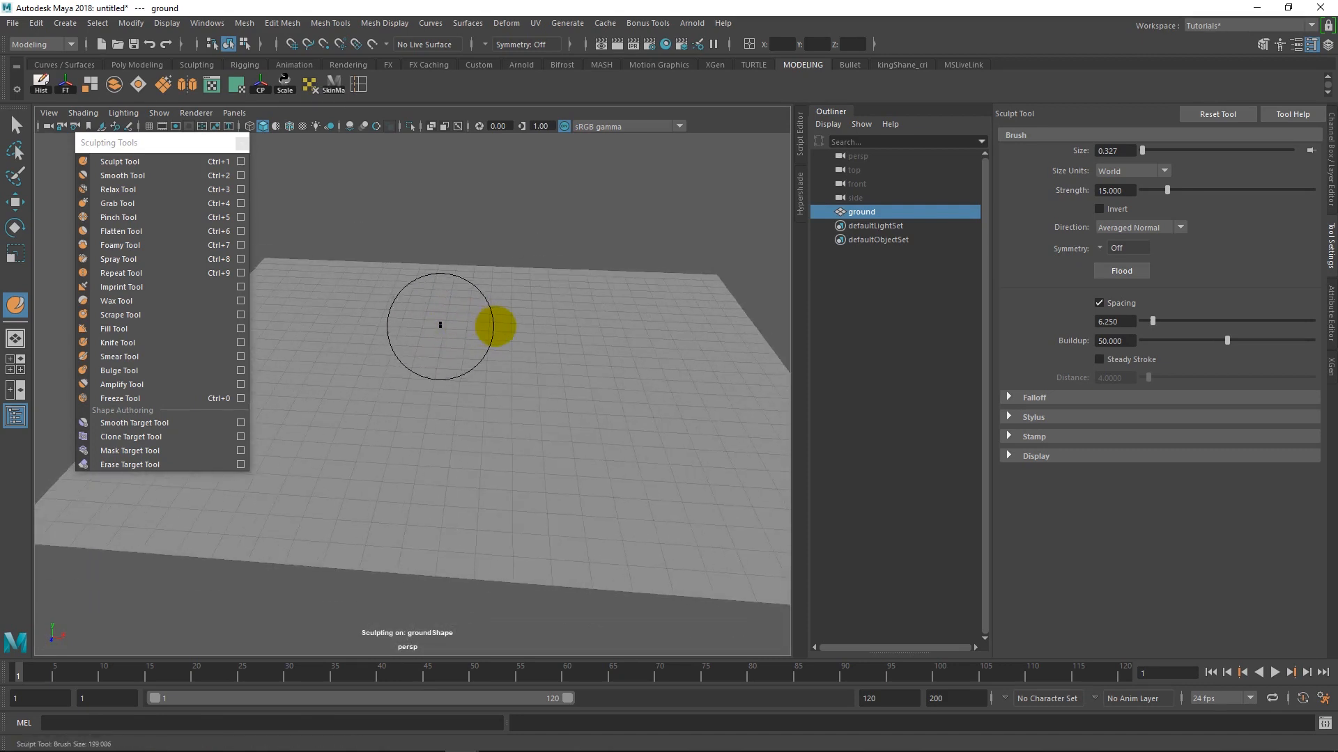
mouse_move(486, 329)
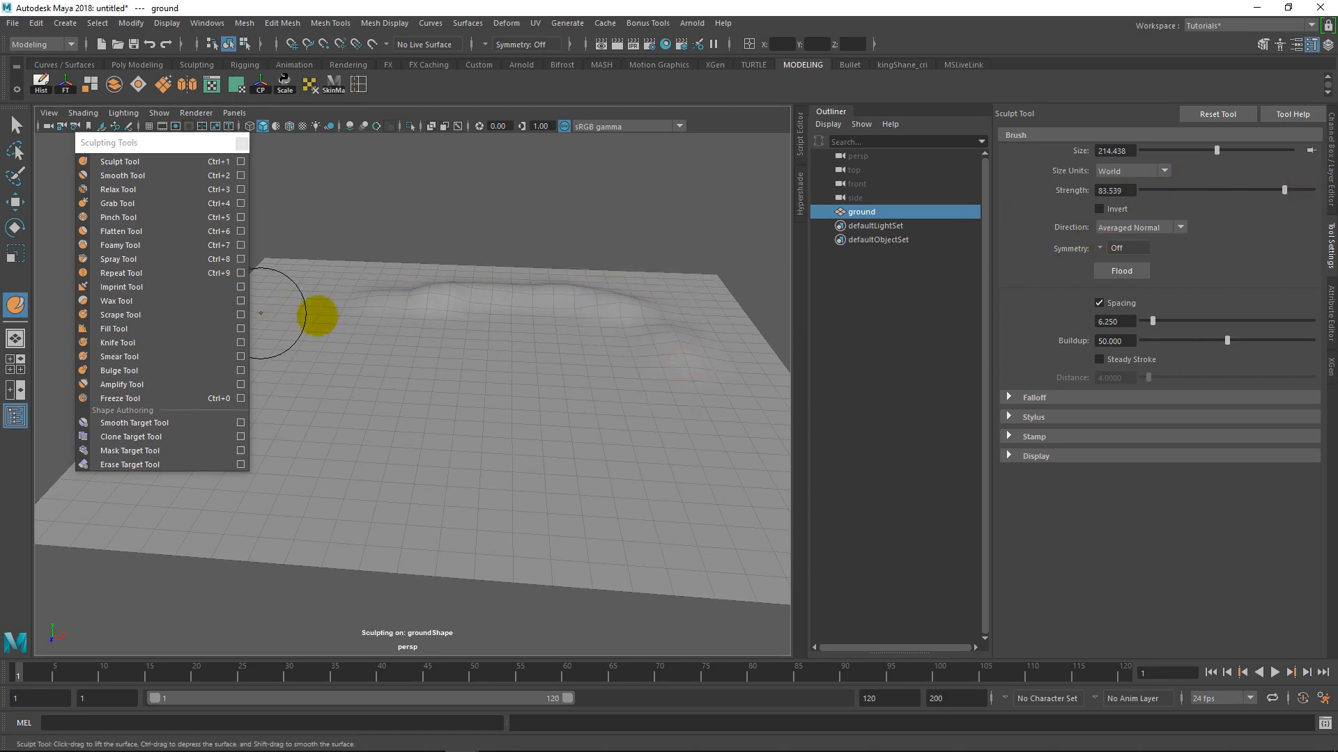
mouse_move(326, 354)
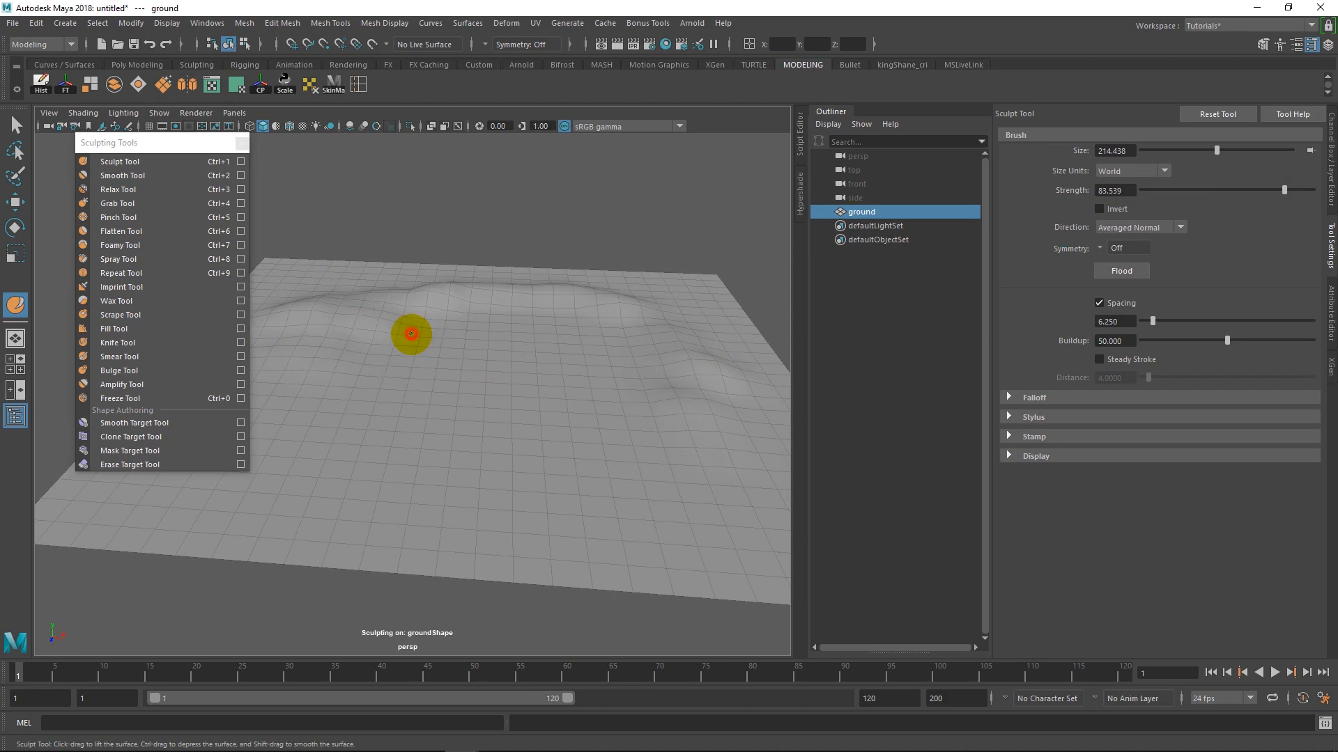
mouse_move(674, 508)
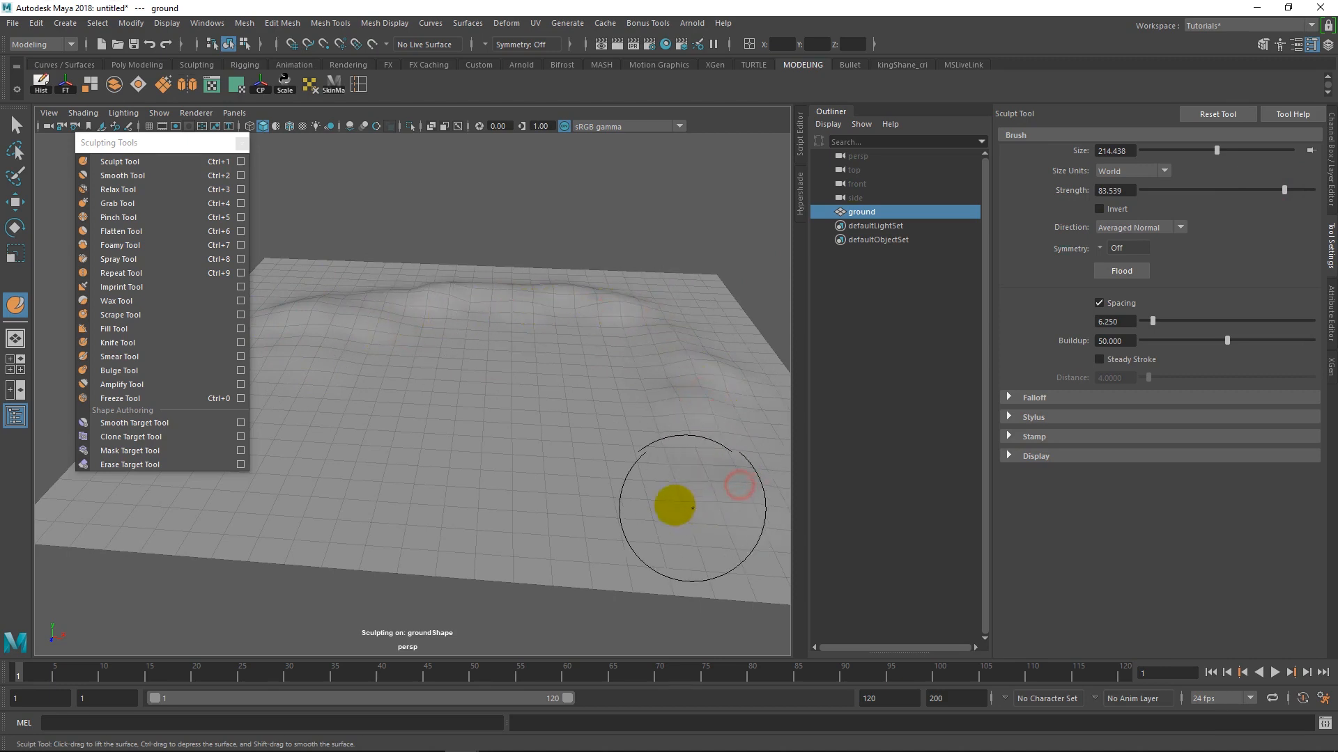
Smooth the sculpted hills, then return to the Select Tool
left_click(121, 175)
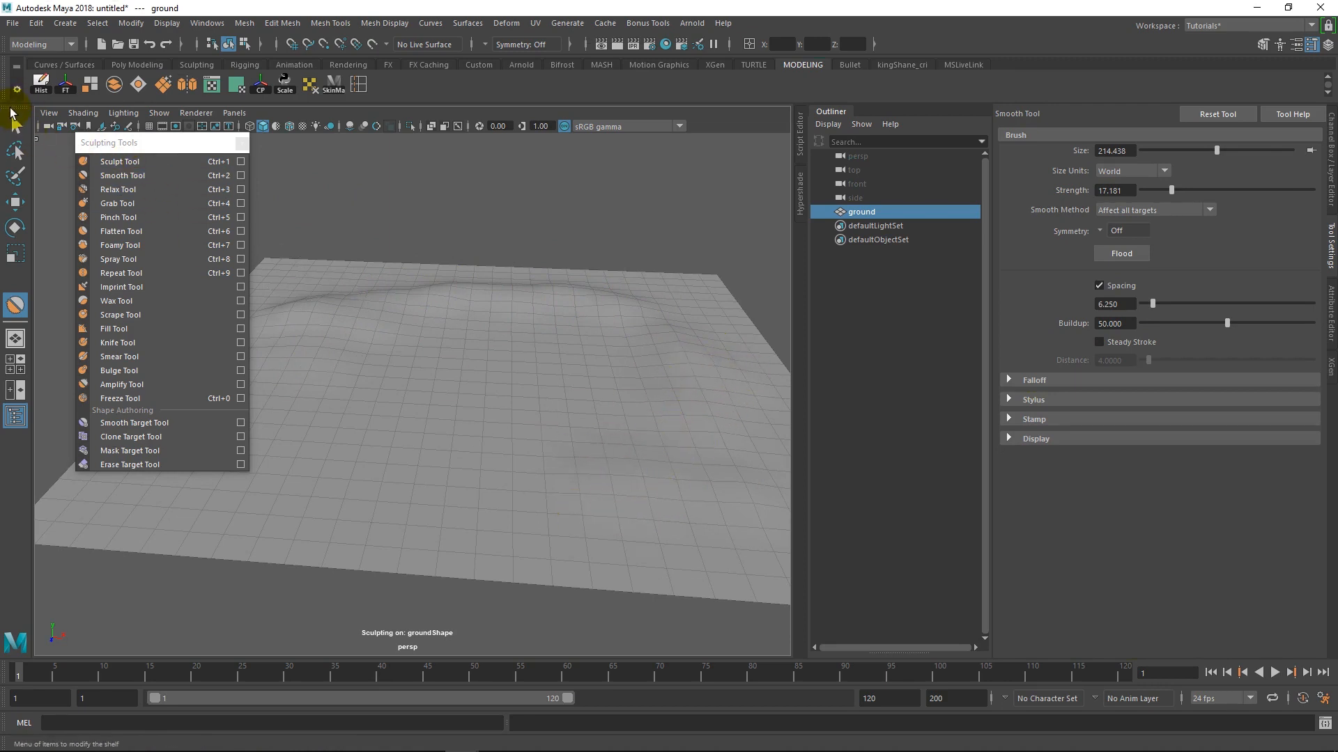
left_click(15, 124)
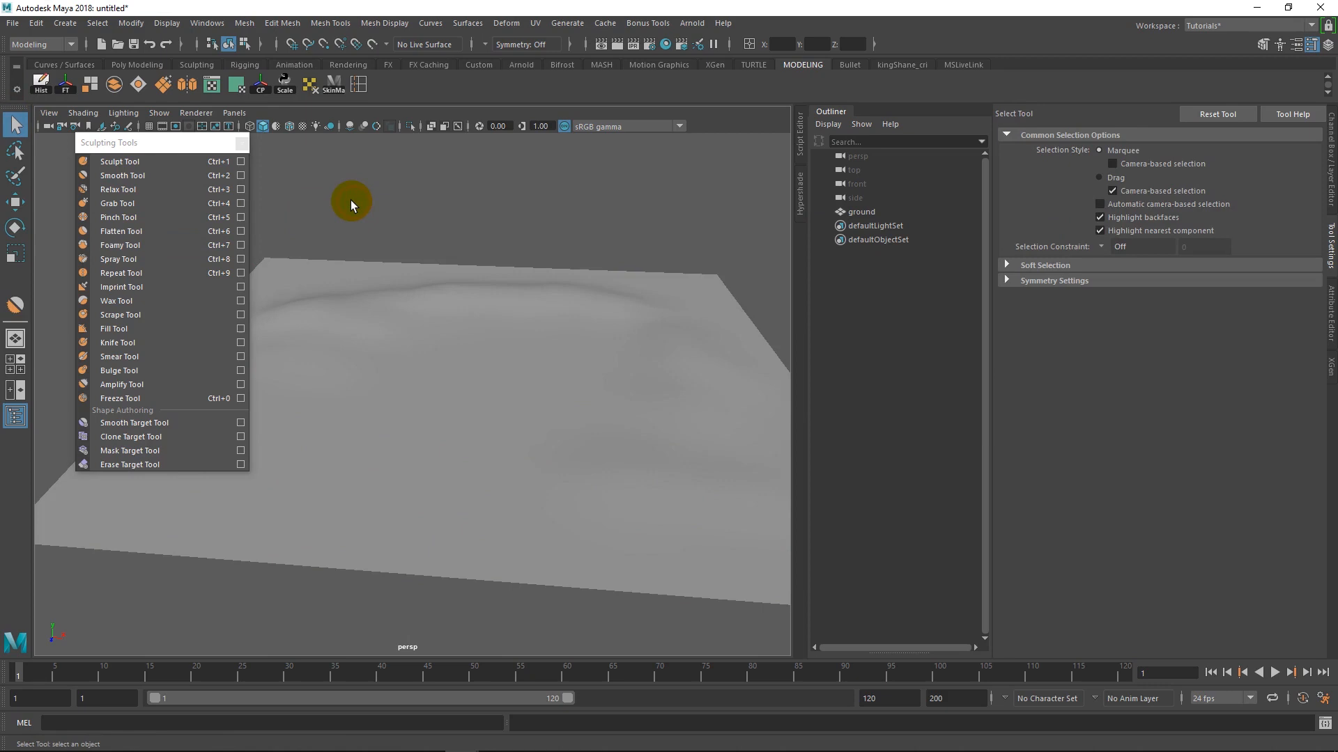
mouse_move(512, 300)
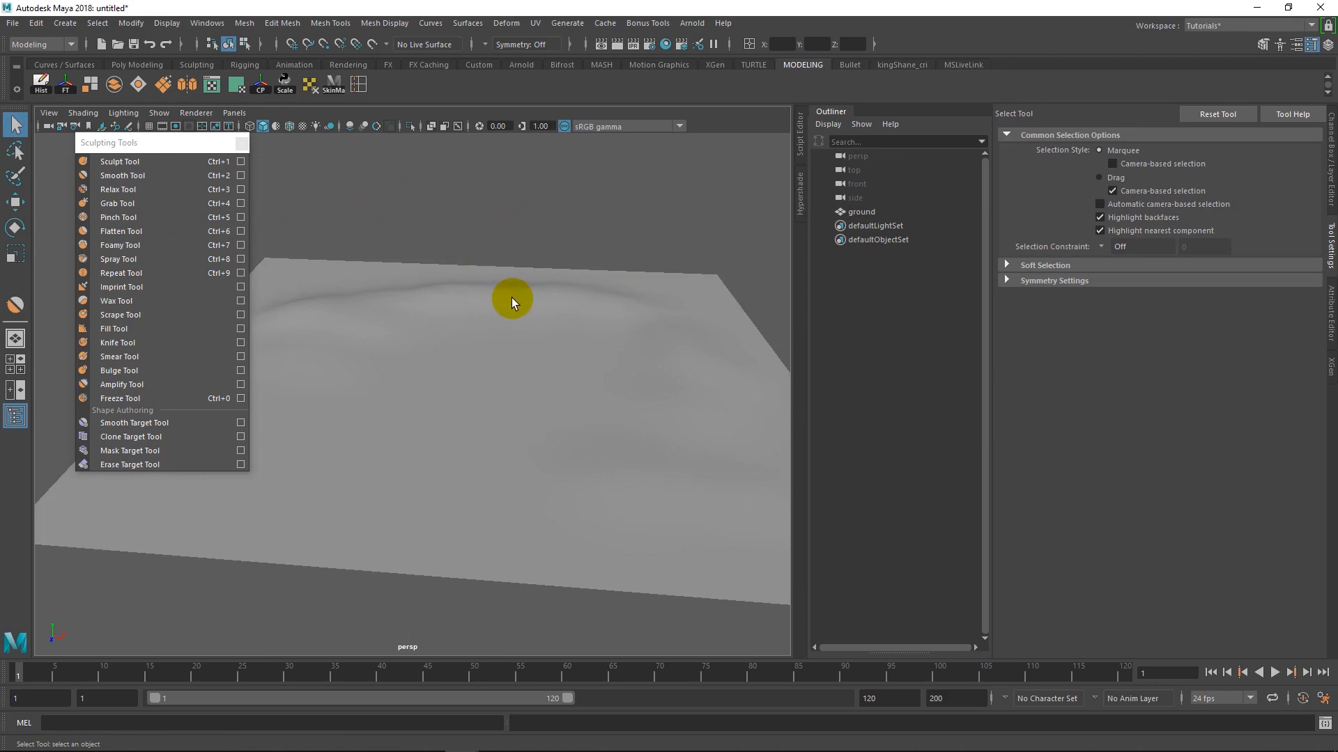
Show the Getting started with XGen panel and browse the File menu
left_click(714, 64)
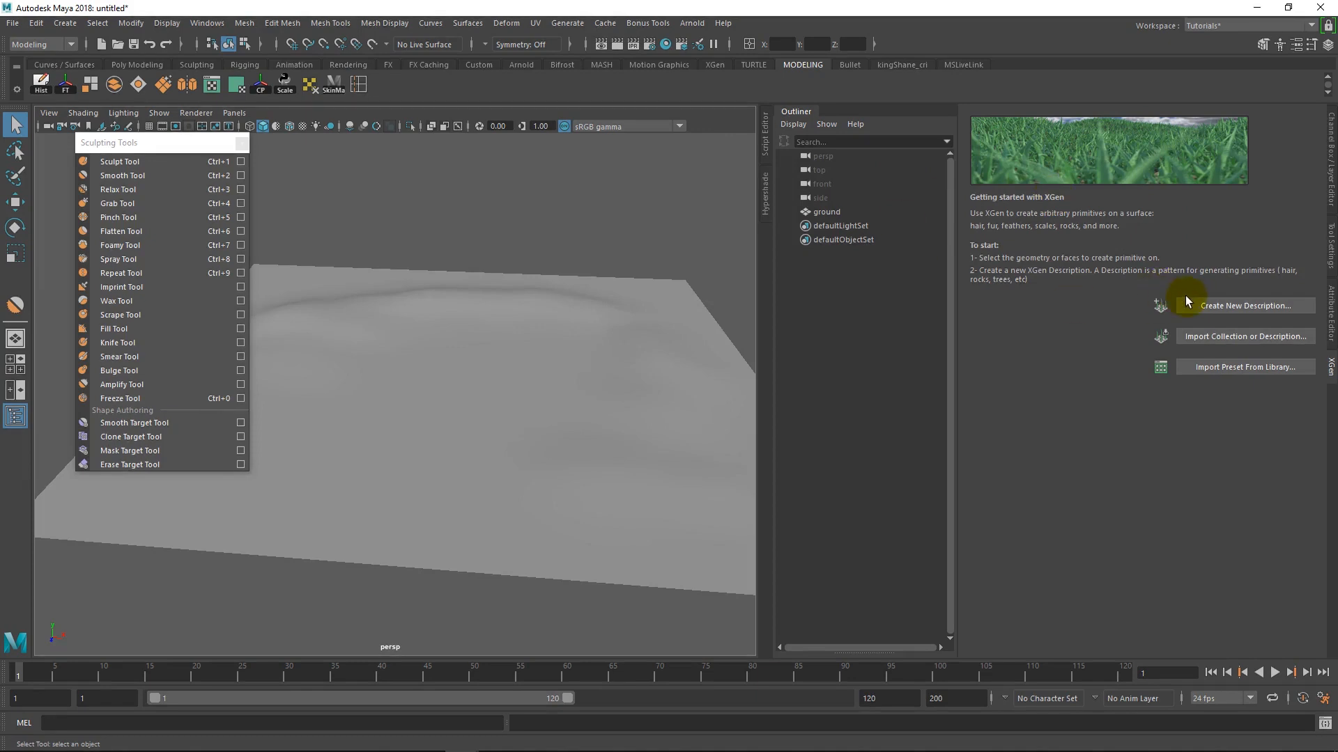
mouse_move(811, 108)
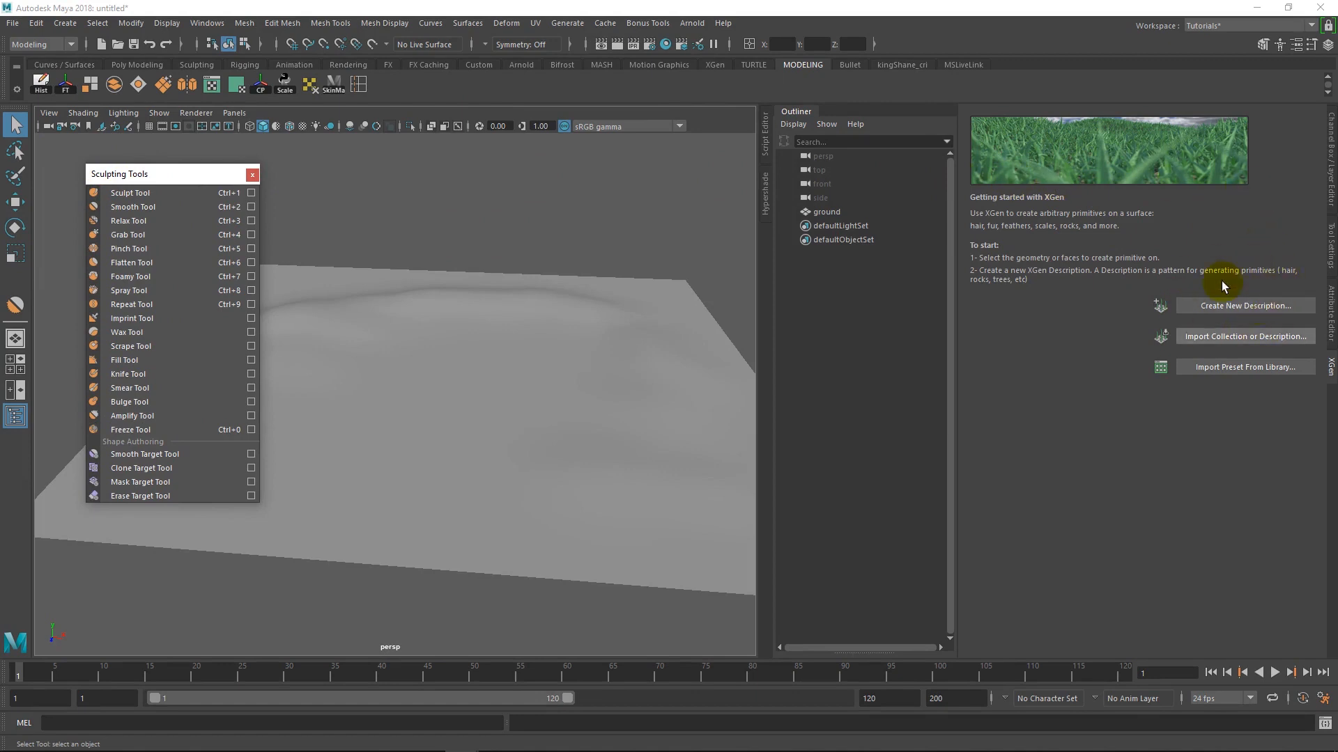
mouse_move(498, 189)
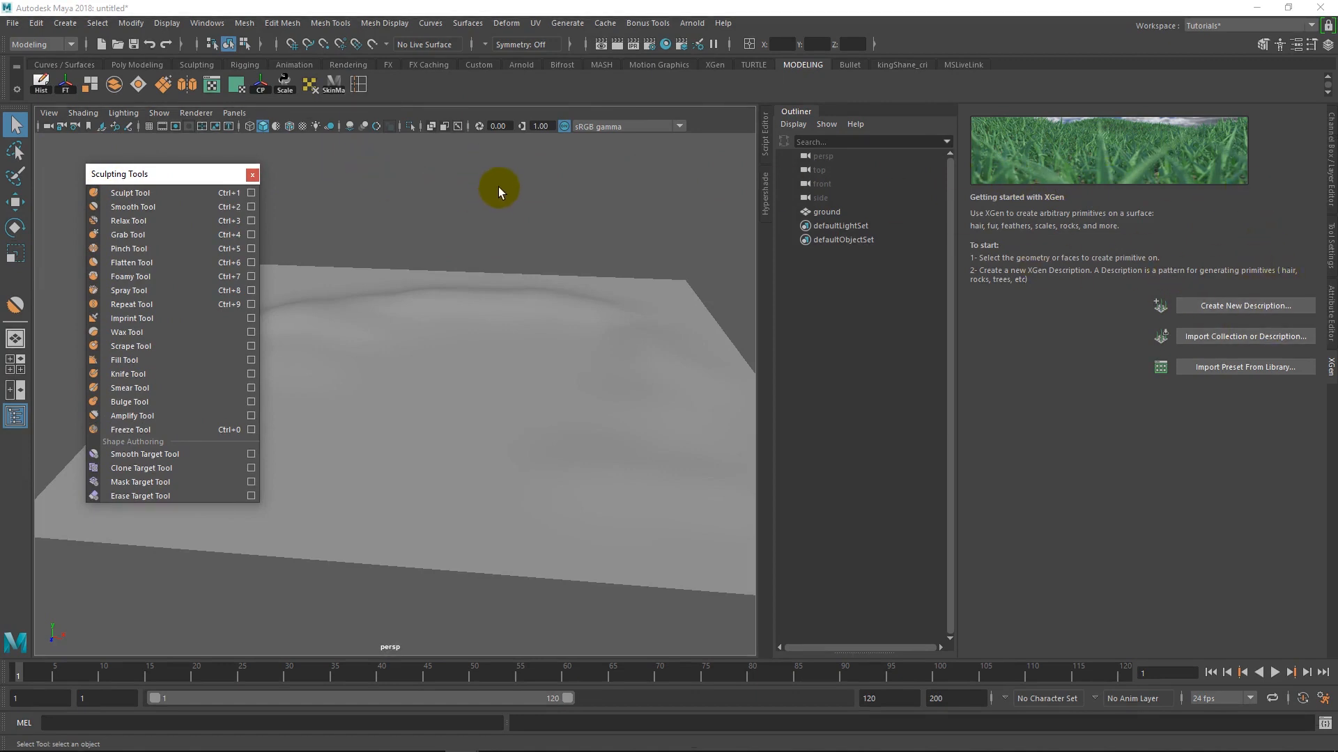
left_click(12, 23)
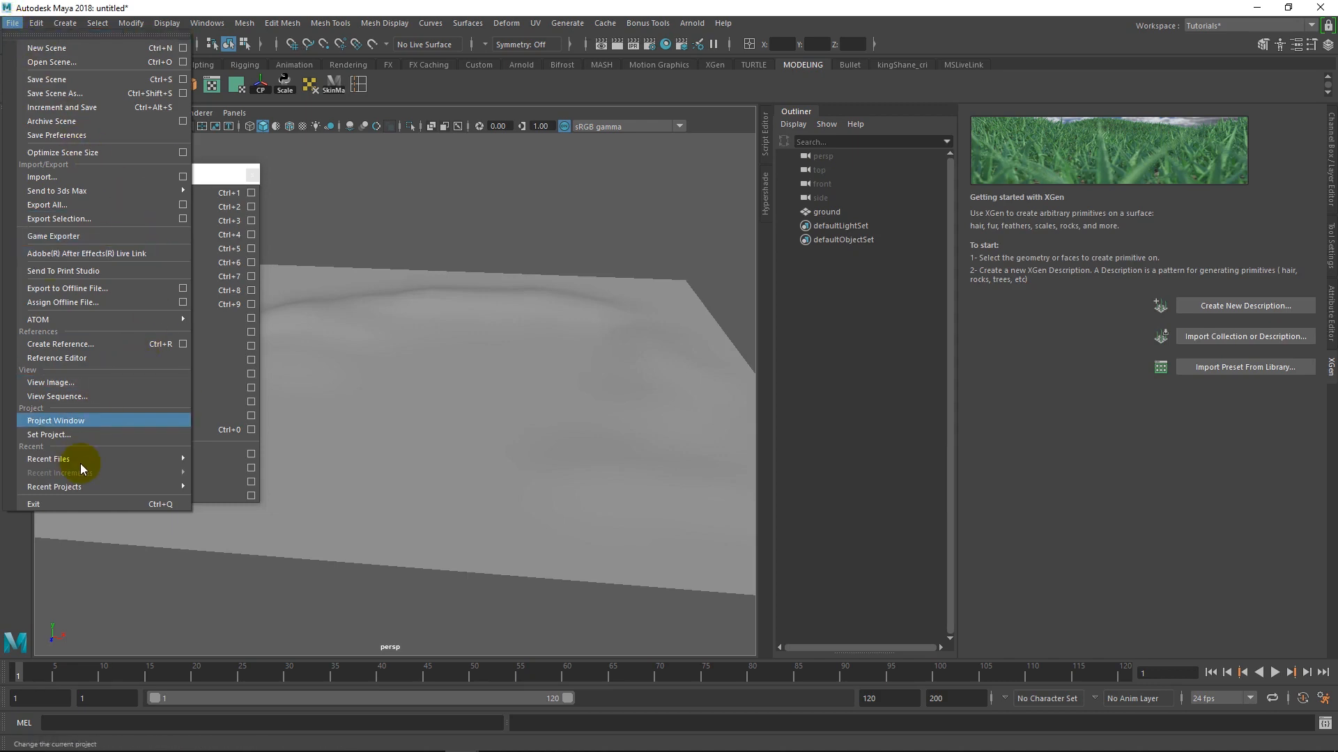
mouse_move(81, 448)
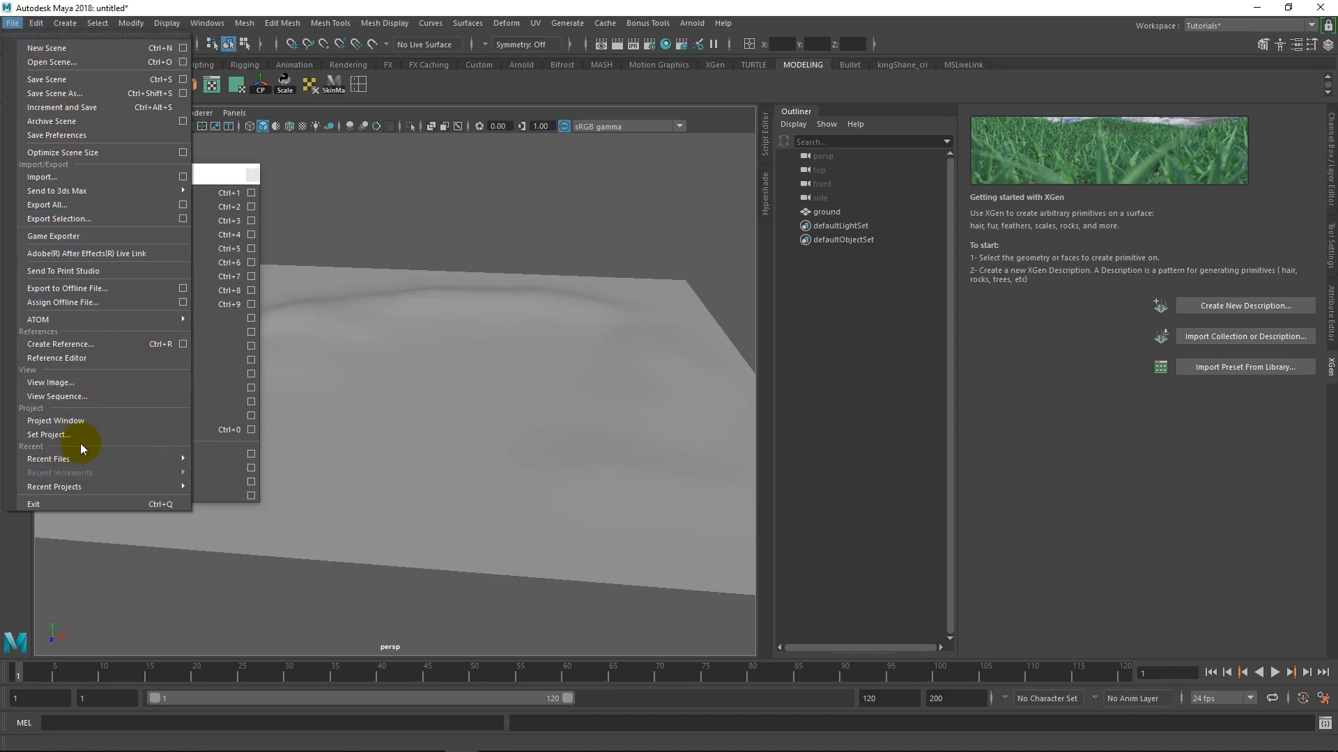
mouse_move(49, 438)
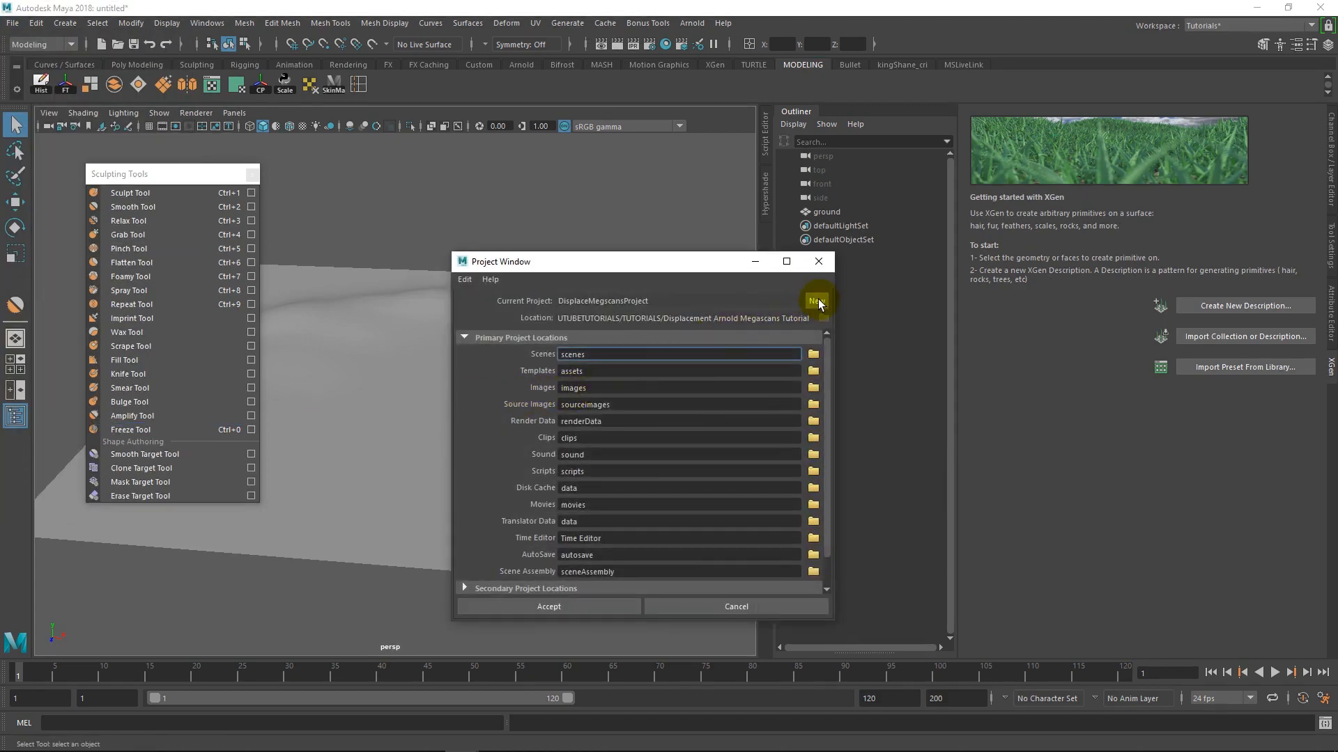
Define a new project 'grass_project' located in the GrassMayaTutorial folder
left_click(816, 301)
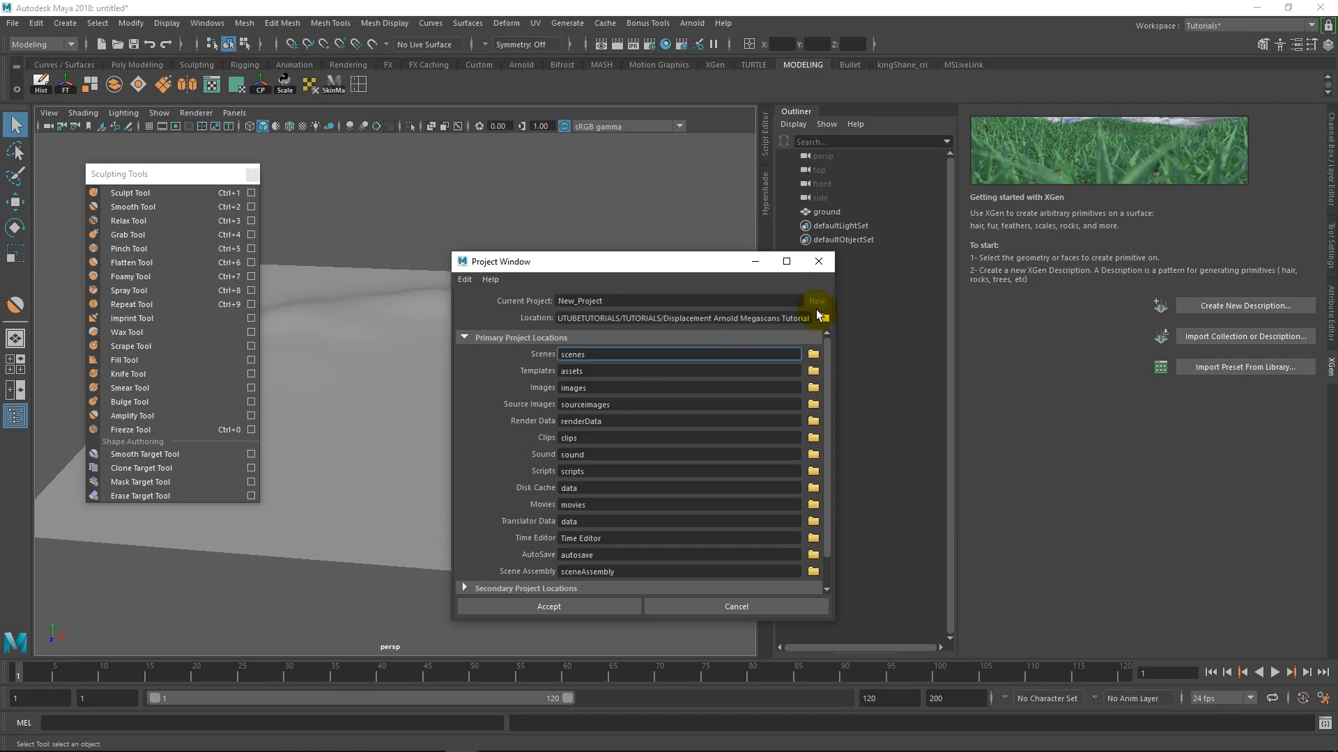
left_click(812, 318)
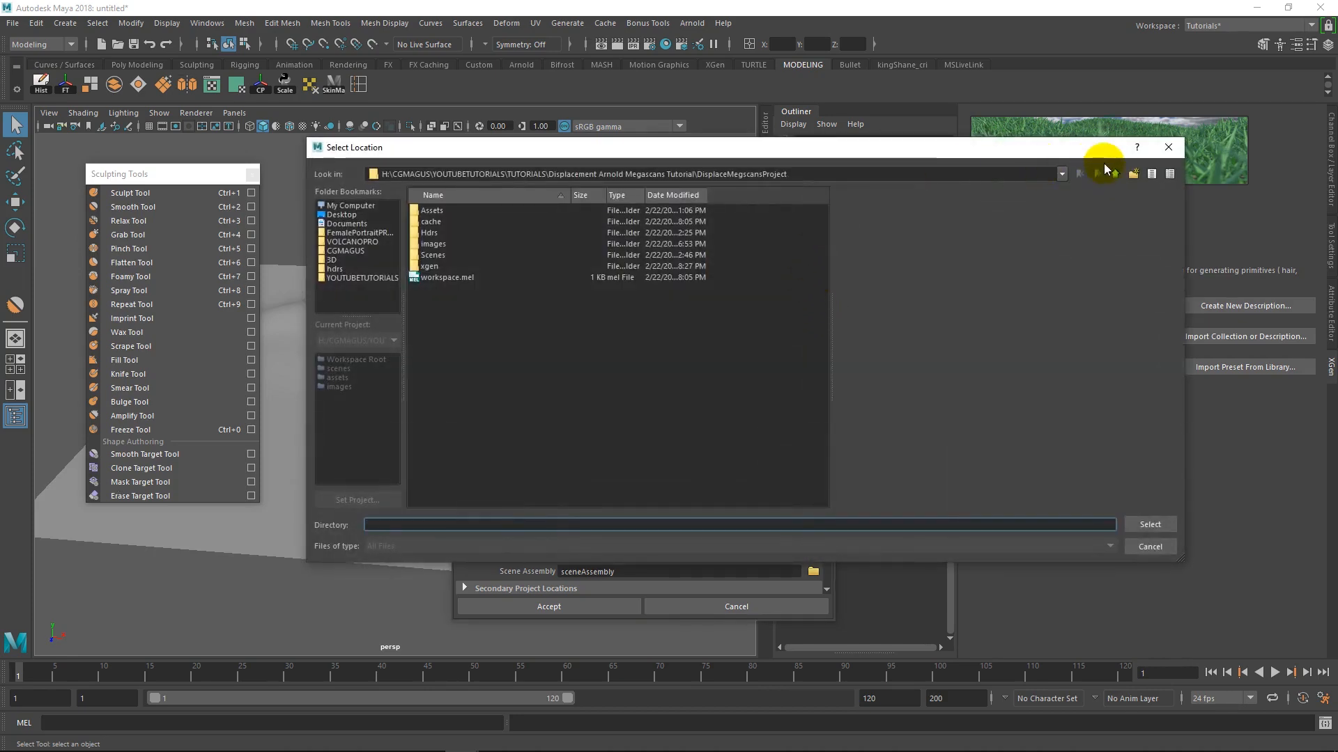
left_click(1117, 174)
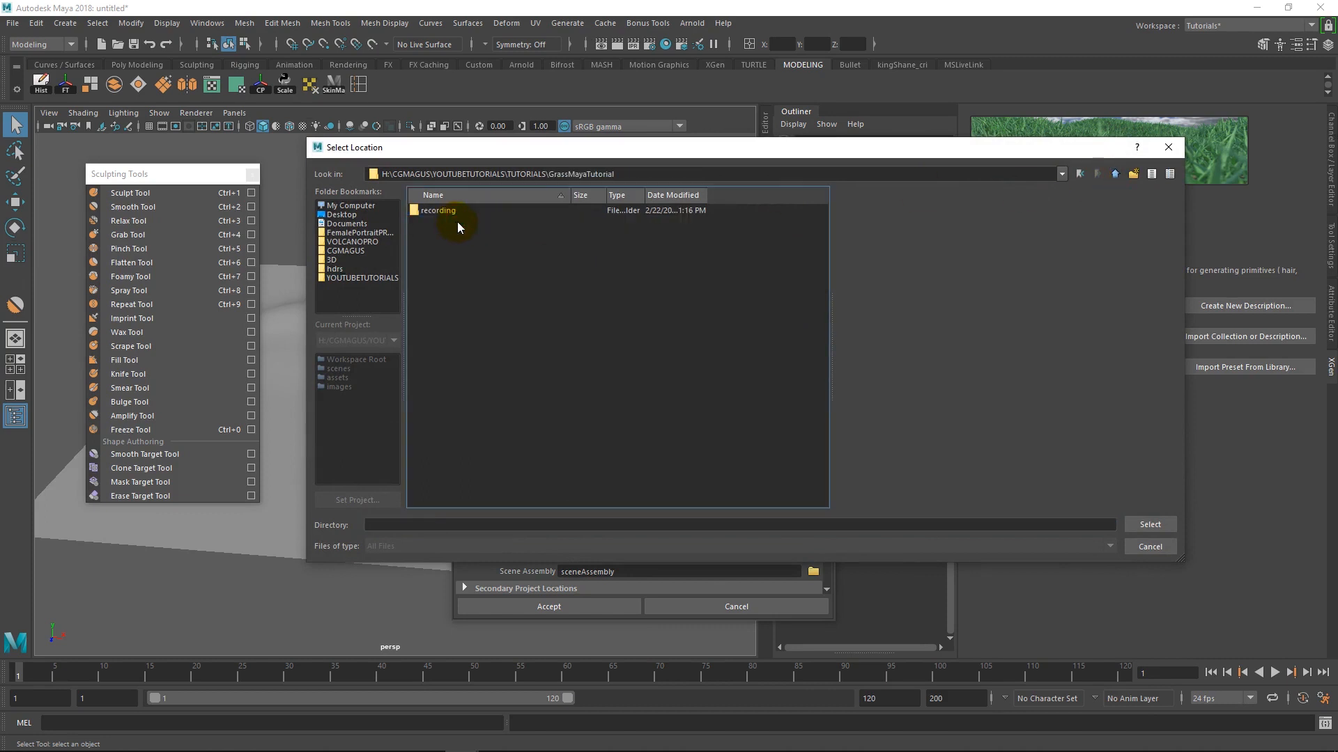
left_click(1149, 524)
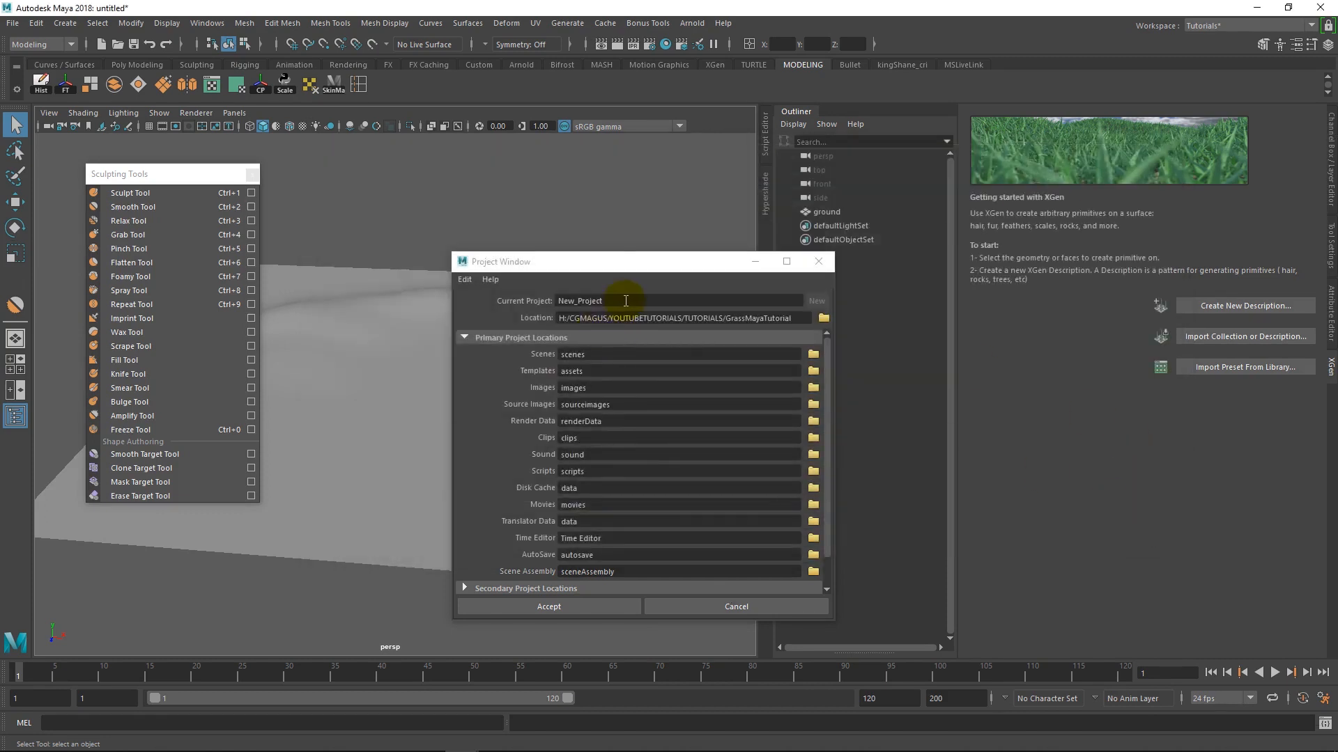
type("grass_p")
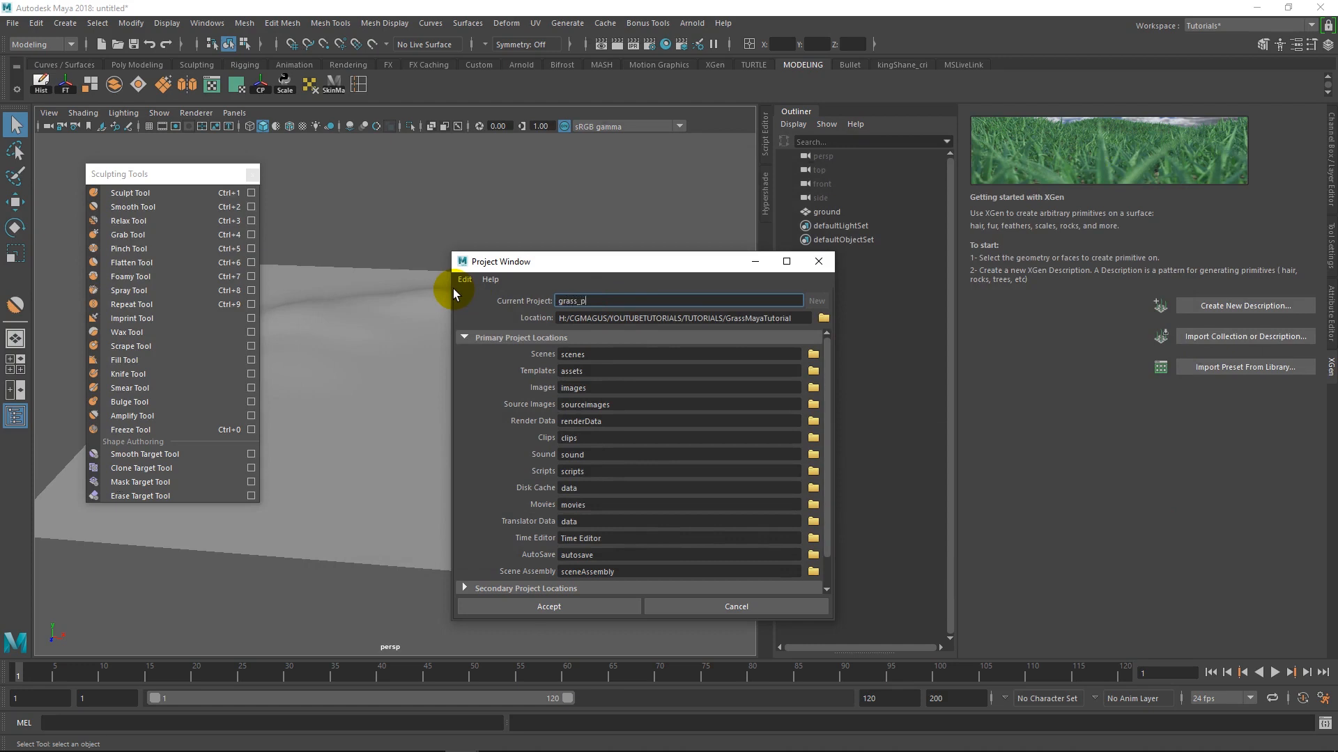
type("ro")
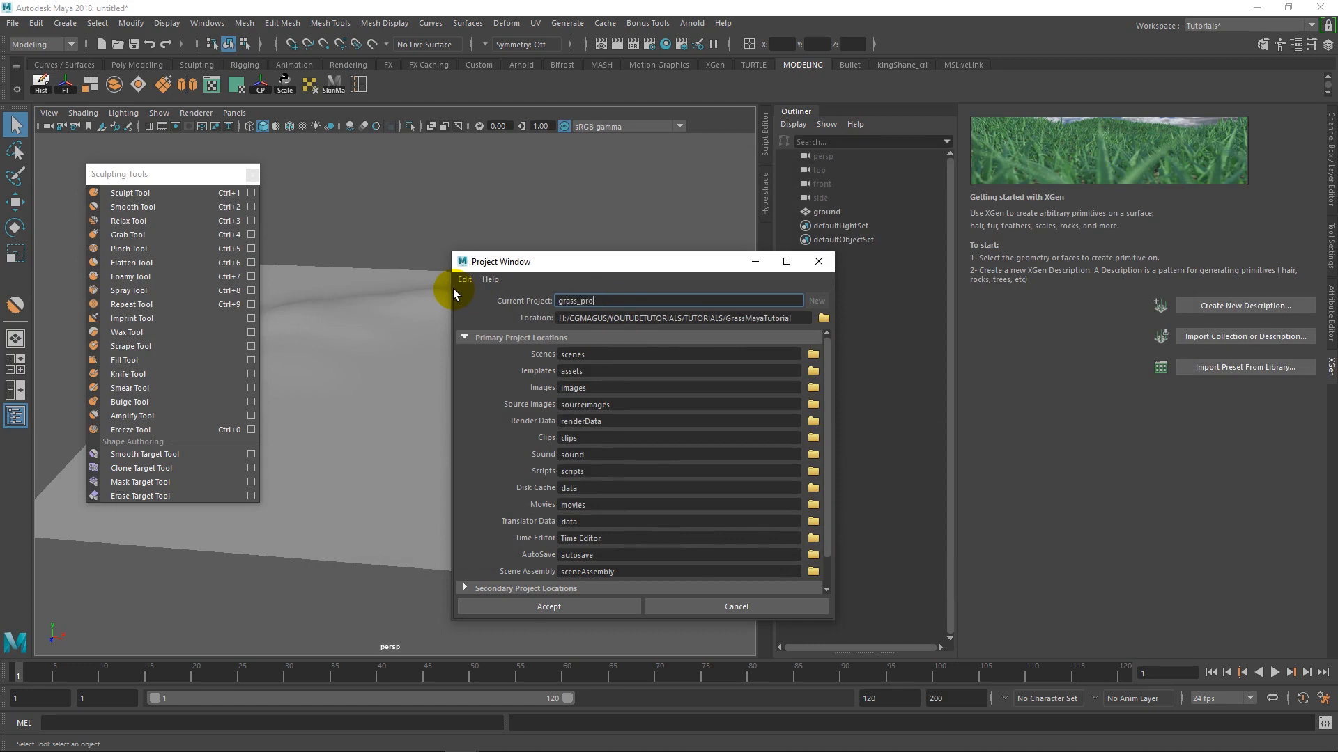
type("ject")
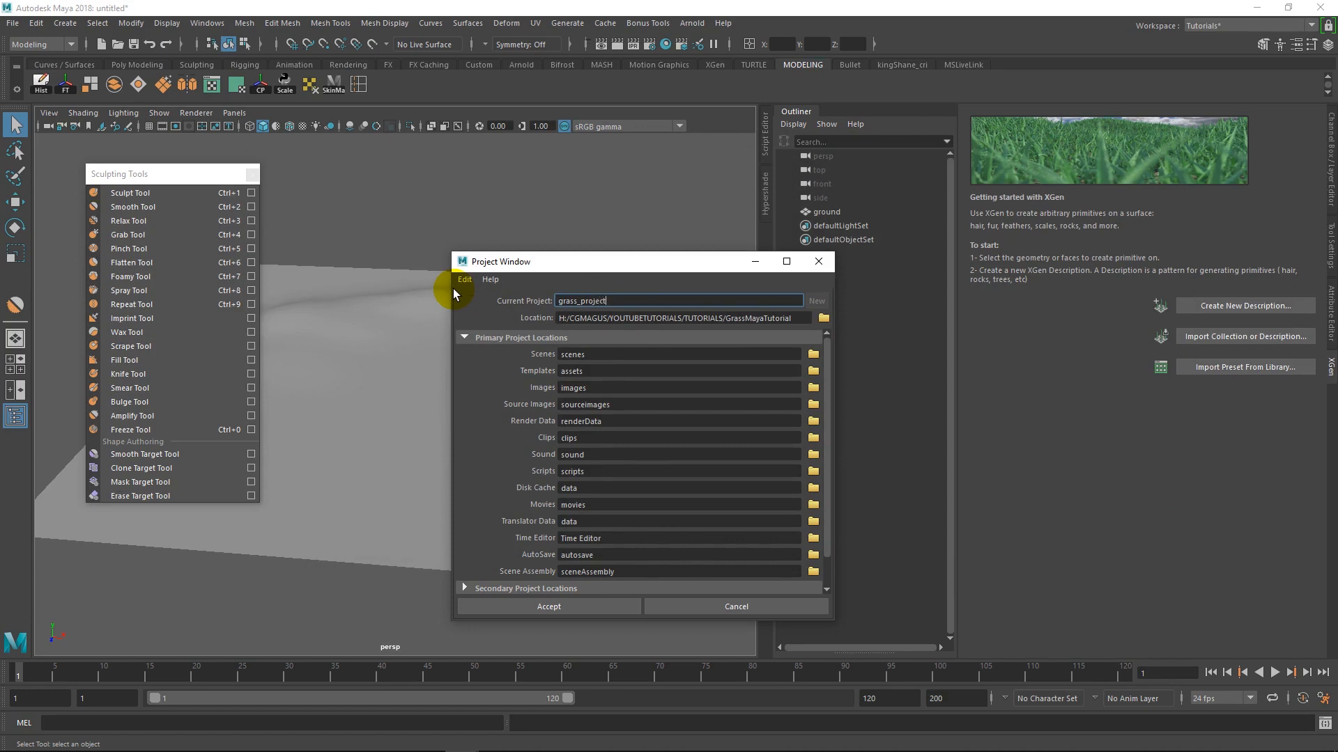
mouse_move(638, 594)
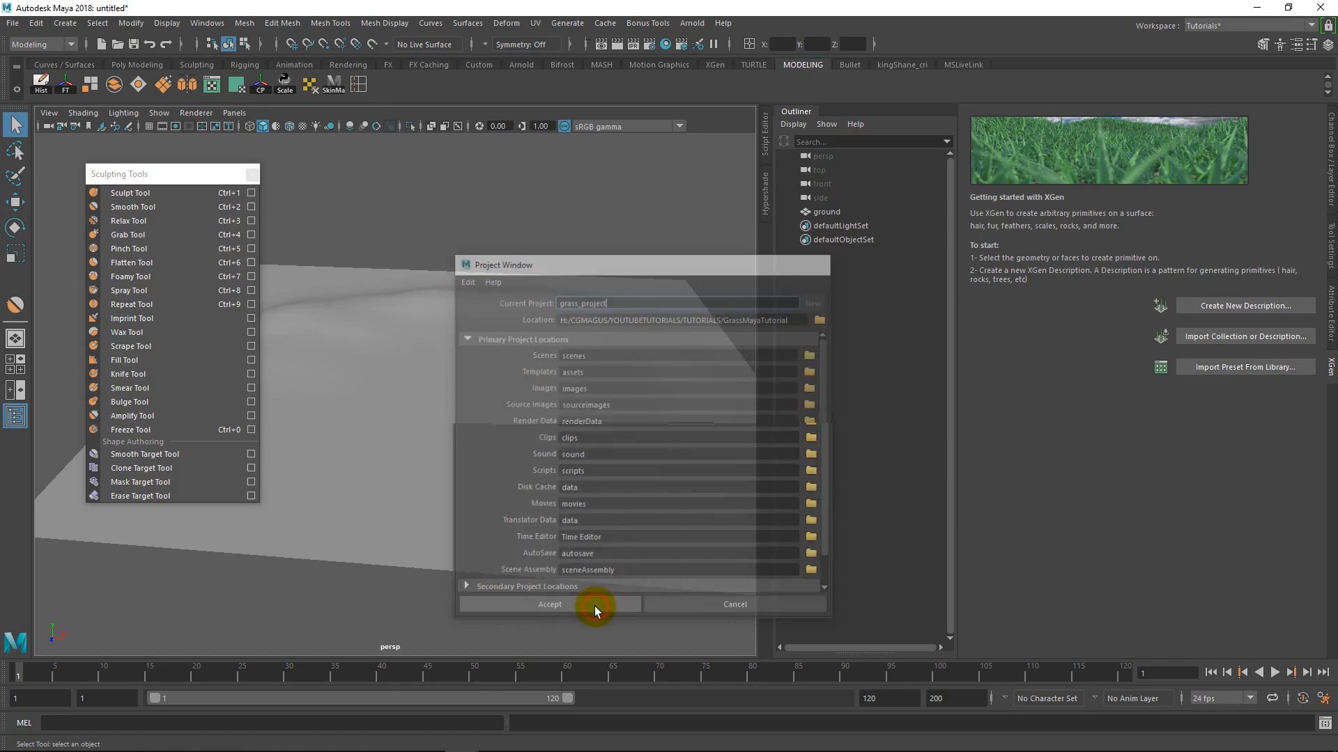
Accept the grass_project settings and save the scene as 01_start
left_click(549, 604)
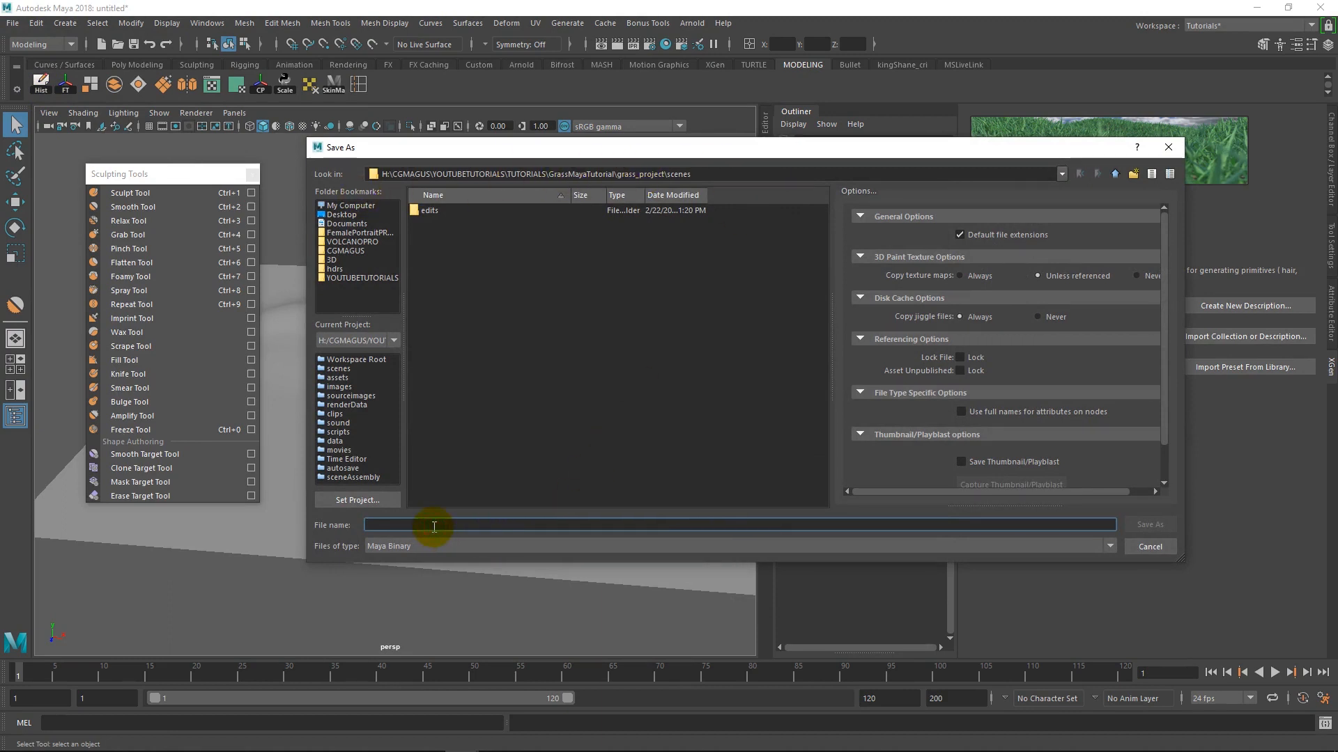
type("01_")
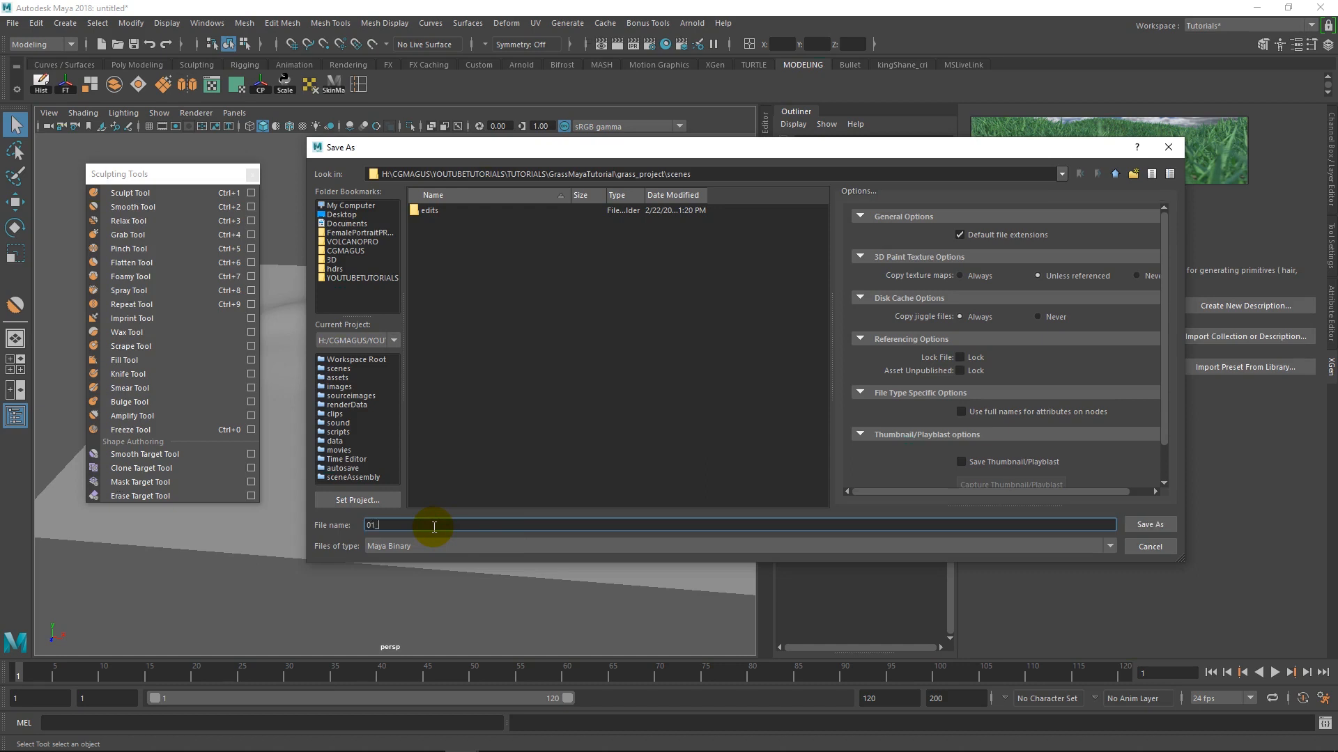
left_click(1148, 524)
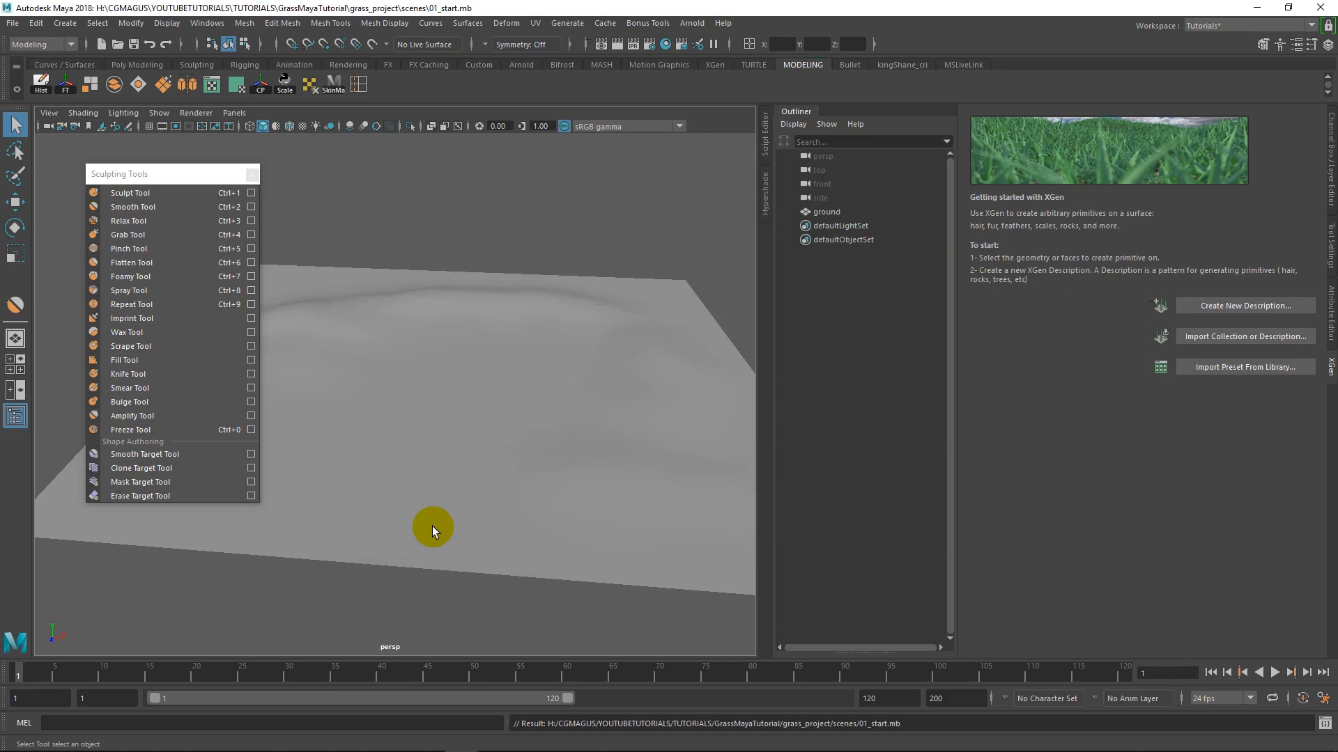
mouse_move(723, 304)
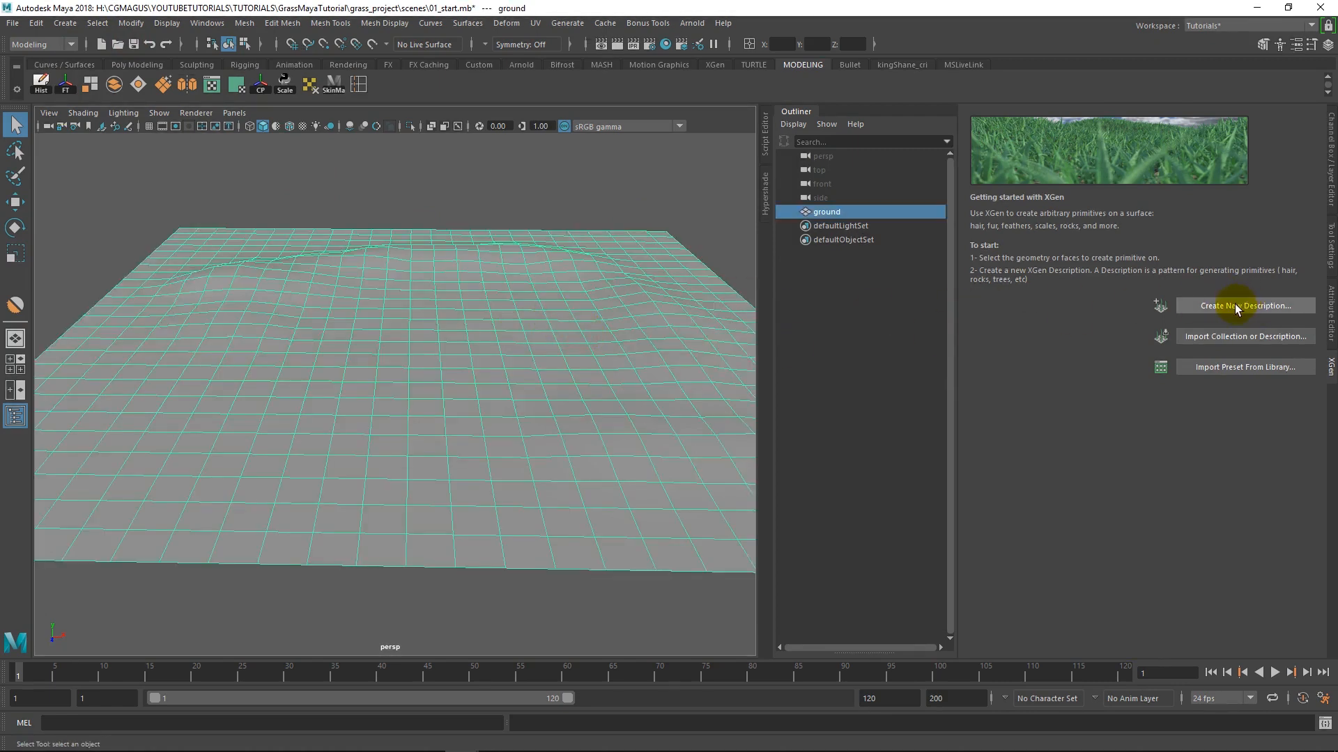
Create the archive-based description 'Grass_01' in a new 'Landscape' collection on the ground
left_click(1243, 305)
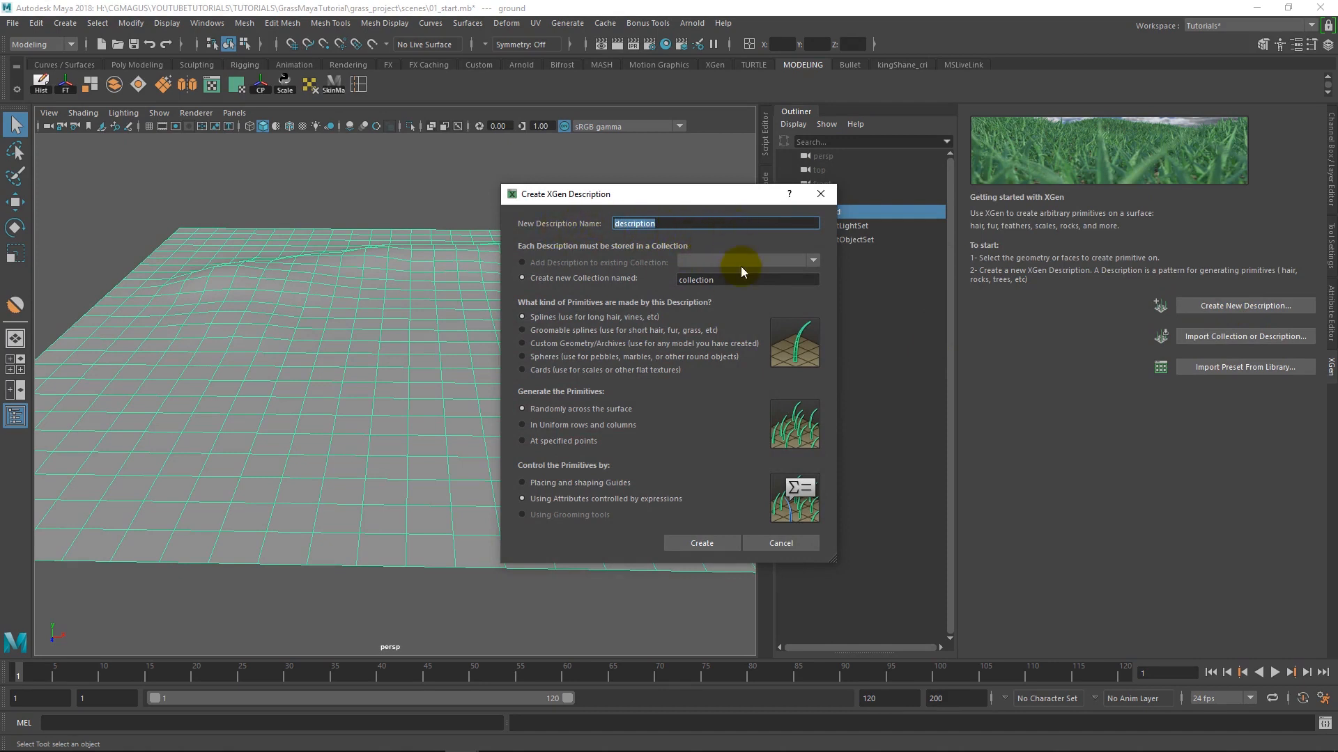
mouse_move(669, 242)
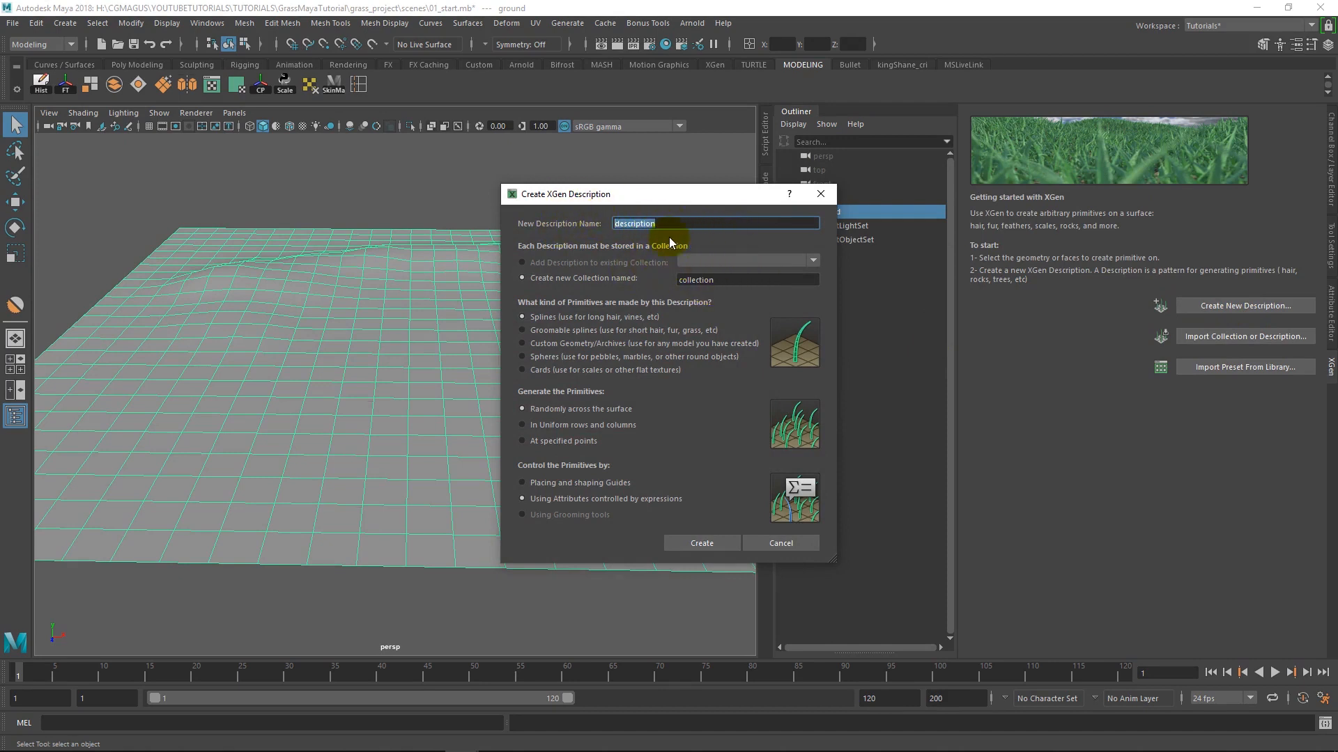
mouse_move(540, 220)
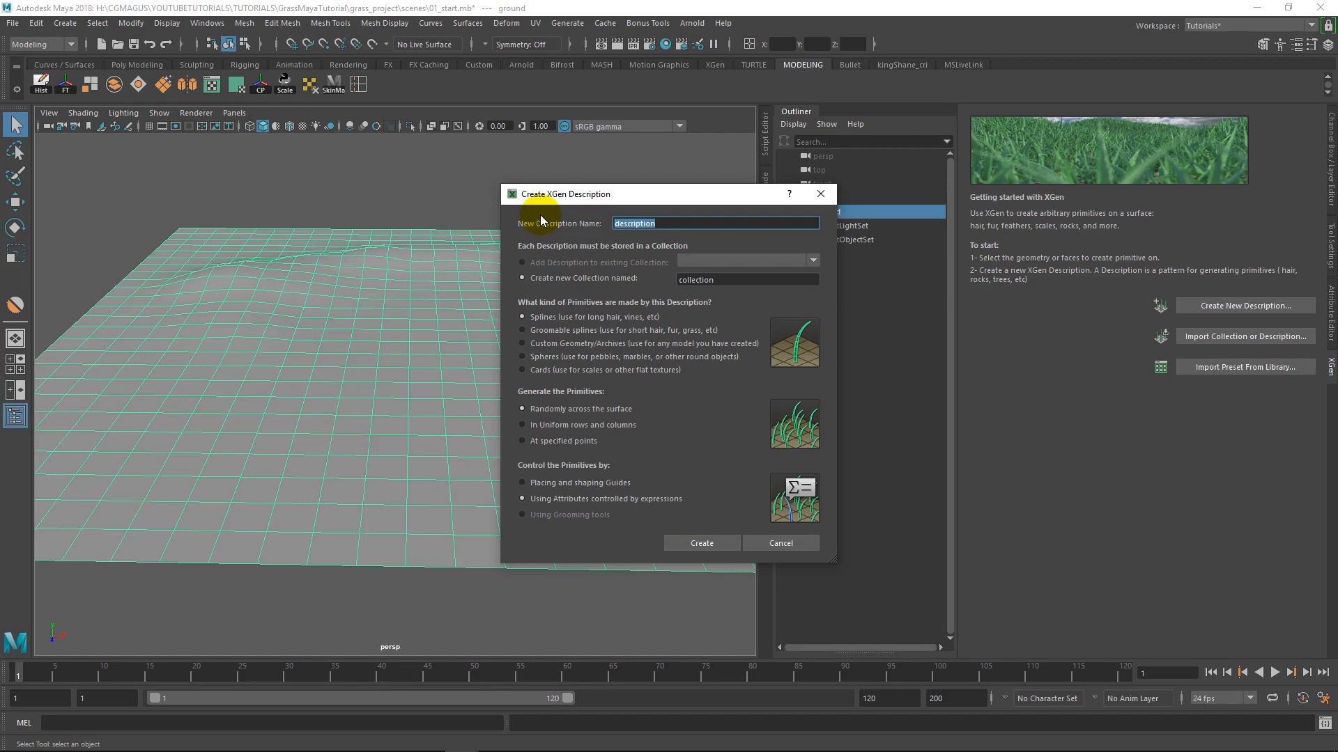
type("Grass_01")
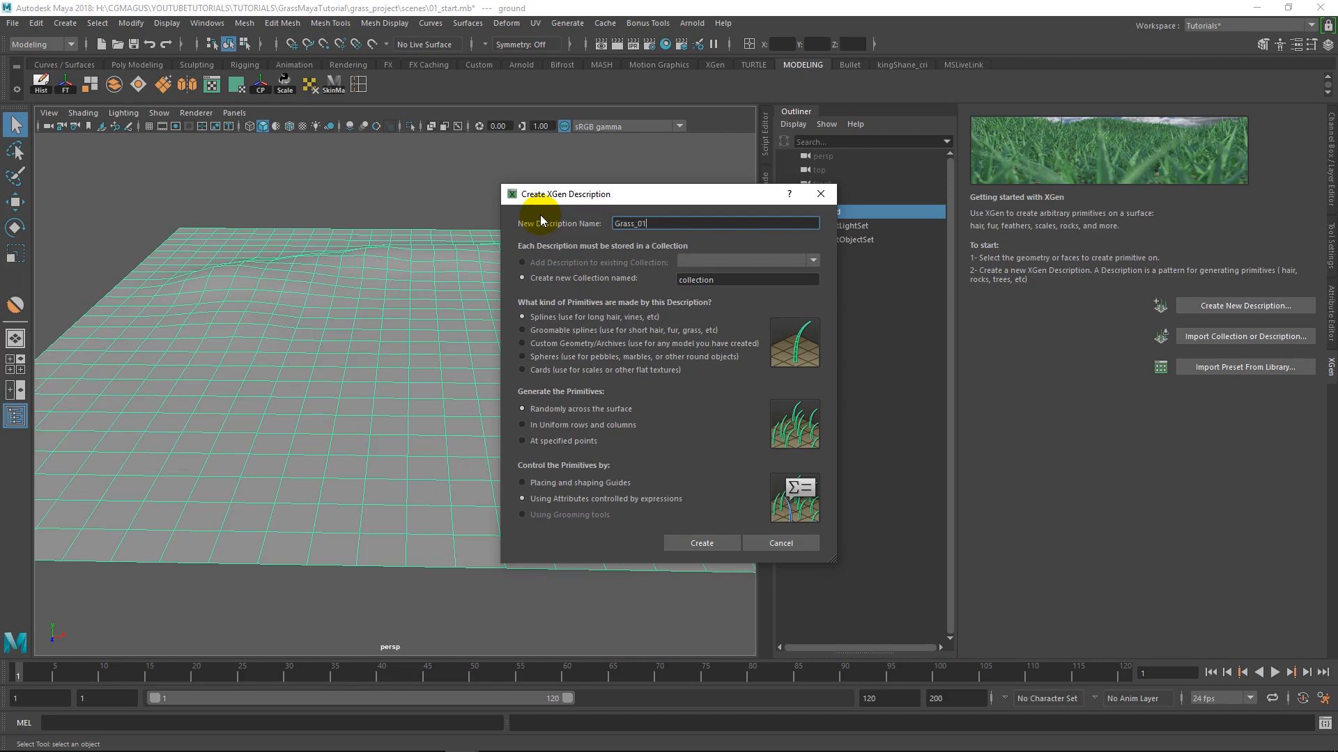
mouse_move(756, 282)
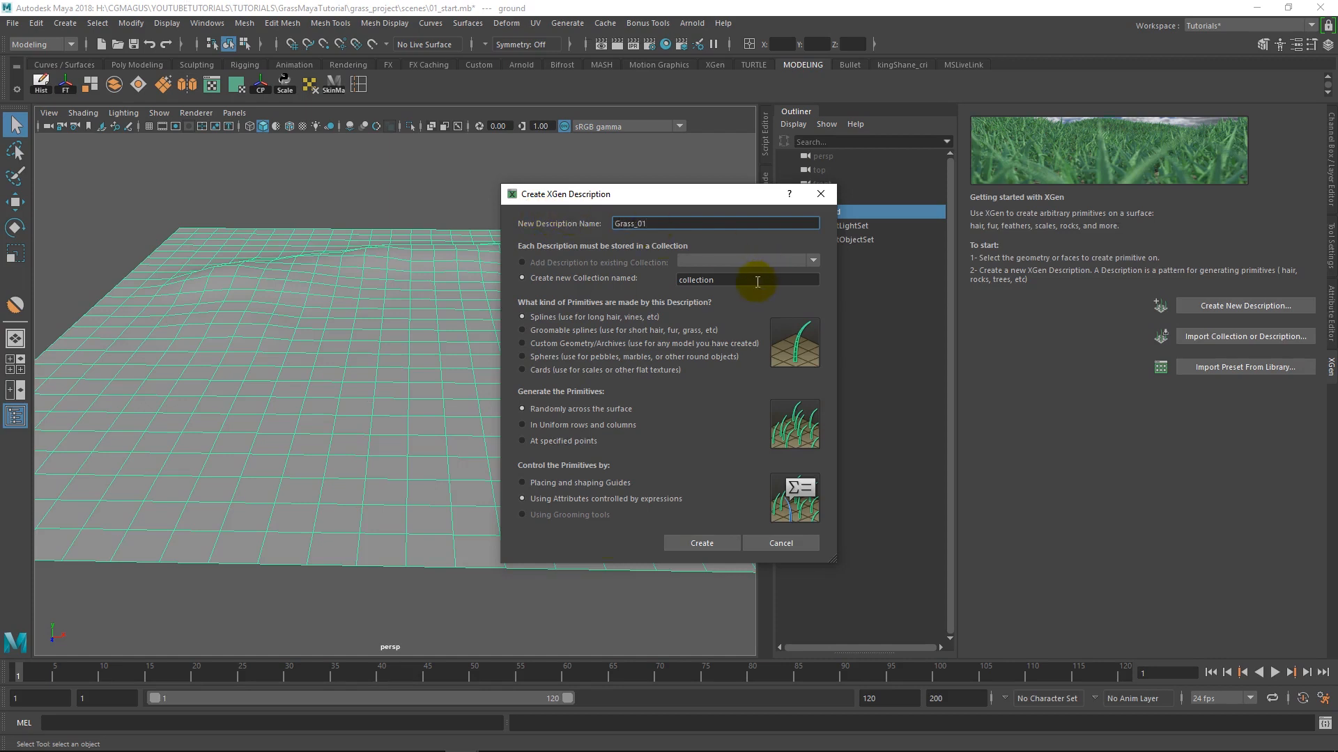
triple_click(746, 279)
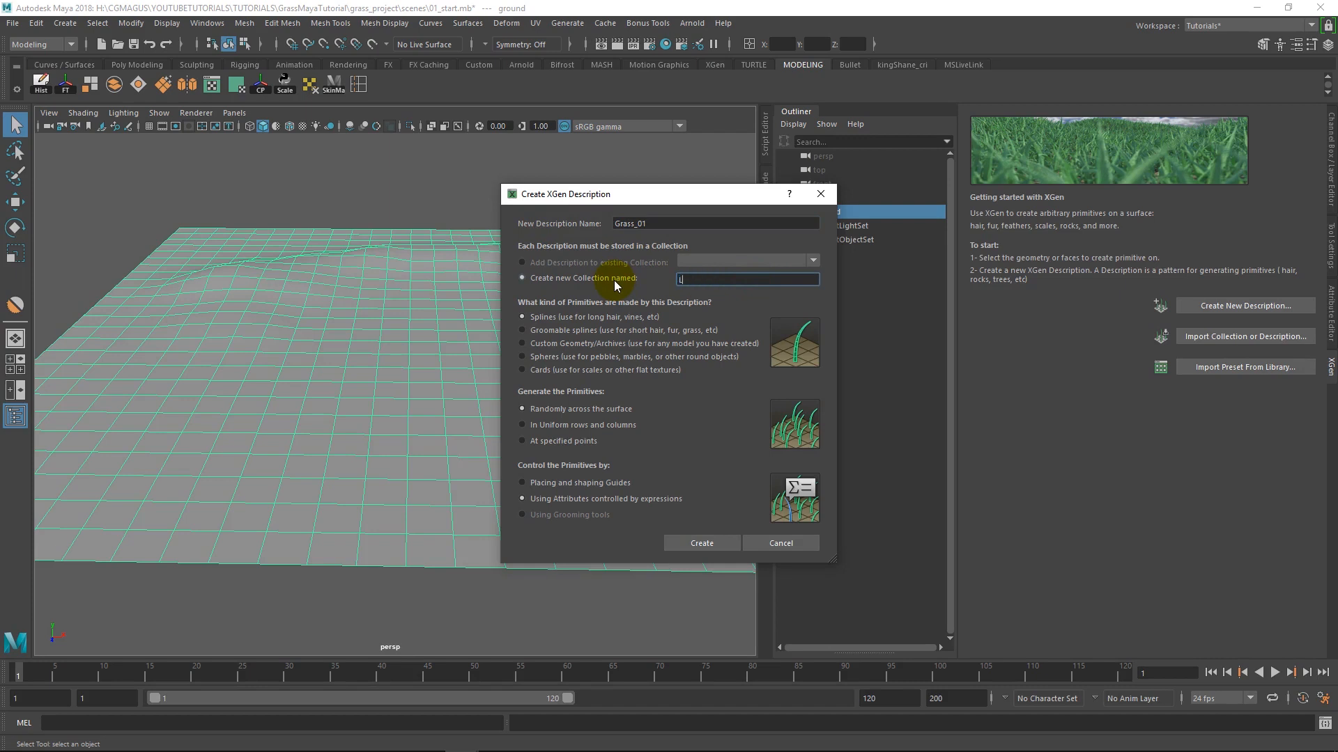
type("Landscape")
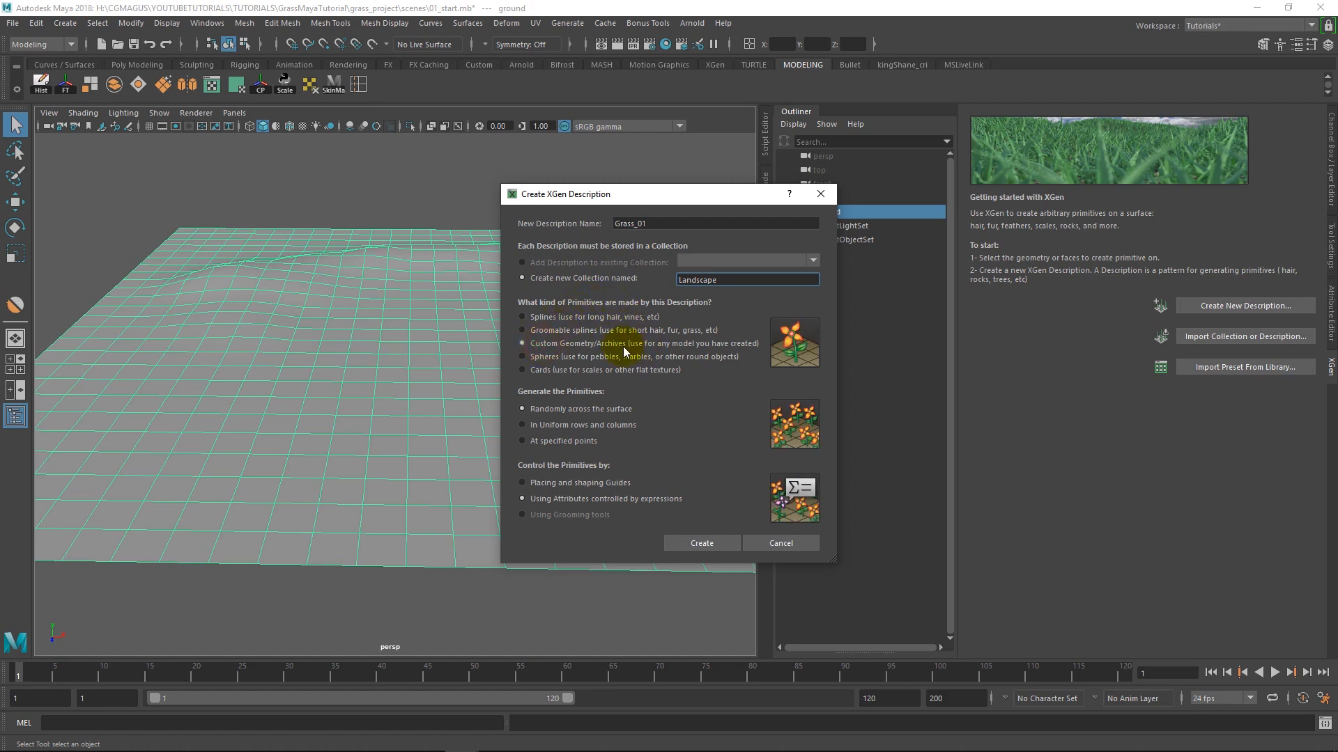
mouse_move(594, 423)
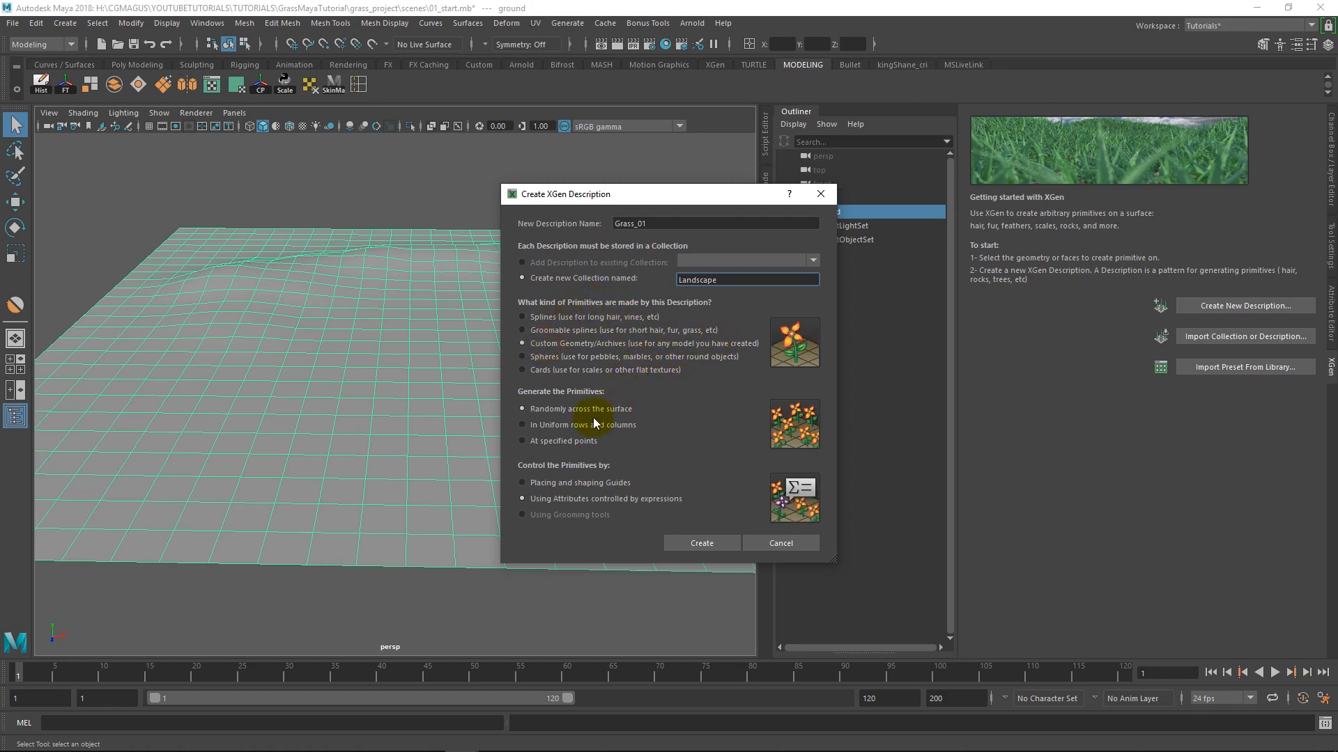
mouse_move(623, 413)
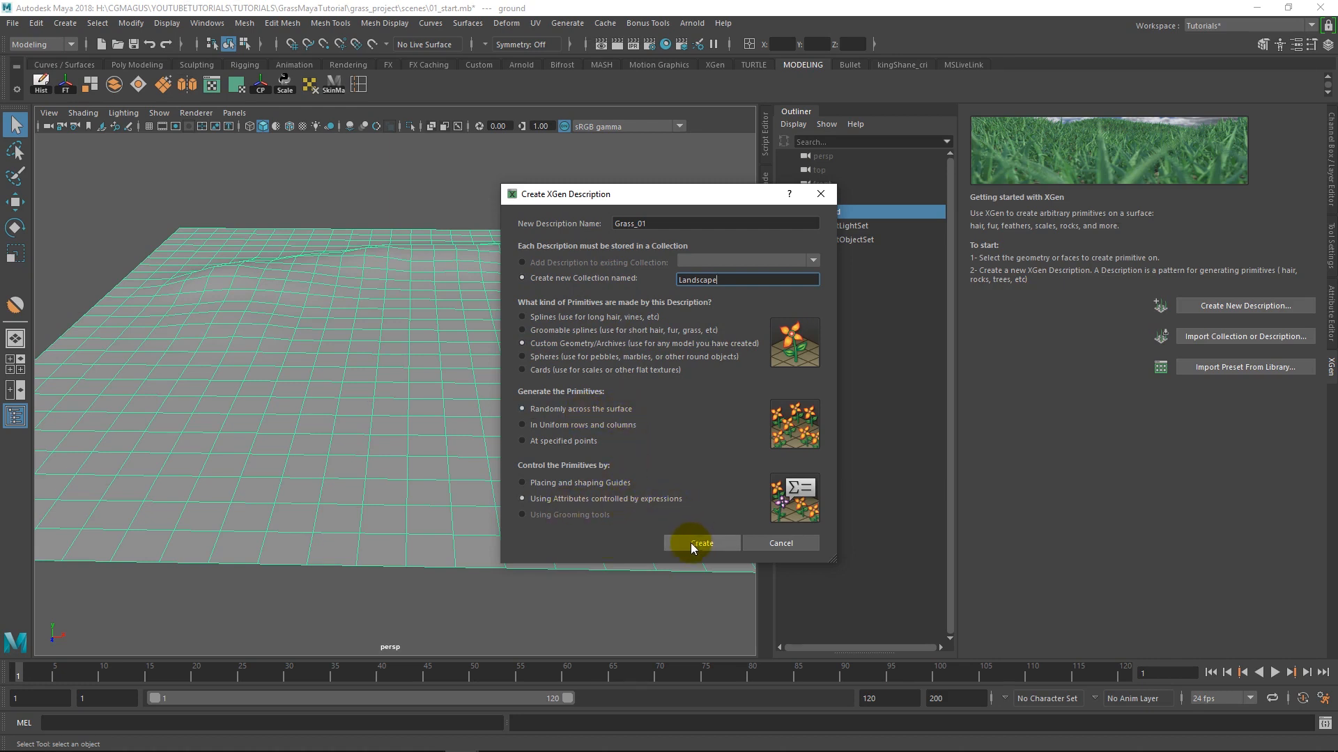
left_click(702, 544)
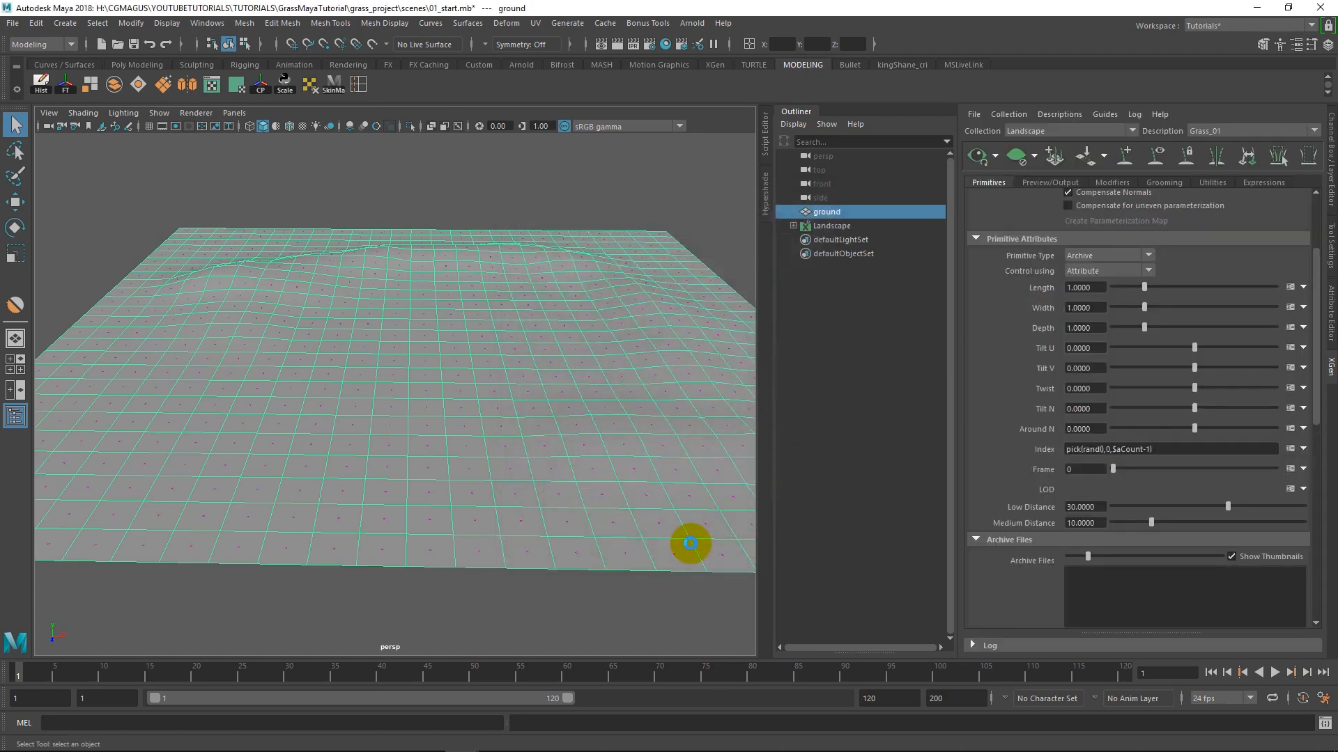
Confirm the XGen dialog so Grass_01 uses archive primitives
left_click(689, 544)
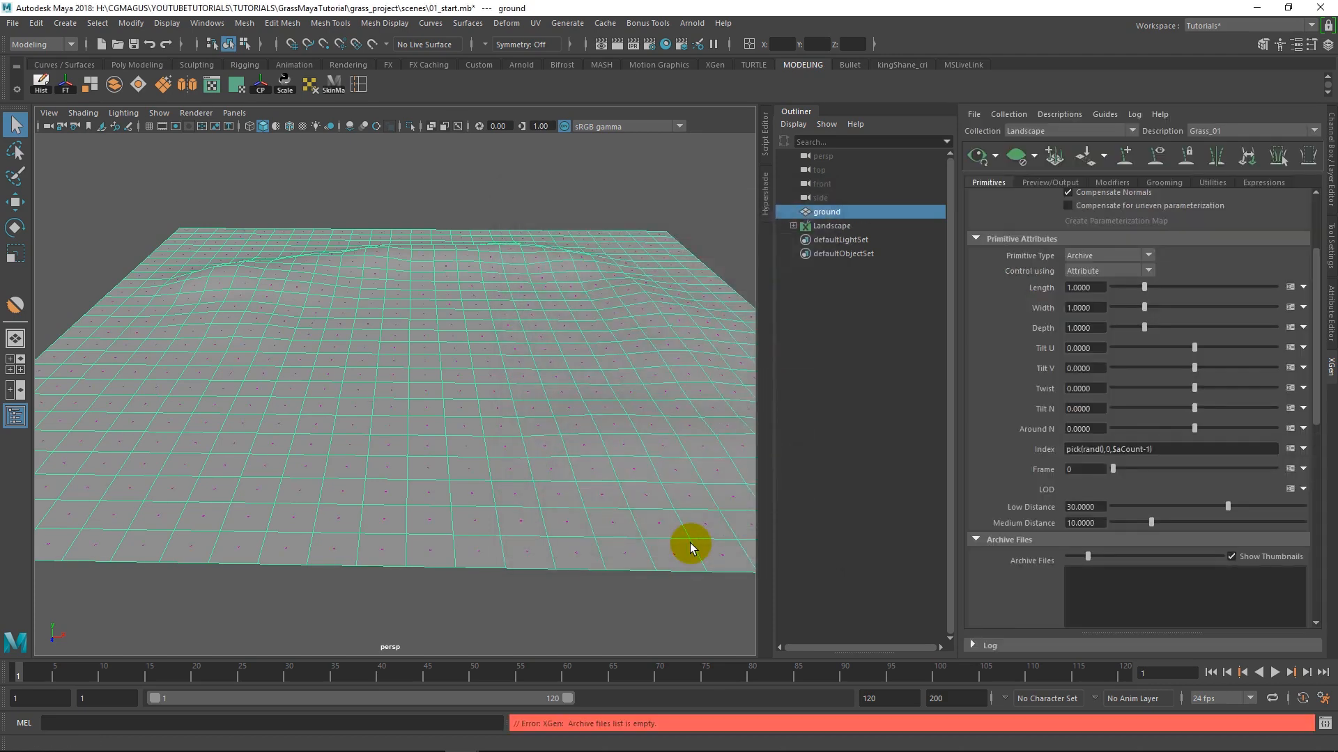
mouse_move(537, 354)
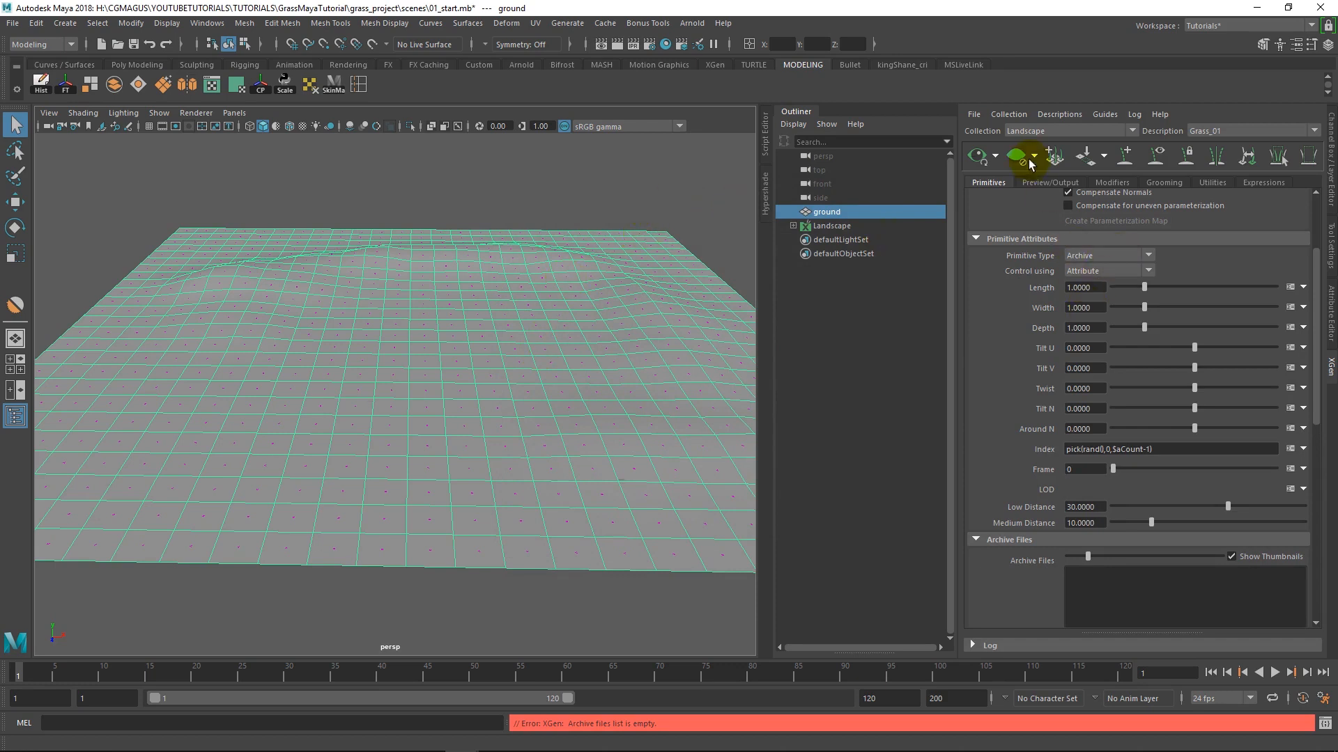
mouse_move(988, 183)
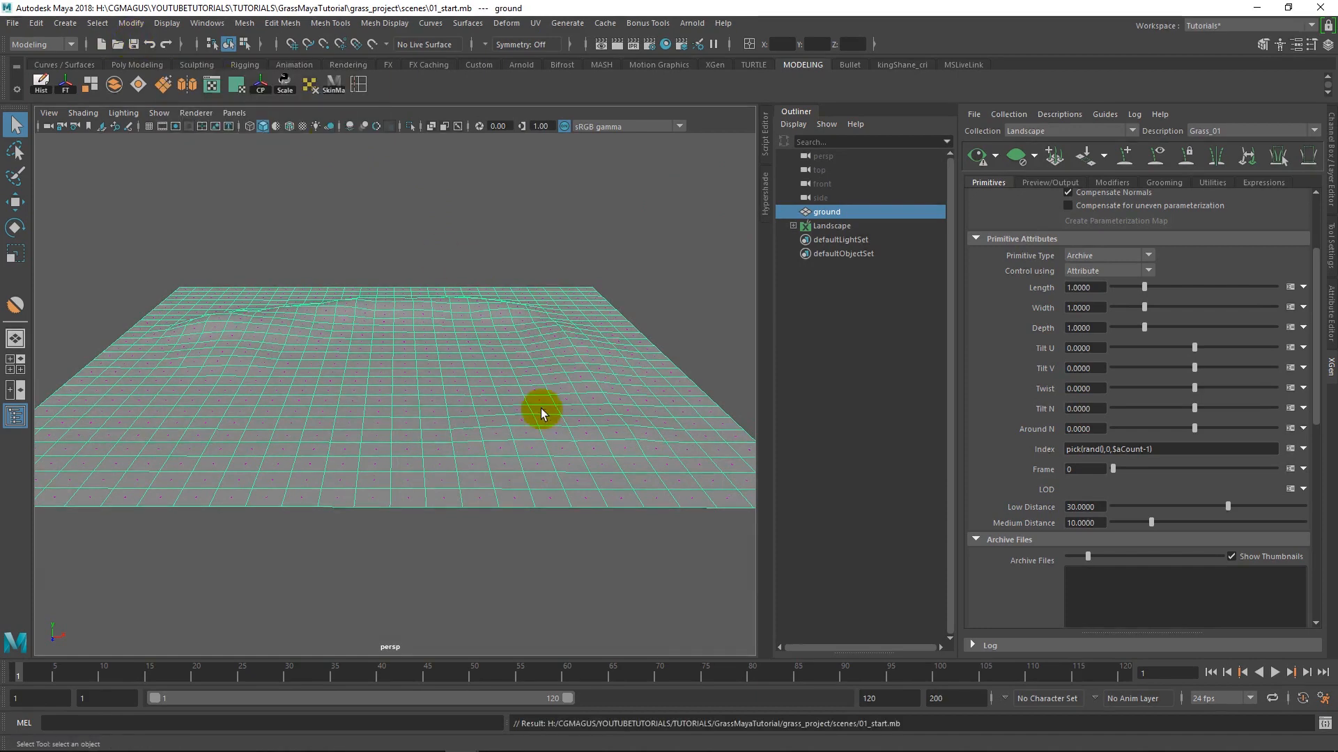
Copy the Maya setup script from the Grass Clumps export settings in Quixel Bridge
left_click(733, 738)
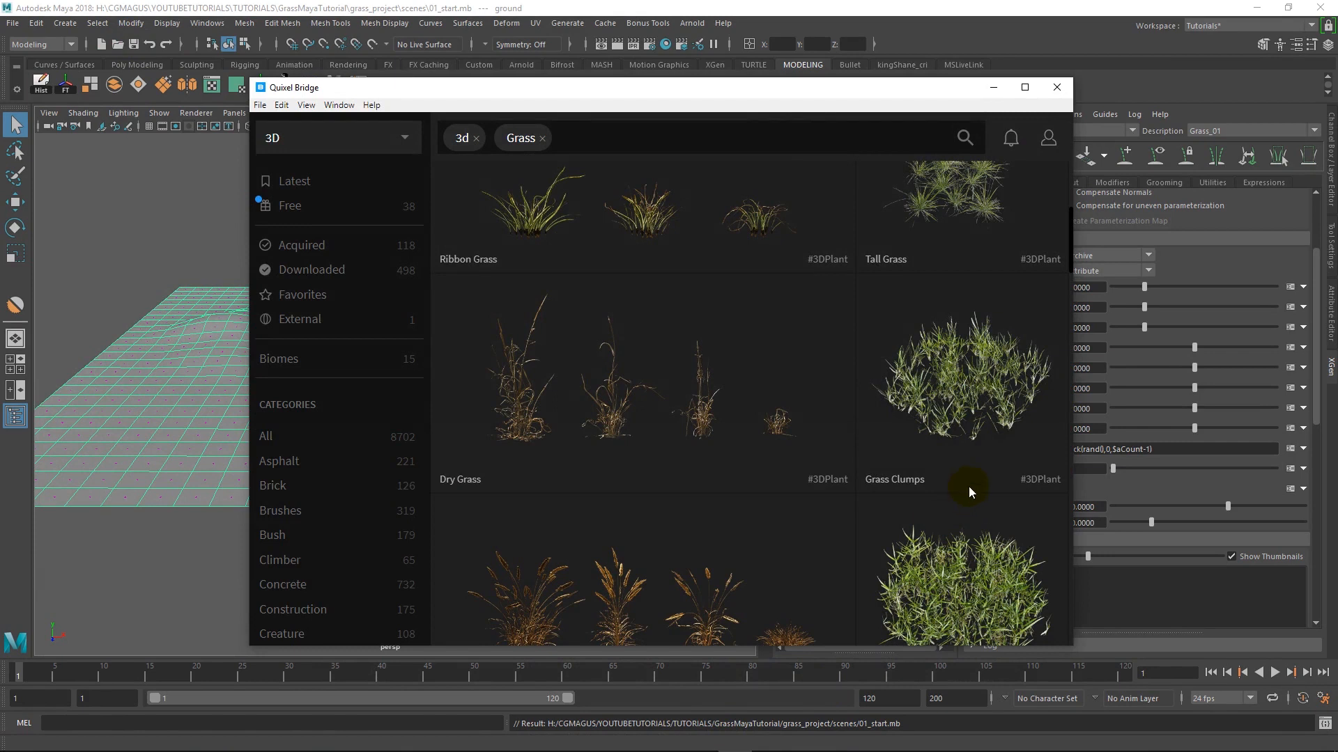
mouse_move(938, 274)
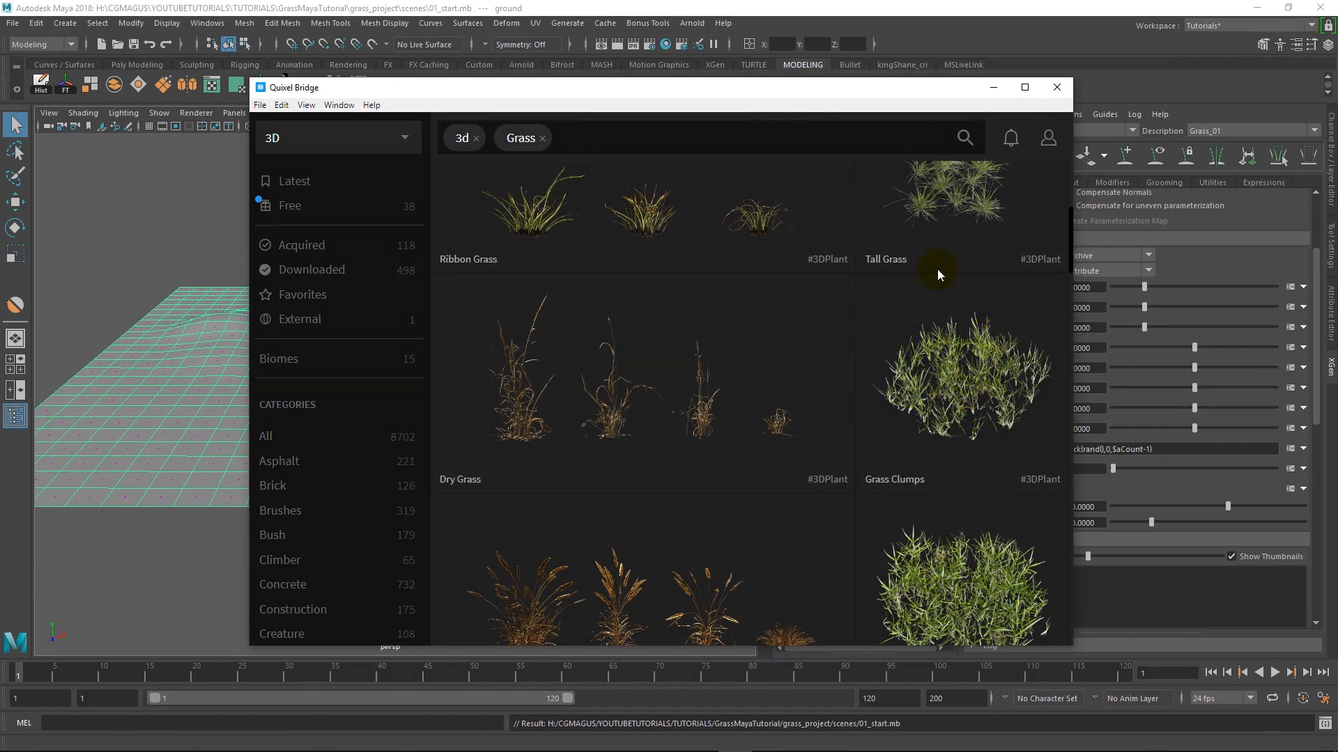
mouse_move(1039, 305)
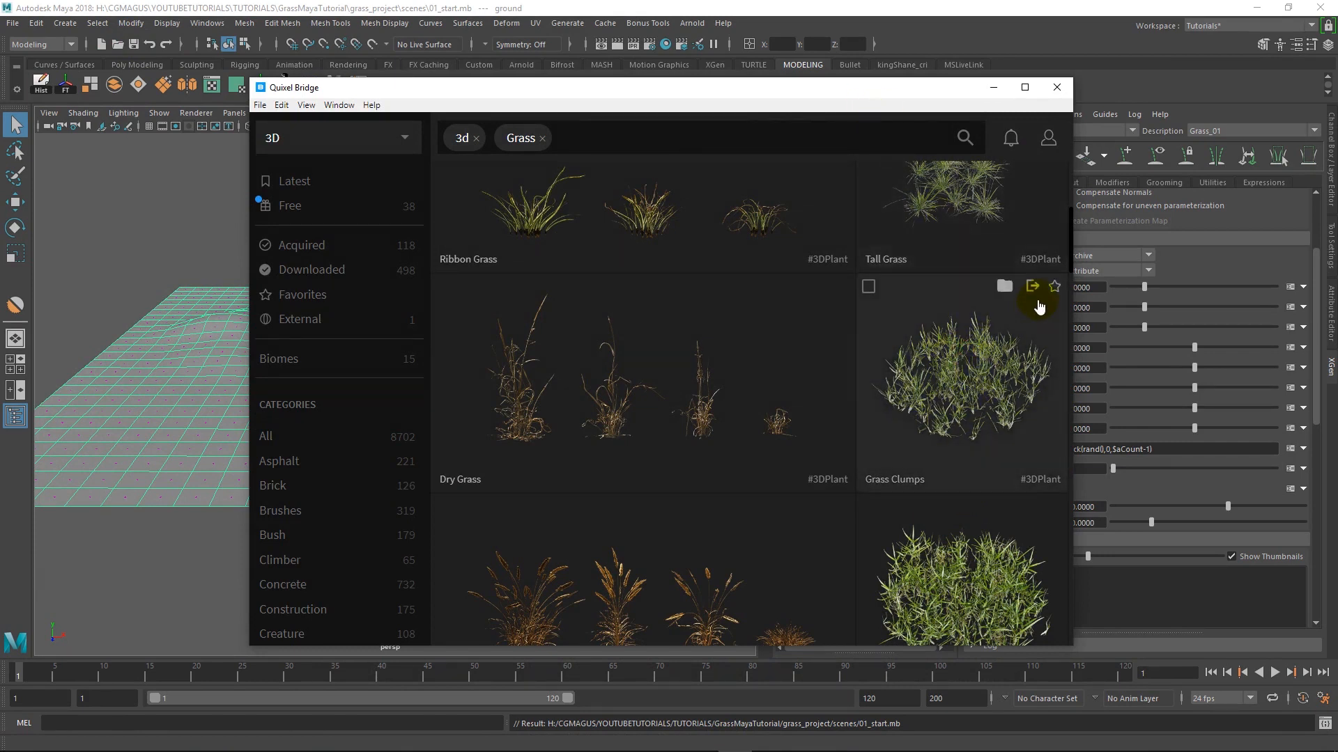
mouse_move(1058, 307)
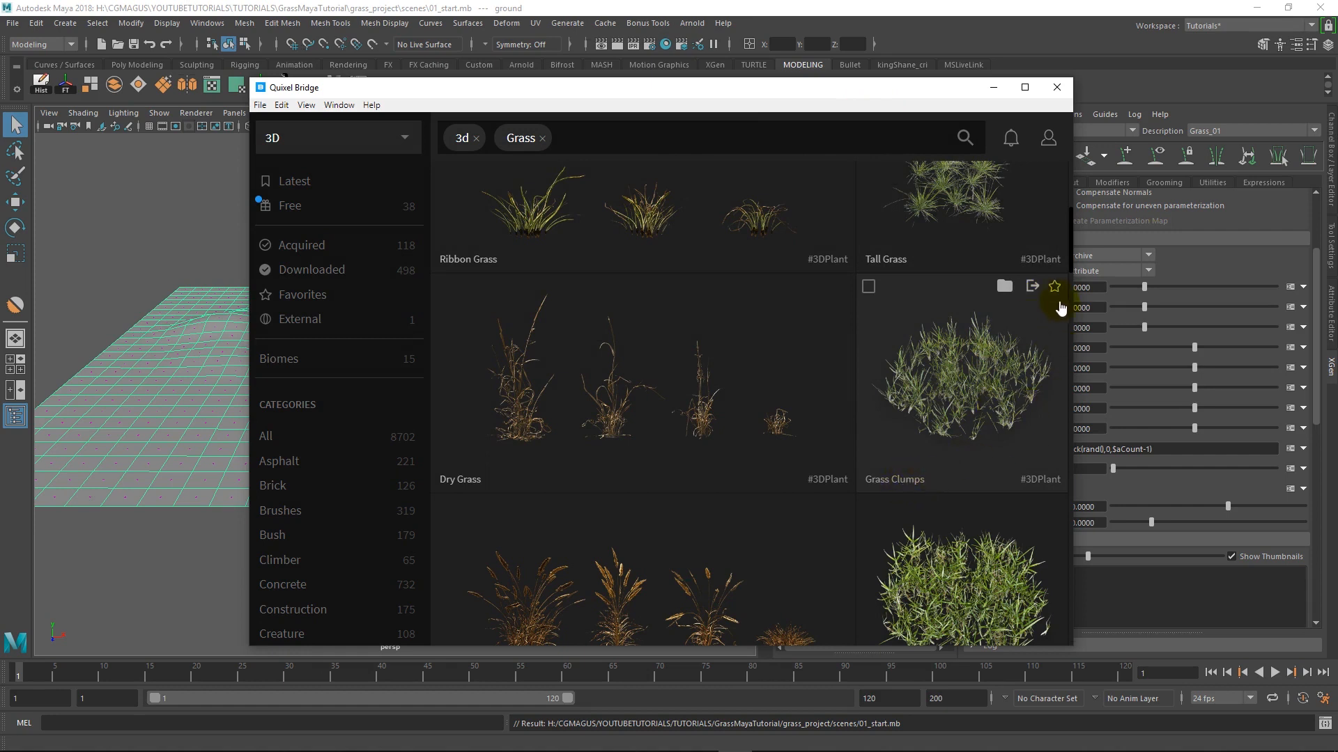
left_click(1033, 285)
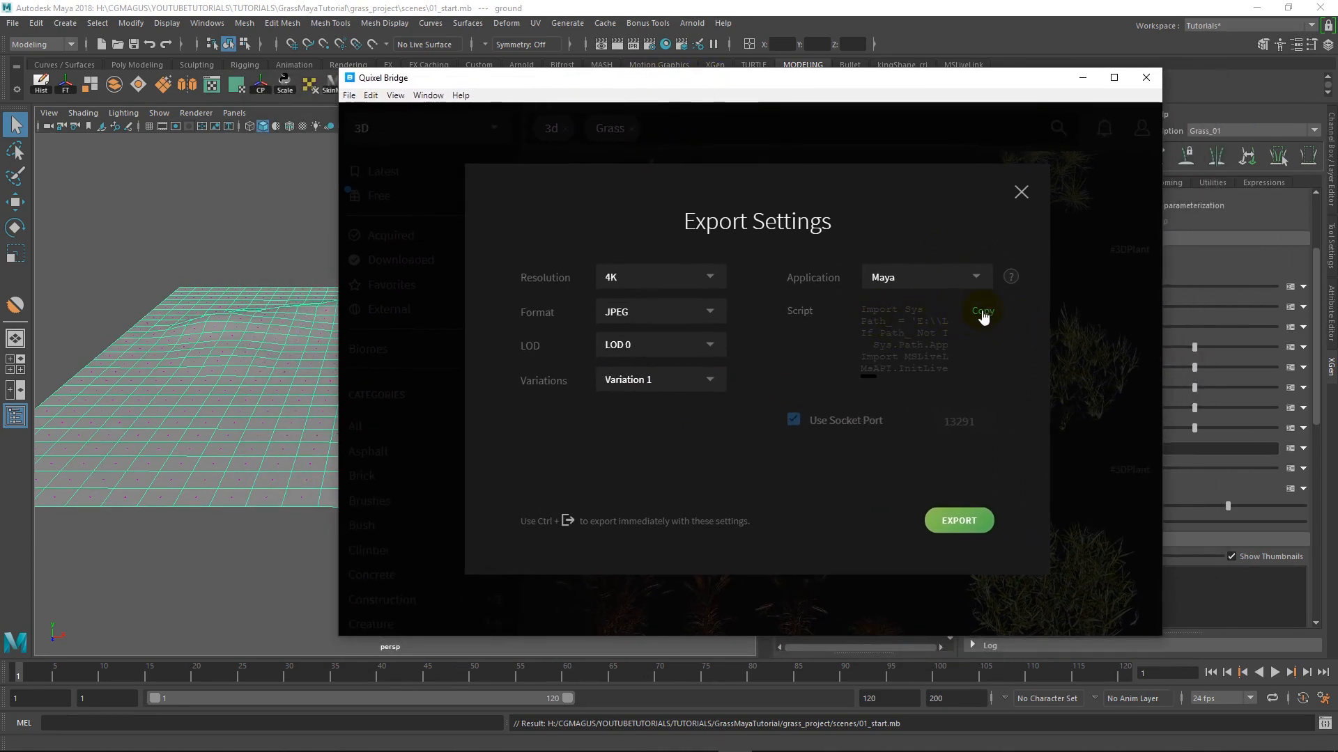
left_click(980, 311)
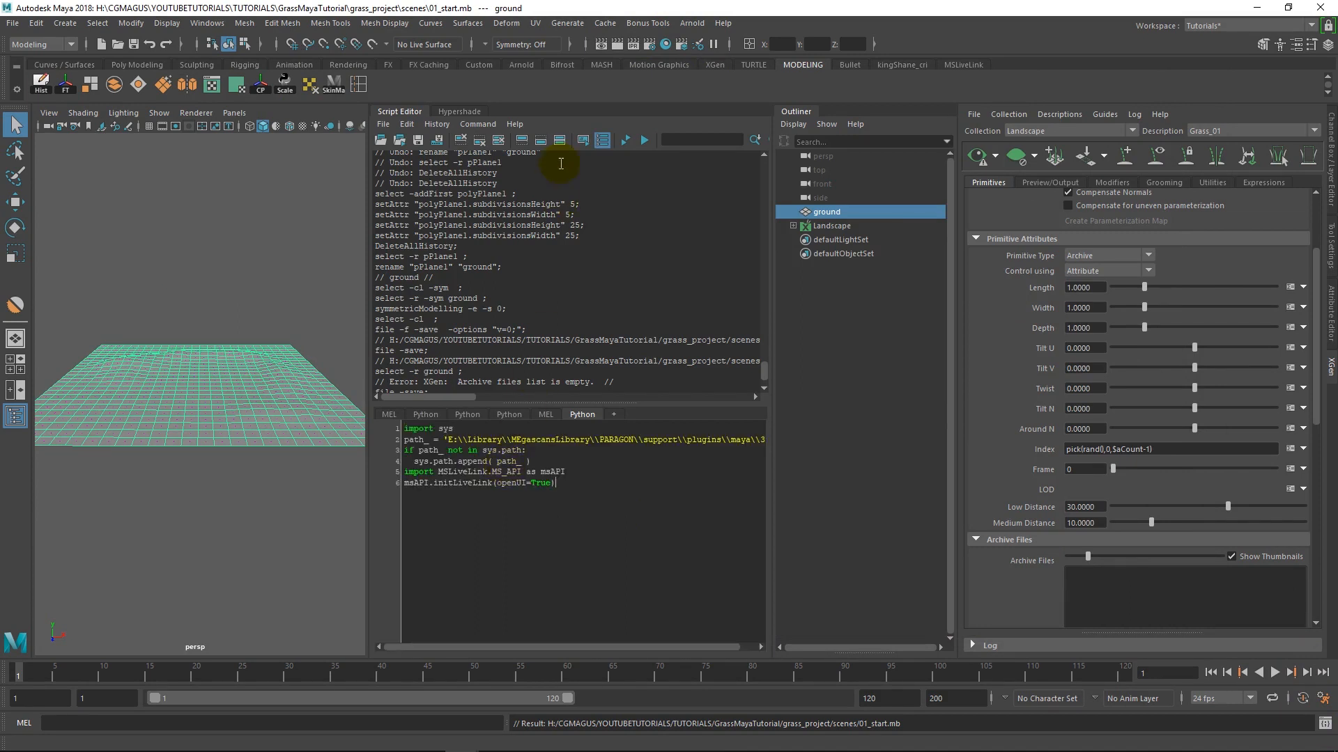
Execute the pasted LiveLink Python script to open MS LiveLink with Arnold
left_click(520, 140)
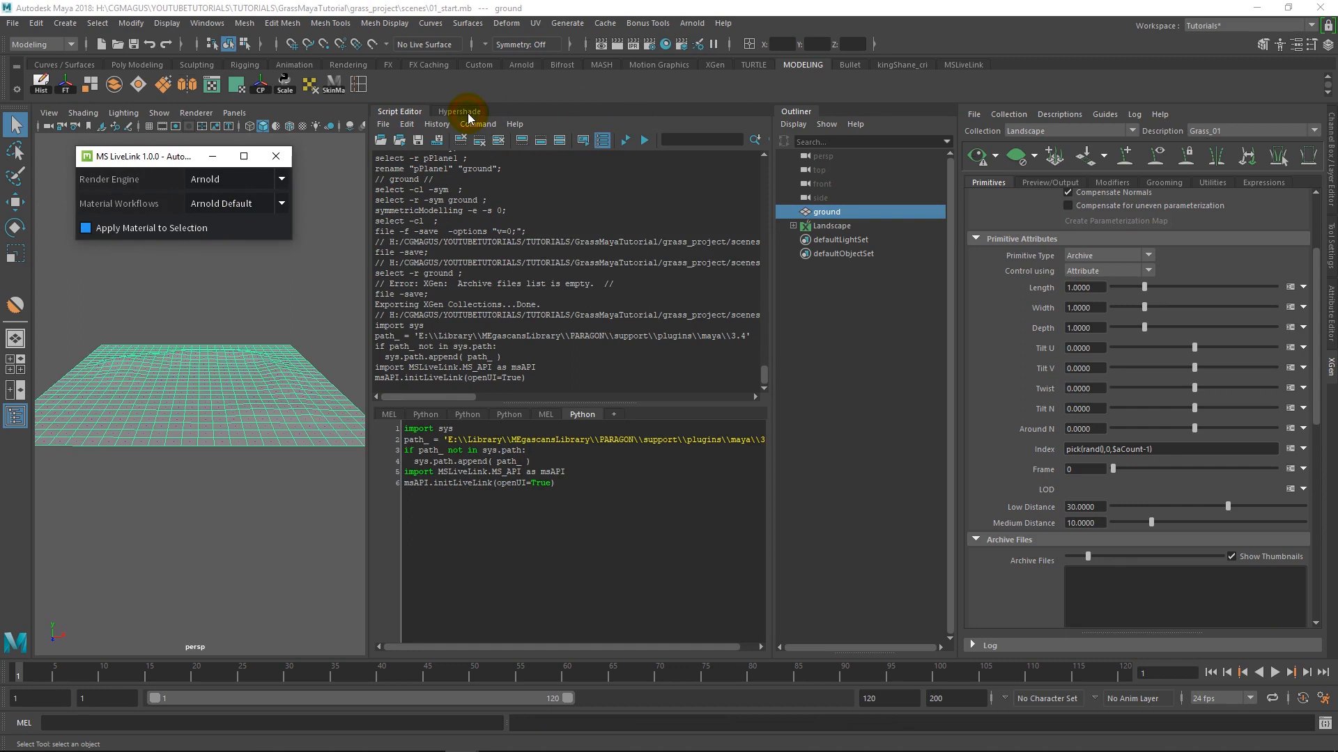
mouse_move(342, 141)
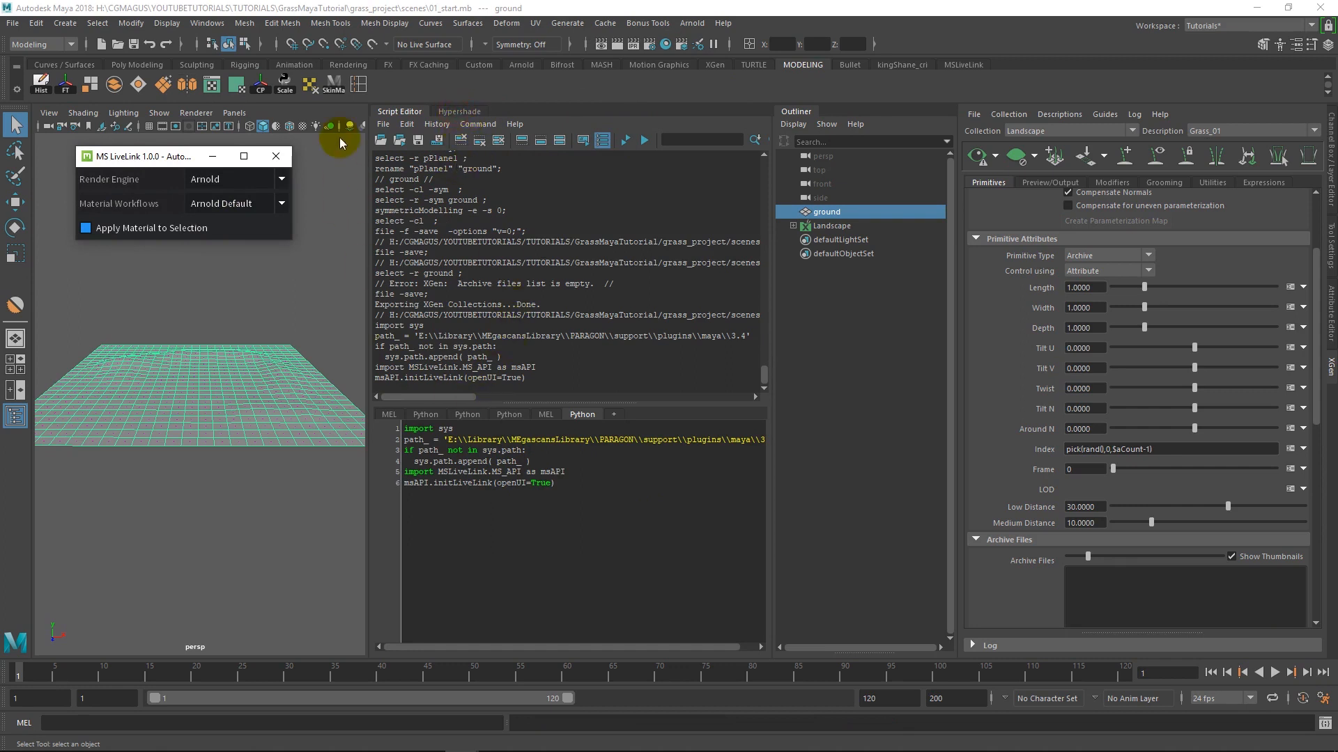
mouse_move(226, 164)
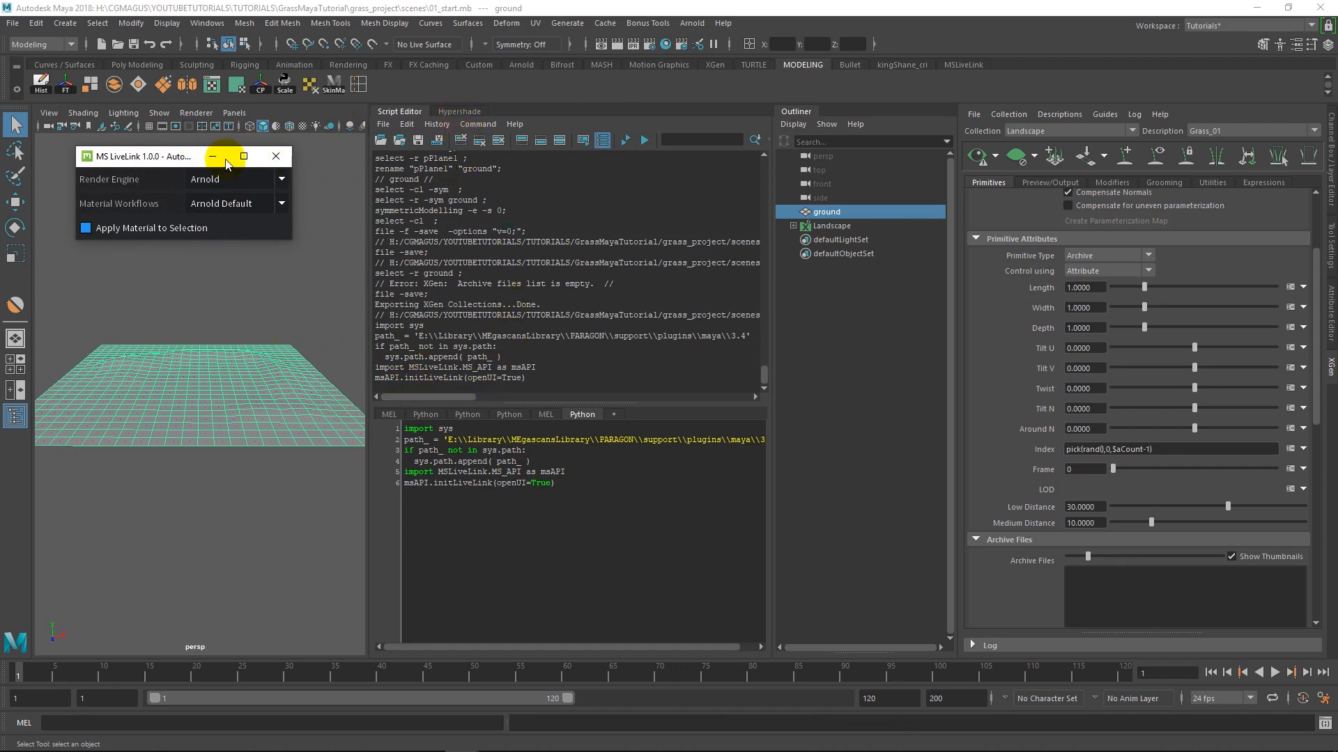
mouse_move(348, 149)
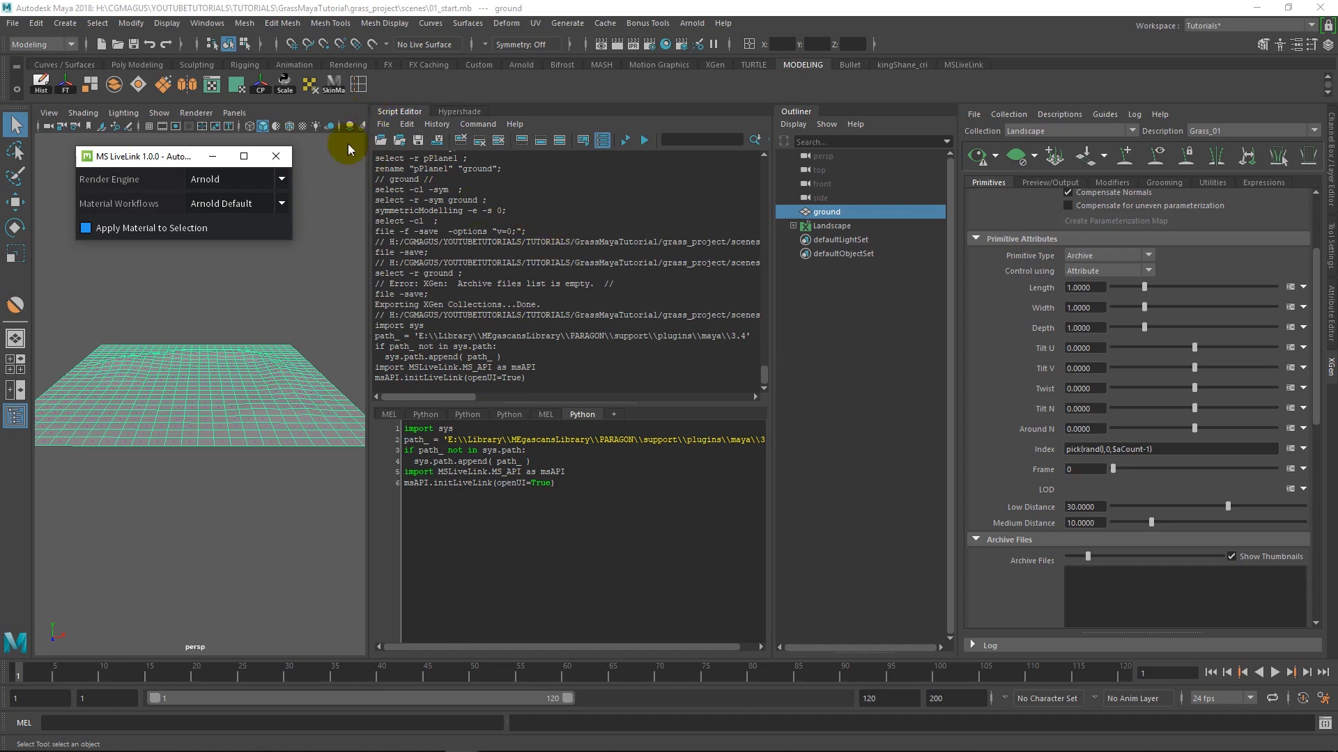
mouse_move(316, 322)
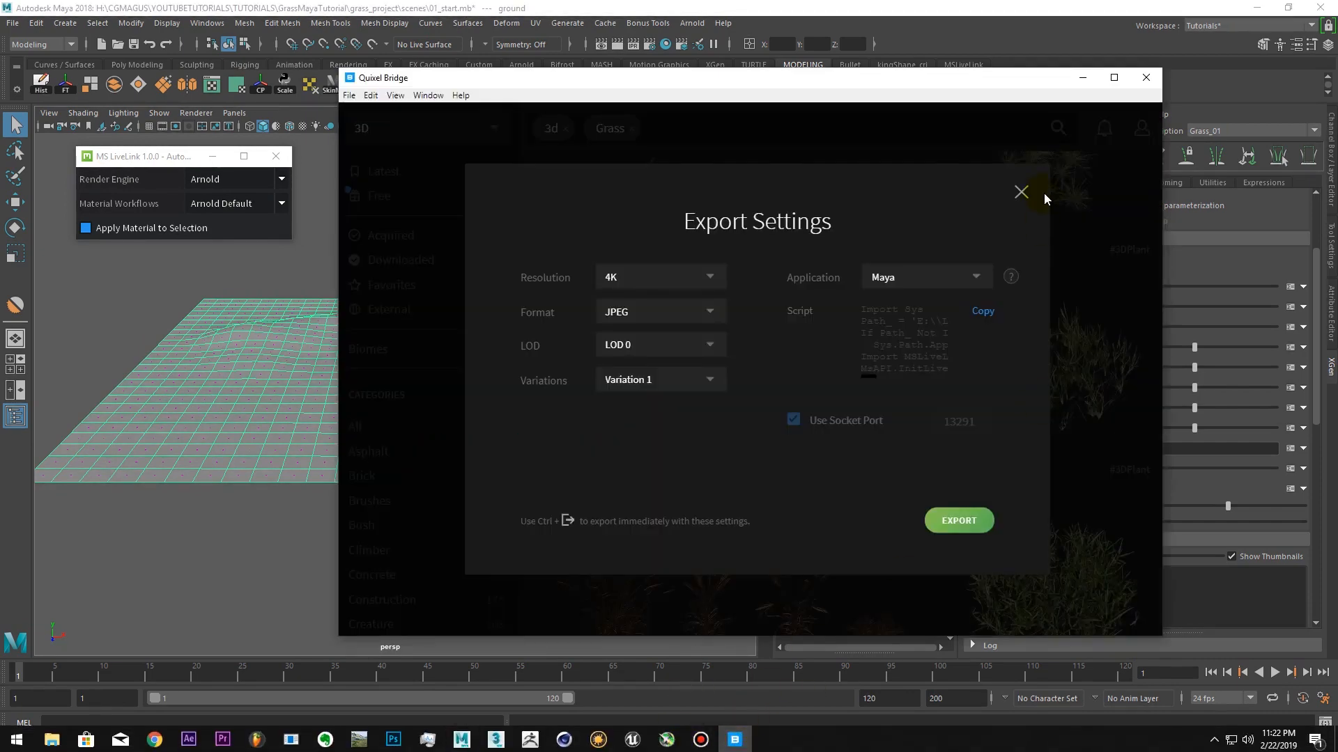
Close export settings, switch Bridge to Surfaces and scroll down to the lawn assets
left_click(1020, 191)
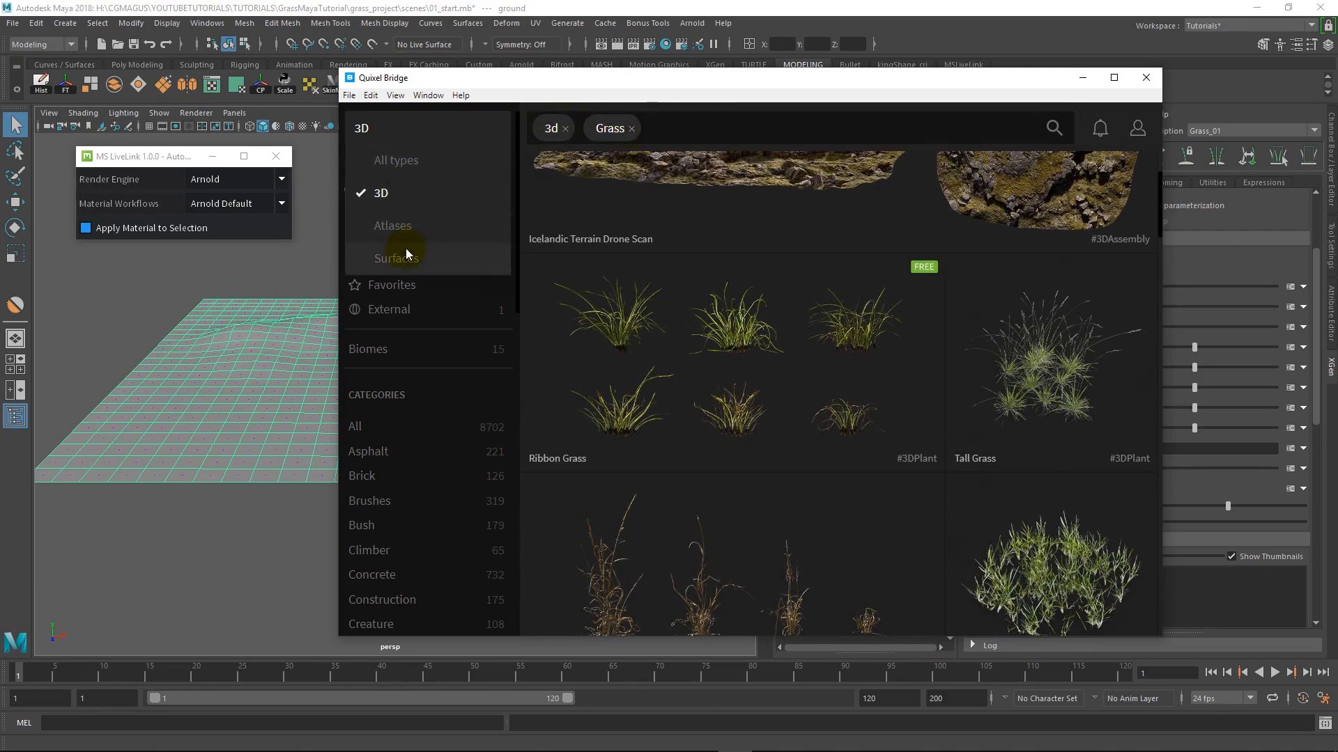
left_click(396, 258)
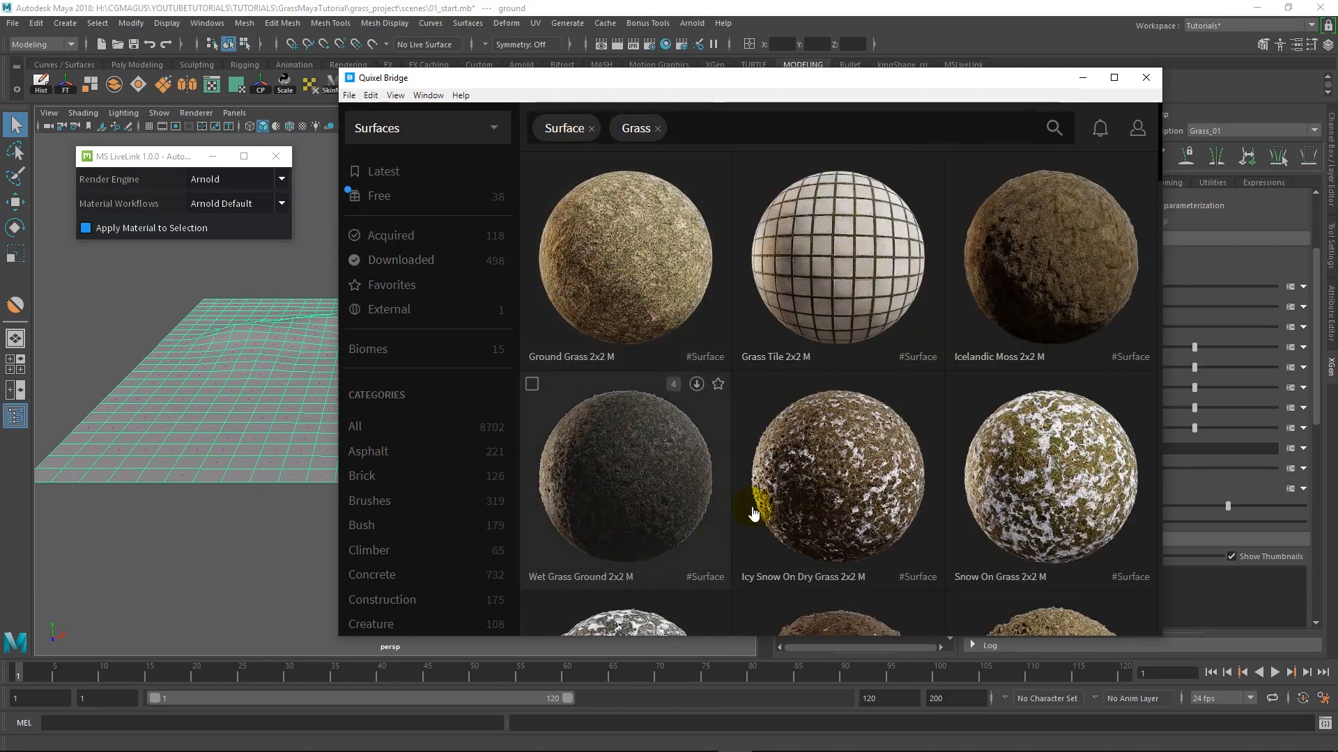
scroll("down", 3)
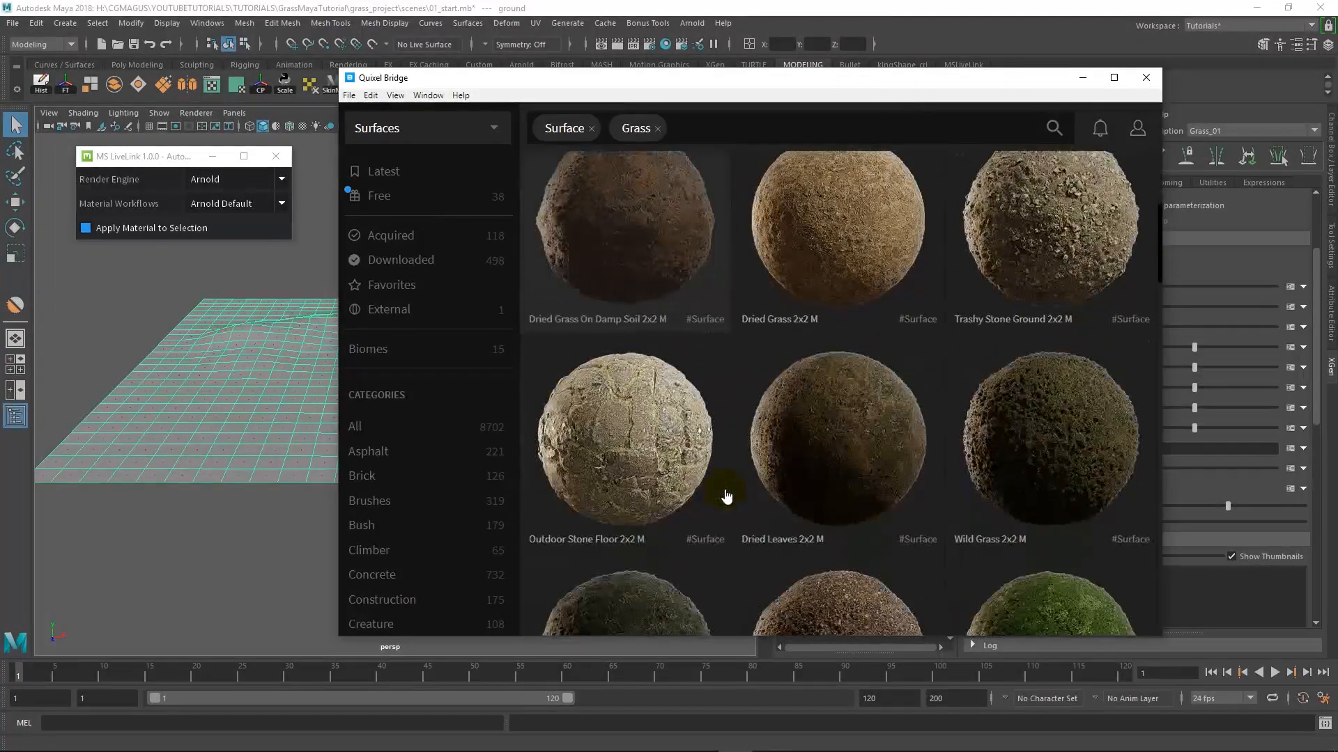
scroll("down", 3)
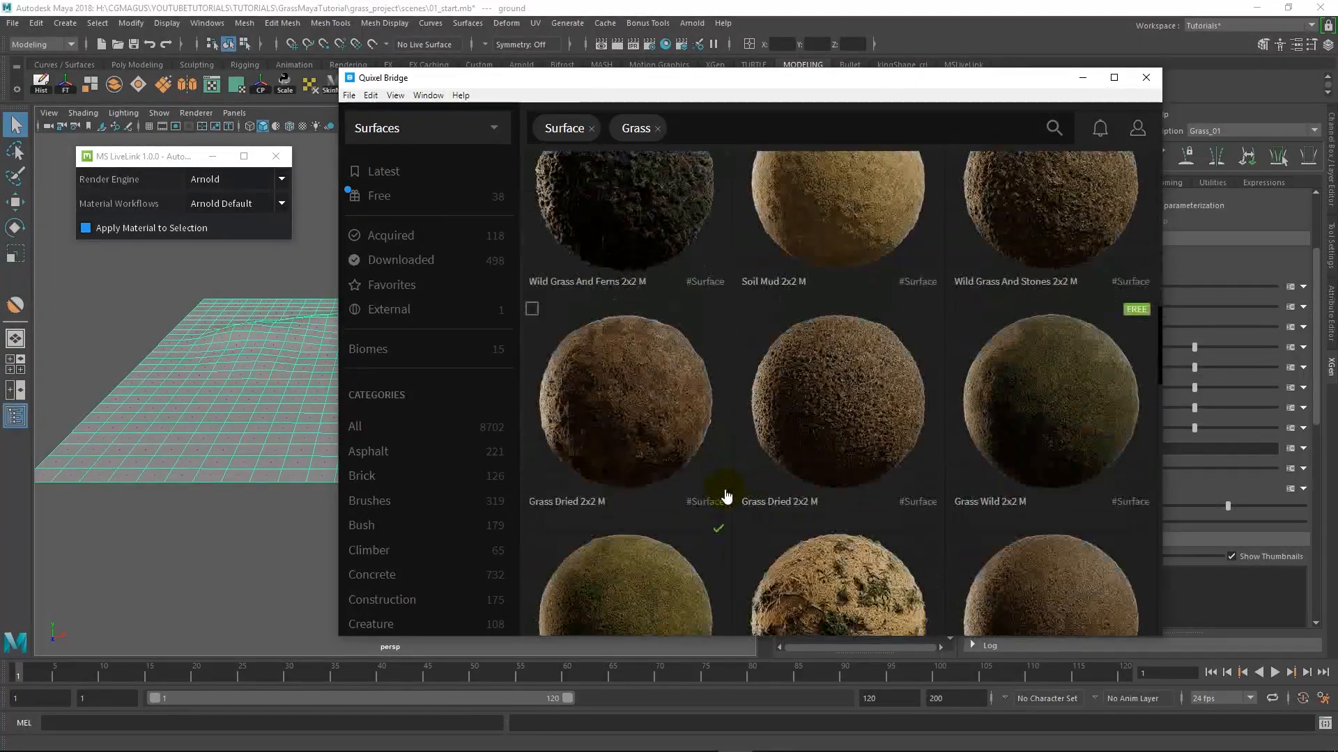
scroll("down", 3)
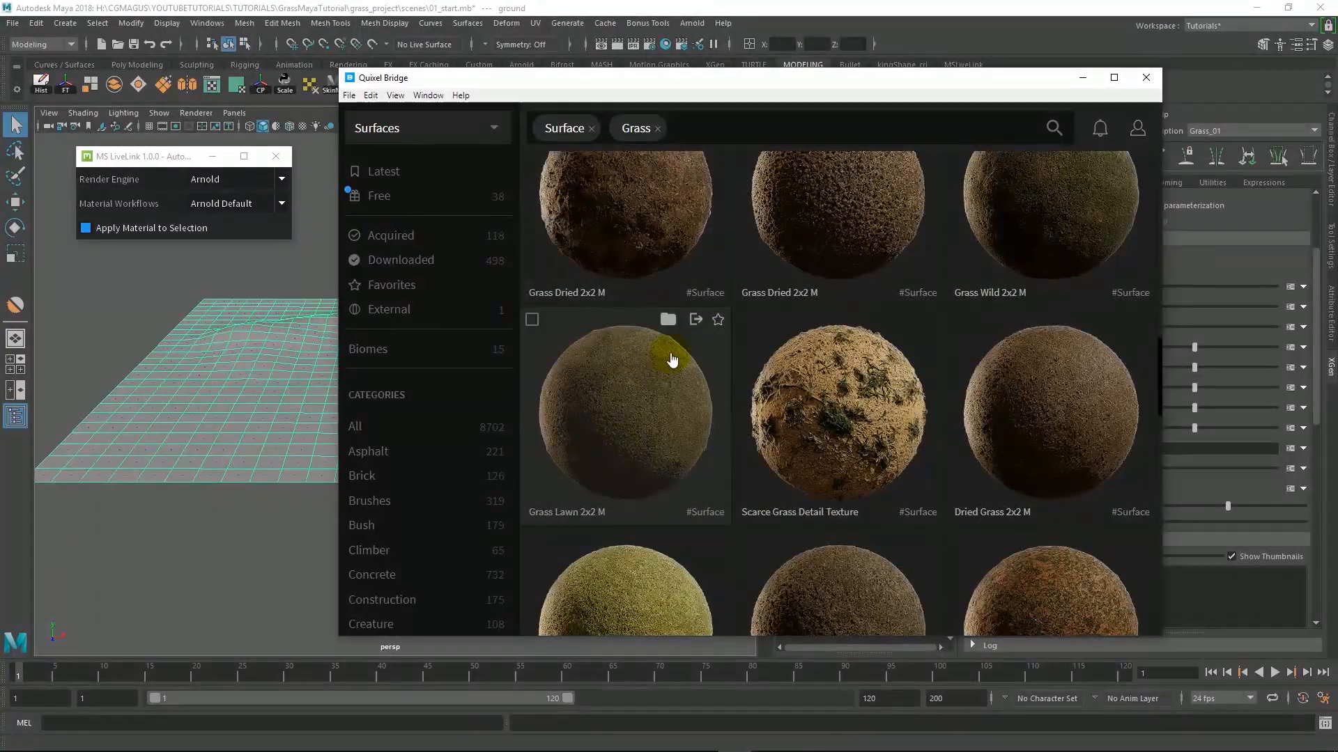
mouse_move(668, 320)
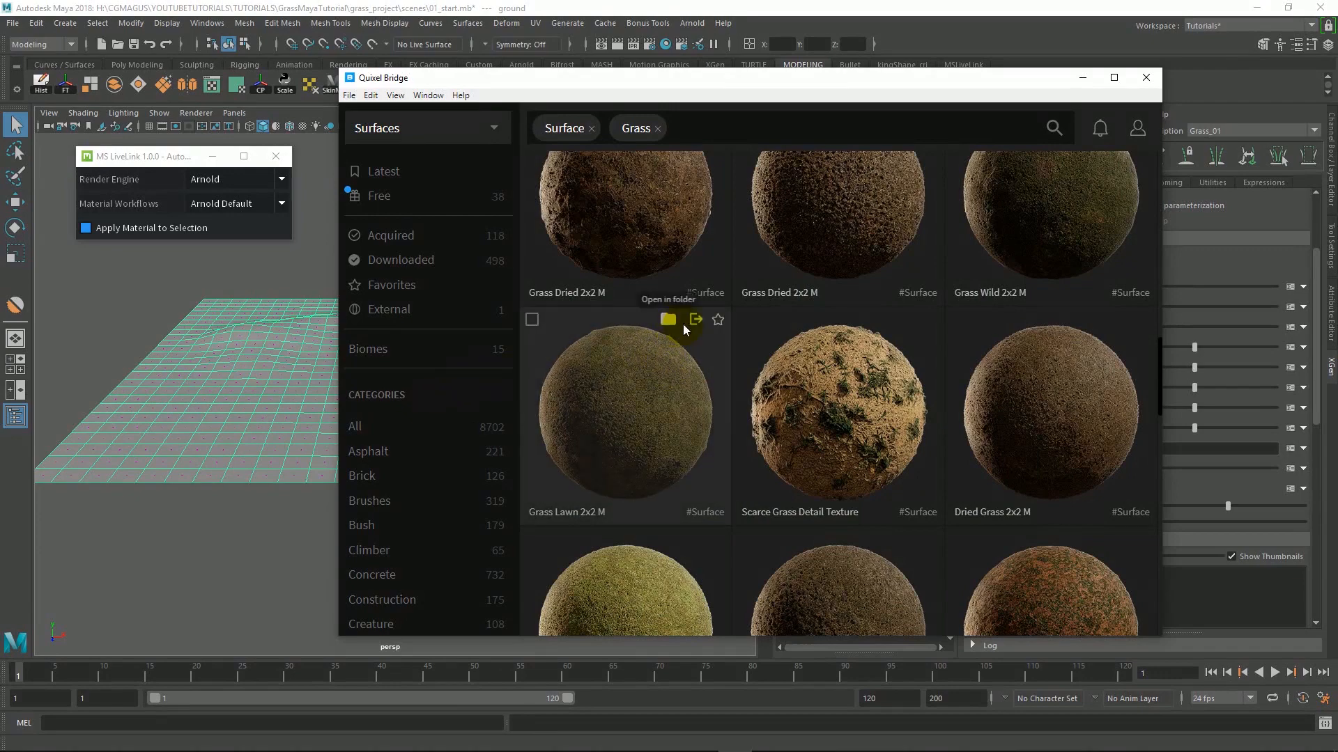
Export the Grass Lawn 2x2 M surface to Maya at 8K resolution
left_click(625, 414)
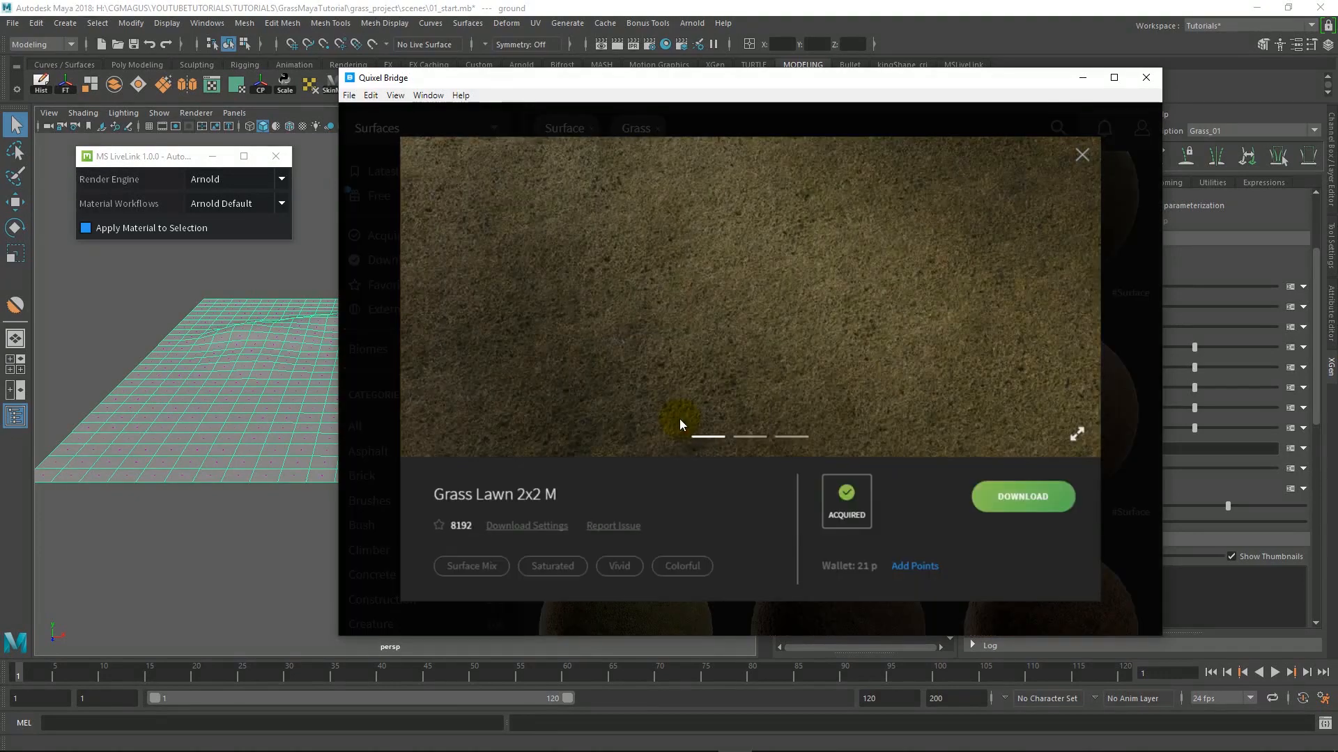
left_click(1083, 154)
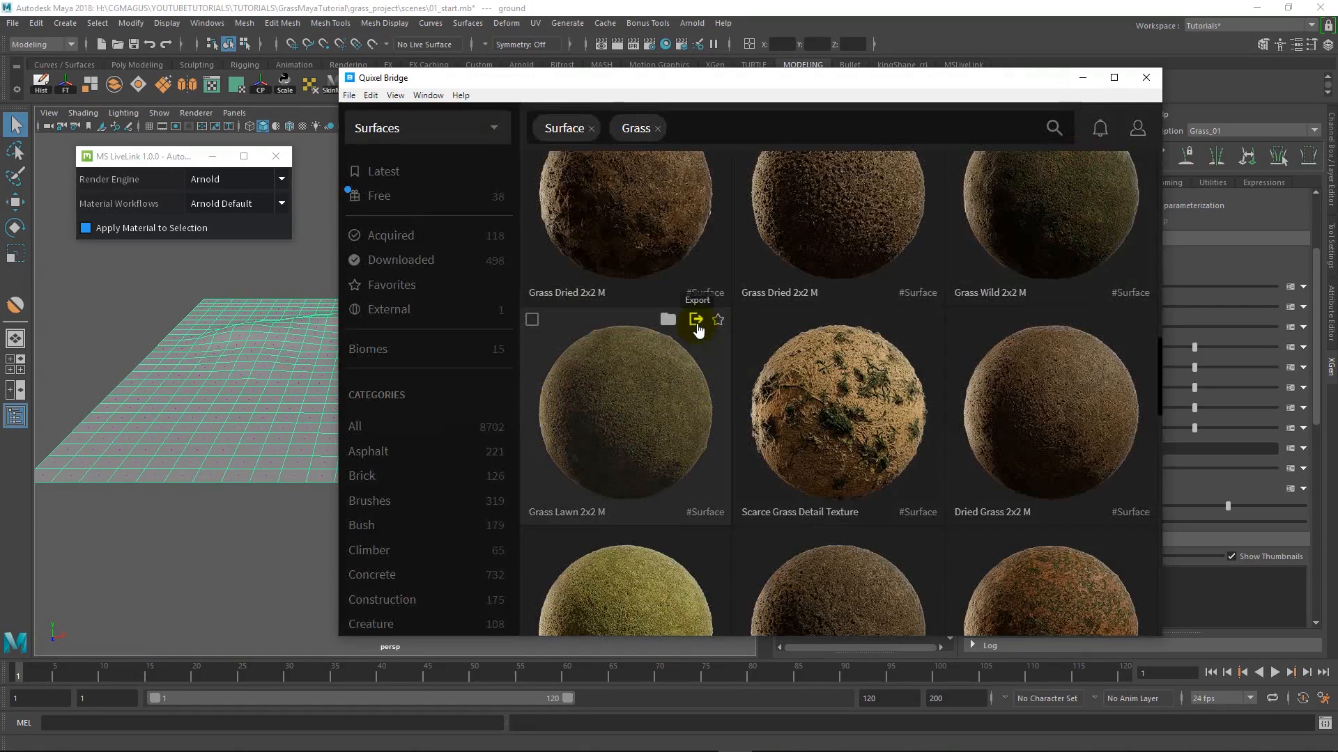
left_click(696, 320)
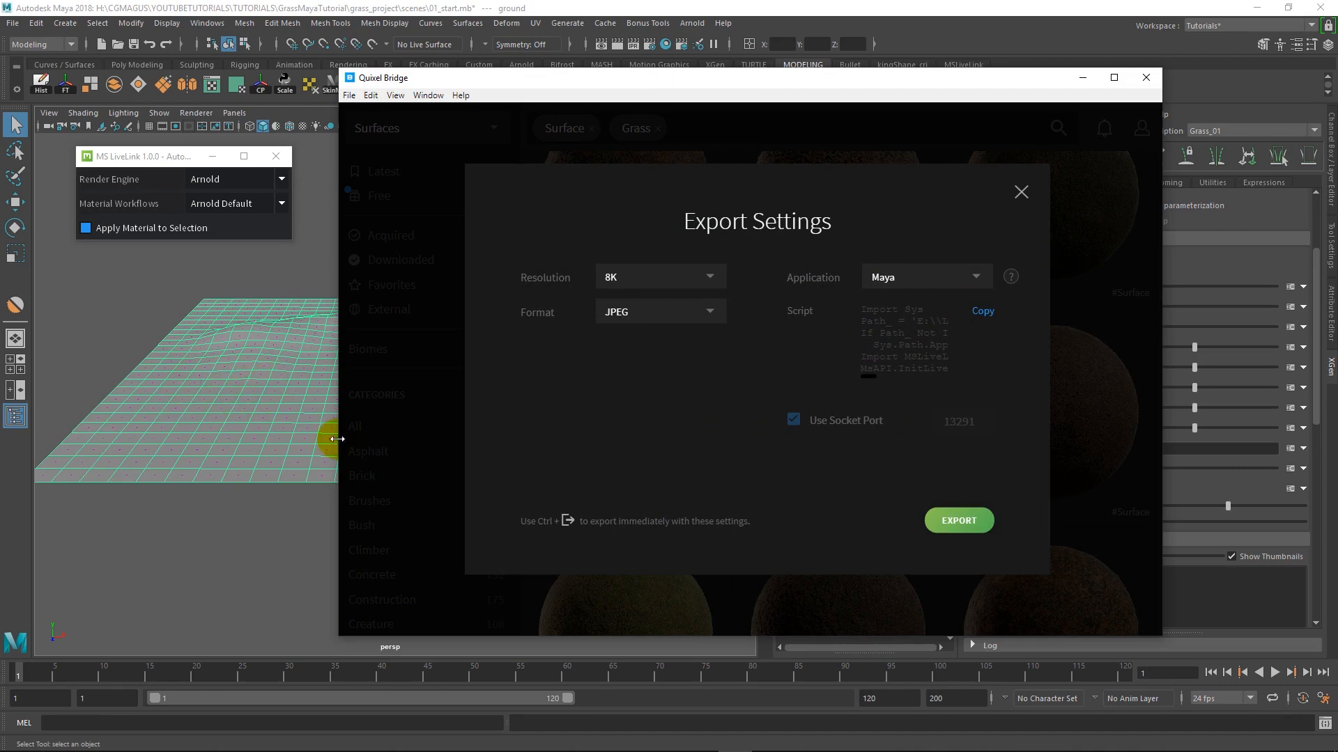
mouse_move(953, 509)
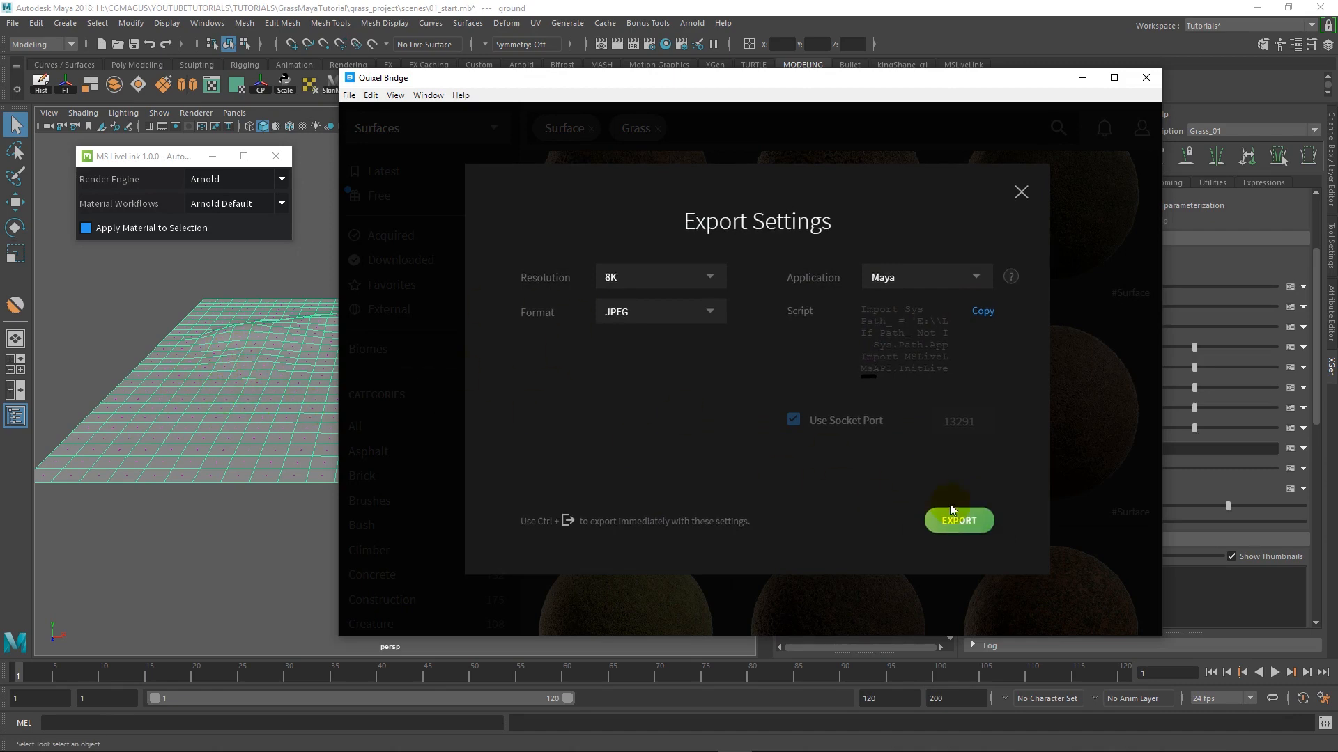
left_click(957, 520)
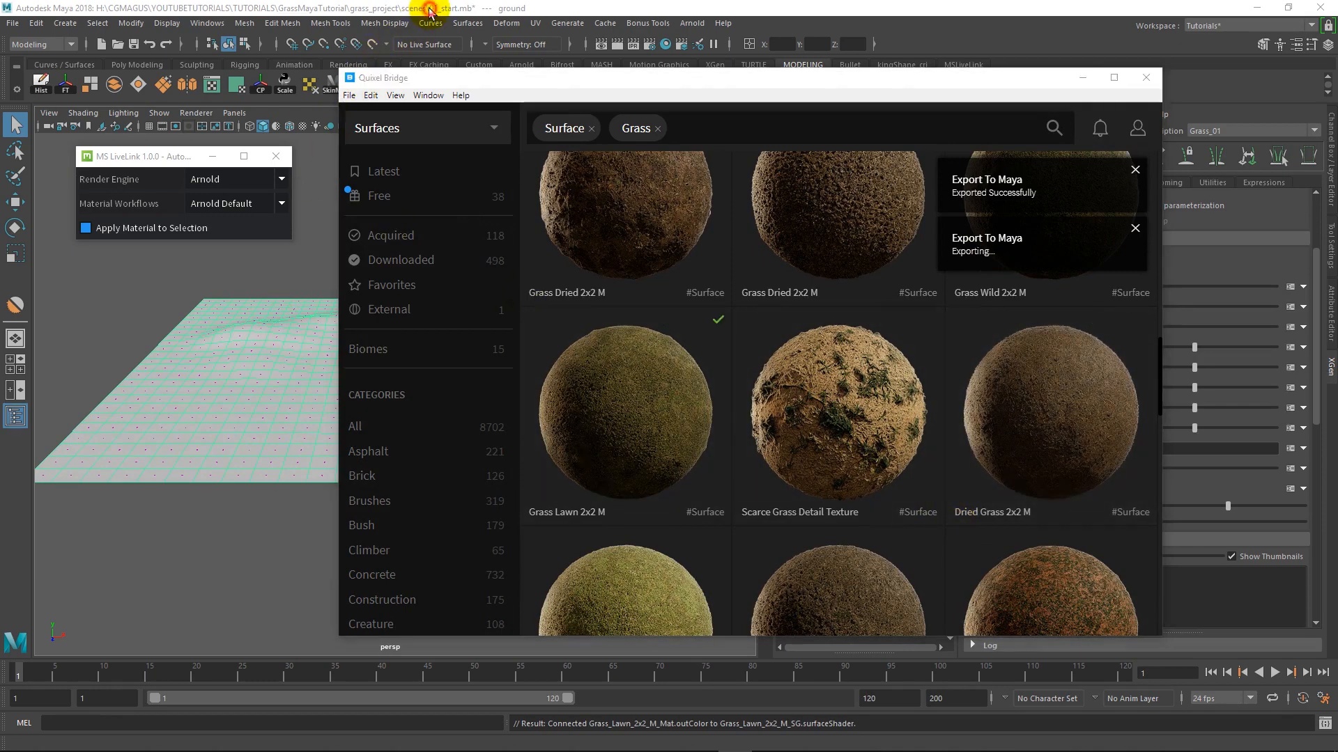
Return to Maya and zoom into the Grass_Lawn_2x2_M_Mat node graph in Hypershade
left_click(1144, 77)
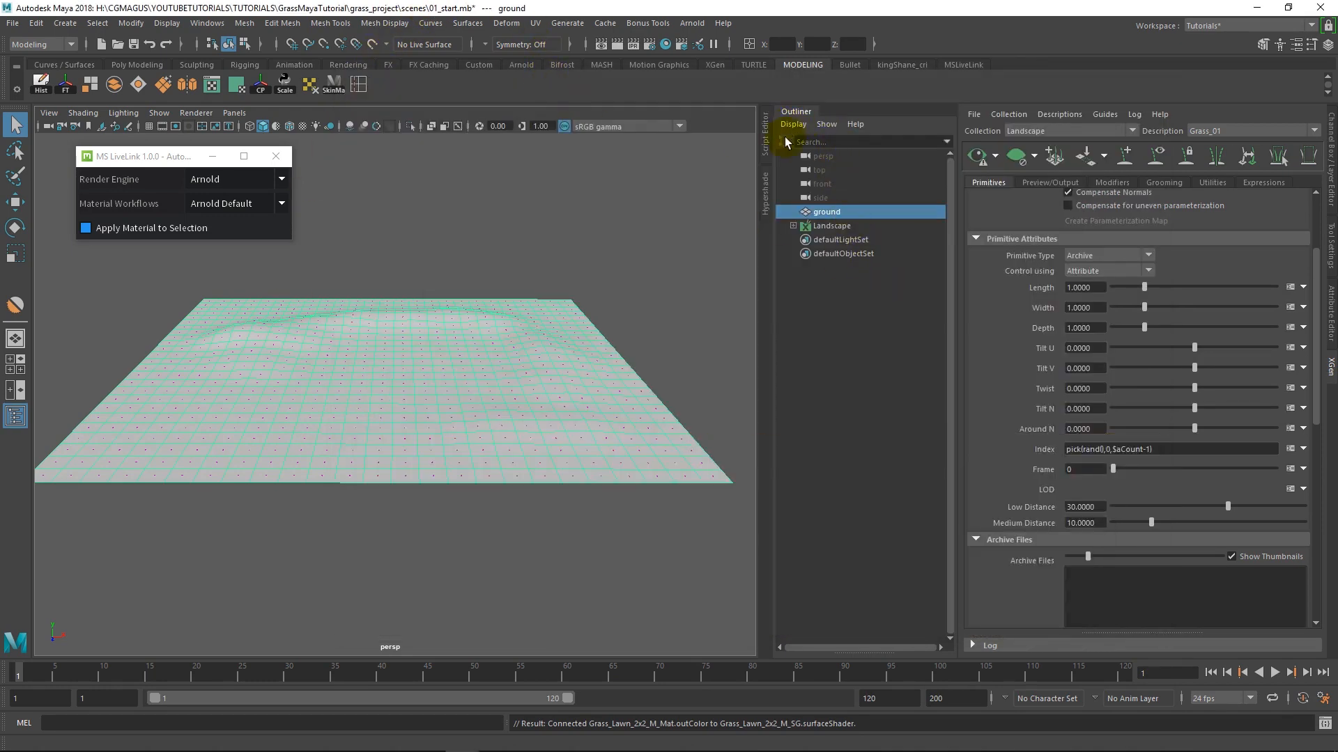
mouse_move(717, 257)
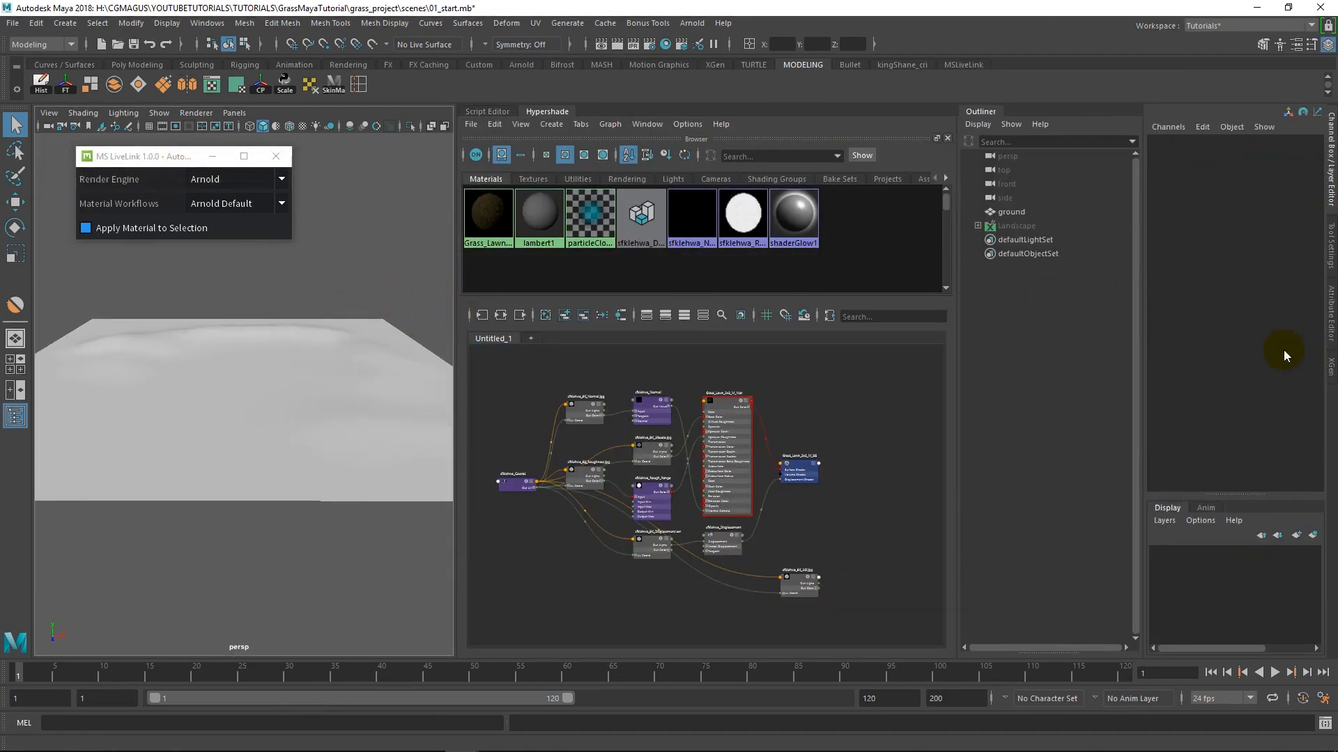
mouse_move(753, 451)
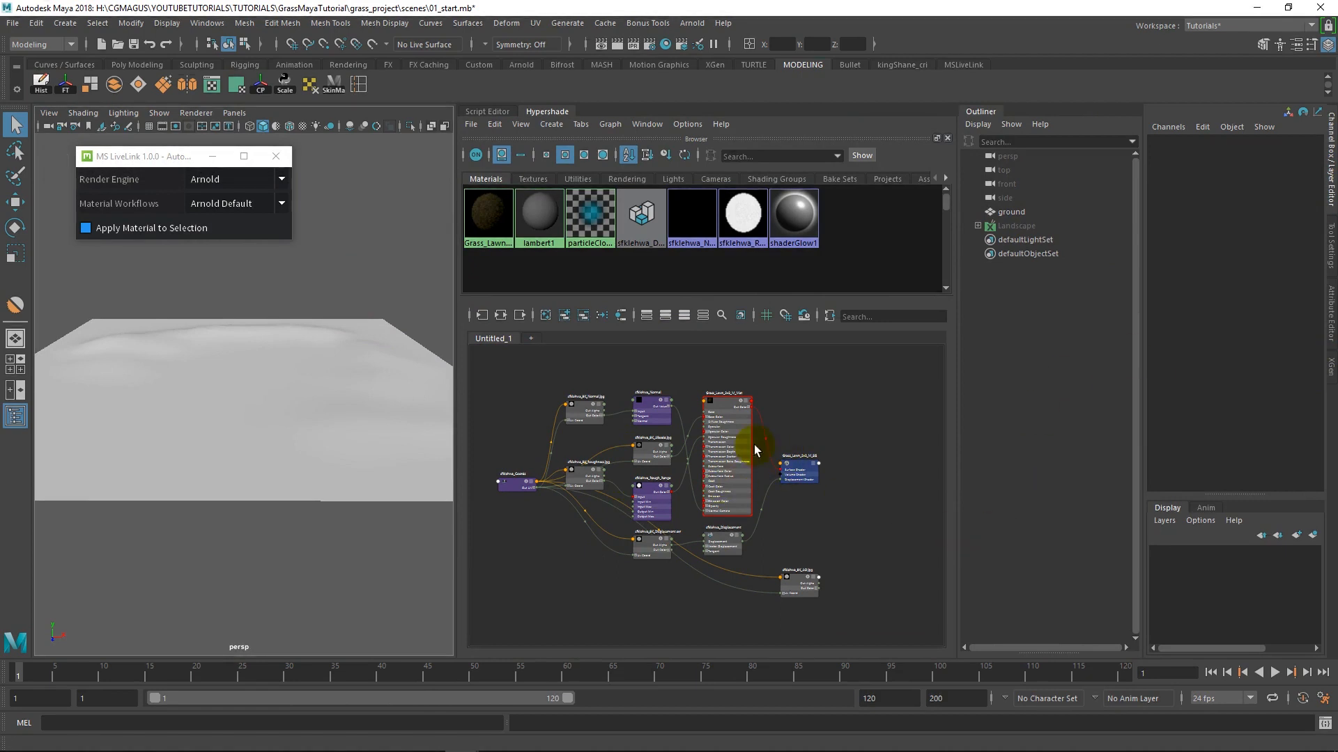
scroll("up", 3)
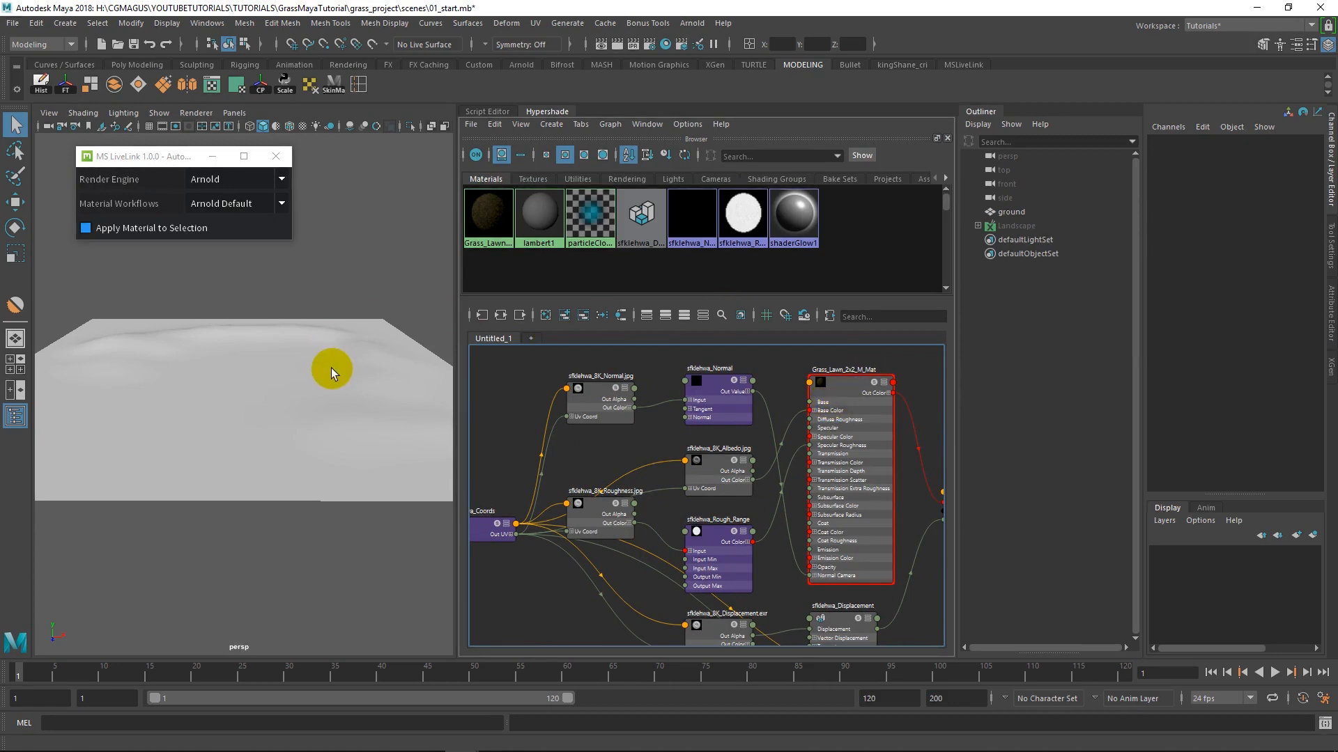
mouse_move(141, 356)
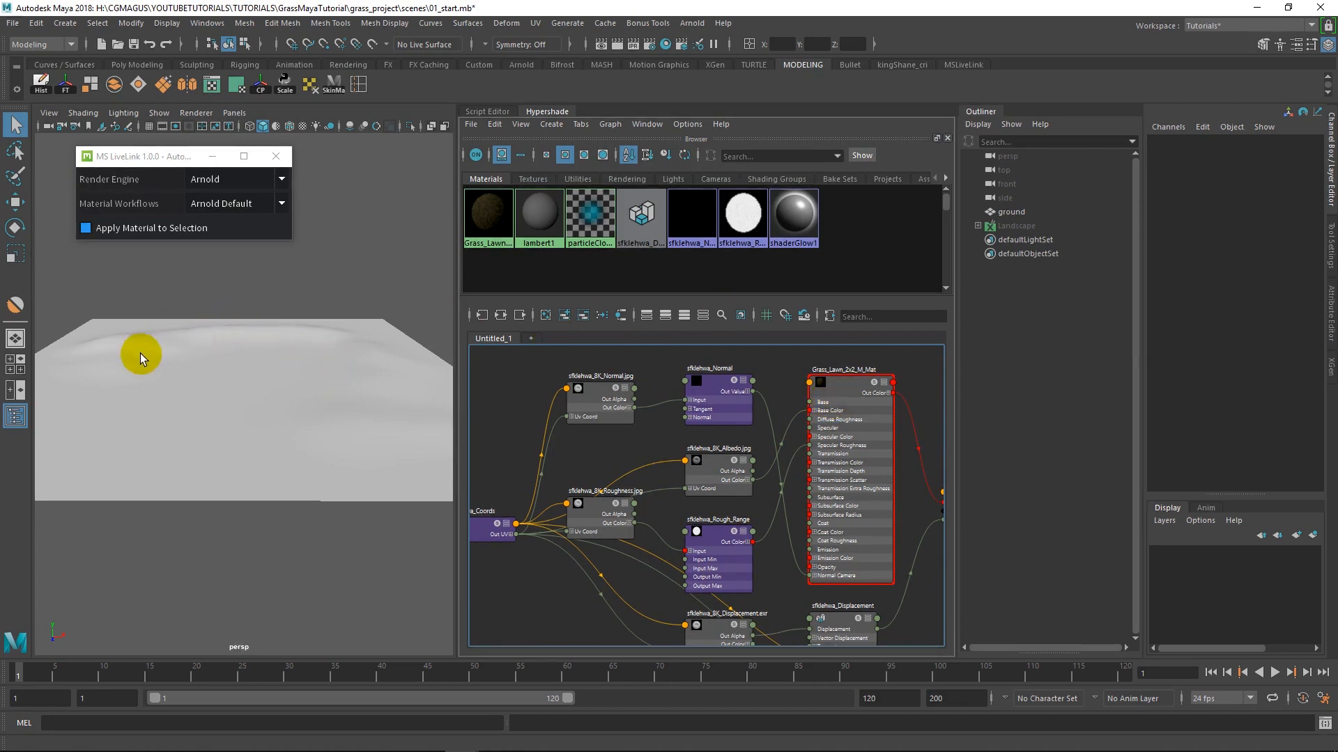
mouse_move(258, 390)
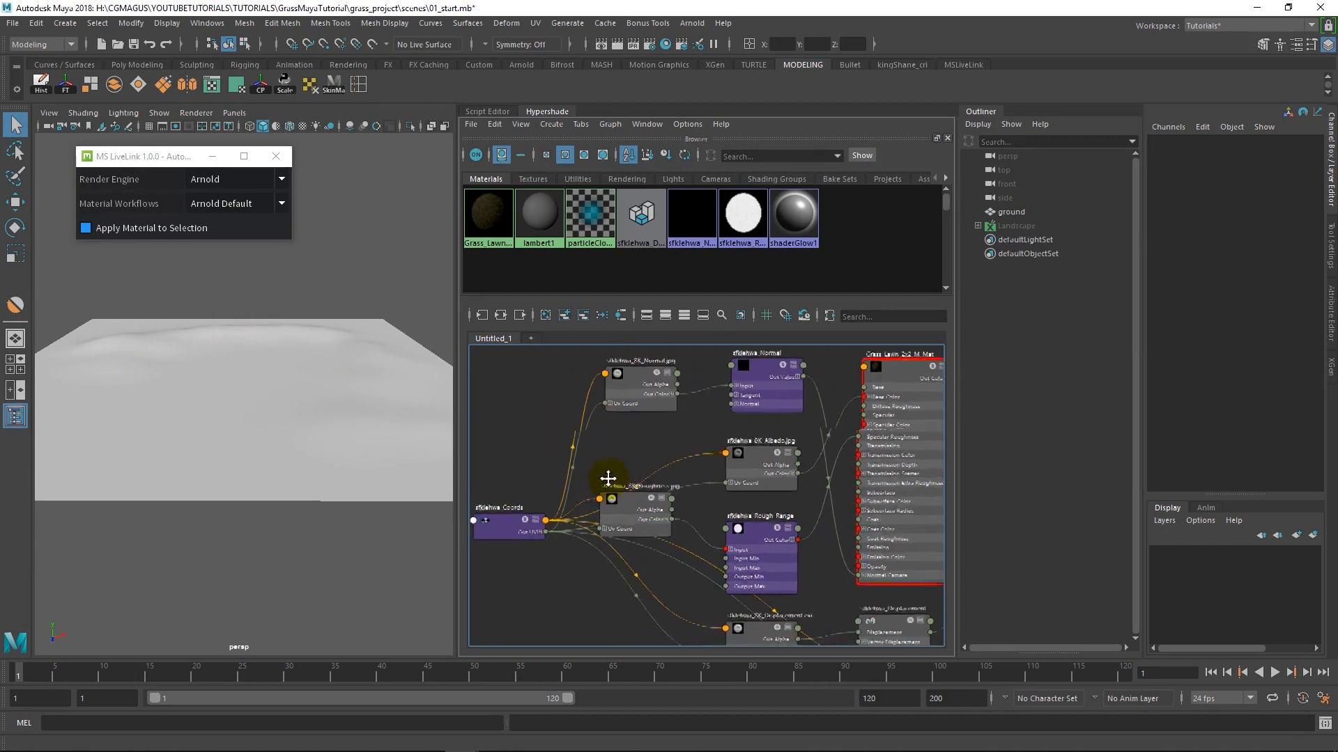
Set Repeat UV on the sfklehwa_Coords placement node to 6 and 6
left_click(512, 497)
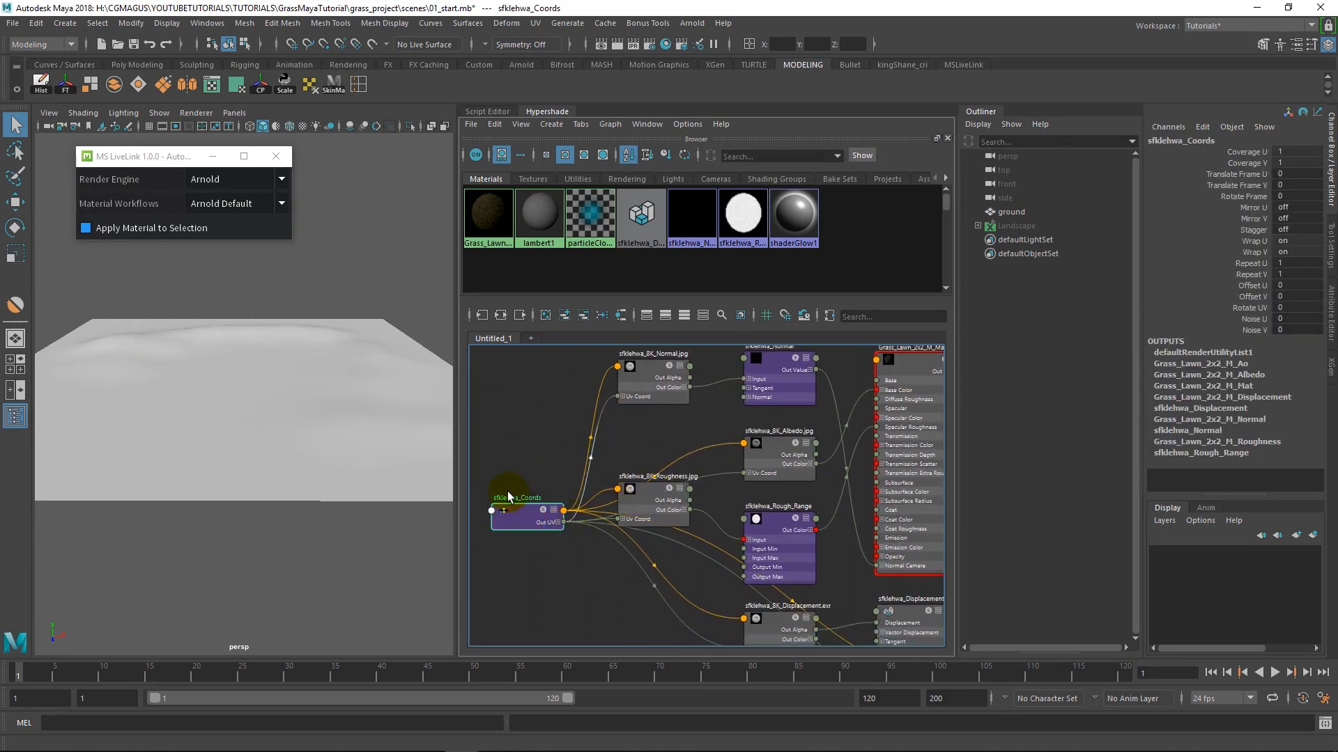
mouse_move(997, 377)
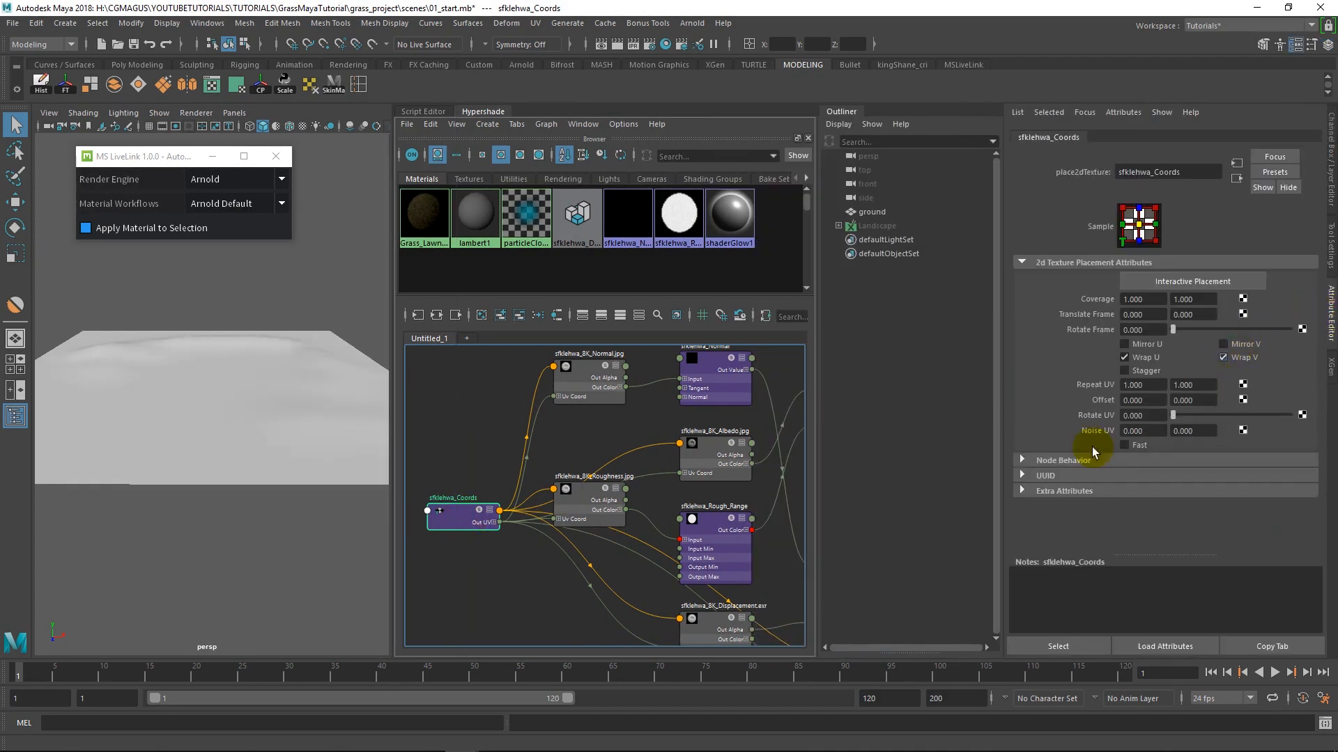
triple_click(1142, 385)
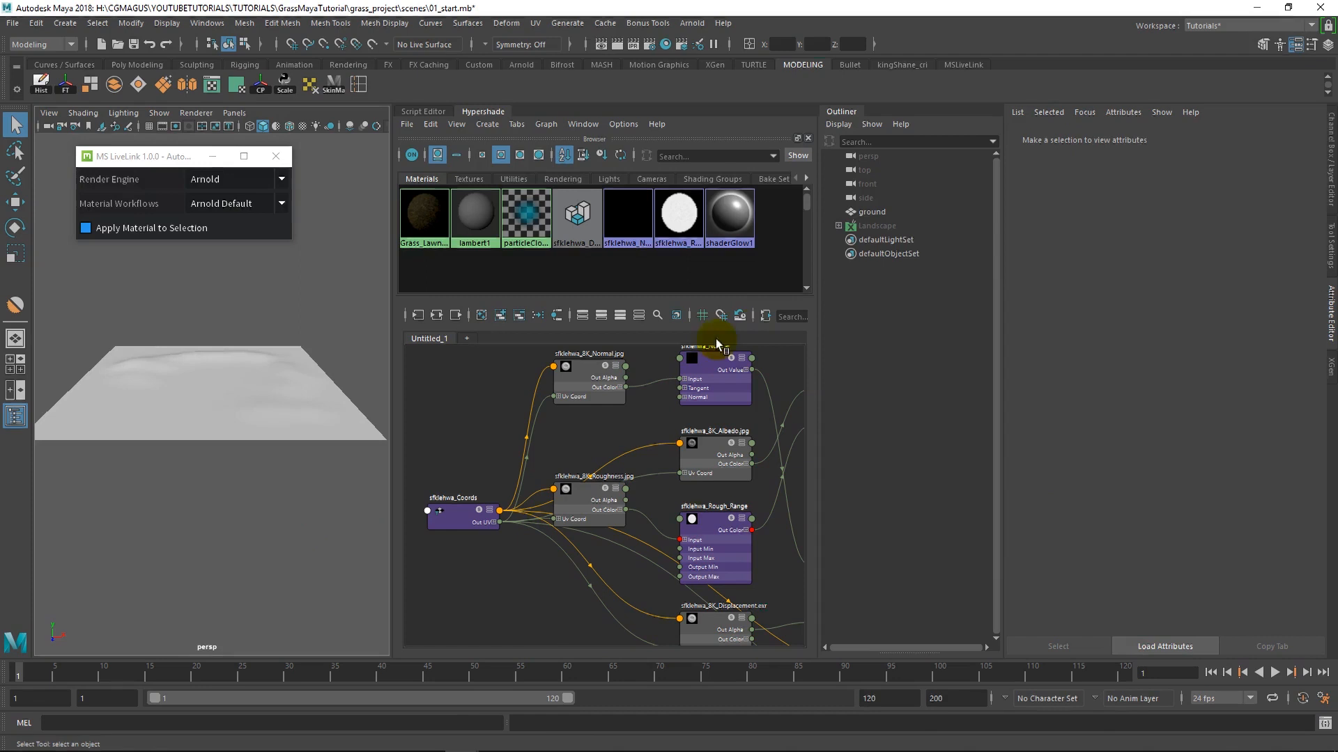
left_click(455, 497)
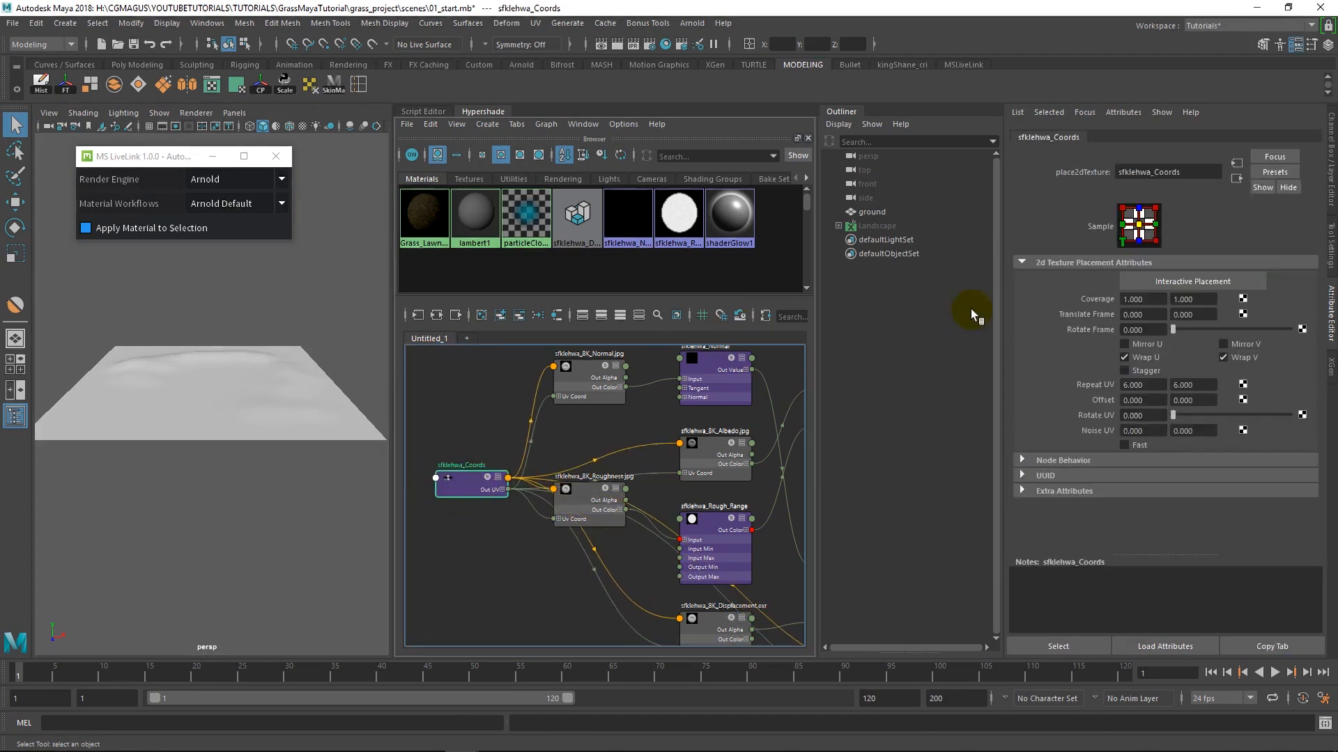
mouse_move(418, 453)
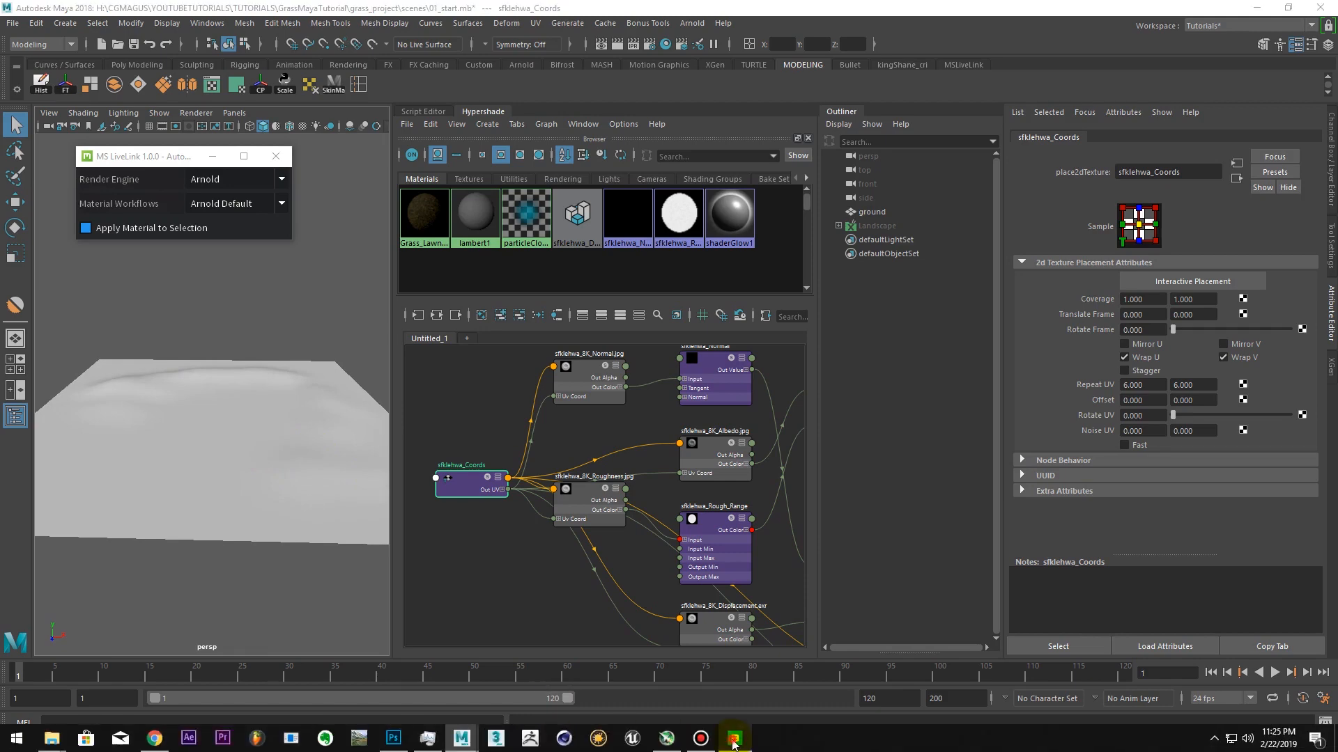
Export the Grass Clumps 3D plant from Bridge to Maya at 4K, LOD 0
left_click(732, 737)
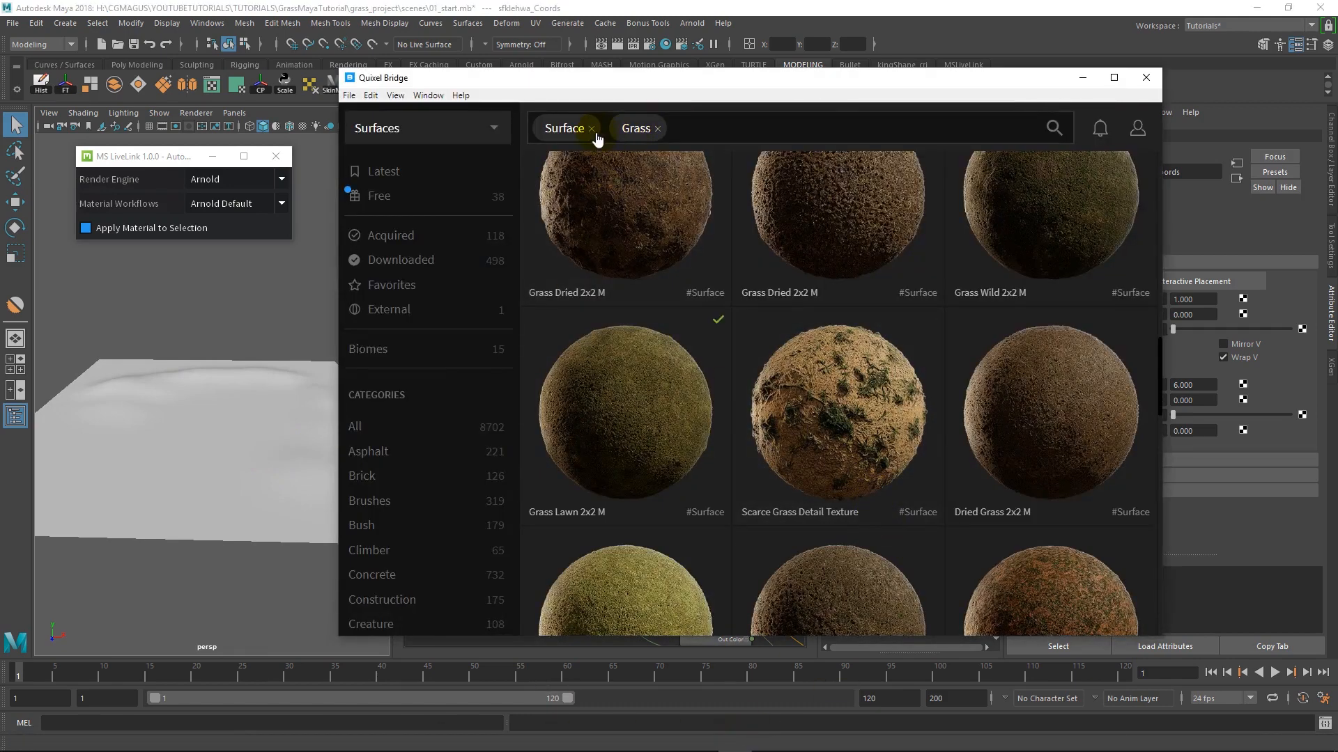
left_click(590, 128)
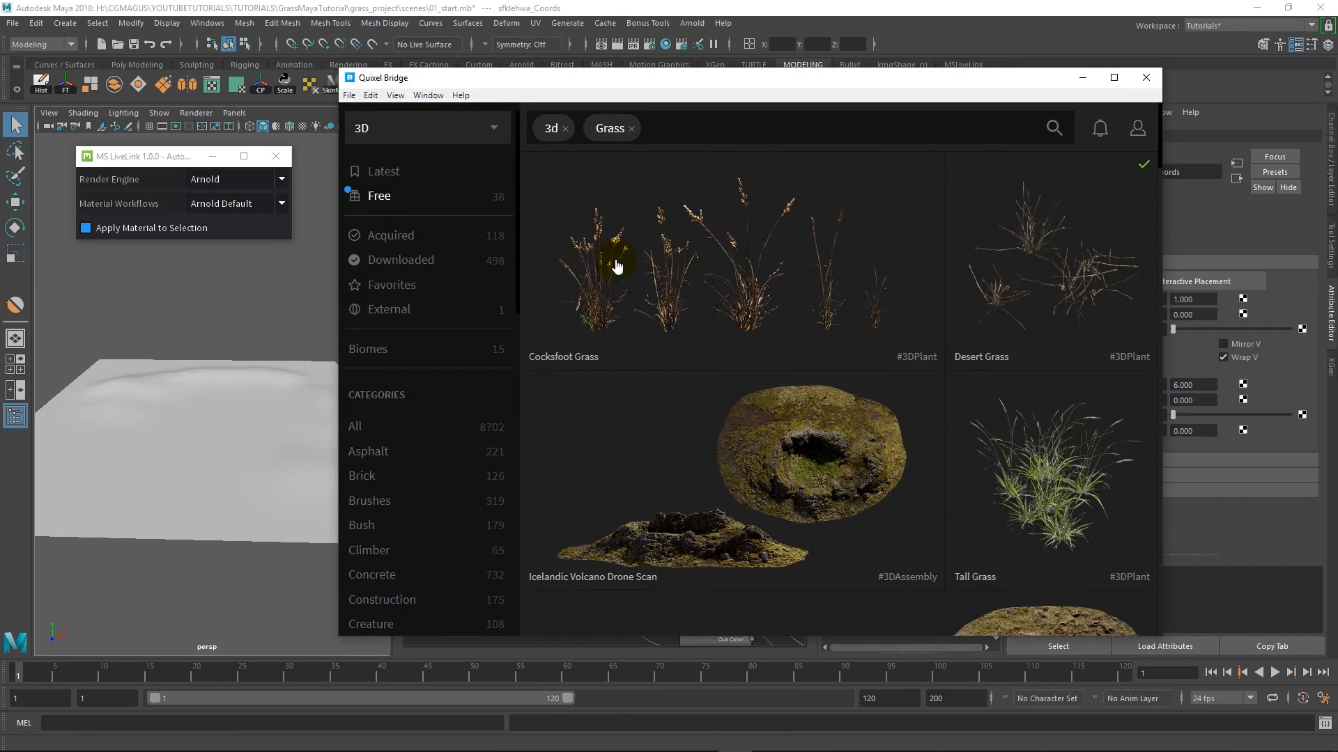
scroll("down", 3)
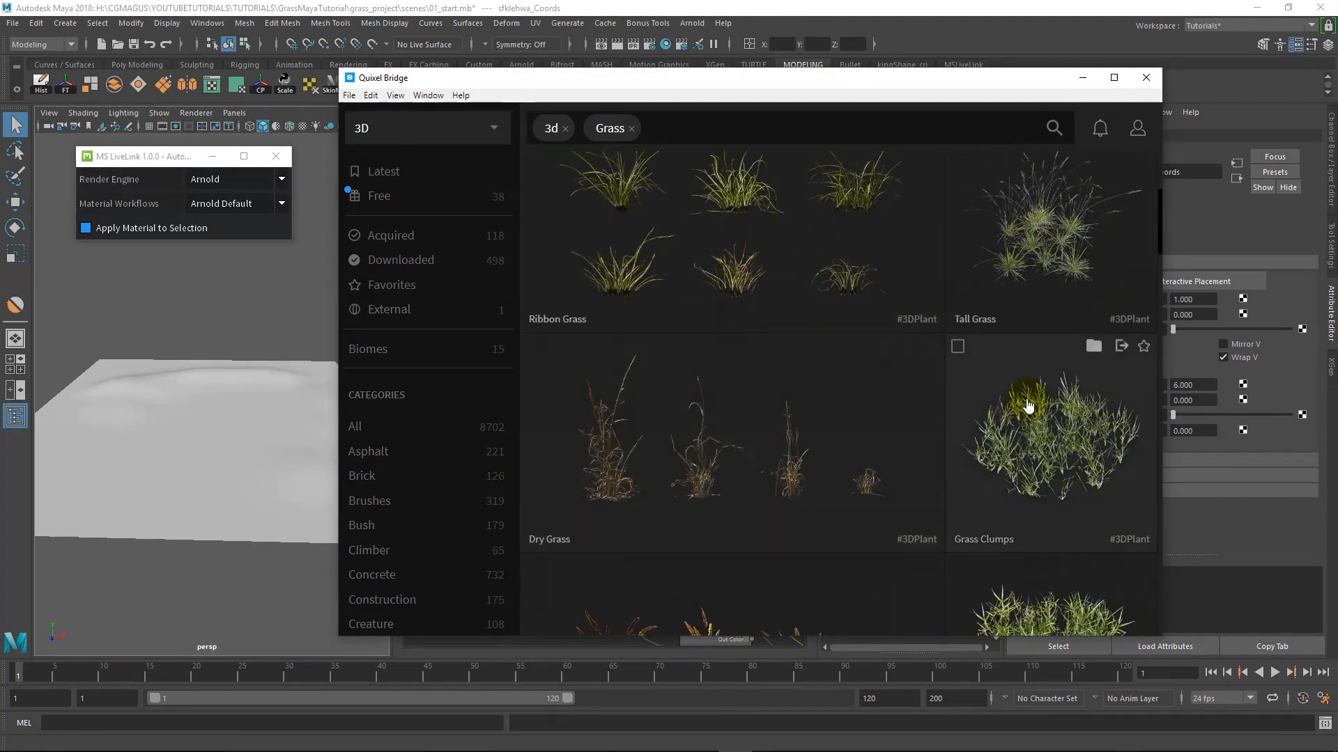
left_click(1122, 346)
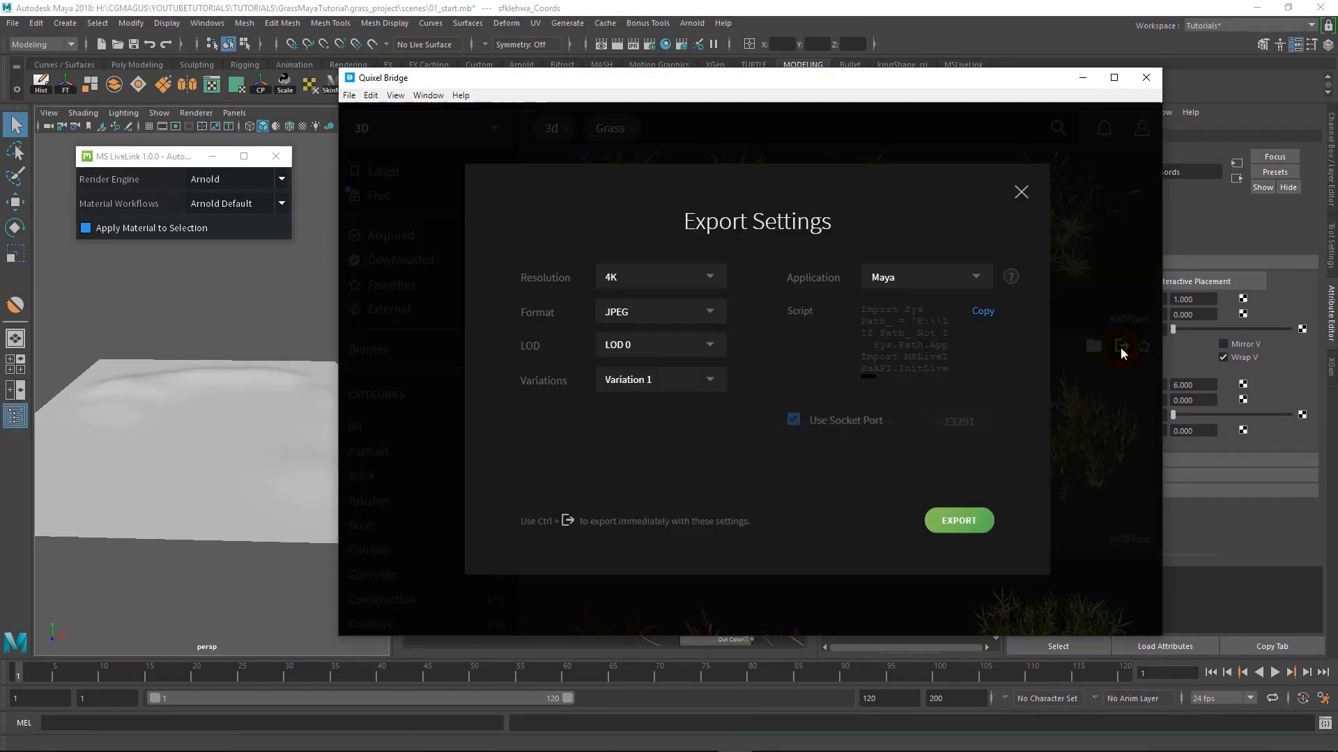
mouse_move(958, 520)
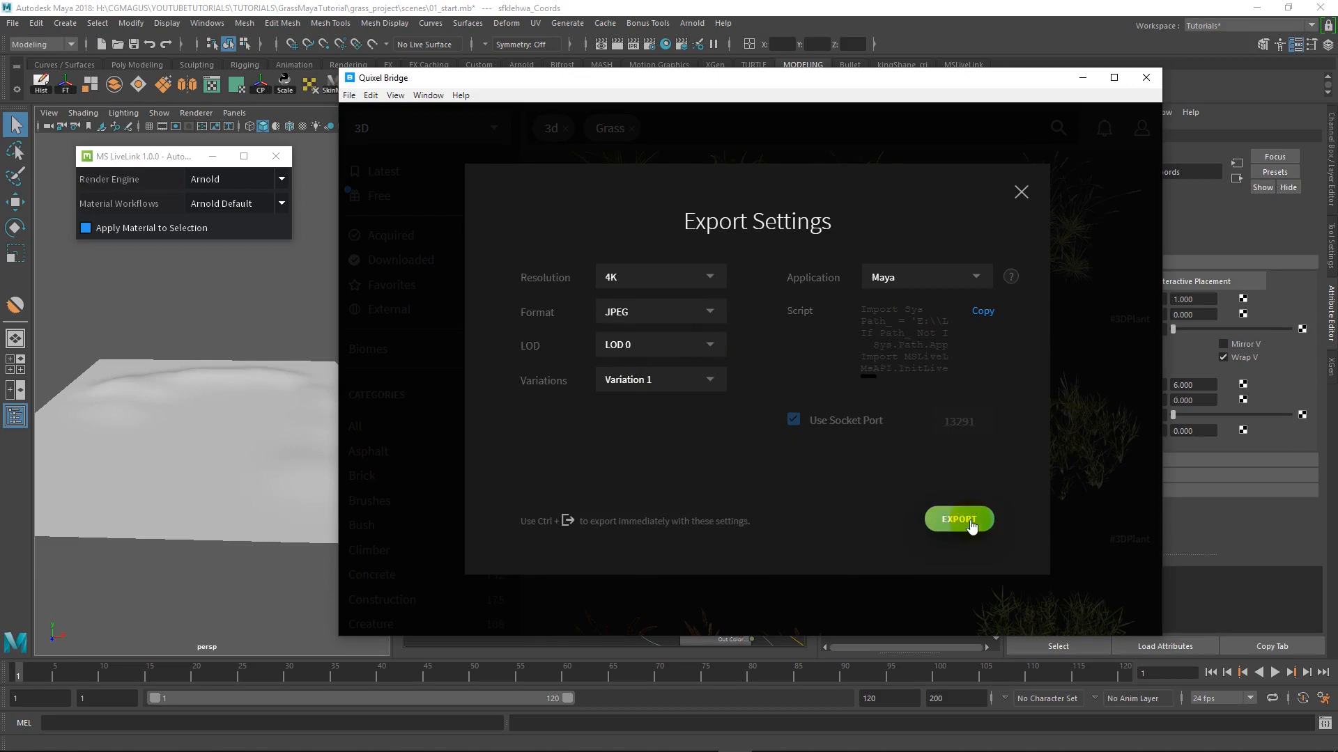
left_click(958, 520)
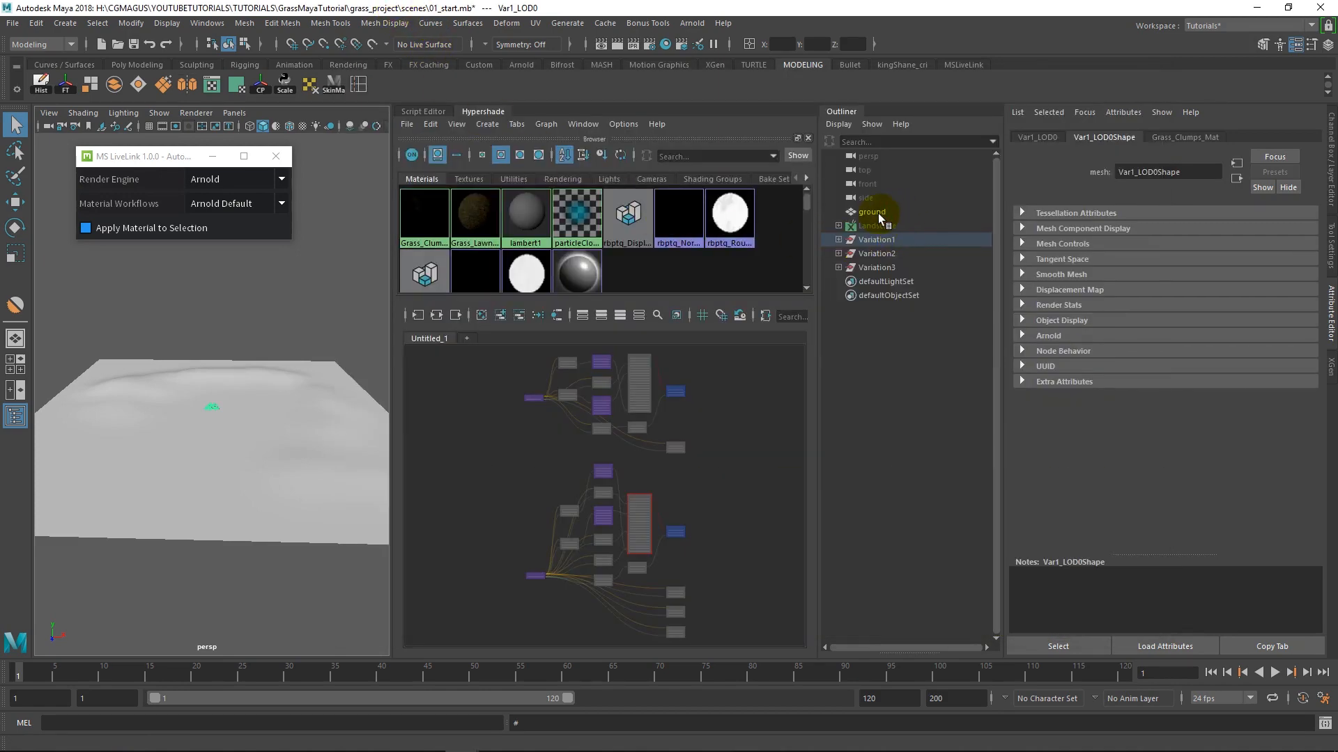
Hide the Landscape and freeze transforms on grass clump Variation1 through Variation3
left_click(872, 212)
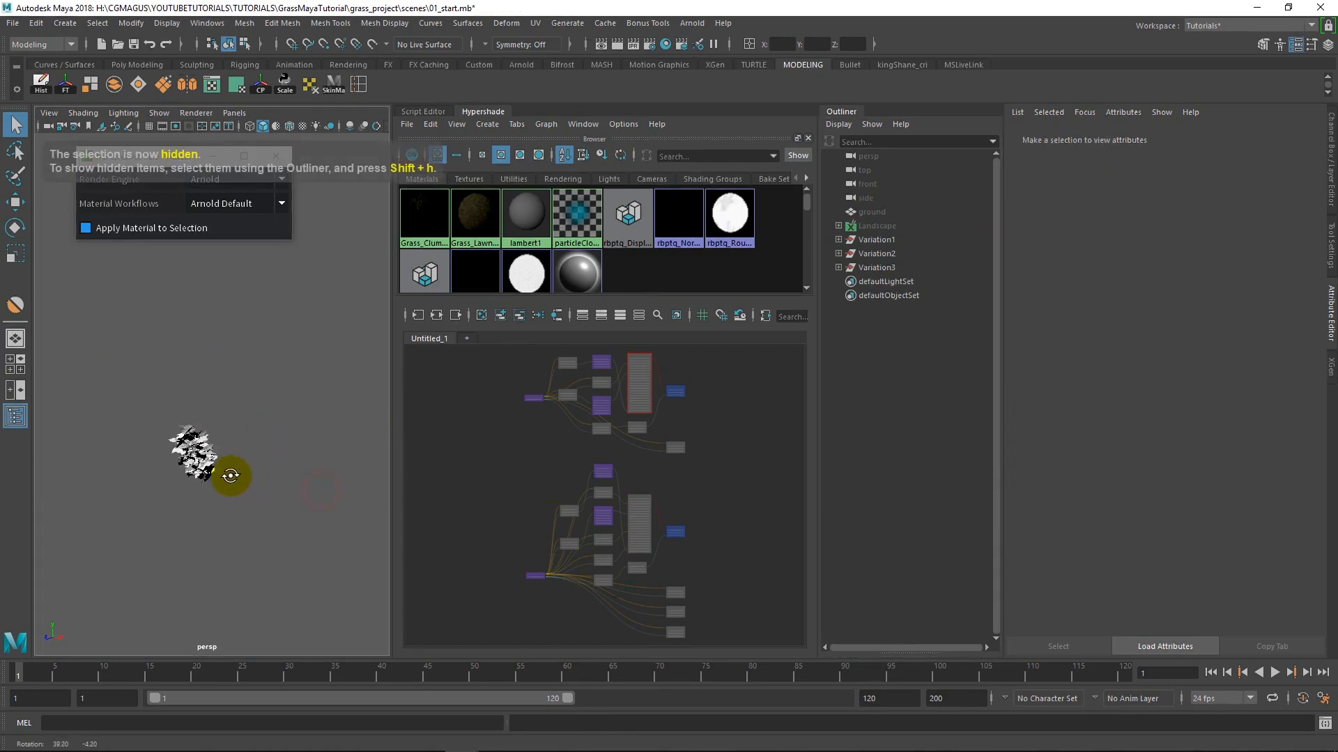
left_click(873, 240)
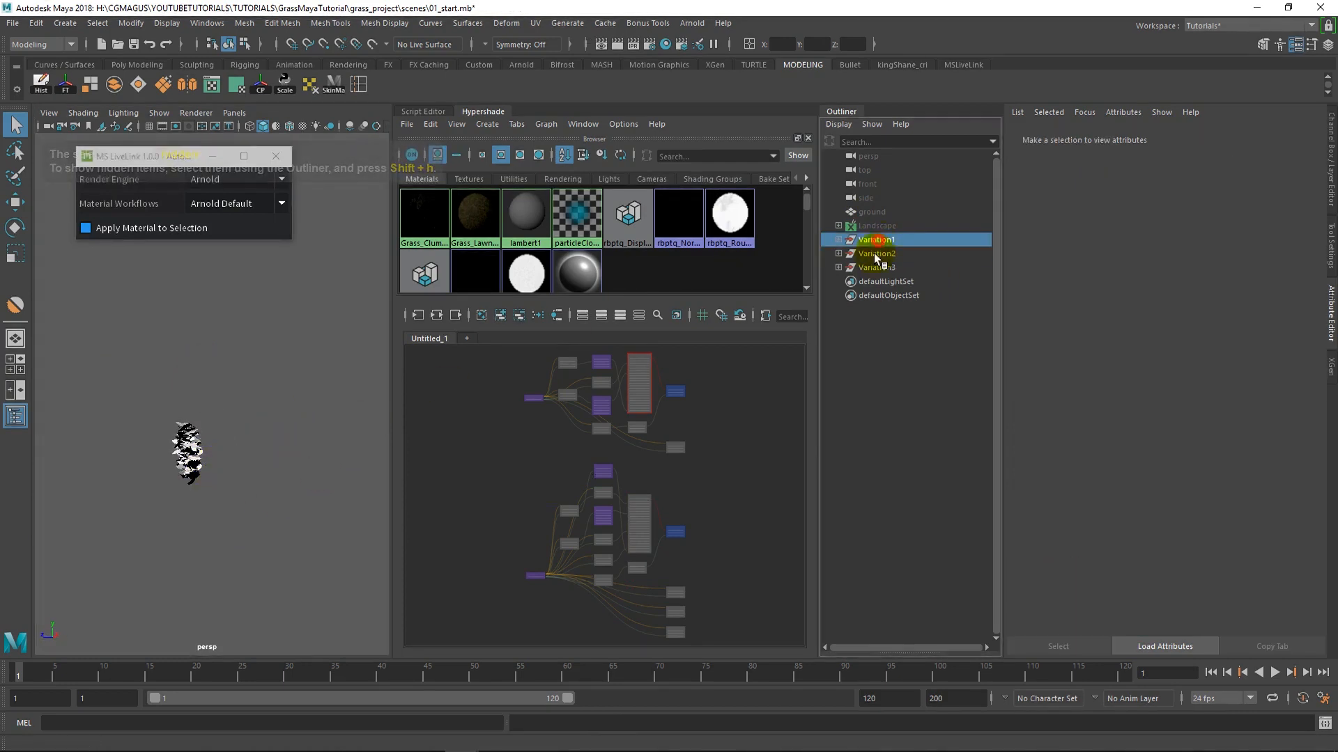
left_click(877, 267)
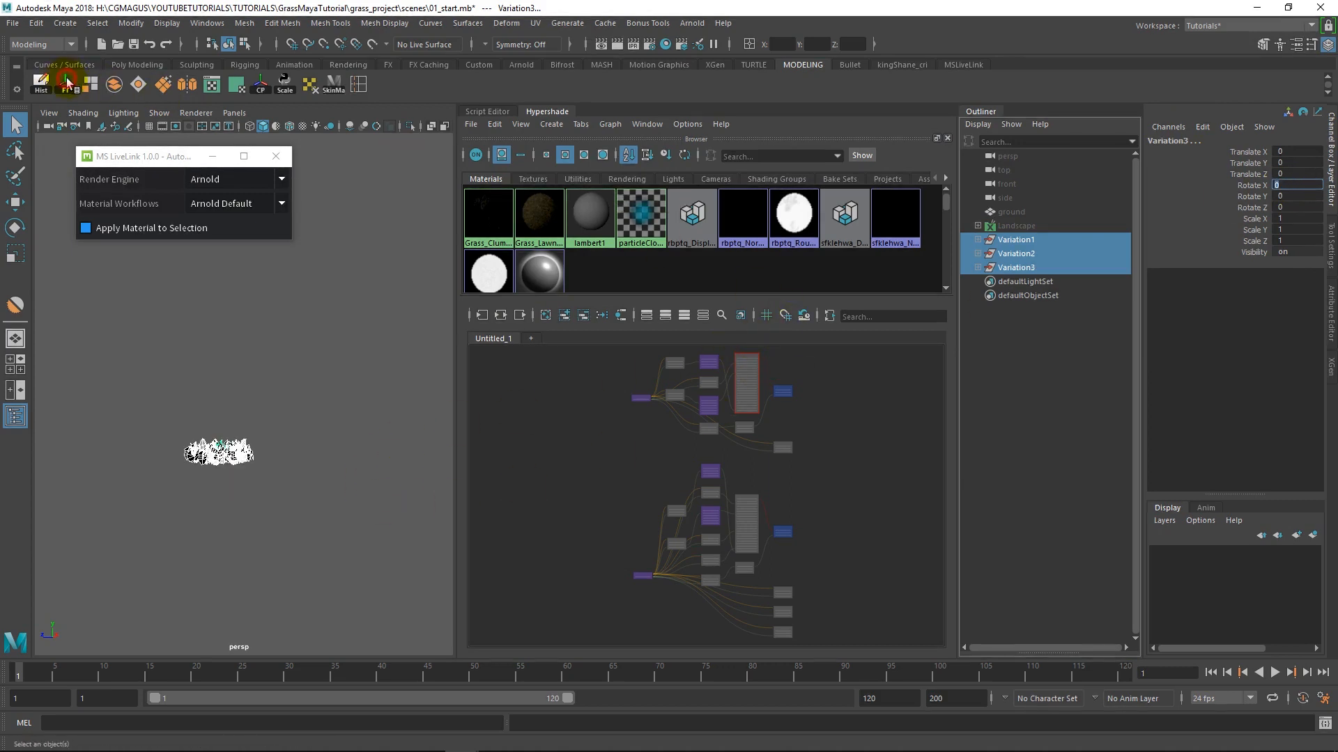
left_click(304, 459)
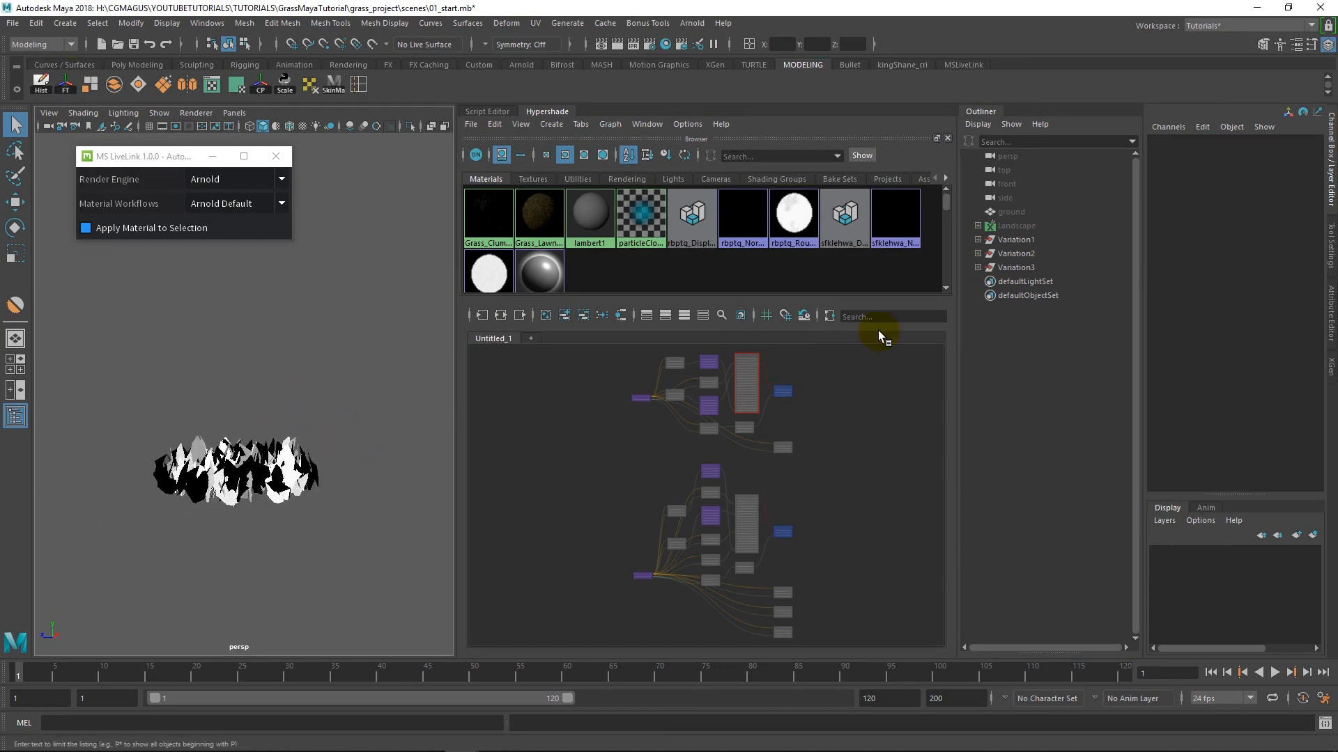
left_click(1009, 212)
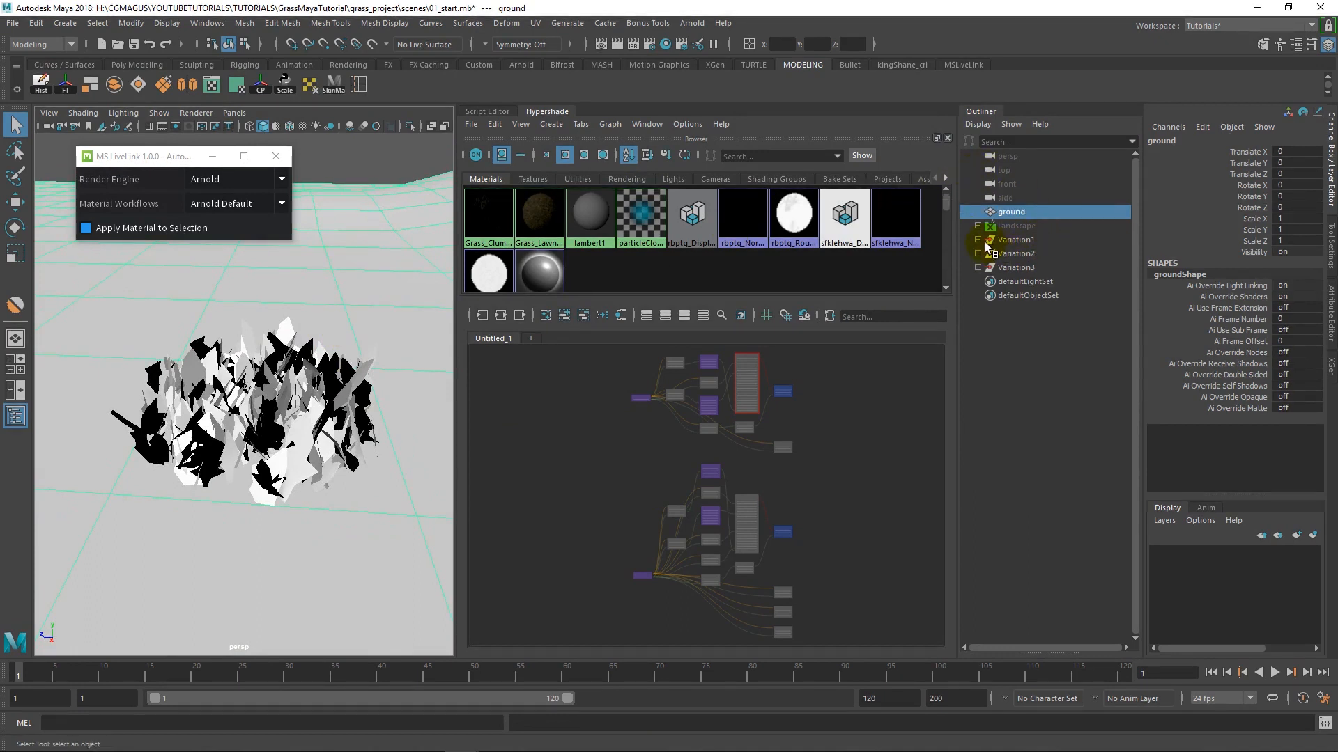
Expand the variation groups in the Outliner and select the Var2_LOD0 mesh
left_click(978, 240)
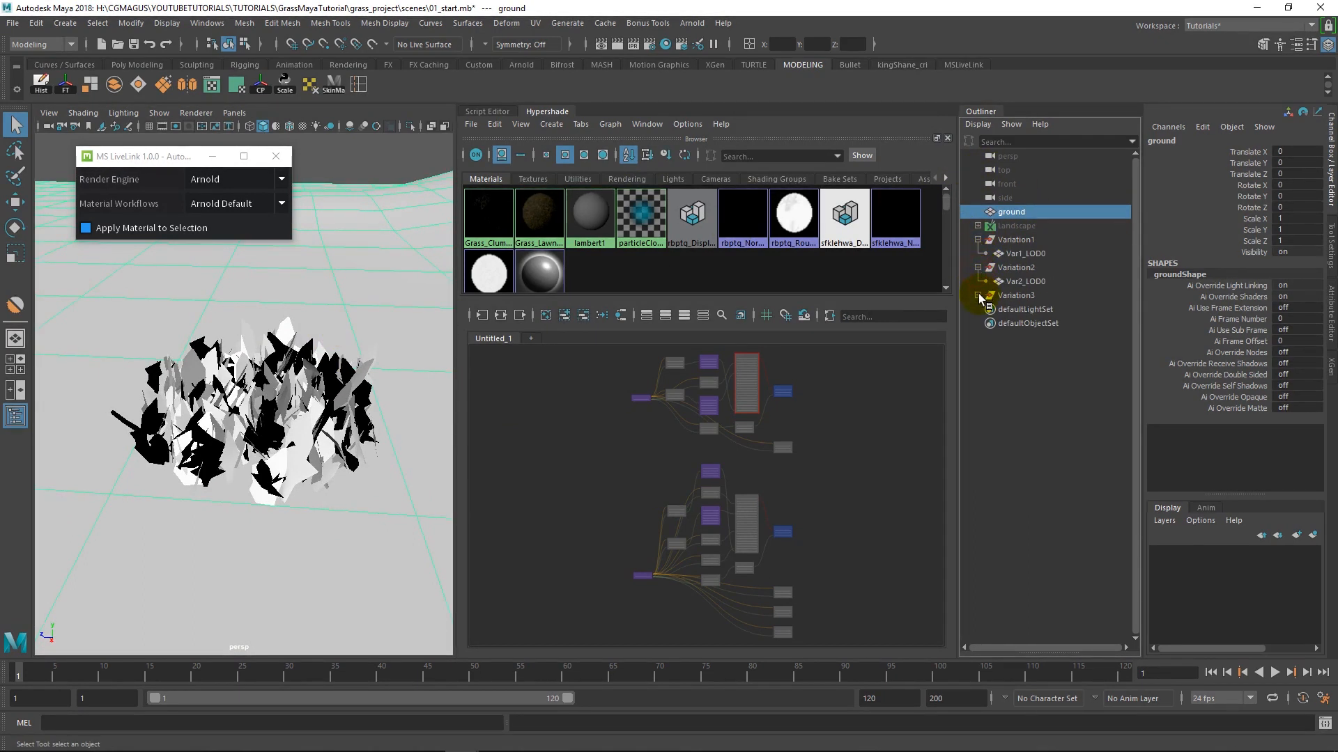
left_click(978, 281)
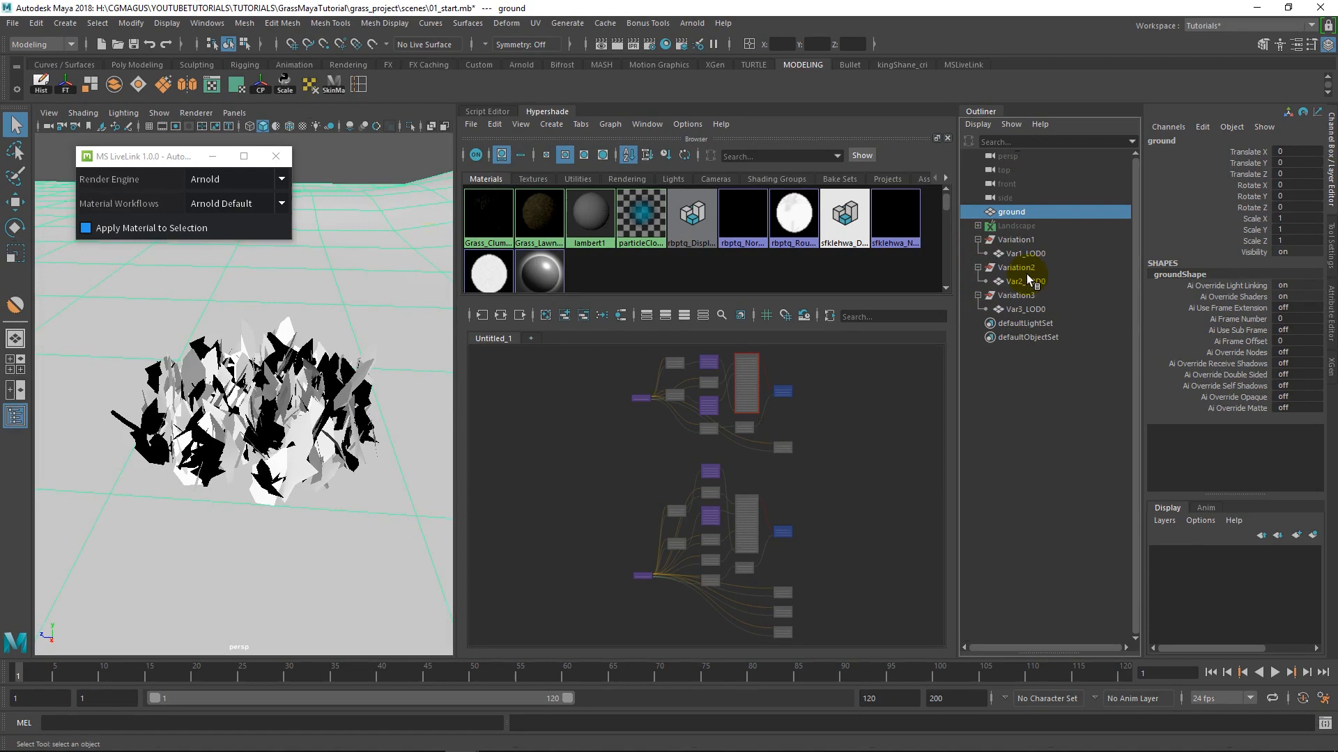
left_click(1026, 281)
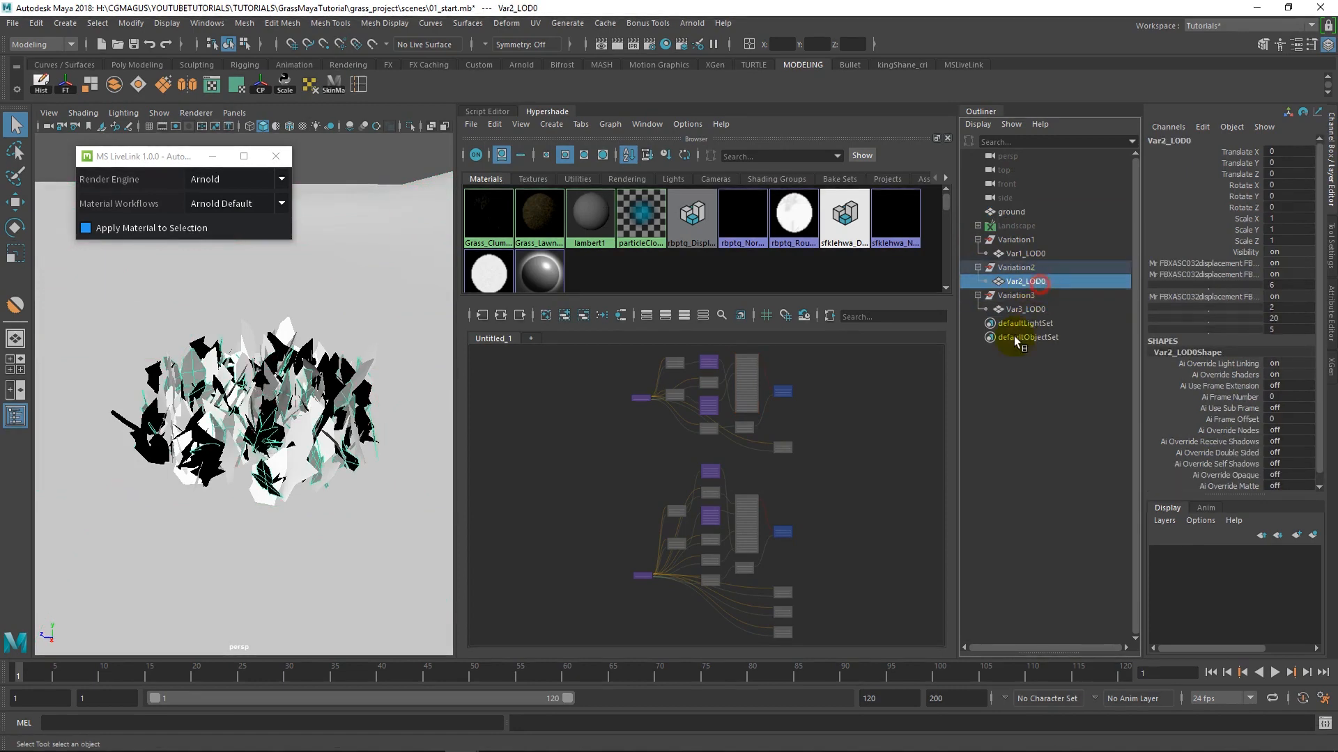
mouse_move(379, 316)
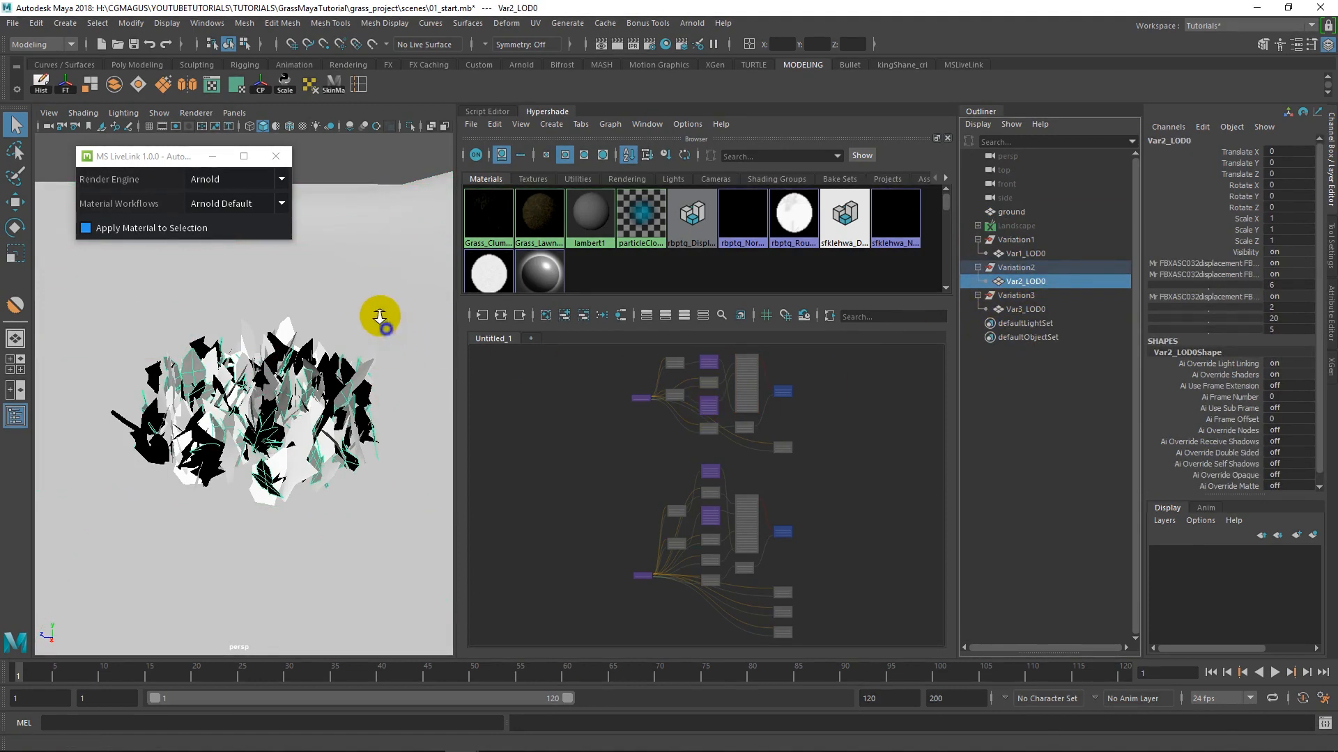
Add an Arnold Physical Sky light and set its exposure to 2
left_click(692, 22)
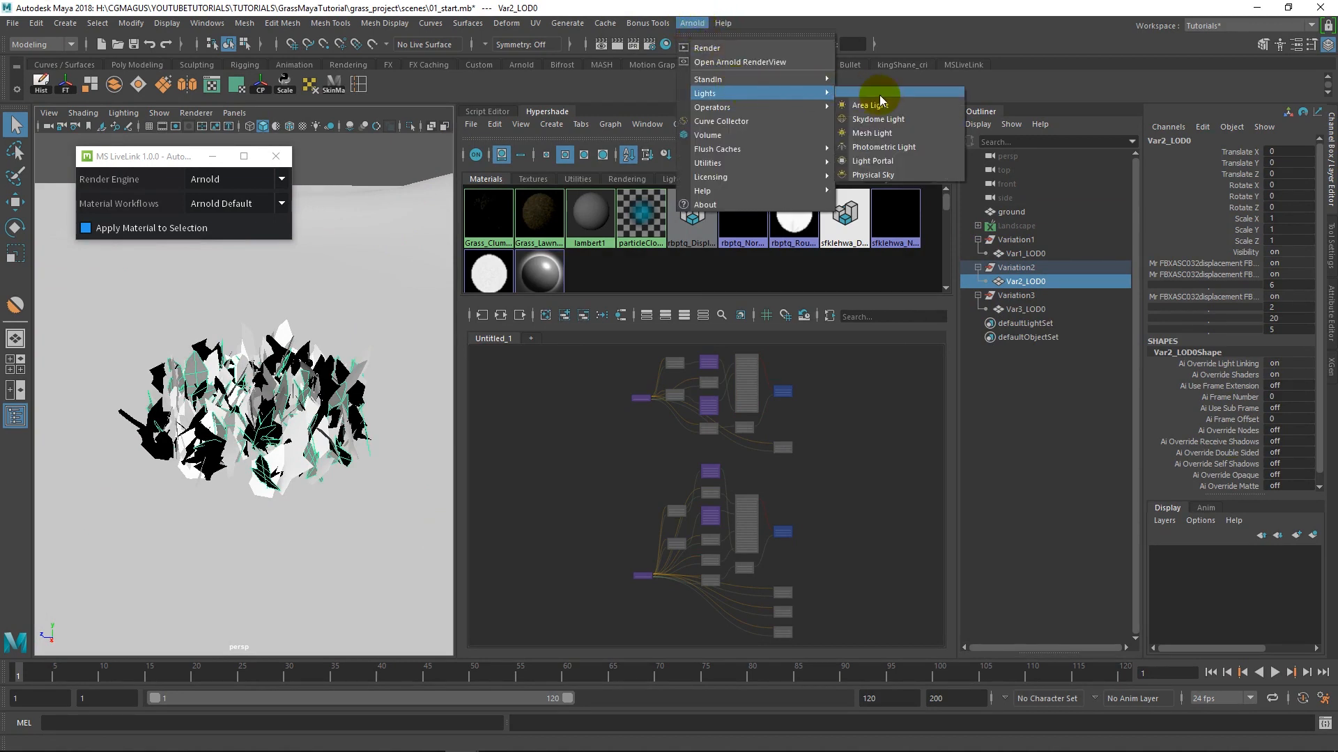
left_click(871, 175)
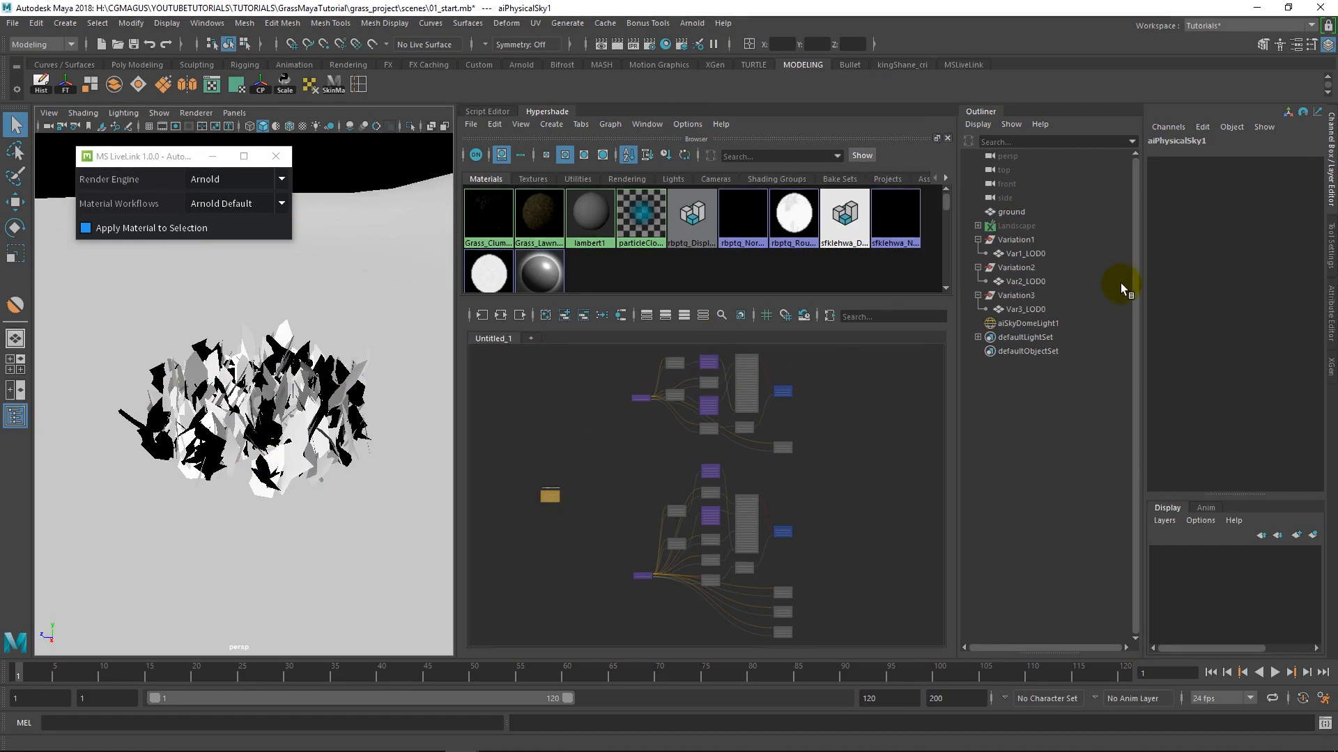
left_click(1030, 323)
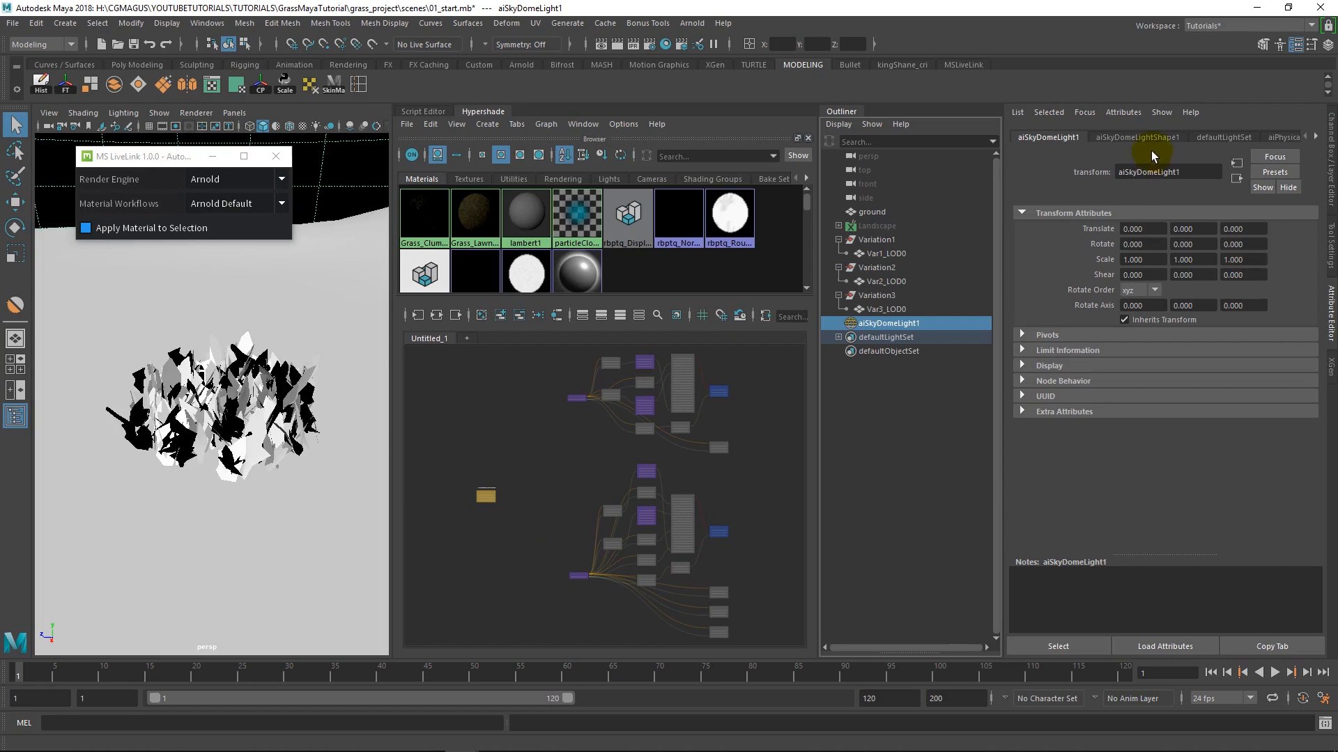
left_click(1137, 136)
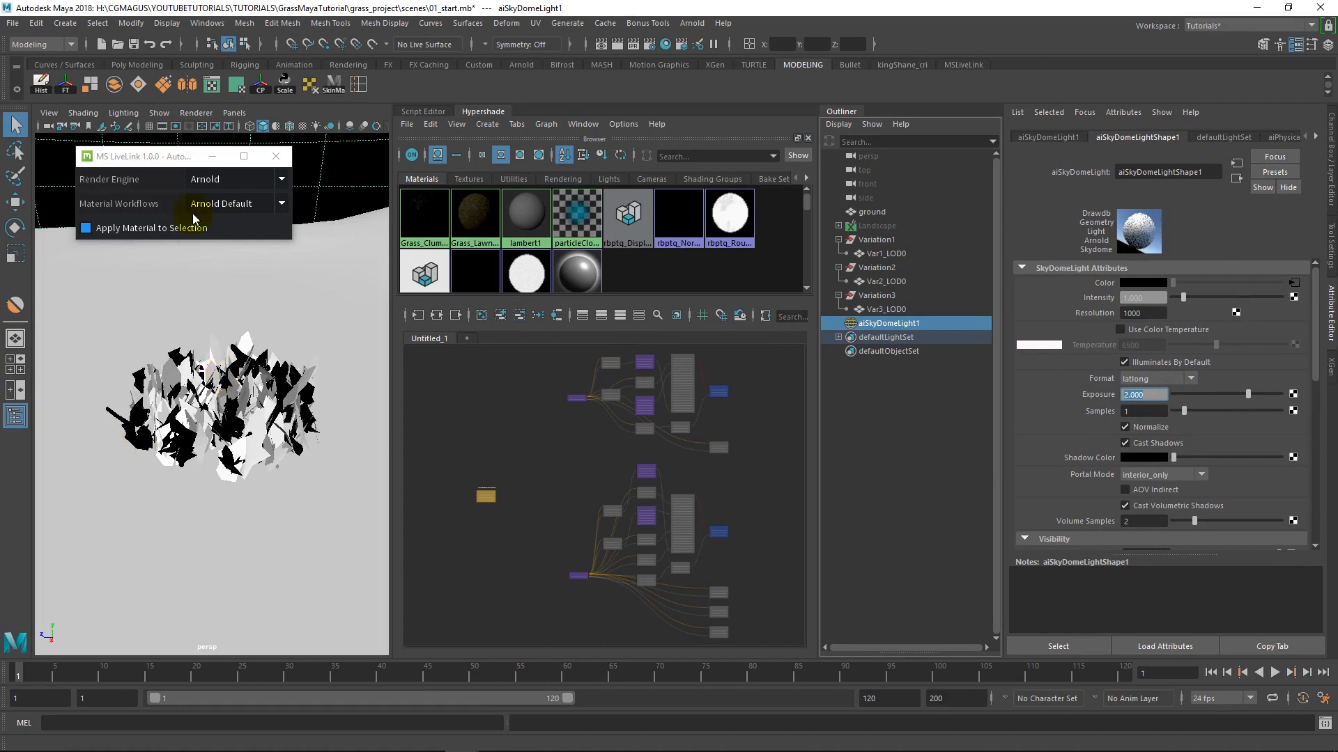
mouse_move(275, 156)
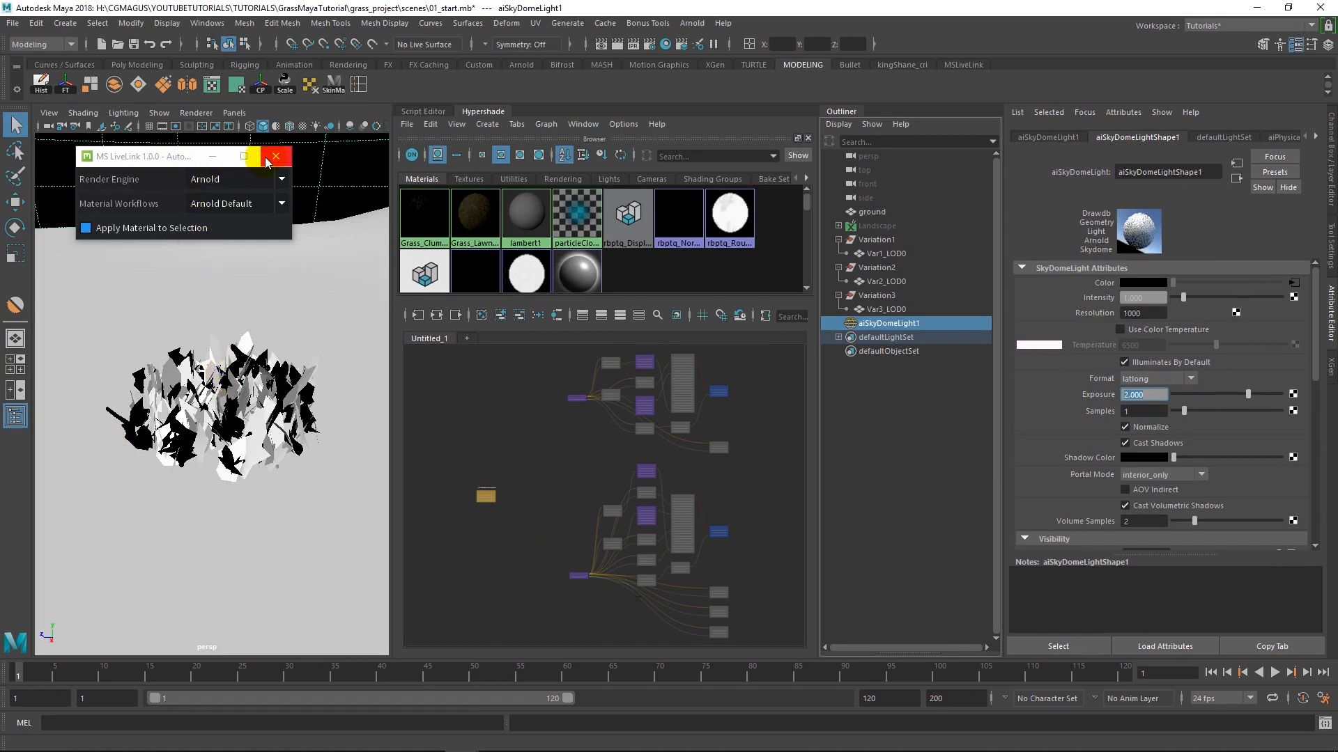
Close LiveLink and assign Grass_Clumps_Mat to the selected grass meshes
left_click(275, 156)
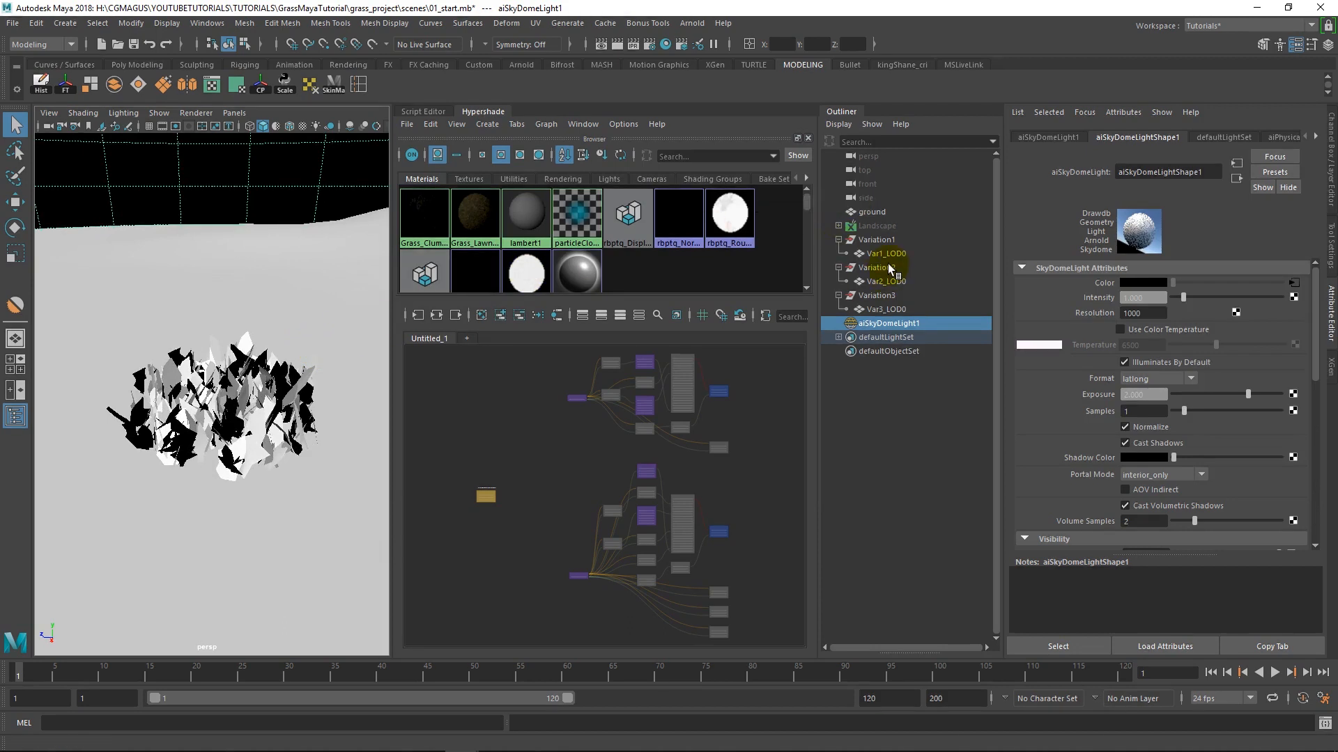
mouse_move(425, 217)
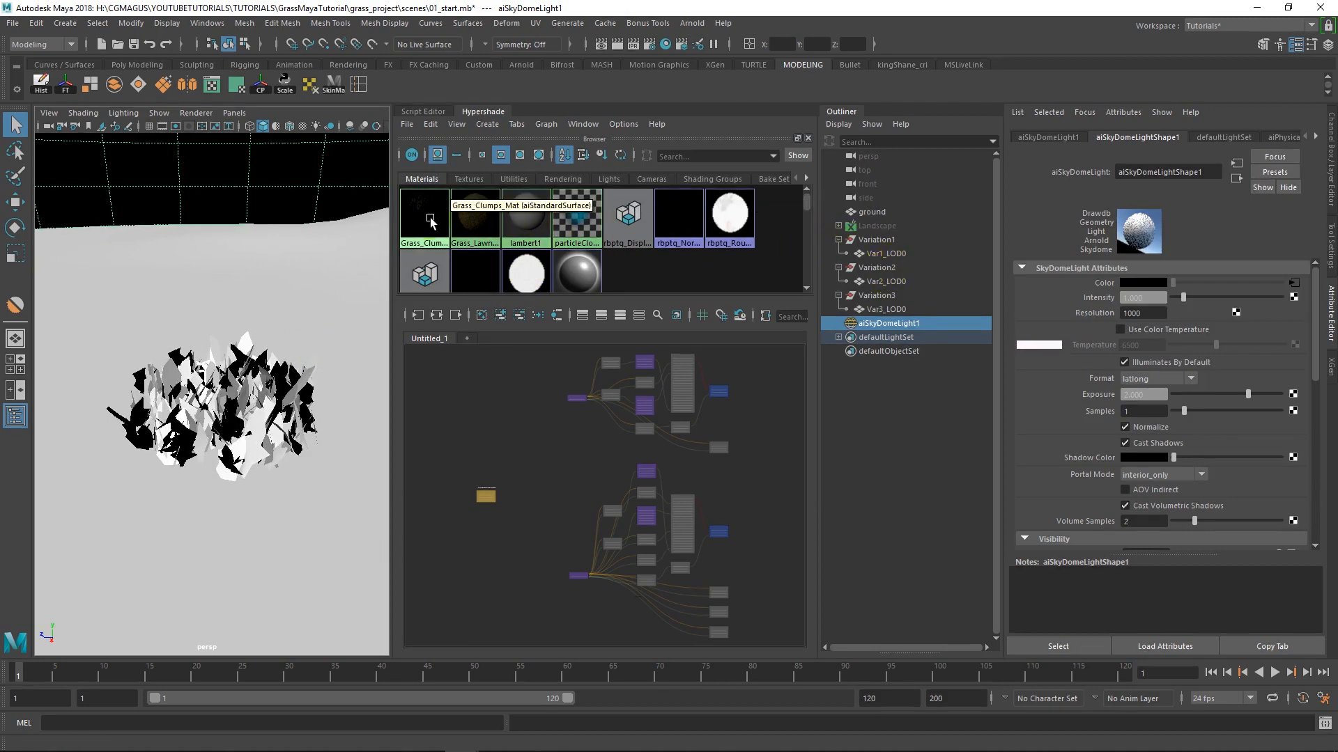
left_click(883, 280)
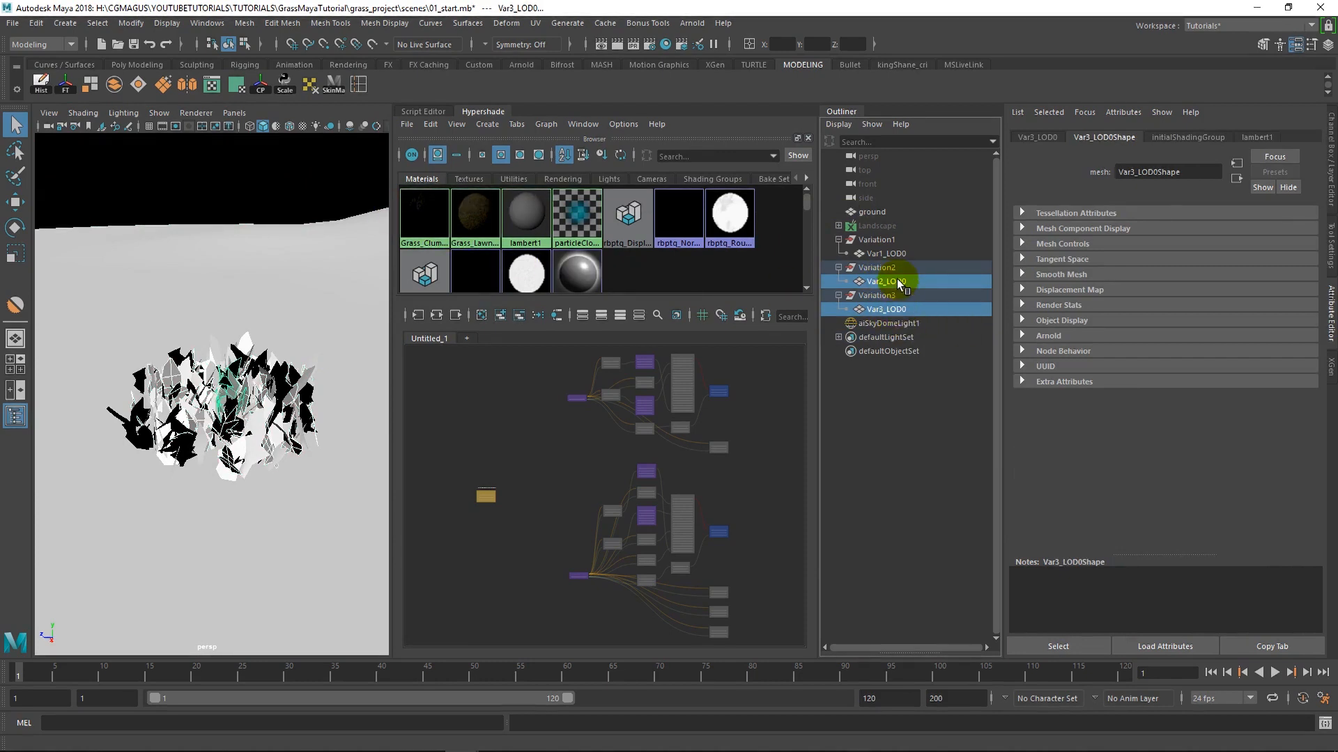
right_click(424, 213)
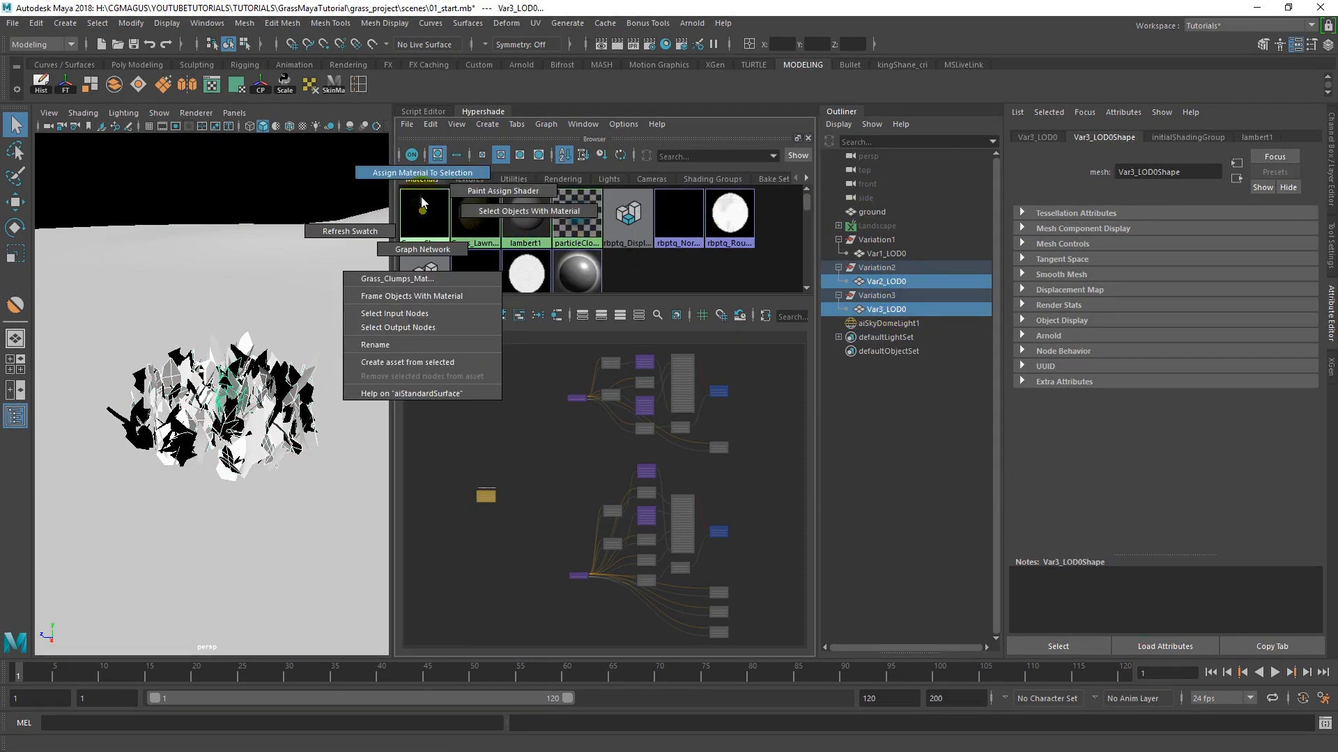
left_click(421, 172)
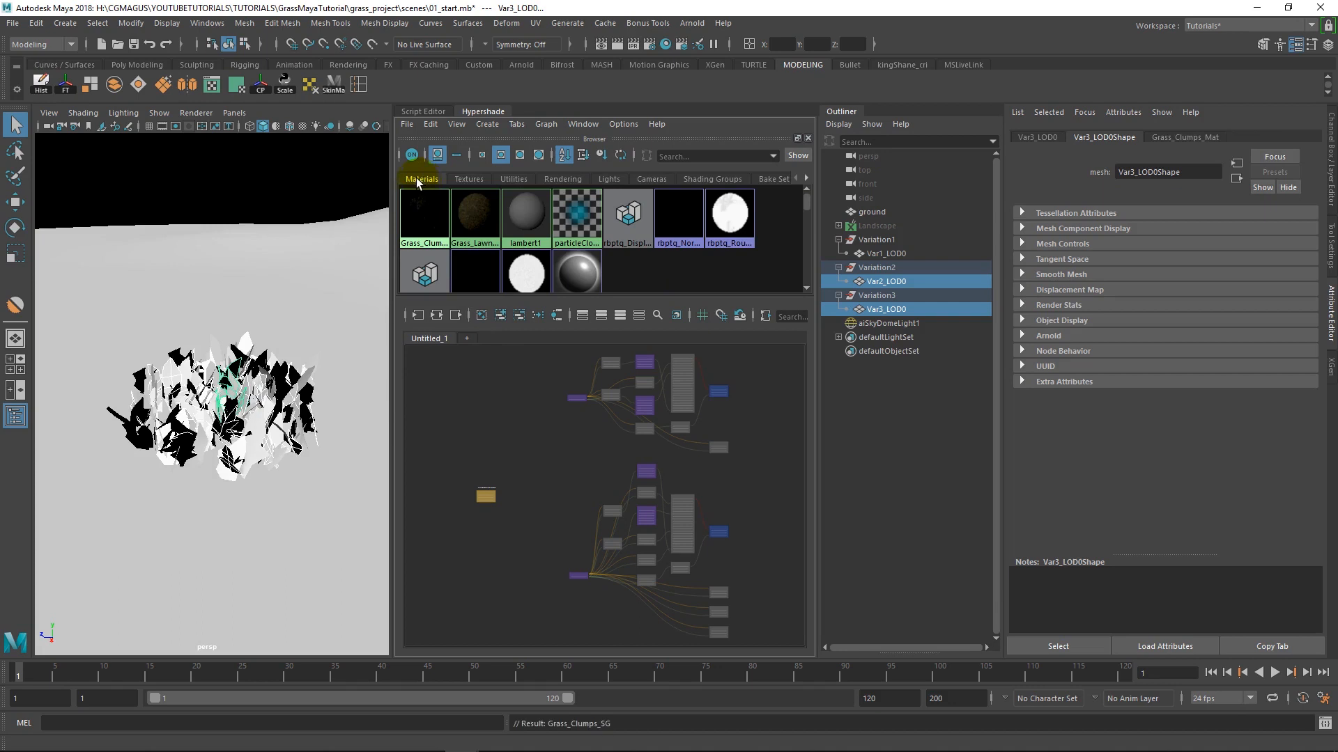
Check the material on Var3_LOD0 and Var1_LOD0, then reselect Var2_LOD0
left_click(879, 309)
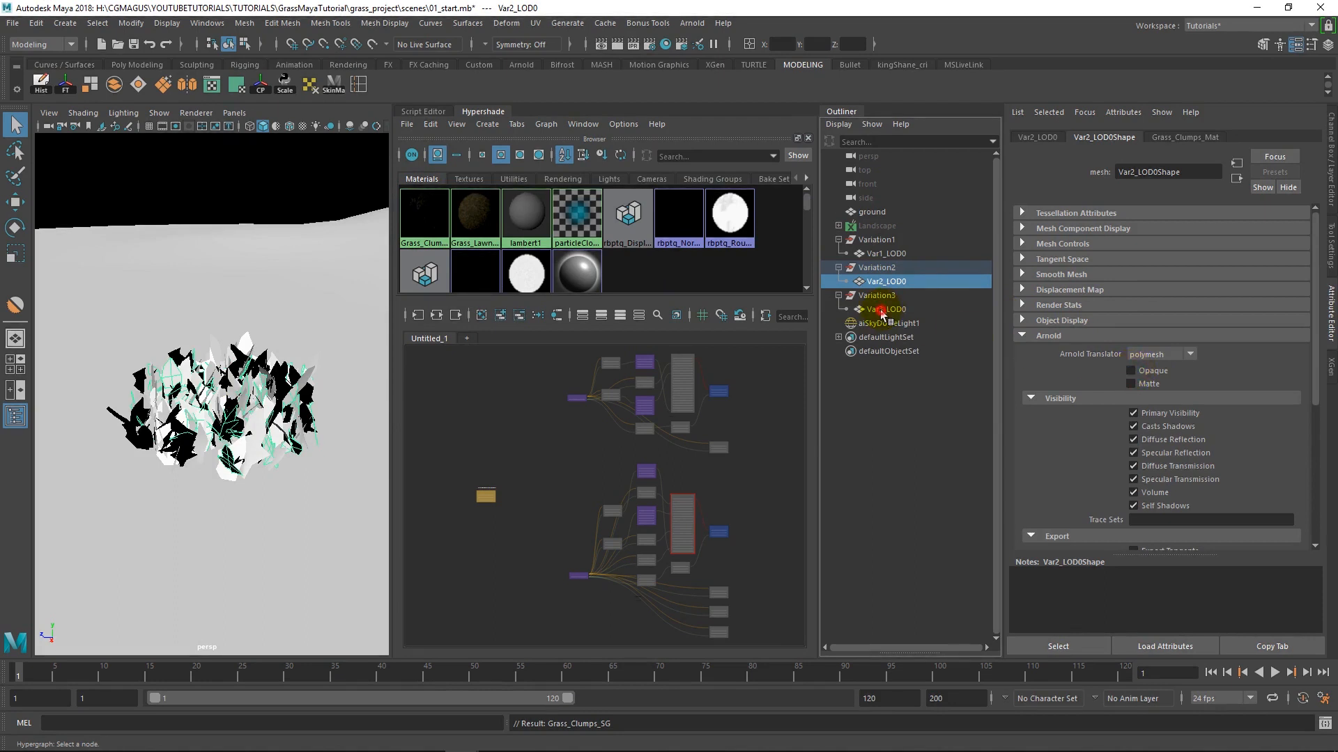
left_click(883, 309)
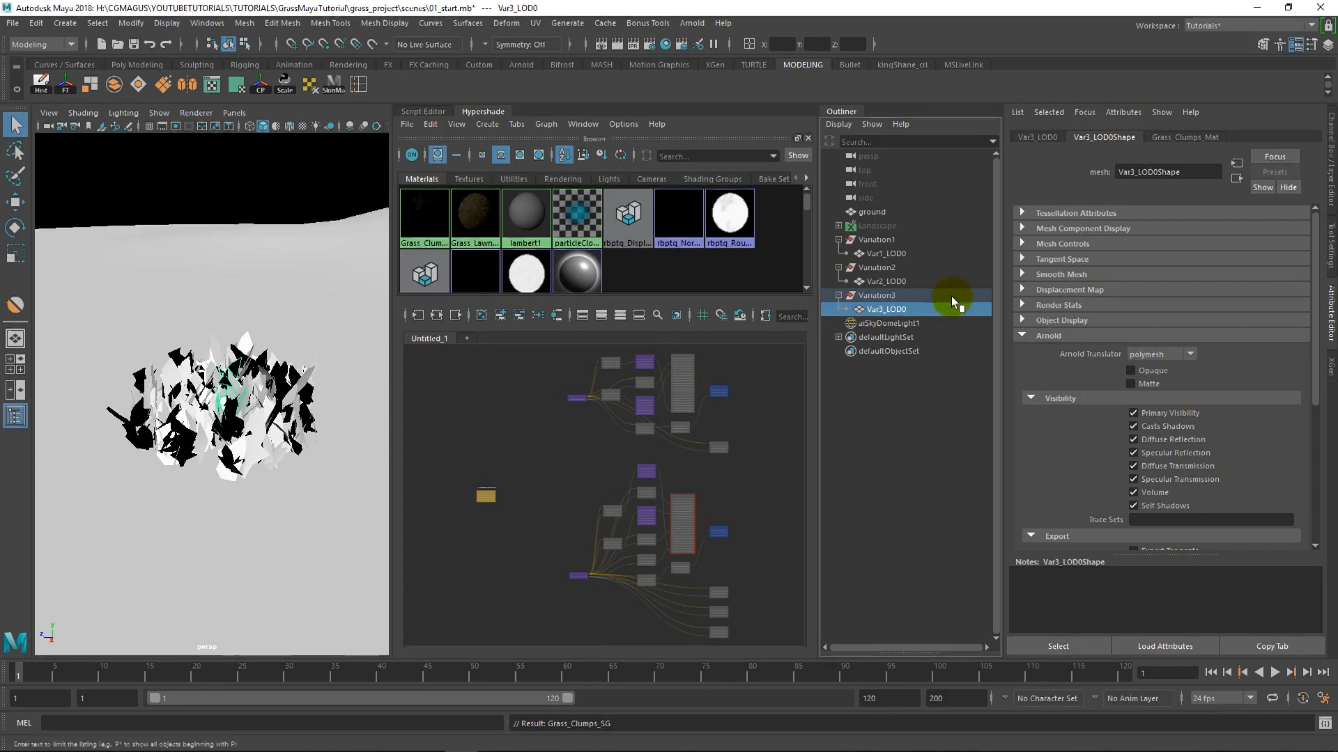
left_click(884, 253)
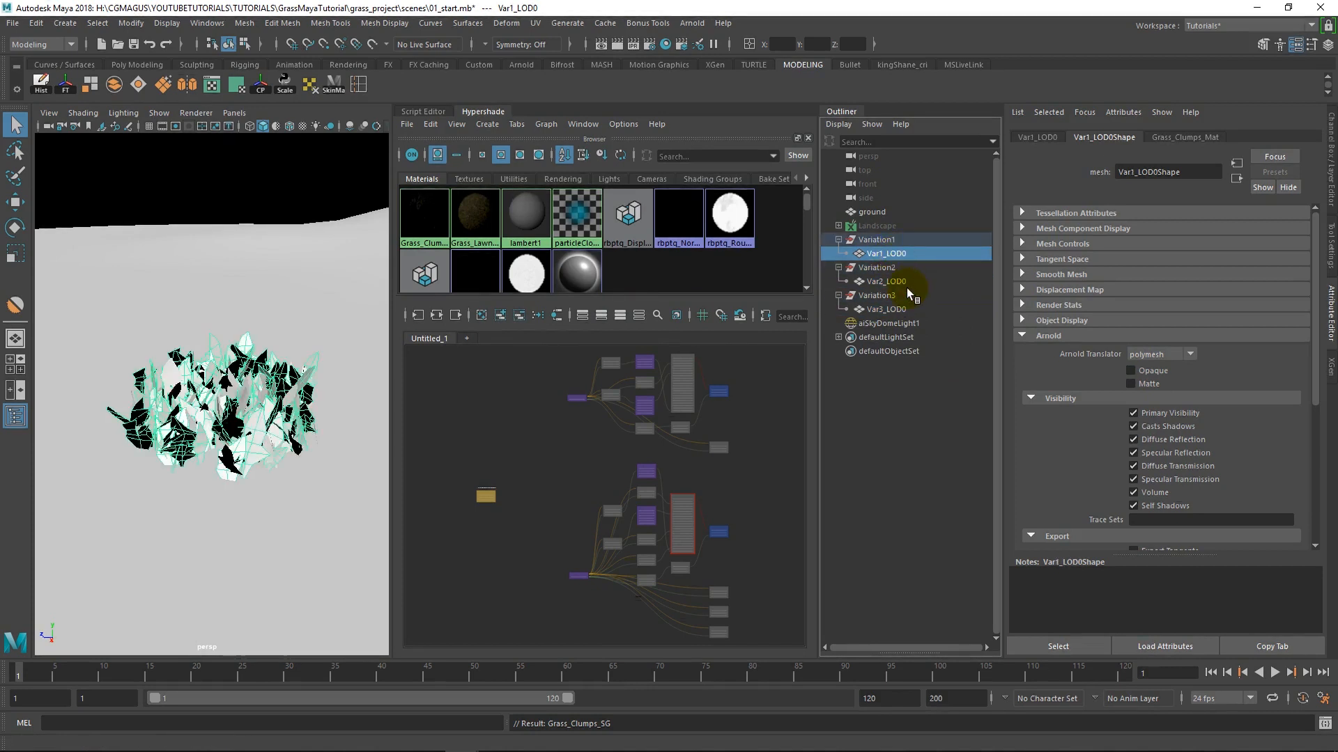
left_click(885, 281)
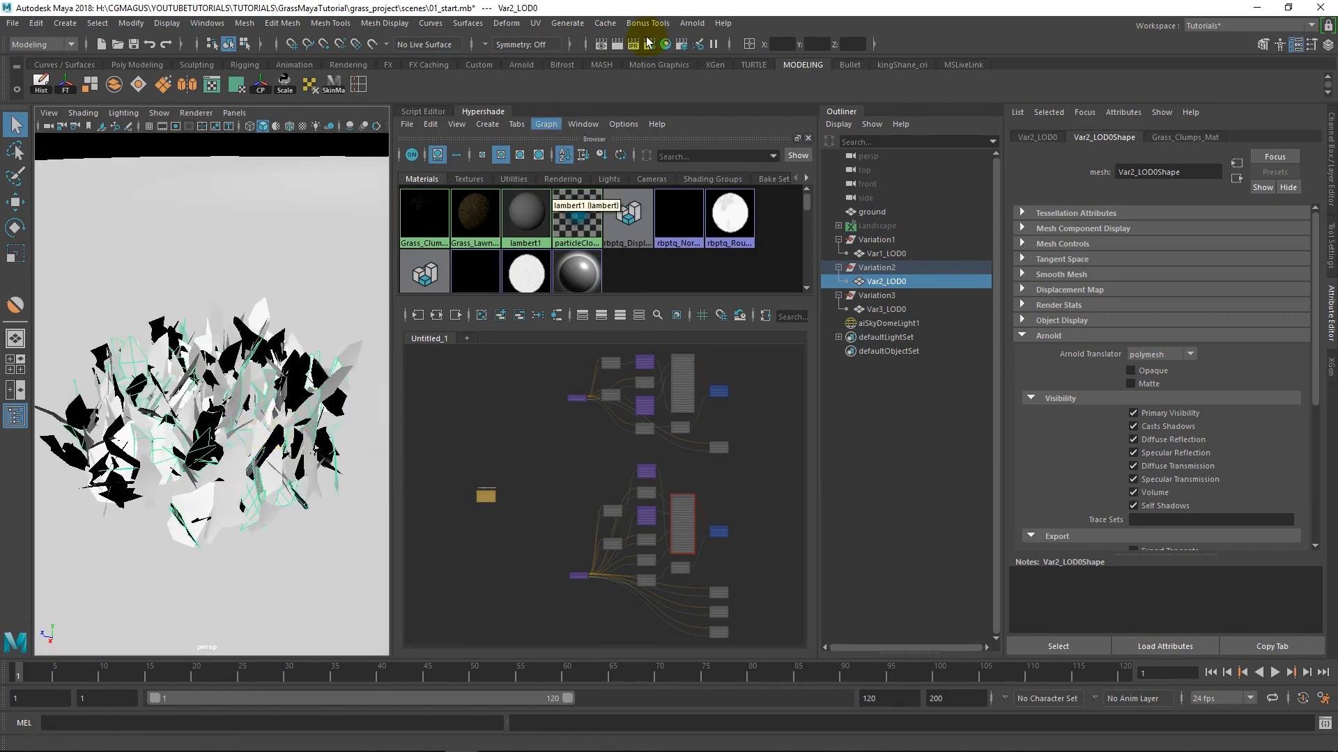
Start an Arnold RenderView IPR and dock the preview beside the Hypershade graph
left_click(692, 23)
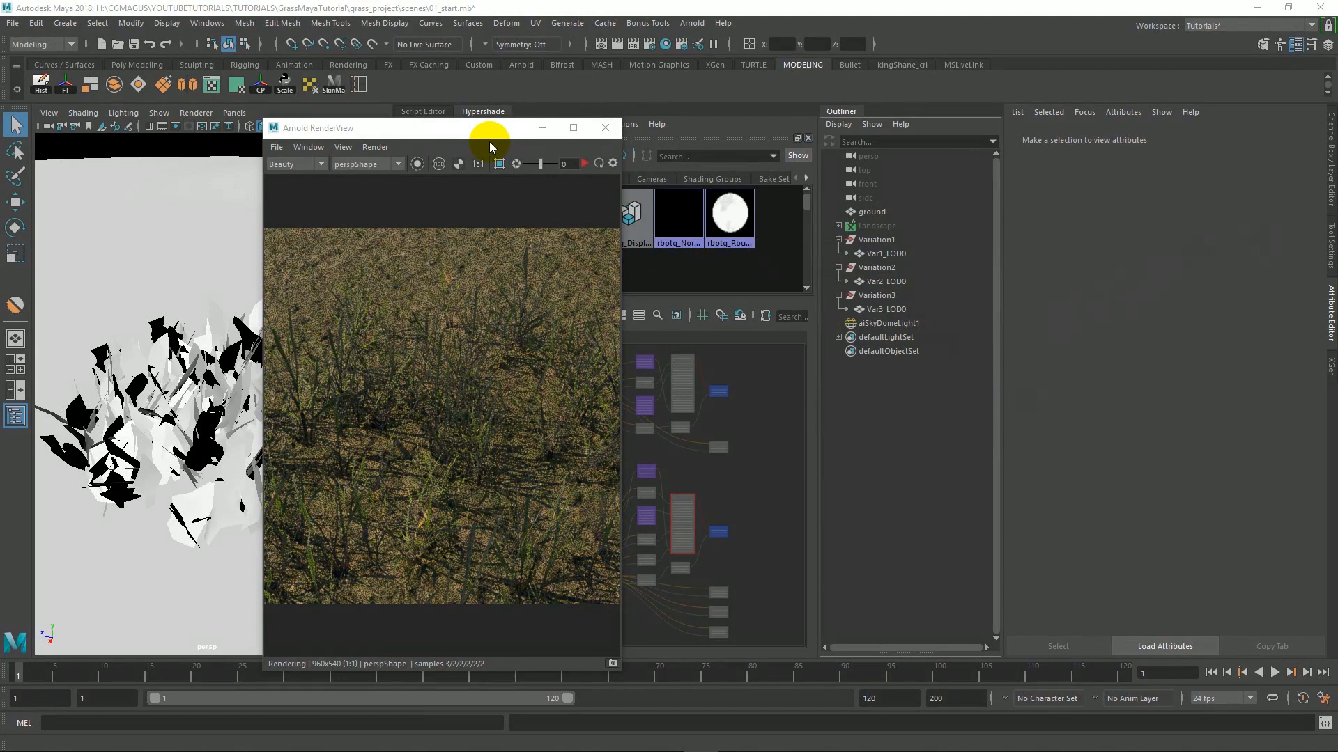
left_click_drag(490, 129, 555, 117)
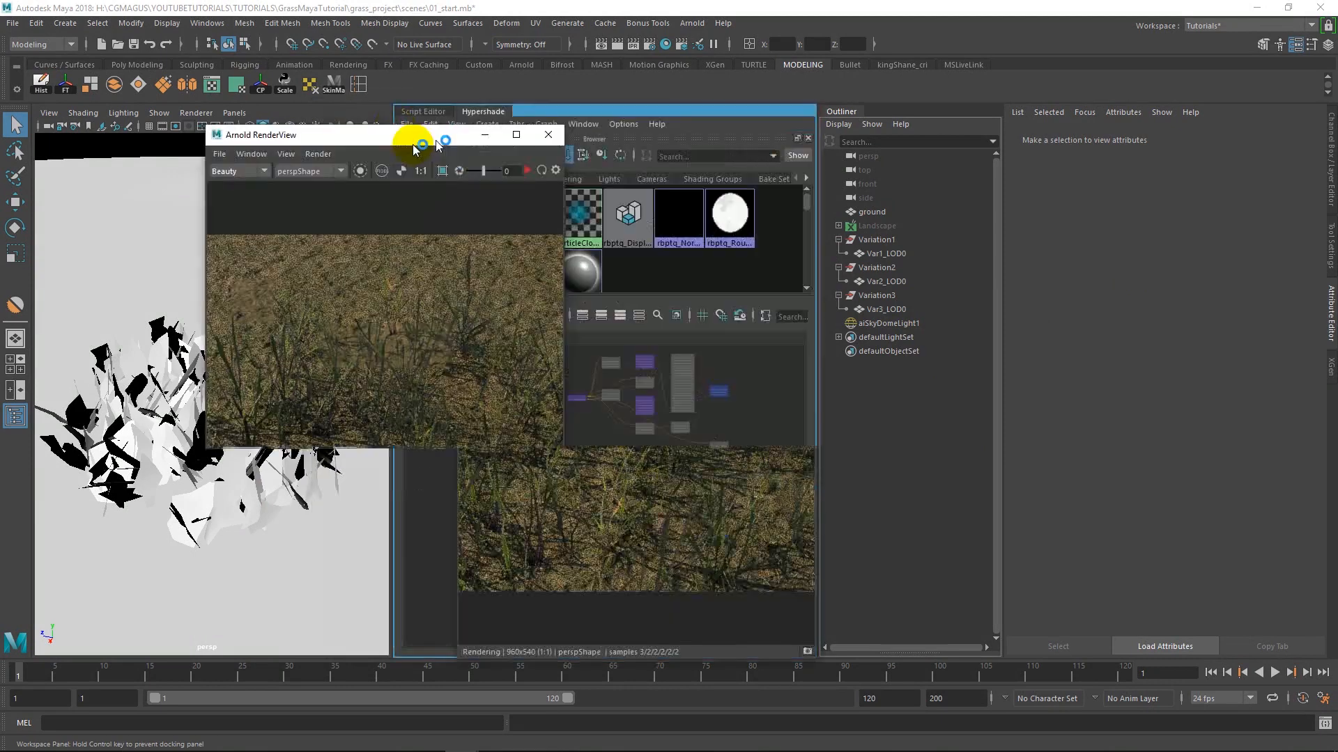
left_click_drag(261, 133, 213, 119)
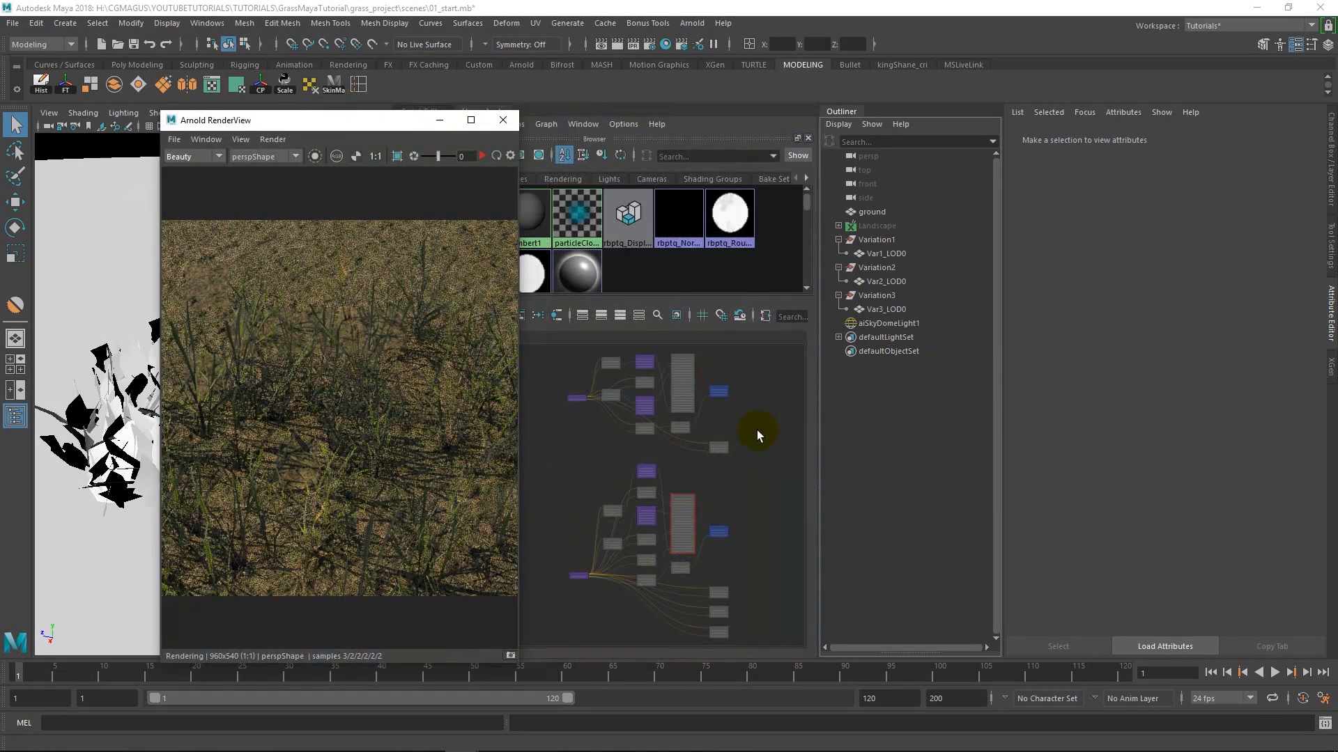
mouse_move(768, 407)
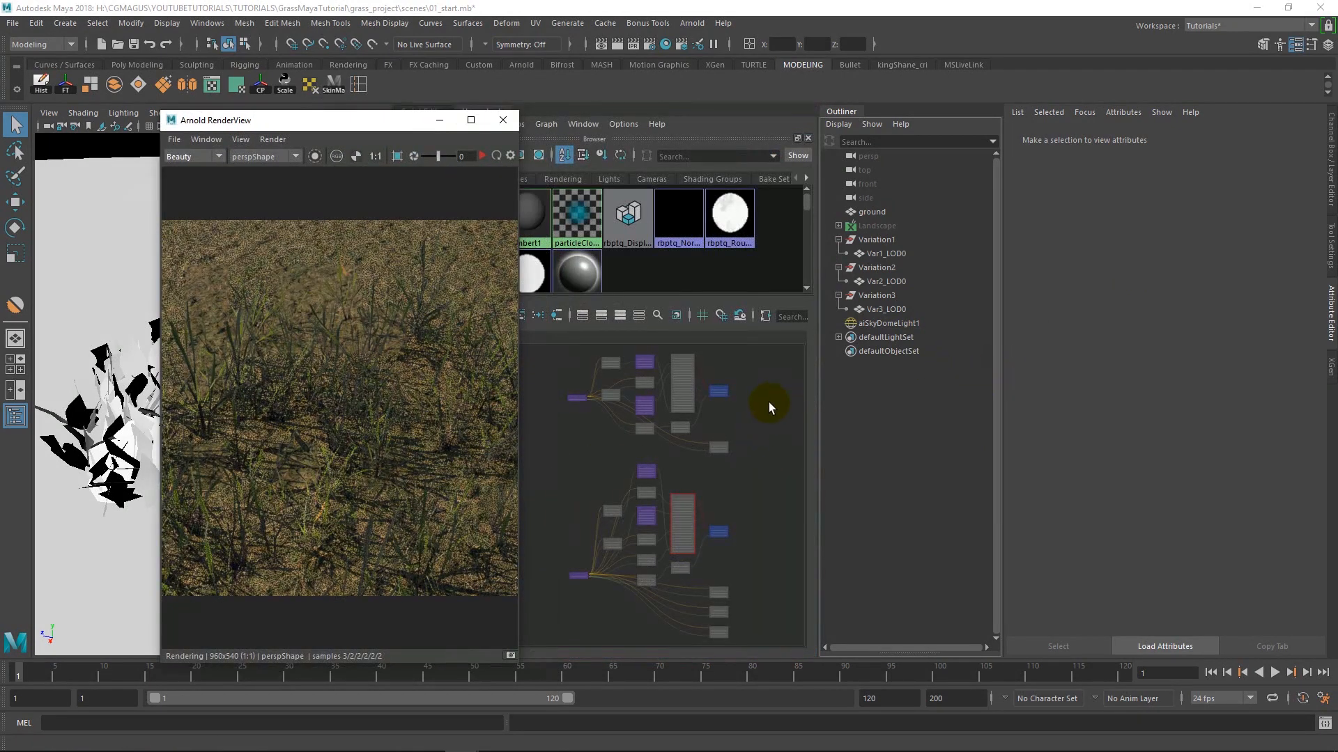
mouse_move(737, 515)
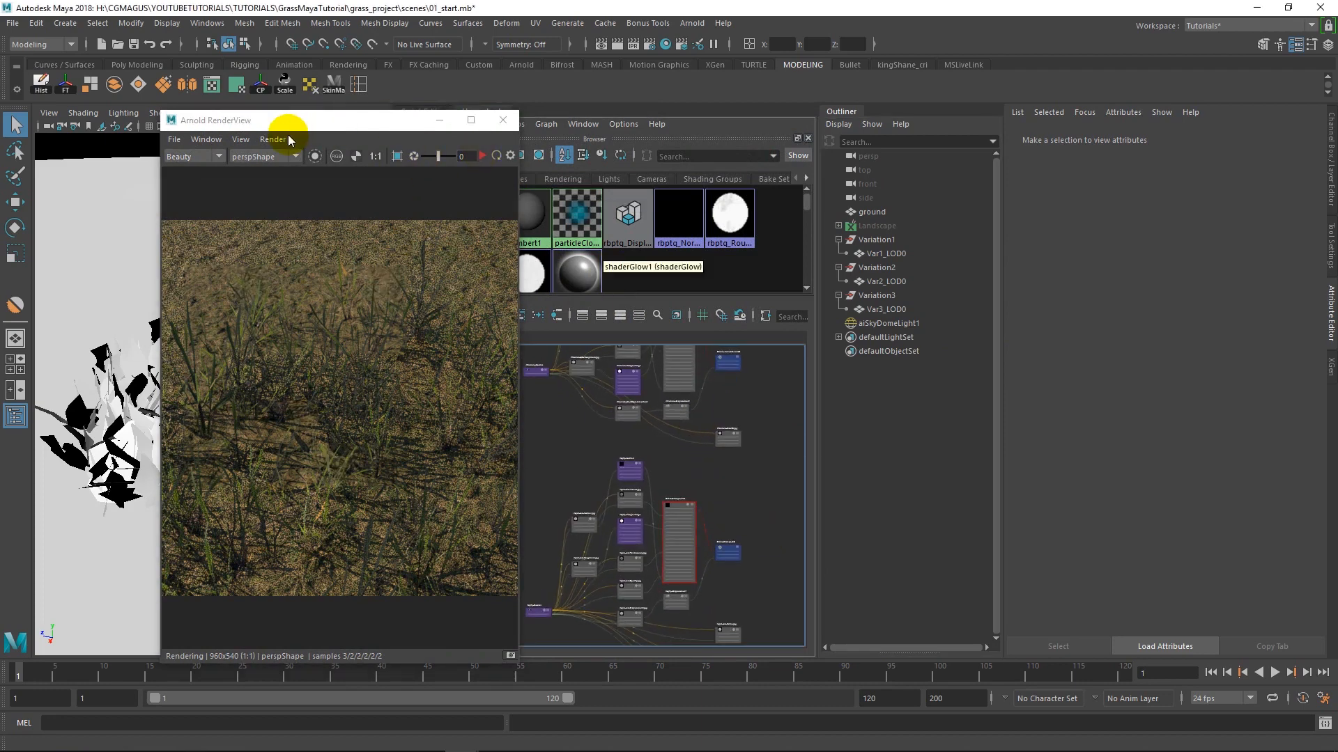
mouse_move(440, 229)
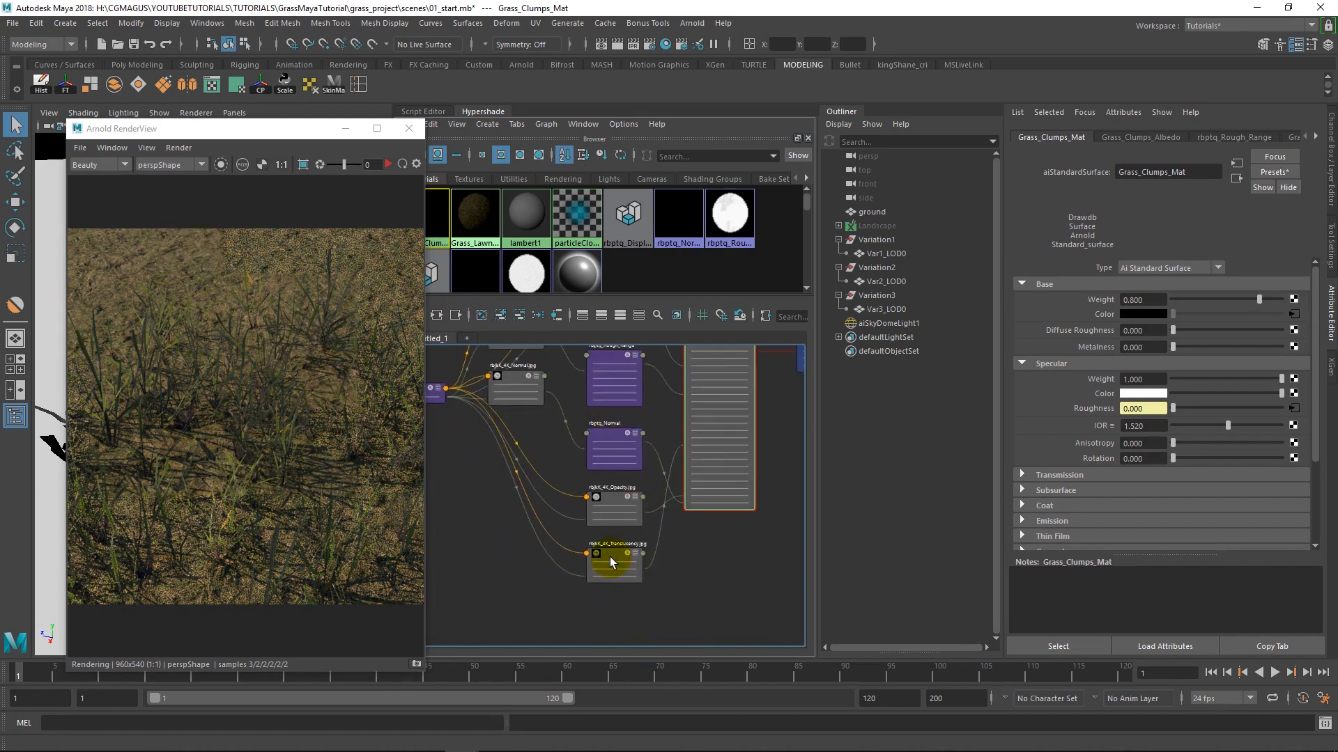
Create an aiColorCorrect1 node to pass the translucency texture into Grass_Clumps_Mat subsurface colour
left_click(612, 563)
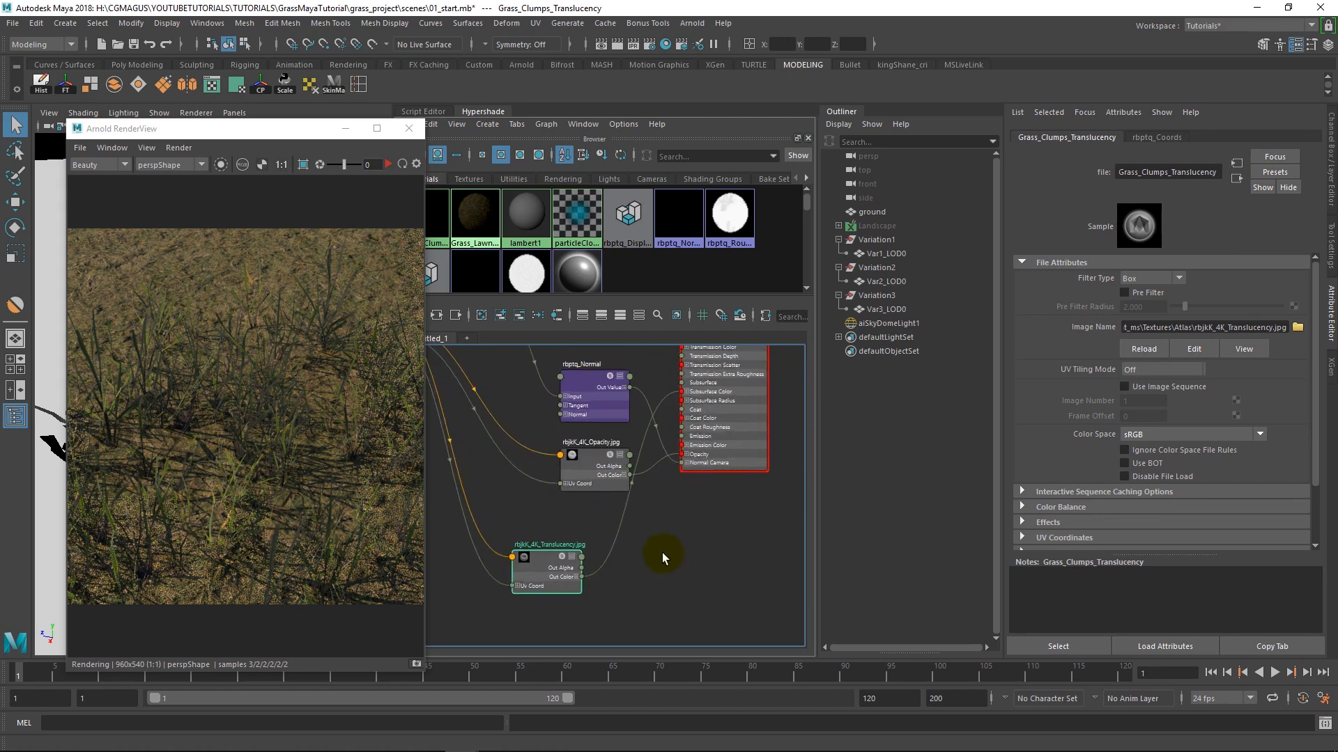
left_click(664, 559)
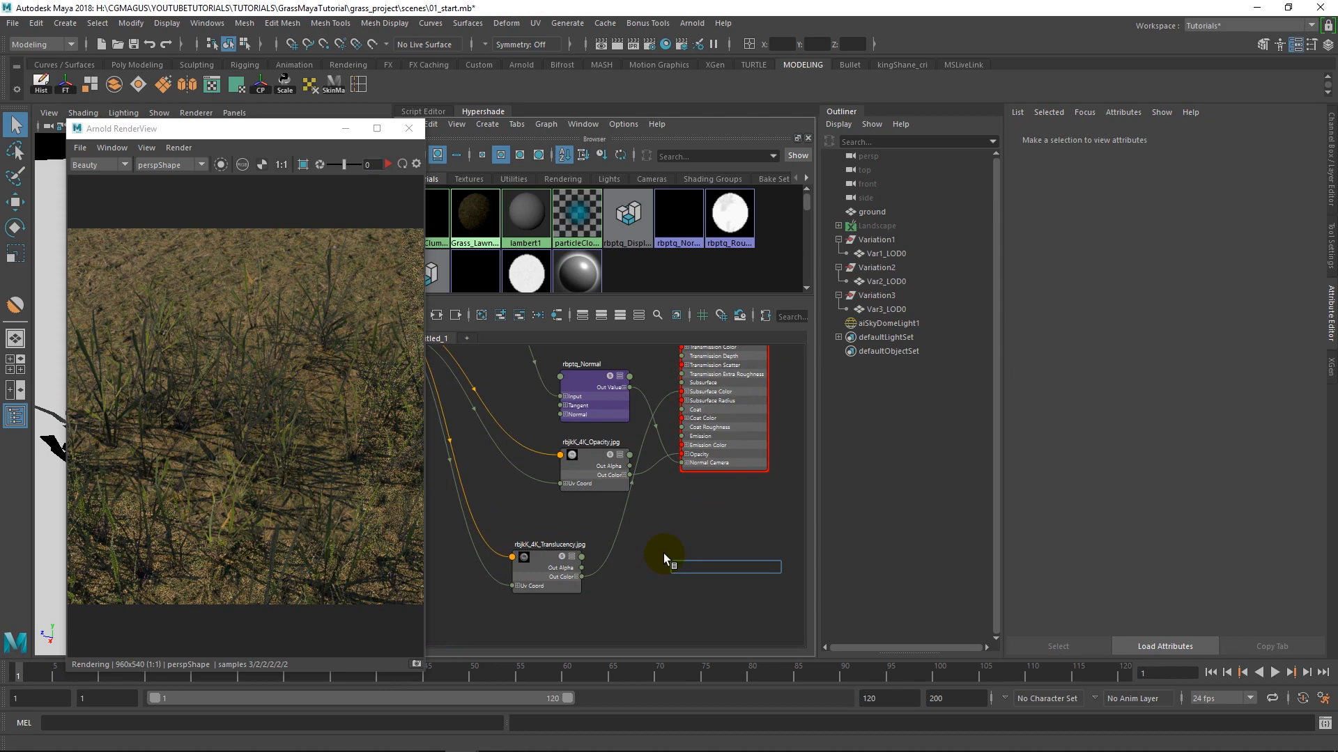
type("col")
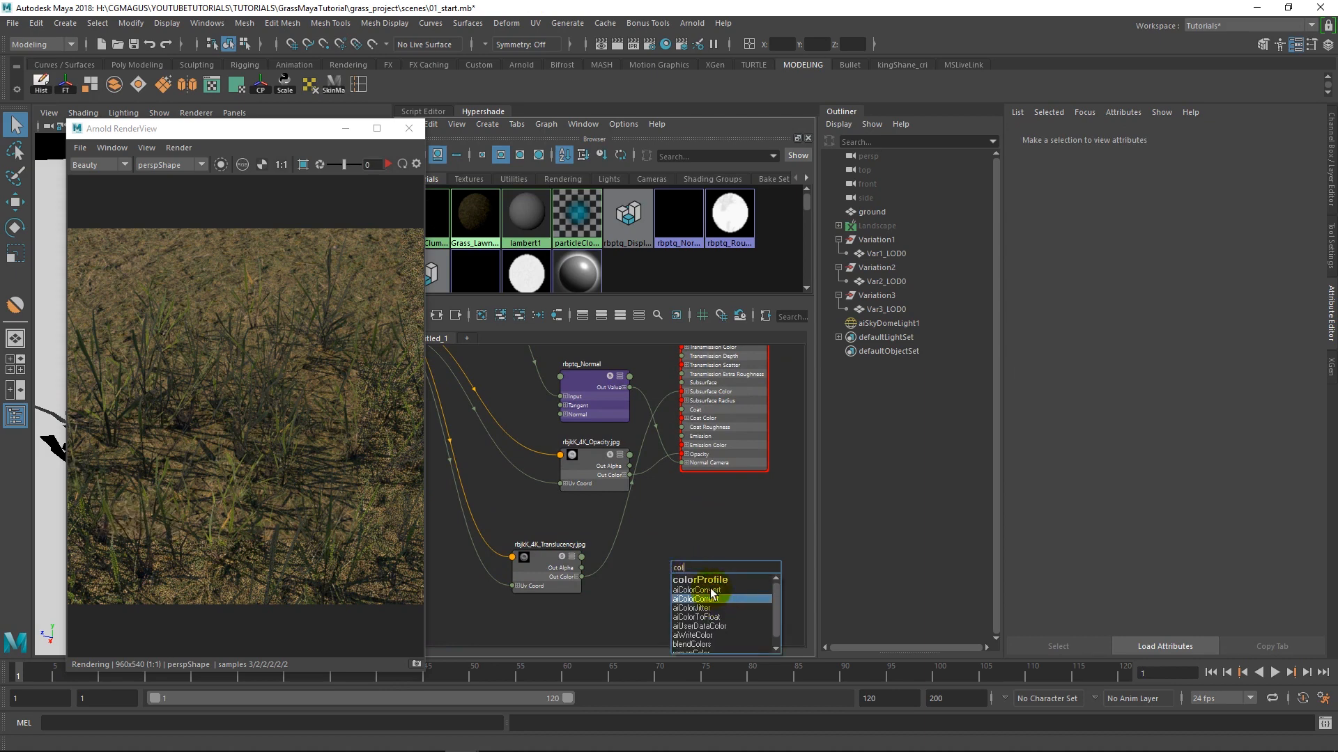
left_click(697, 590)
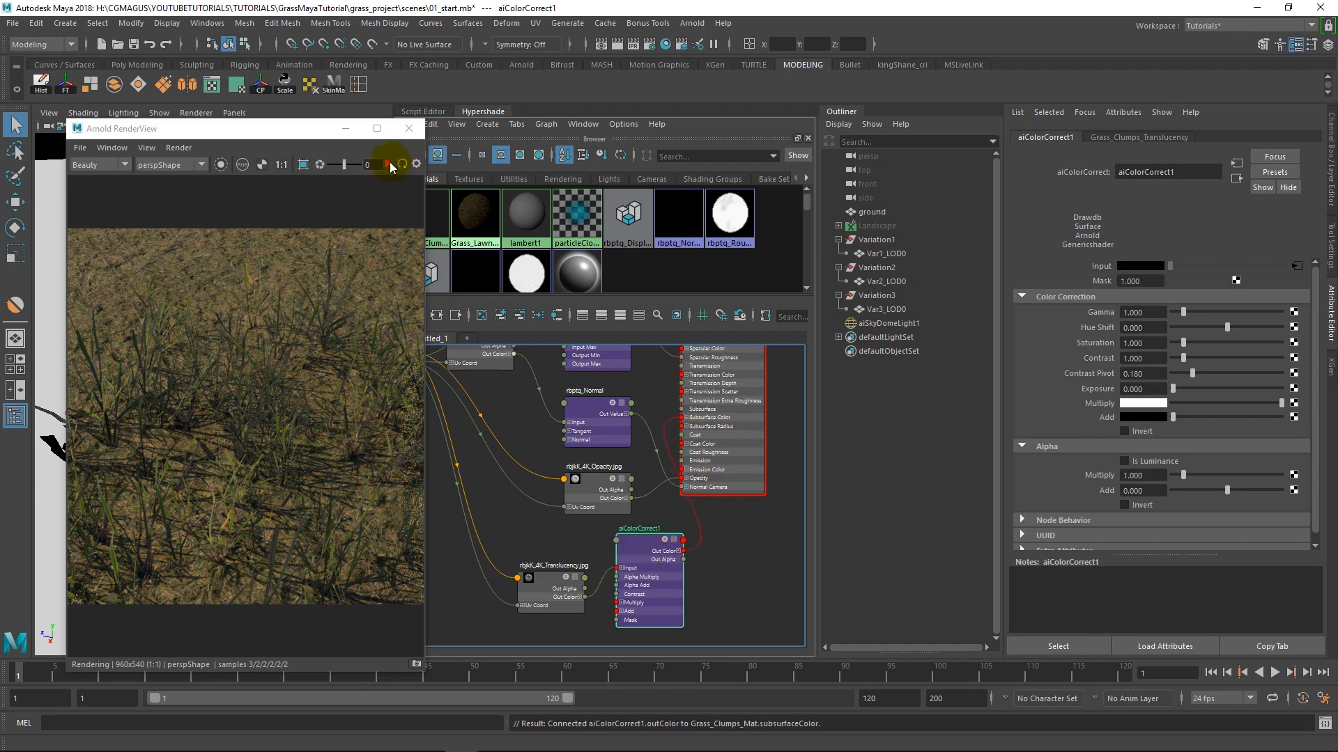
Set aiColorCorrect1 Exposure to 0.5 and restart the Arnold IPR render
left_click(387, 164)
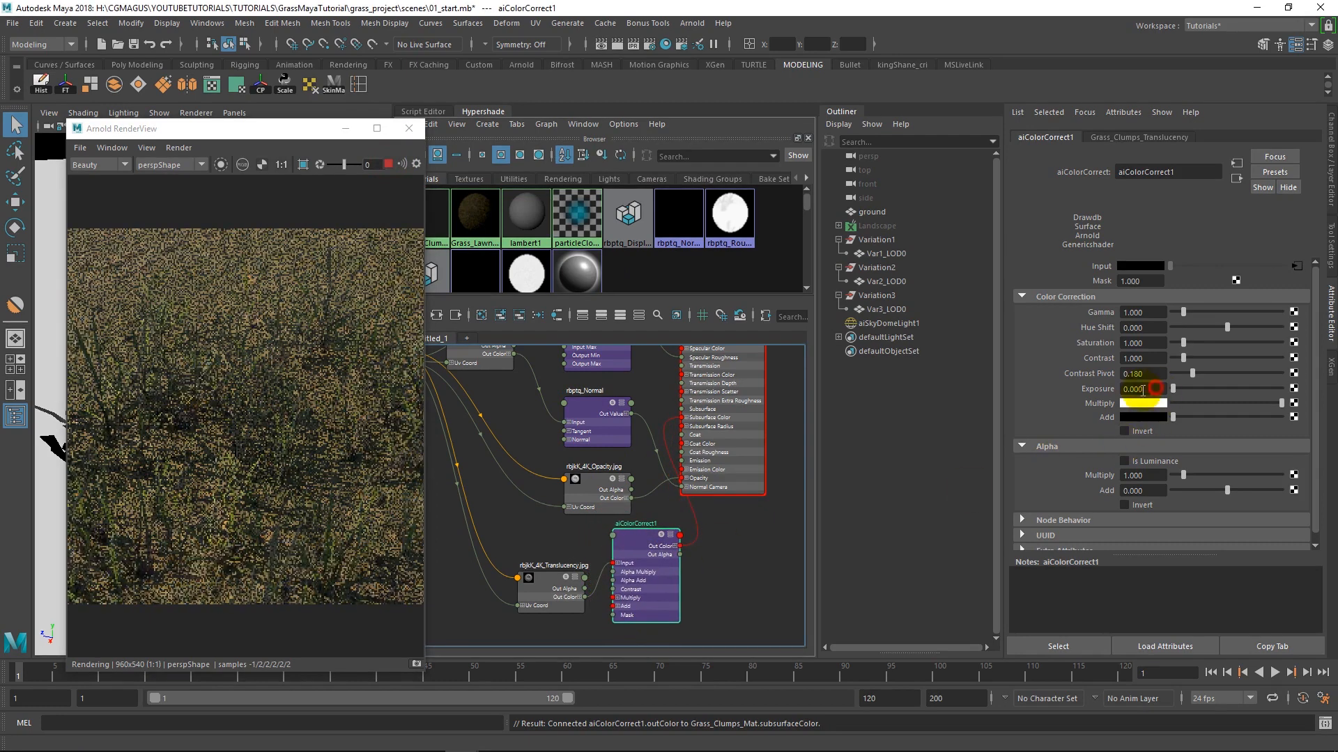
triple_click(1143, 389)
type("0.500")
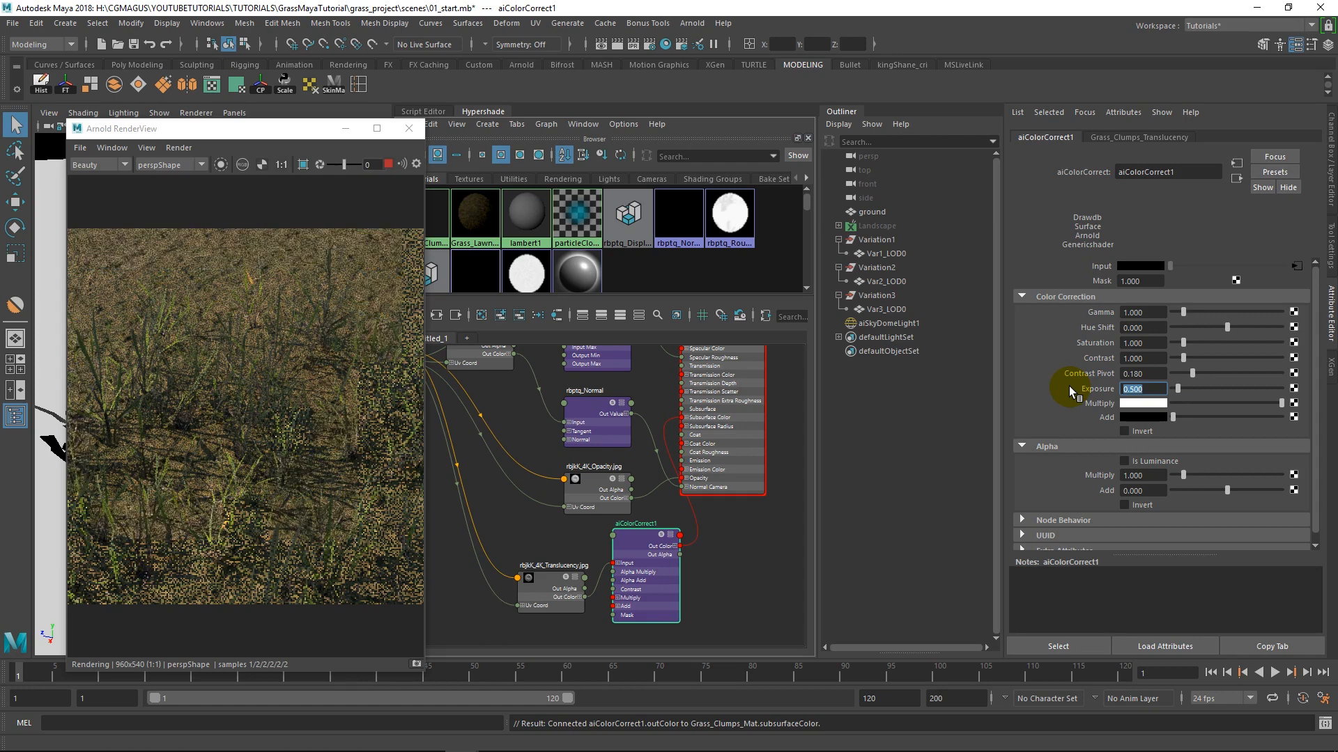
left_click(388, 164)
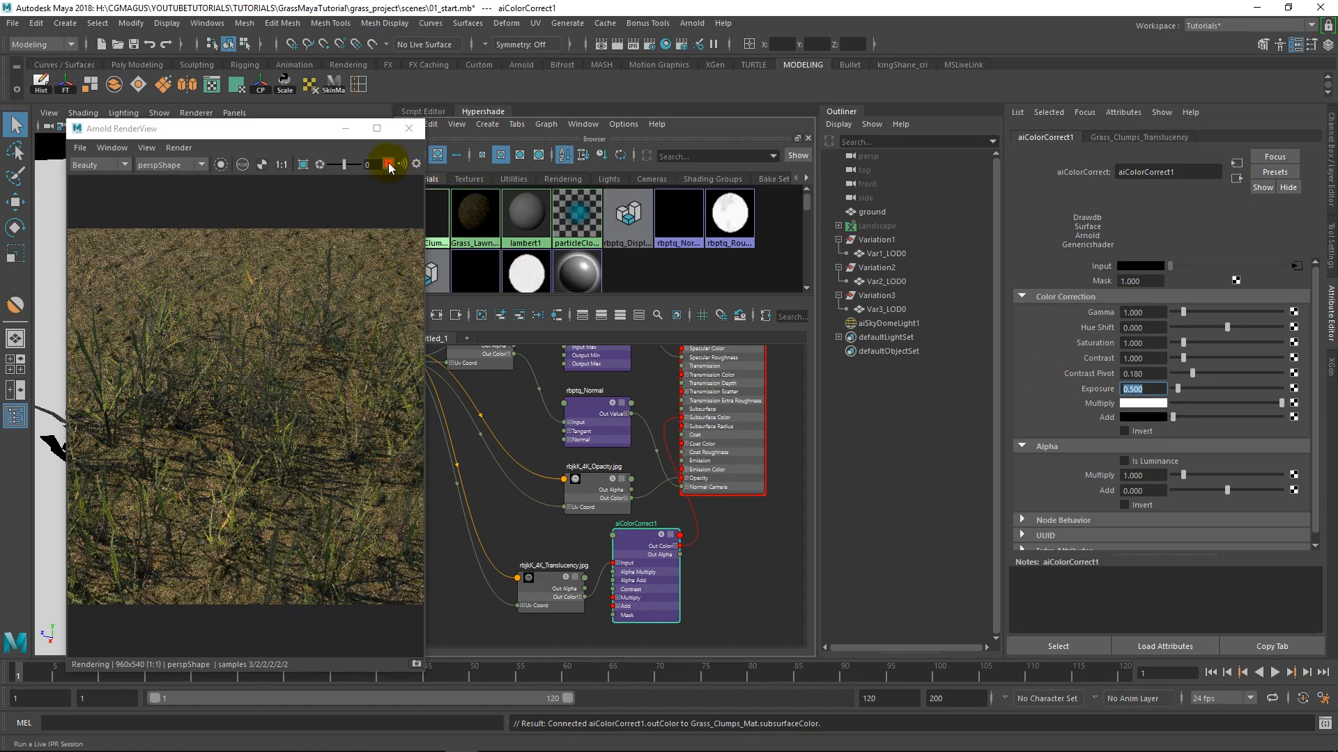
left_click(388, 164)
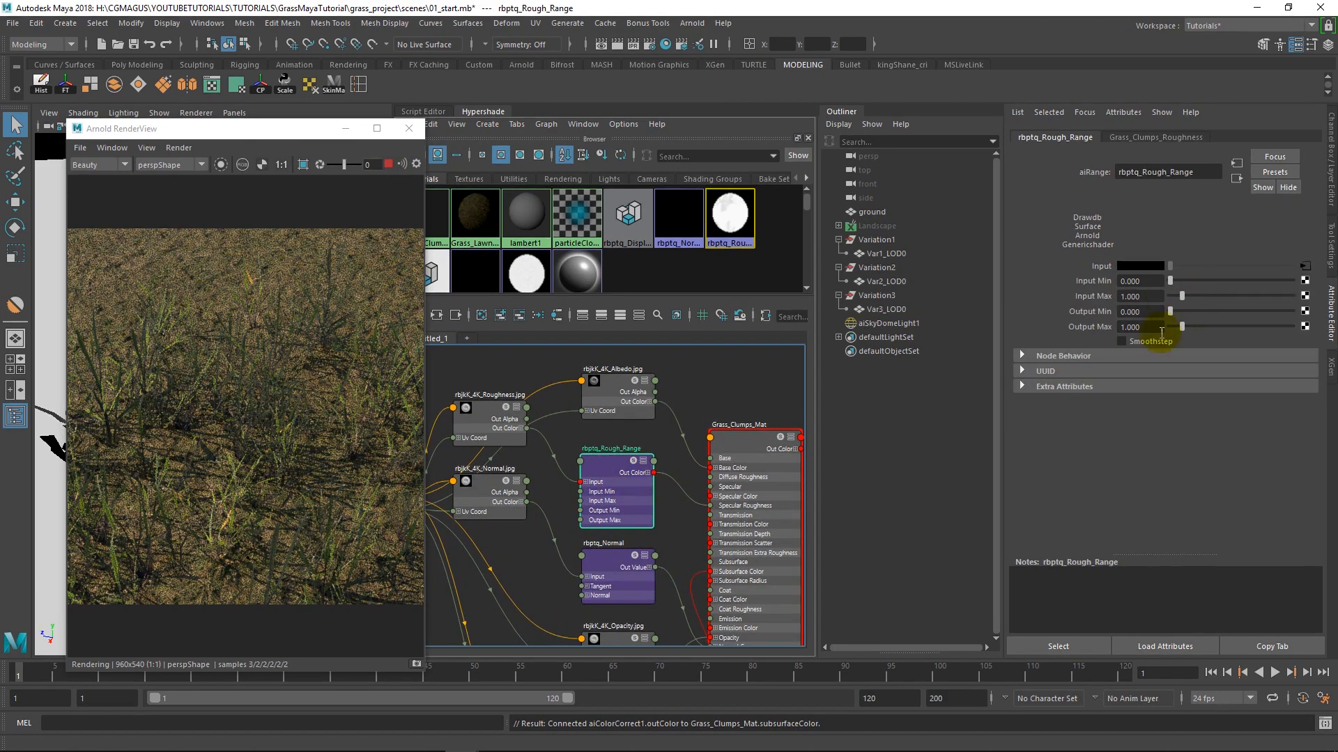
Set rbptq_Rough_Range Output Max to 0.65 and re-render the grass
triple_click(1141, 326)
type("0.650")
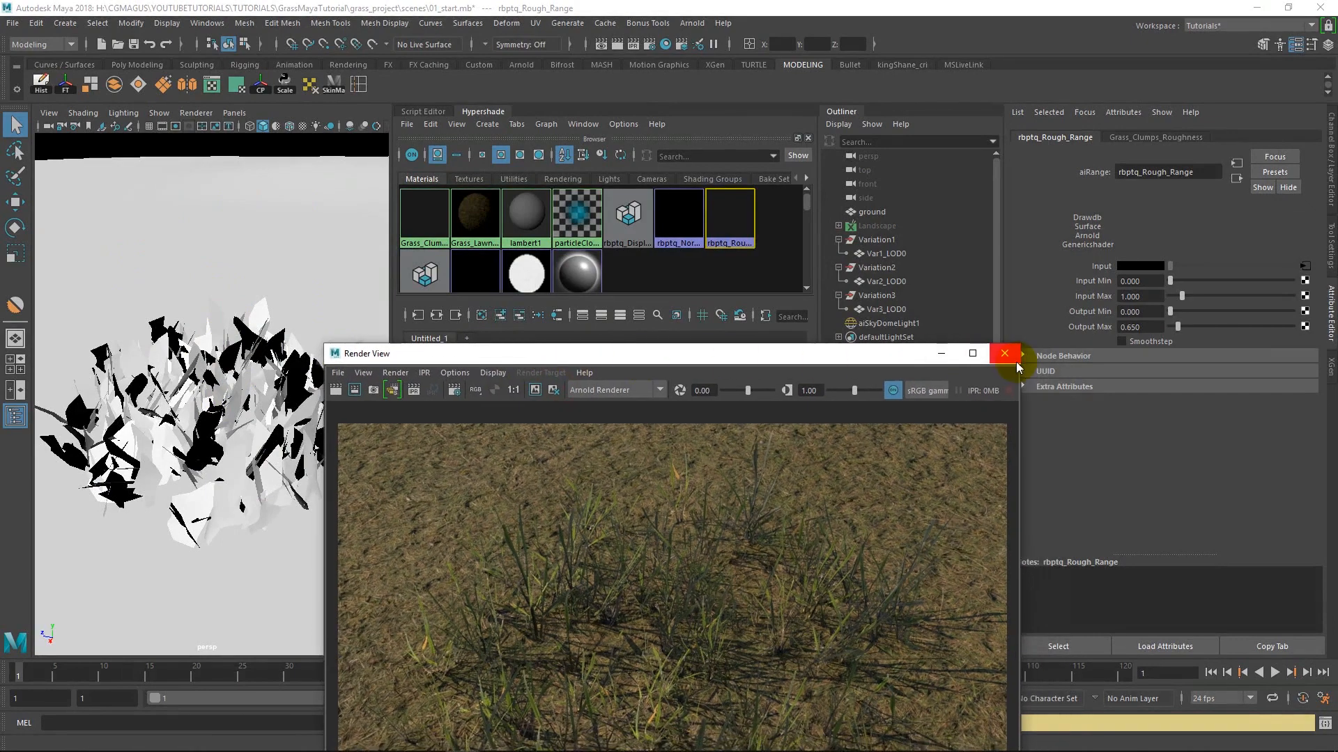
Export Var1_LOD0 as an XGen archive to Local Archives and save the scene
left_click(1004, 353)
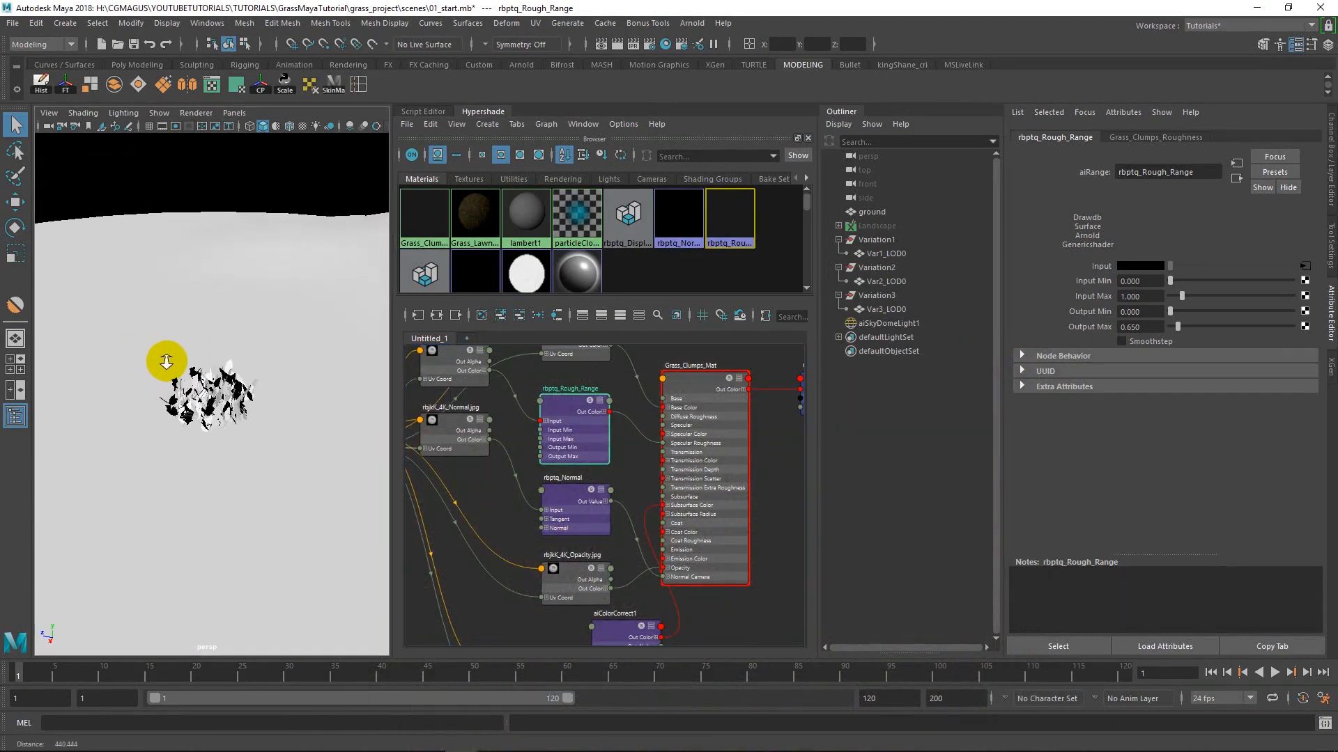
left_click(883, 254)
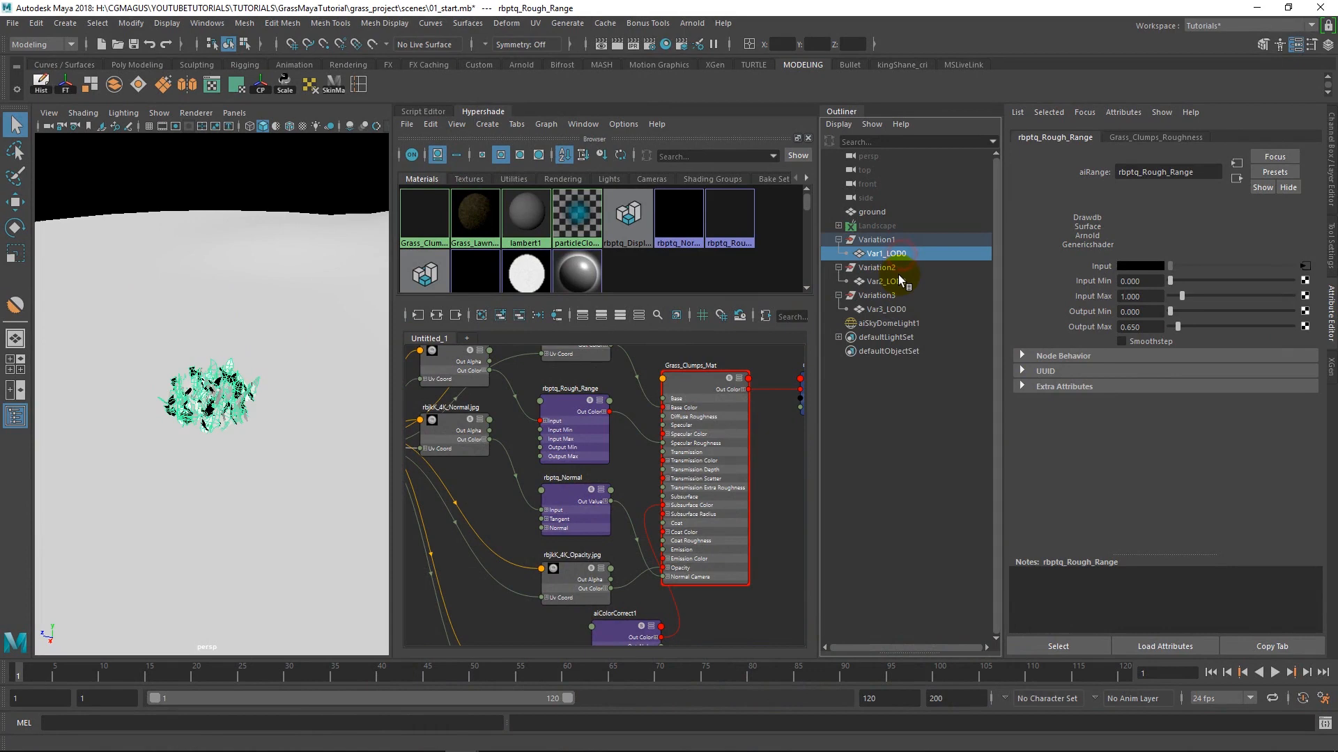
left_click(882, 254)
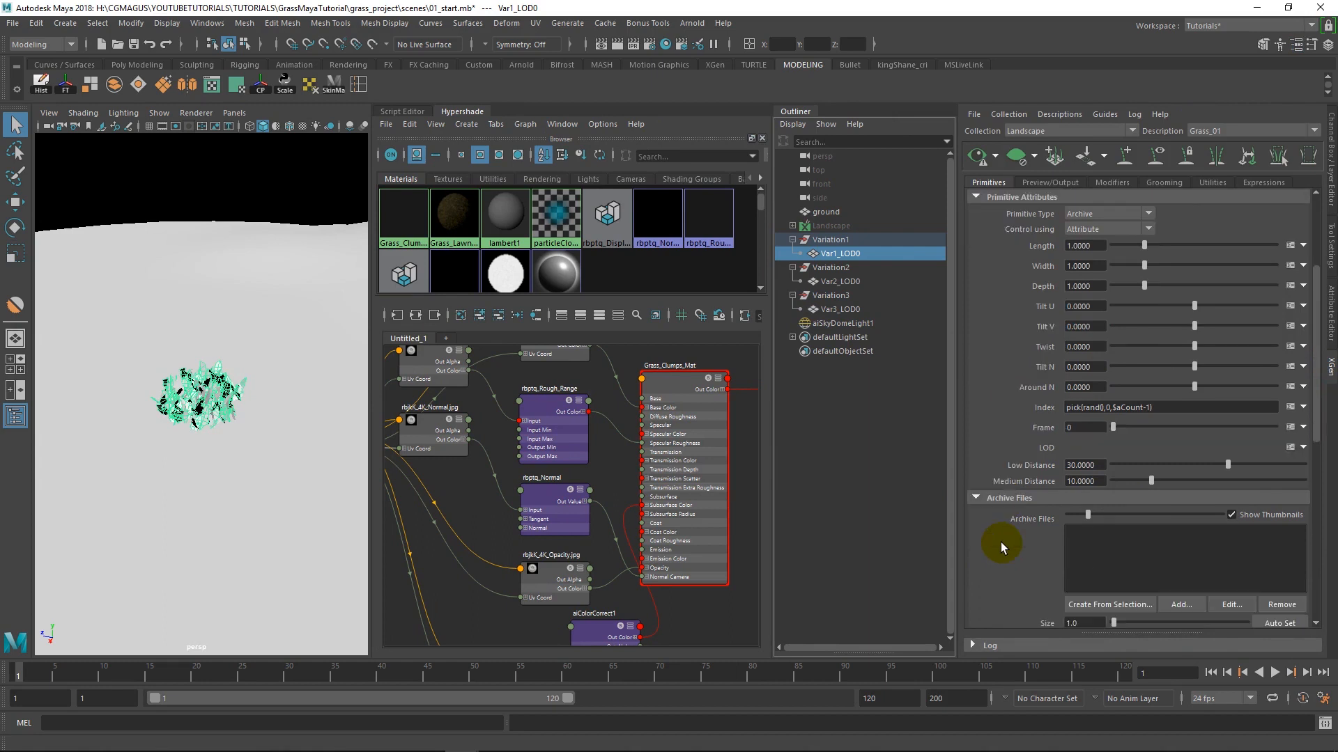
left_click(994, 156)
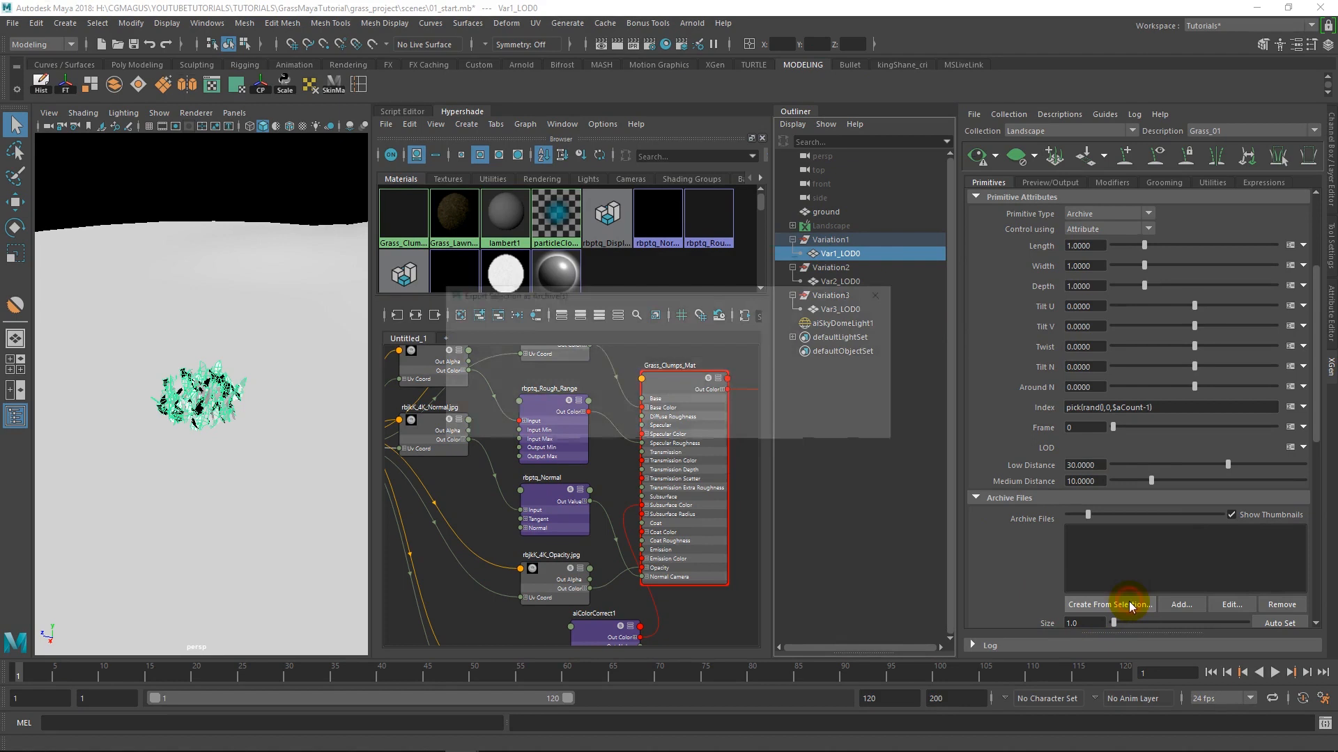
left_click(1109, 605)
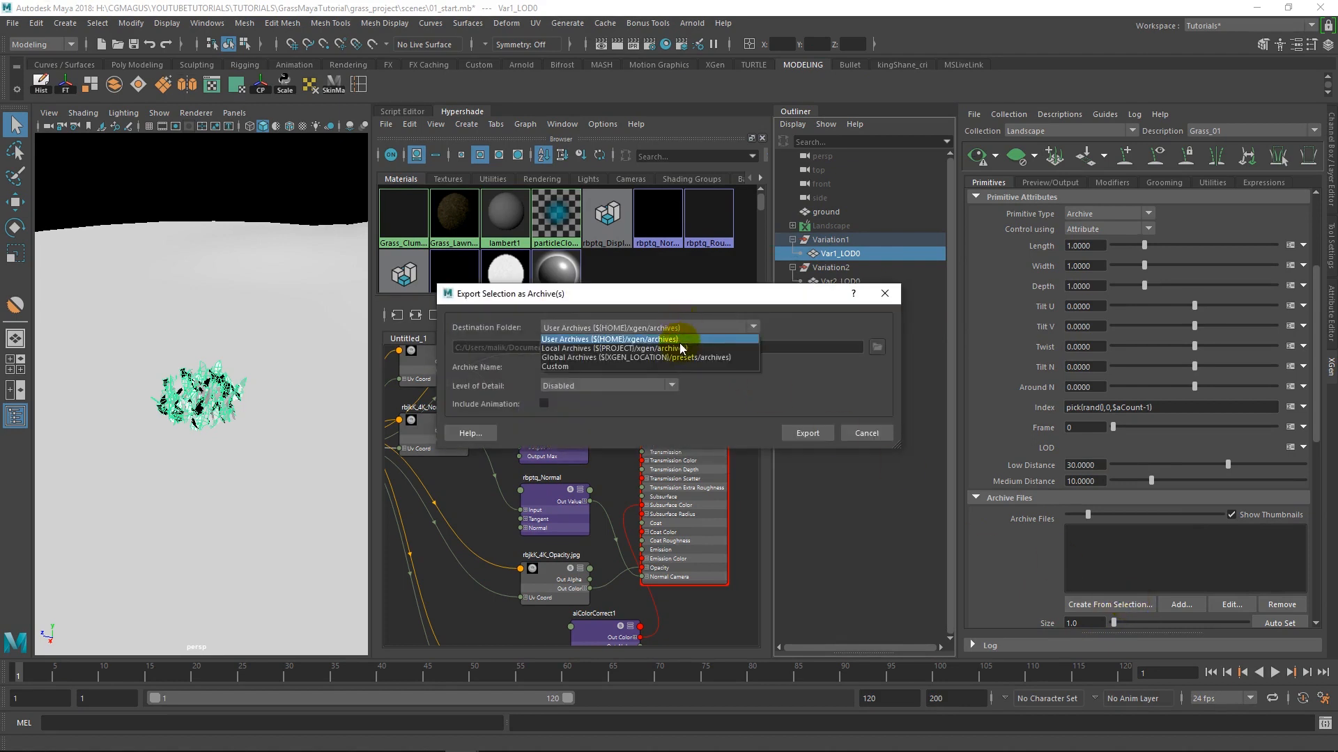
left_click(610, 357)
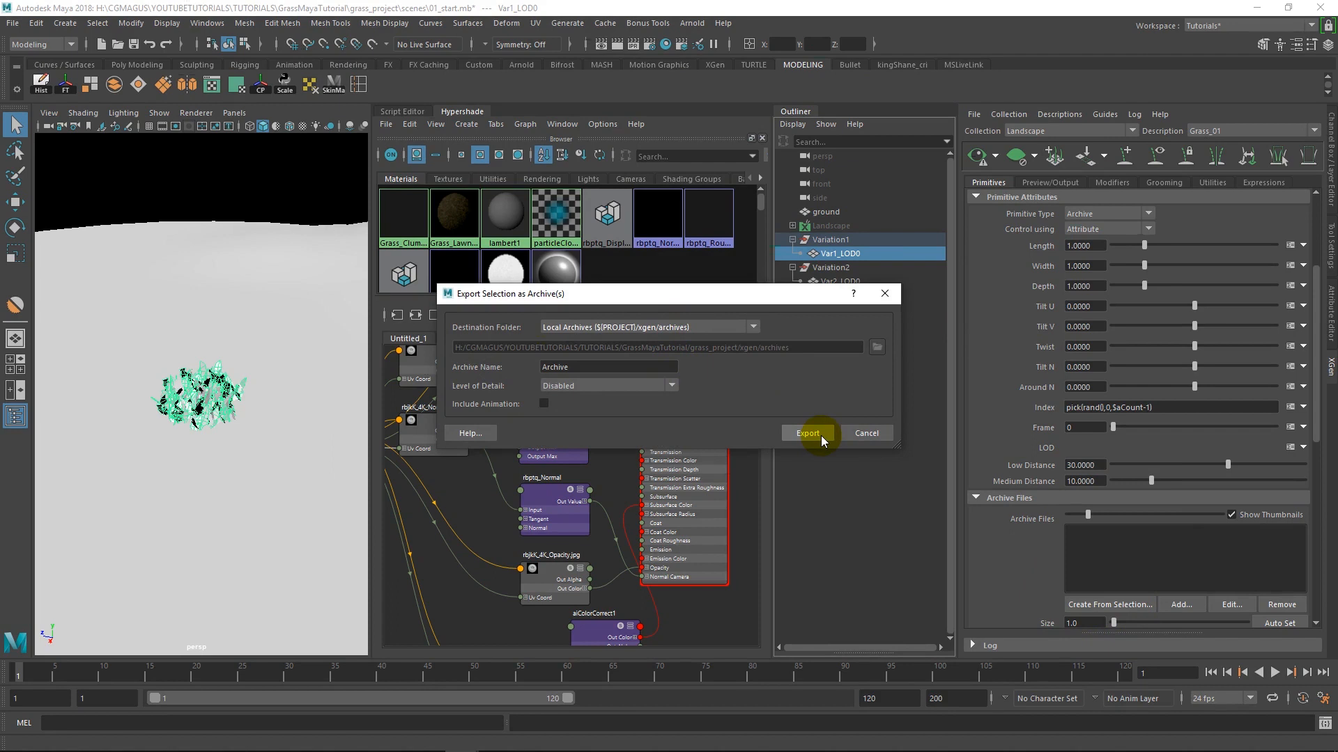
left_click(805, 432)
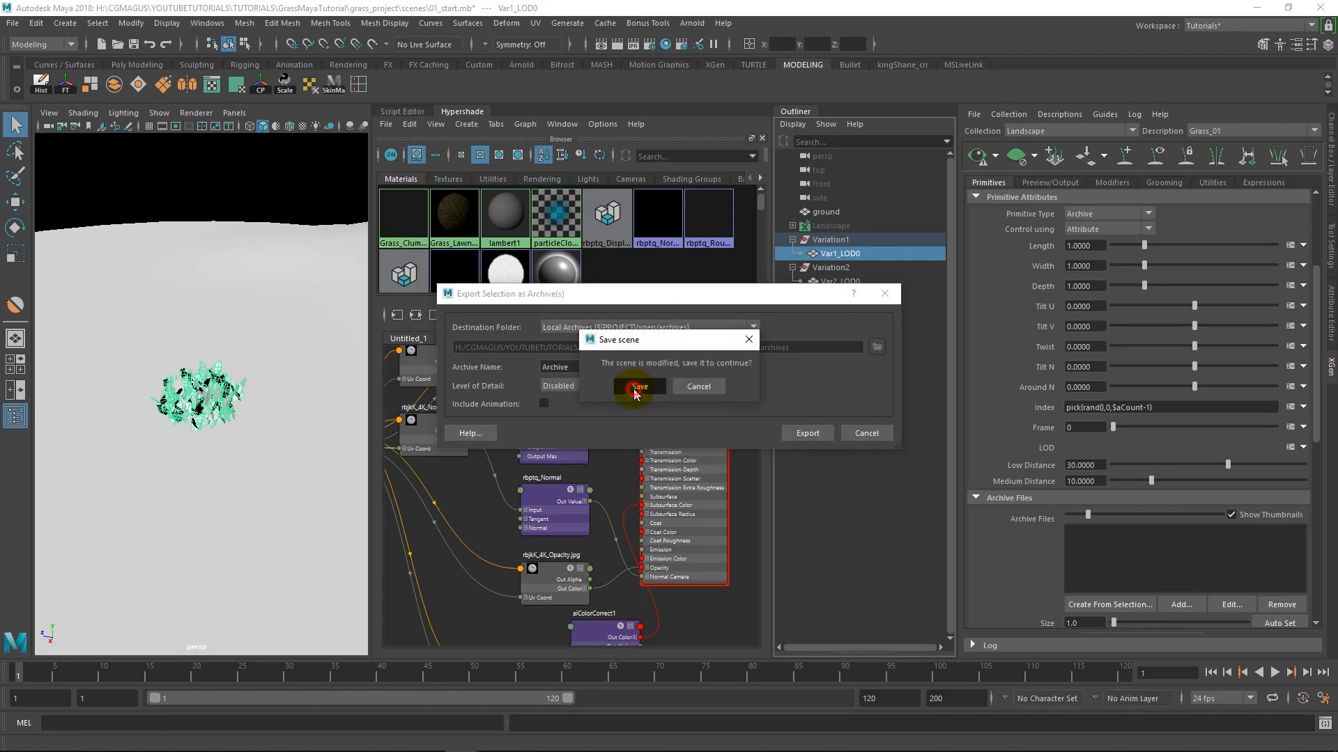
left_click(637, 386)
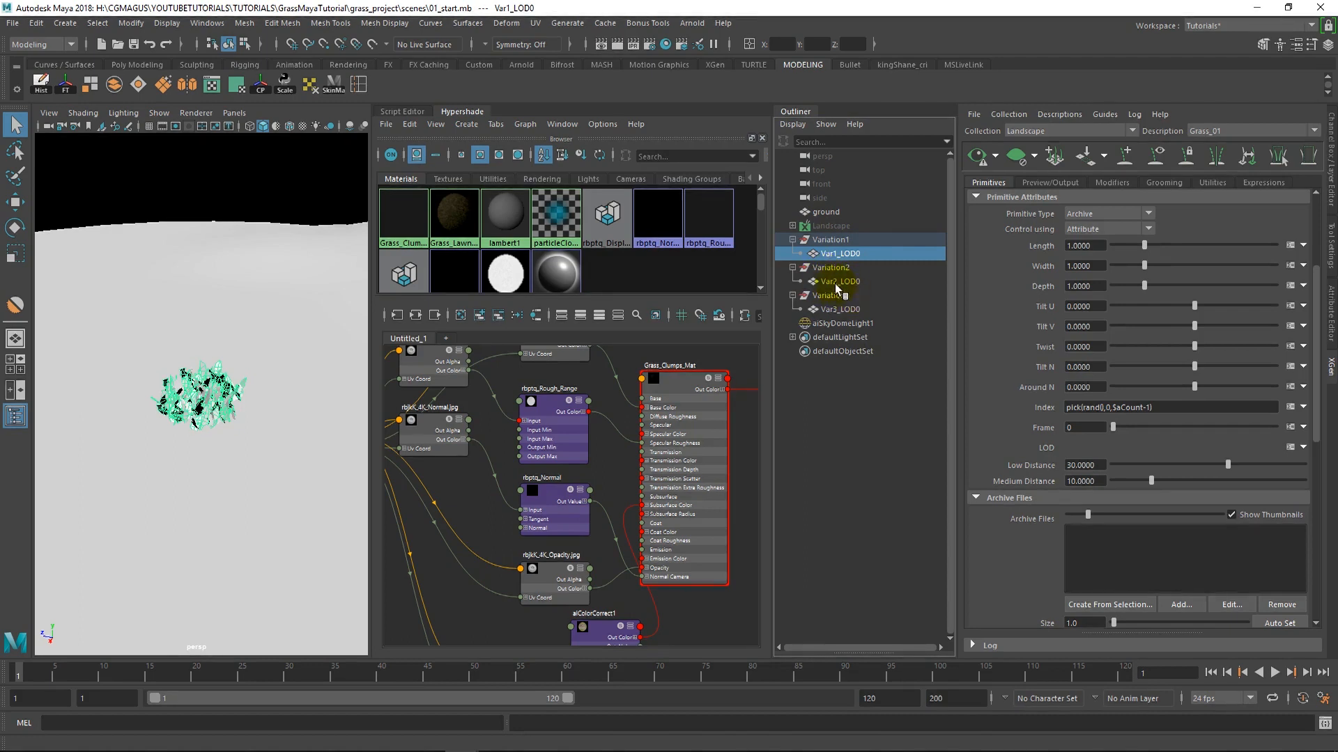
Start exporting Var2_LOD0 as an archive, then cancel the export
left_click(841, 280)
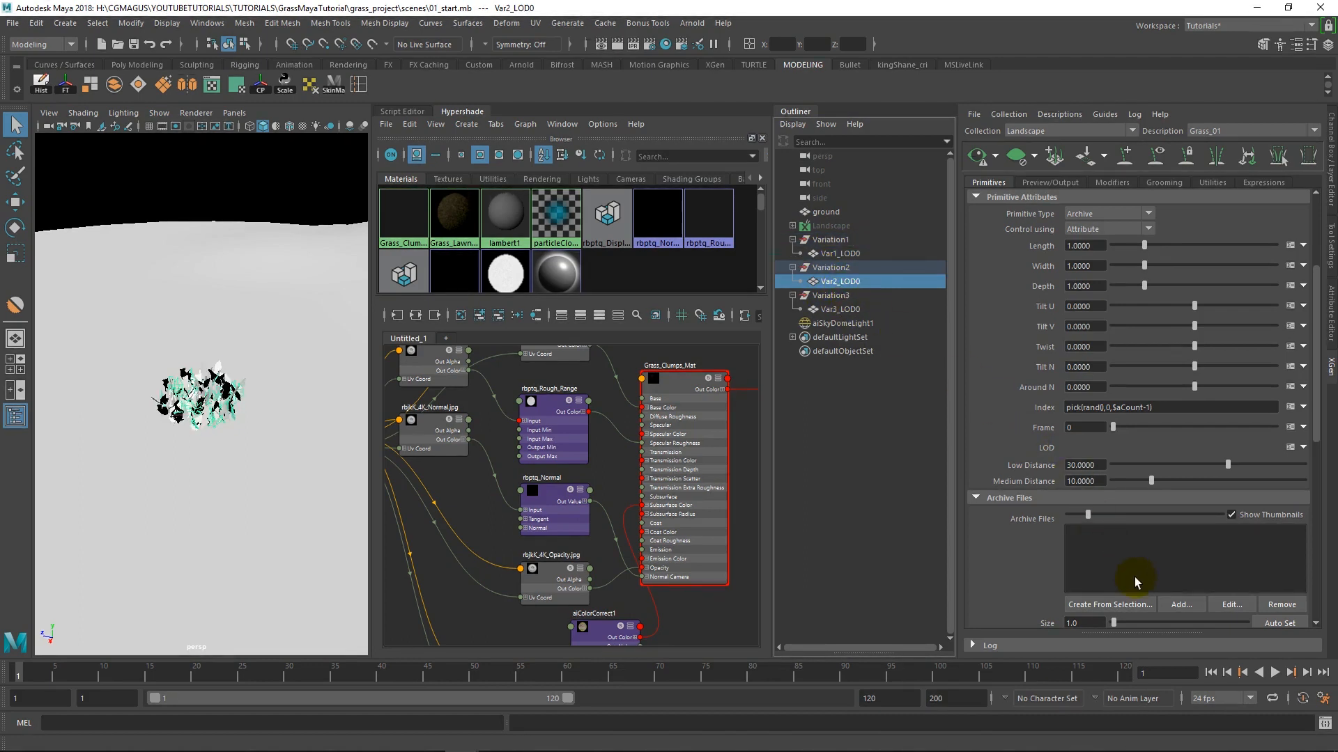
left_click(1109, 604)
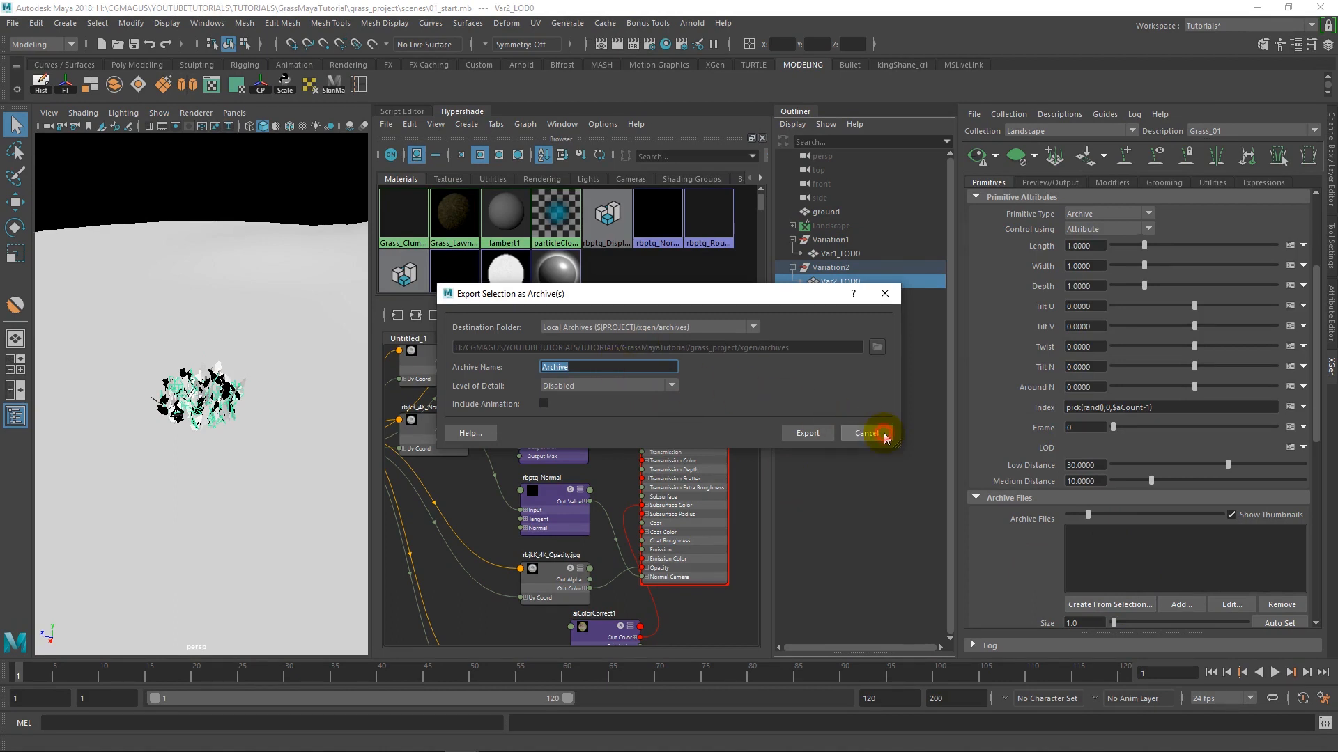
left_click(866, 433)
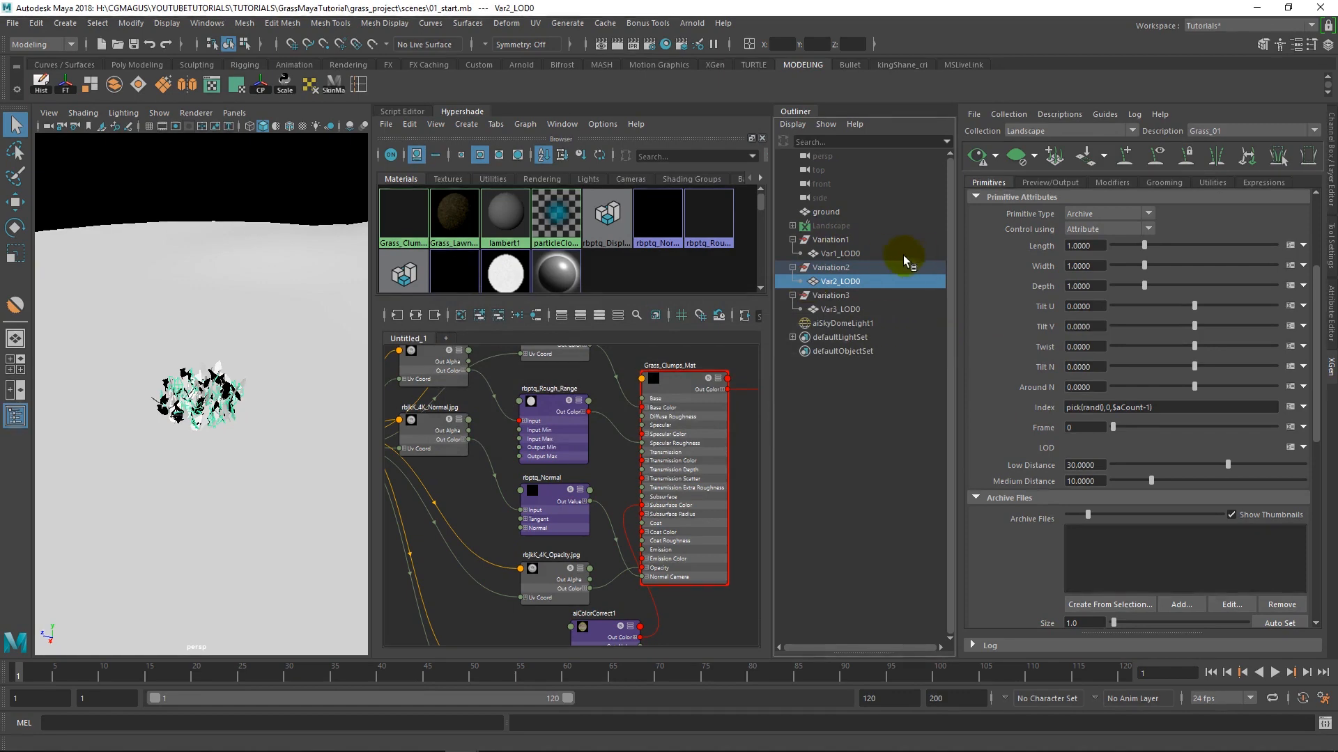
mouse_move(848, 260)
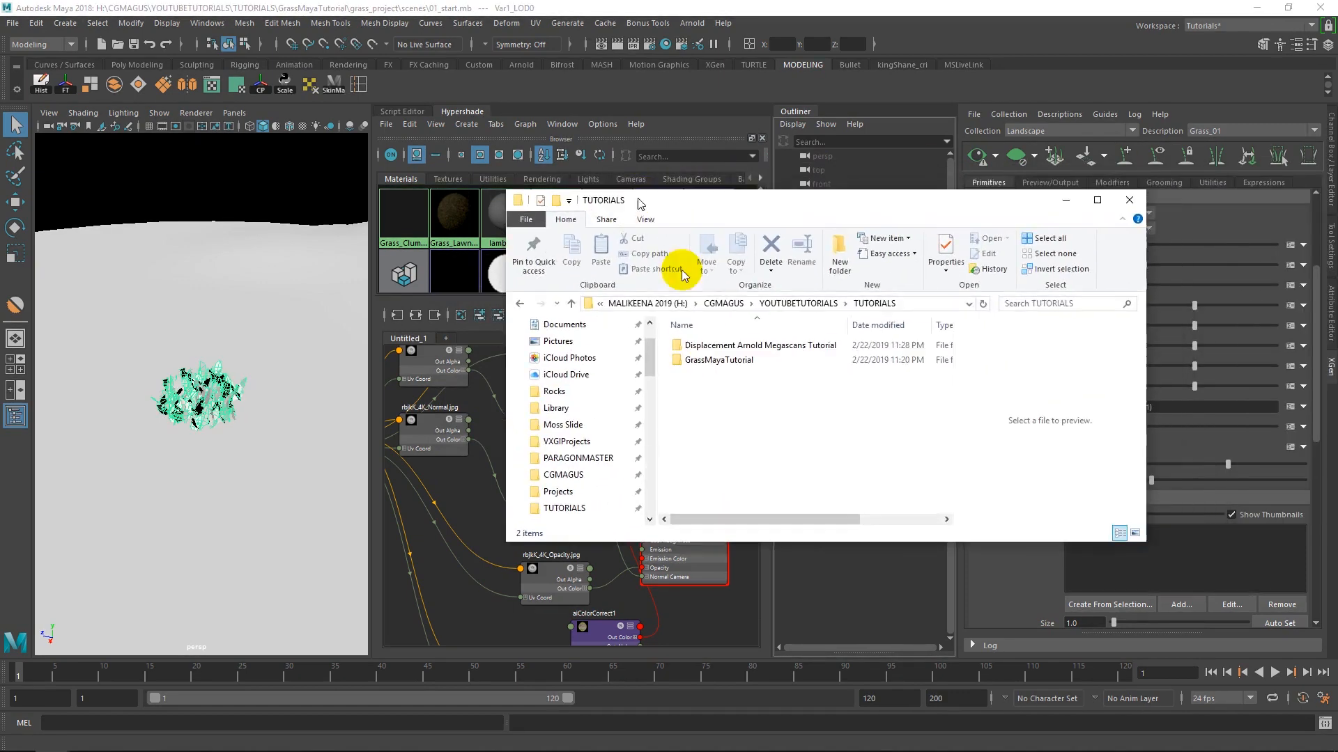
Delete abc, ass, materials, Archive.log and Archive.xarc from grass_project's xgen archives folder
double_click(718, 360)
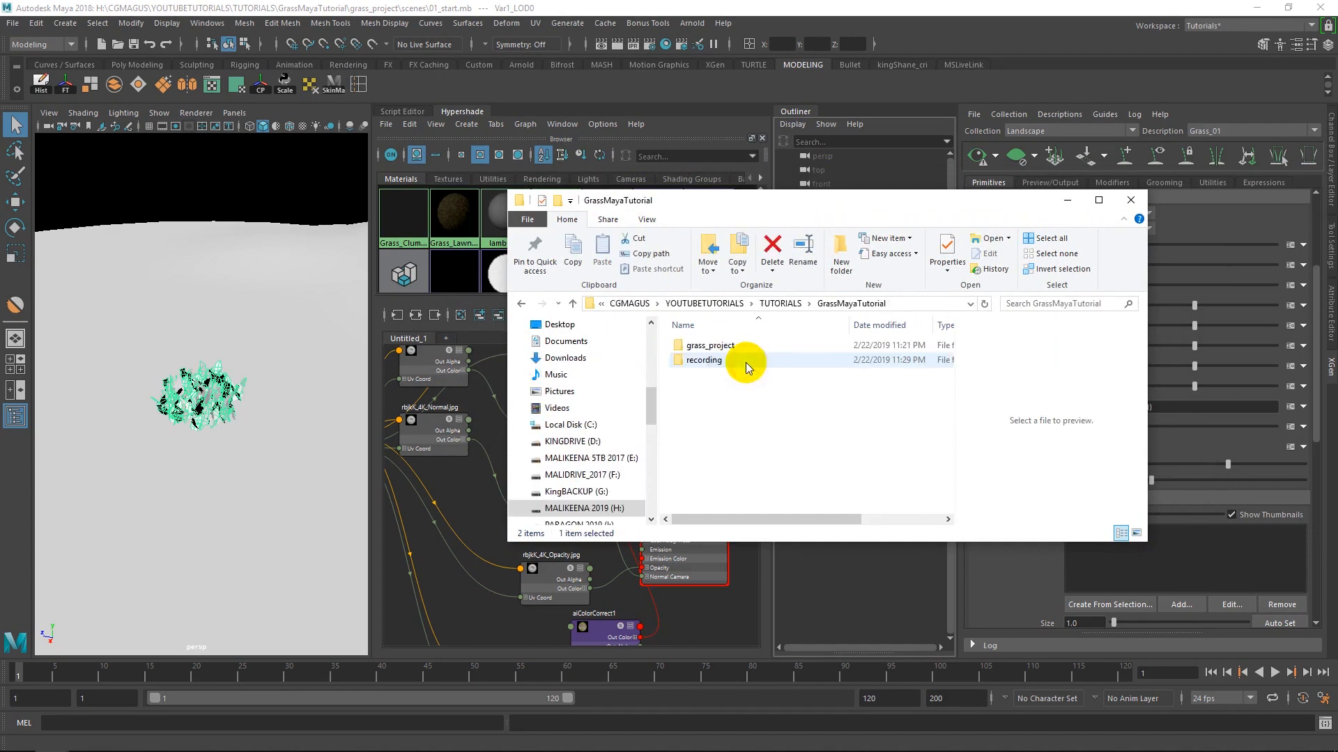
double_click(709, 345)
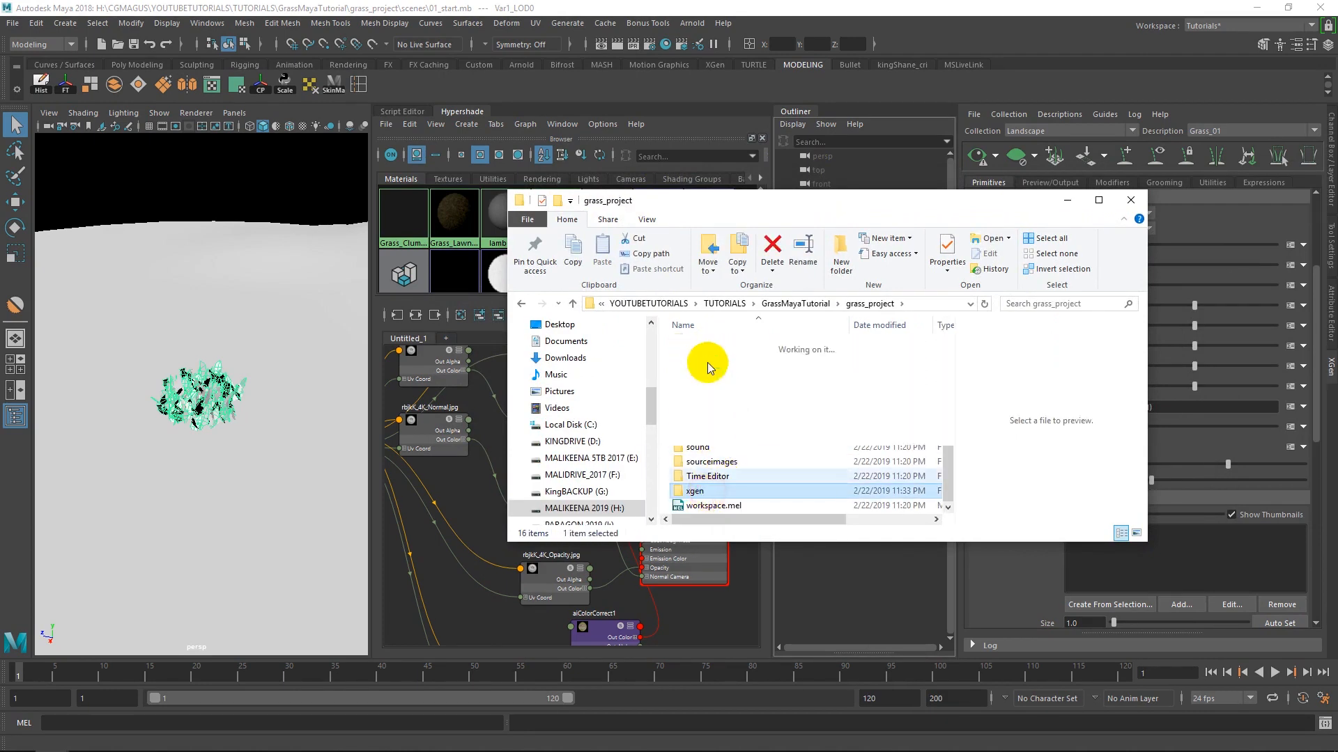
double_click(699, 491)
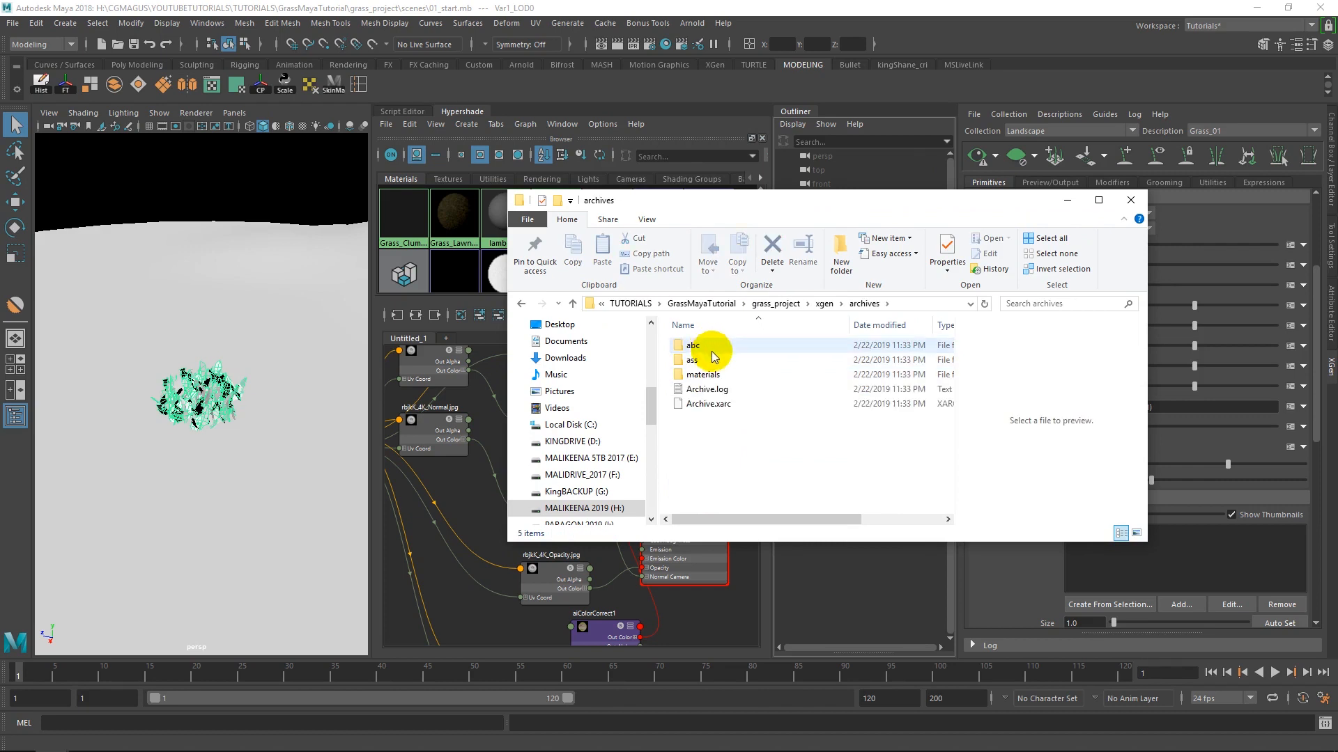
left_click(706, 397)
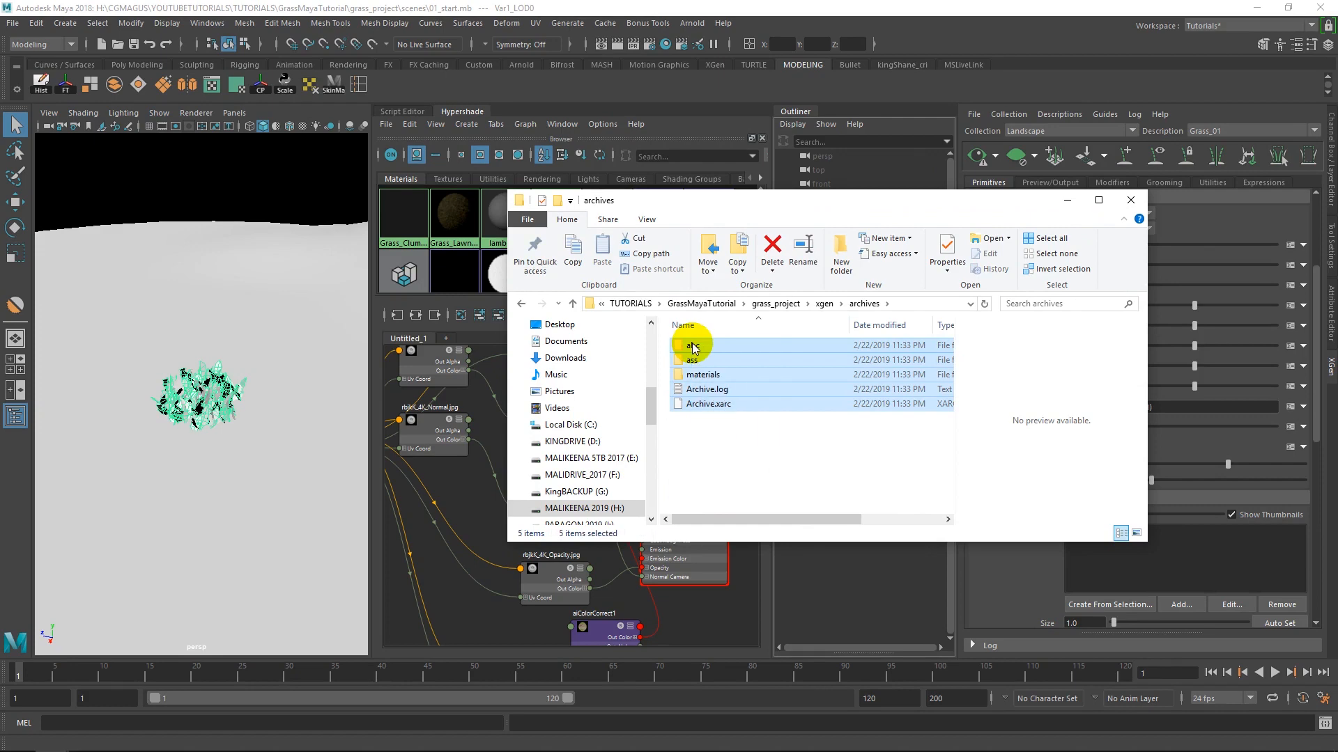
left_click(771, 250)
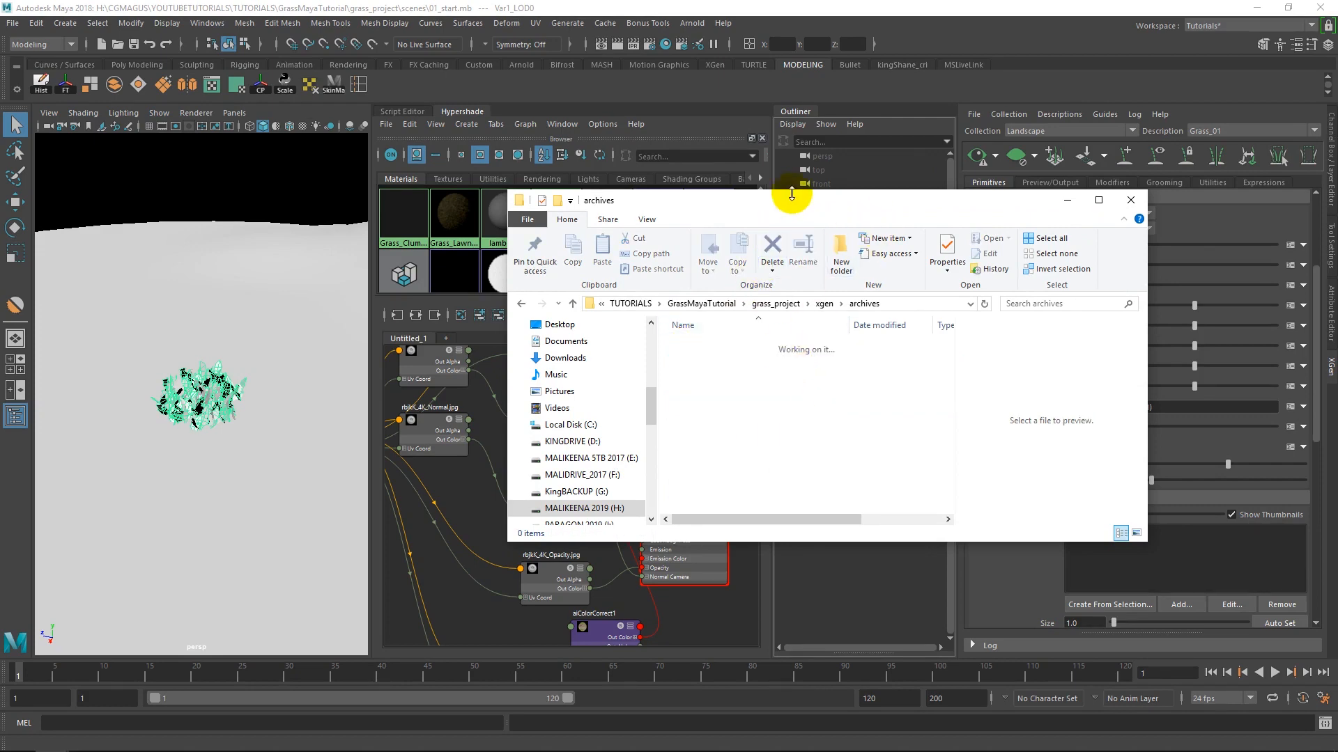
left_click(1129, 200)
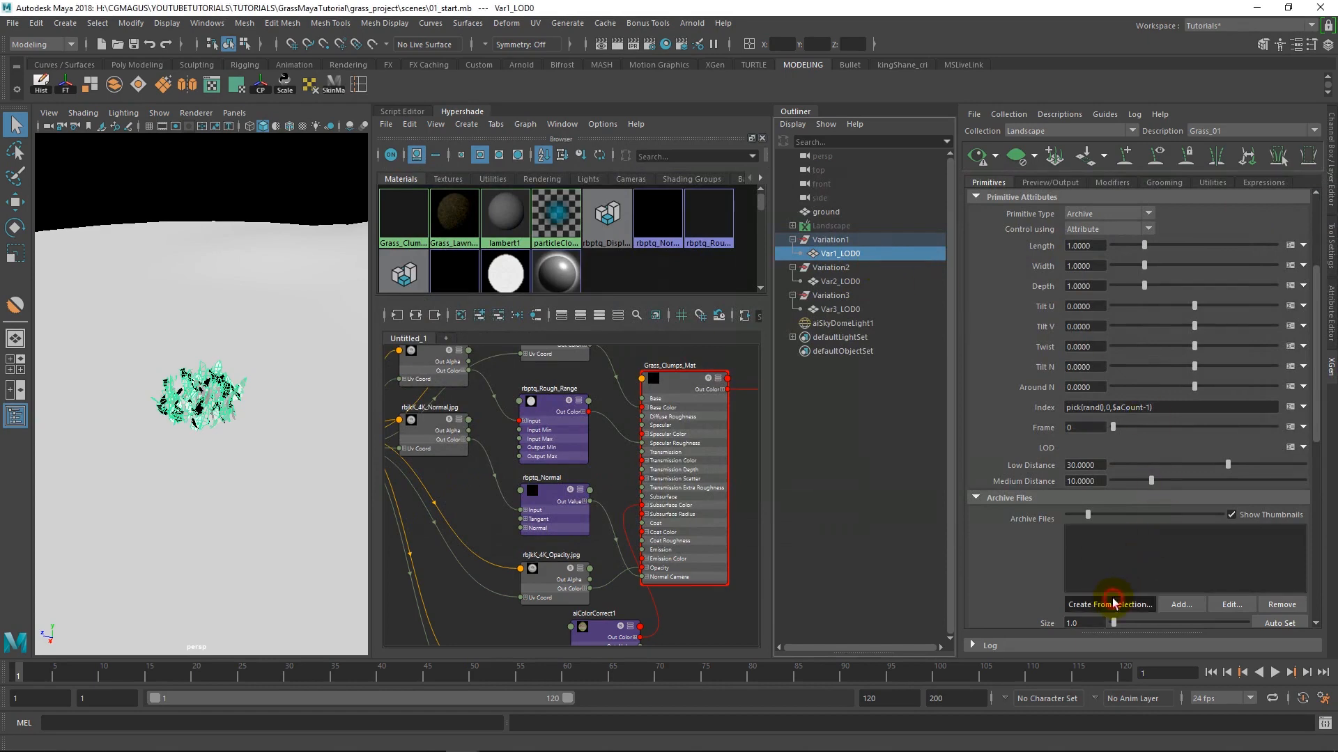
Export Var1_LOD0 as archive grass01 and set the XGen output renderer to Arnold
left_click(1109, 604)
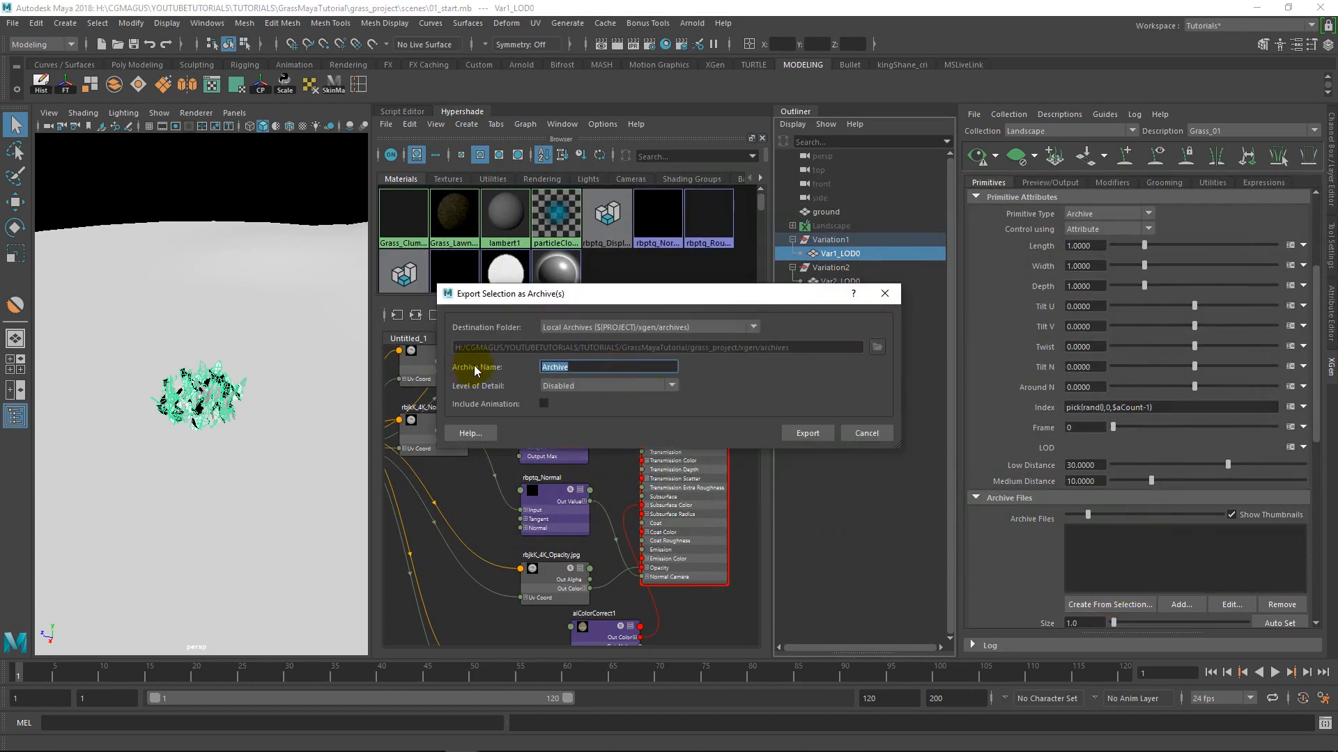
type("grass01")
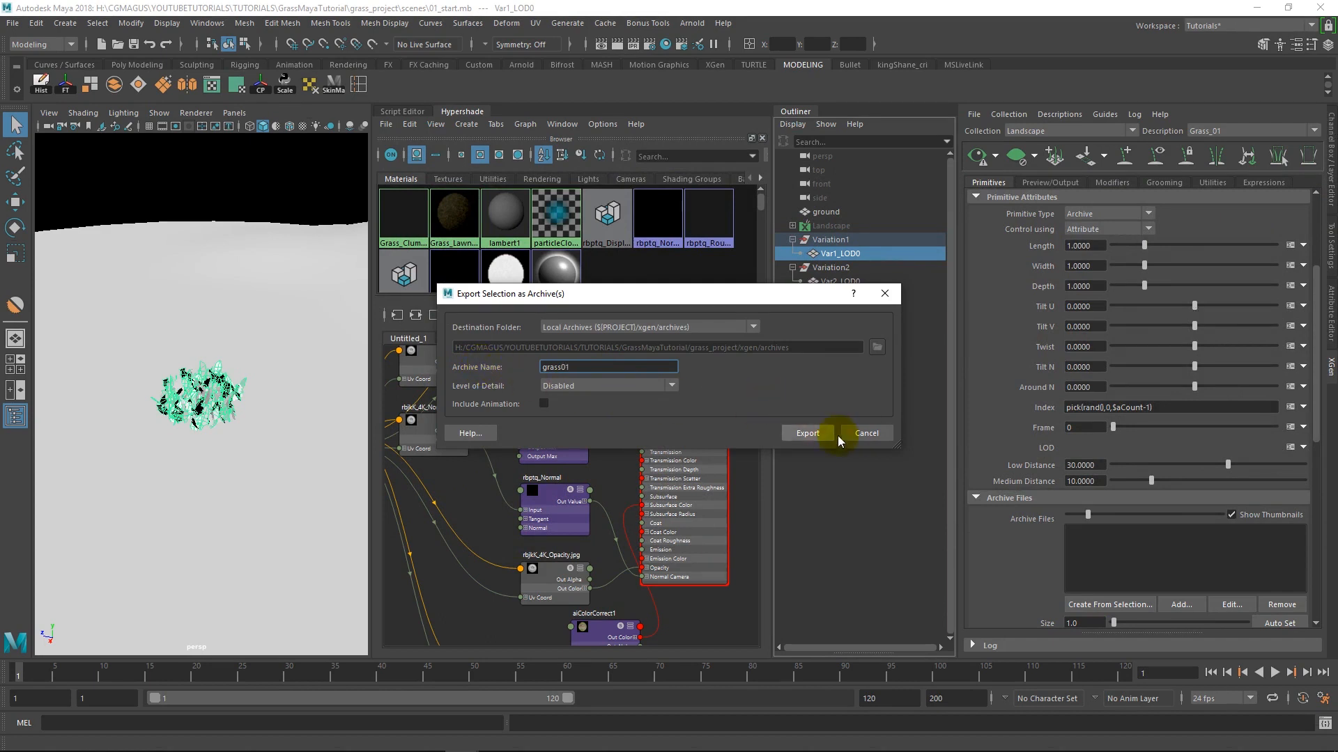
left_click(805, 433)
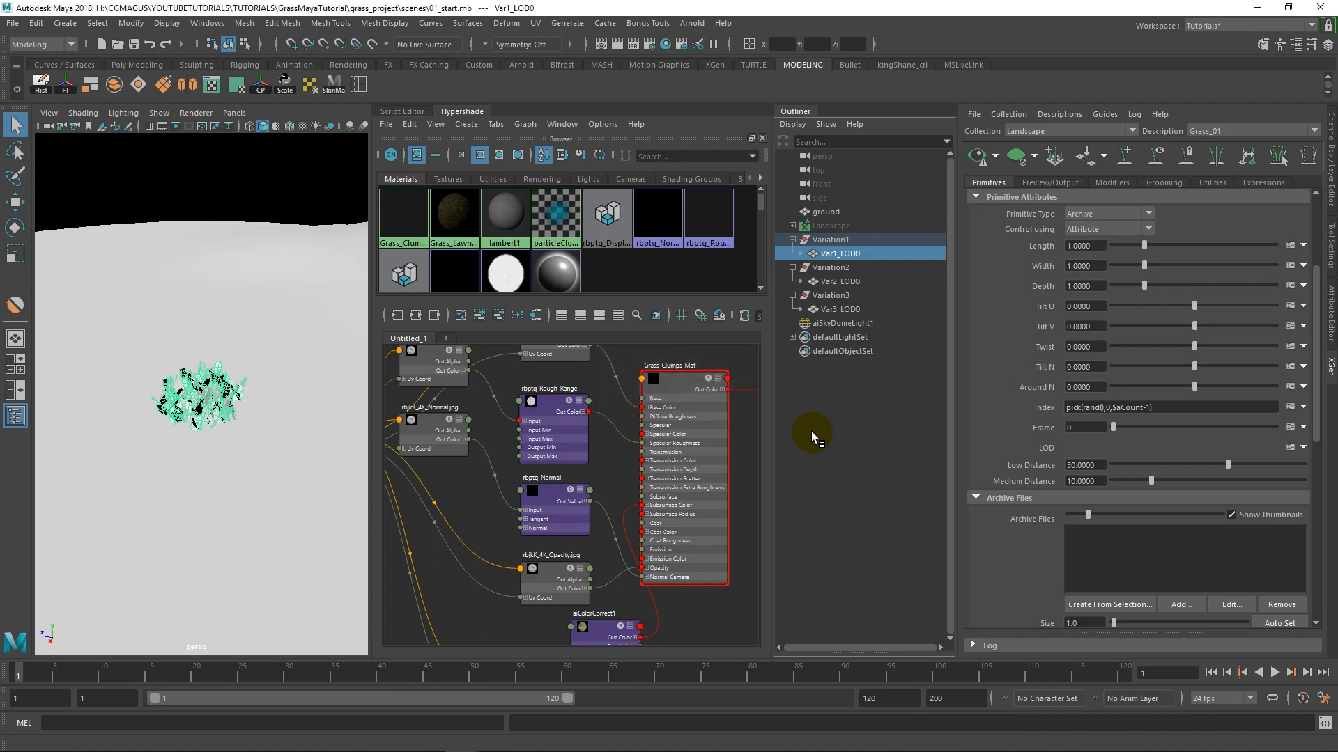
mouse_move(810, 265)
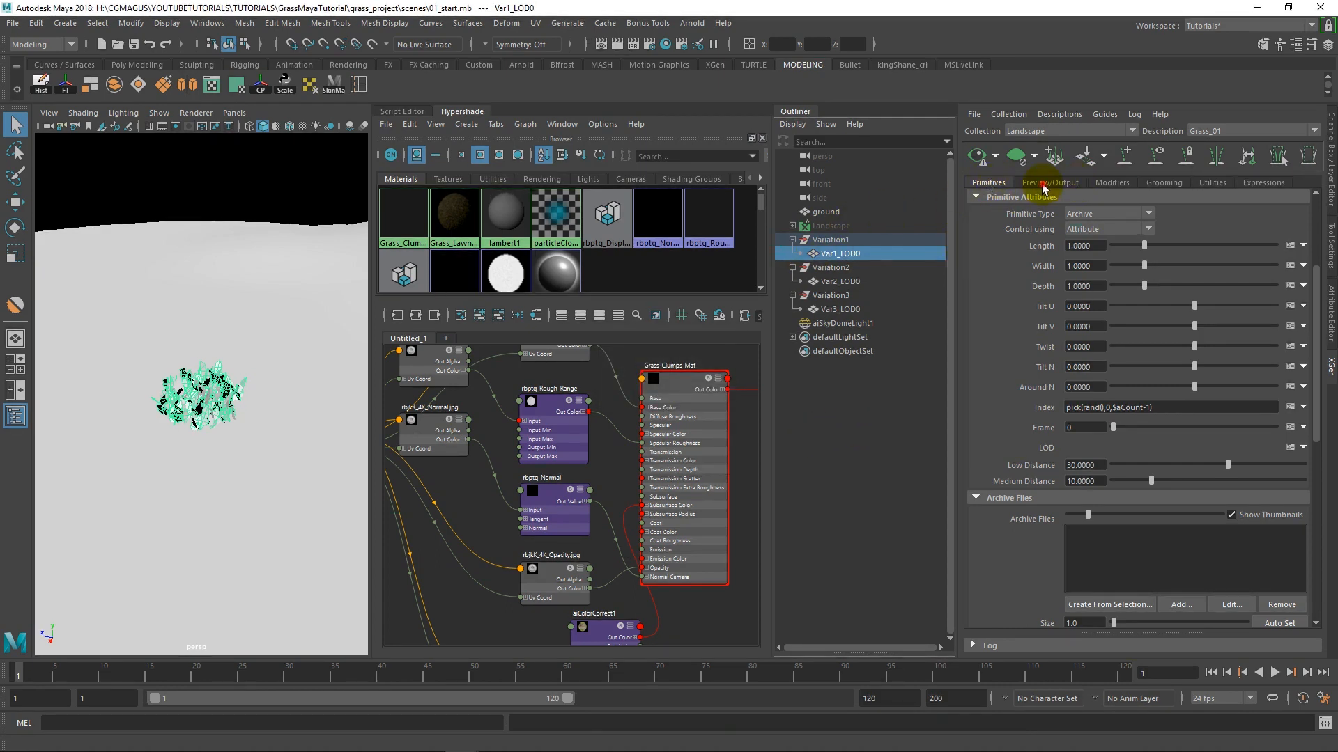
left_click(1050, 182)
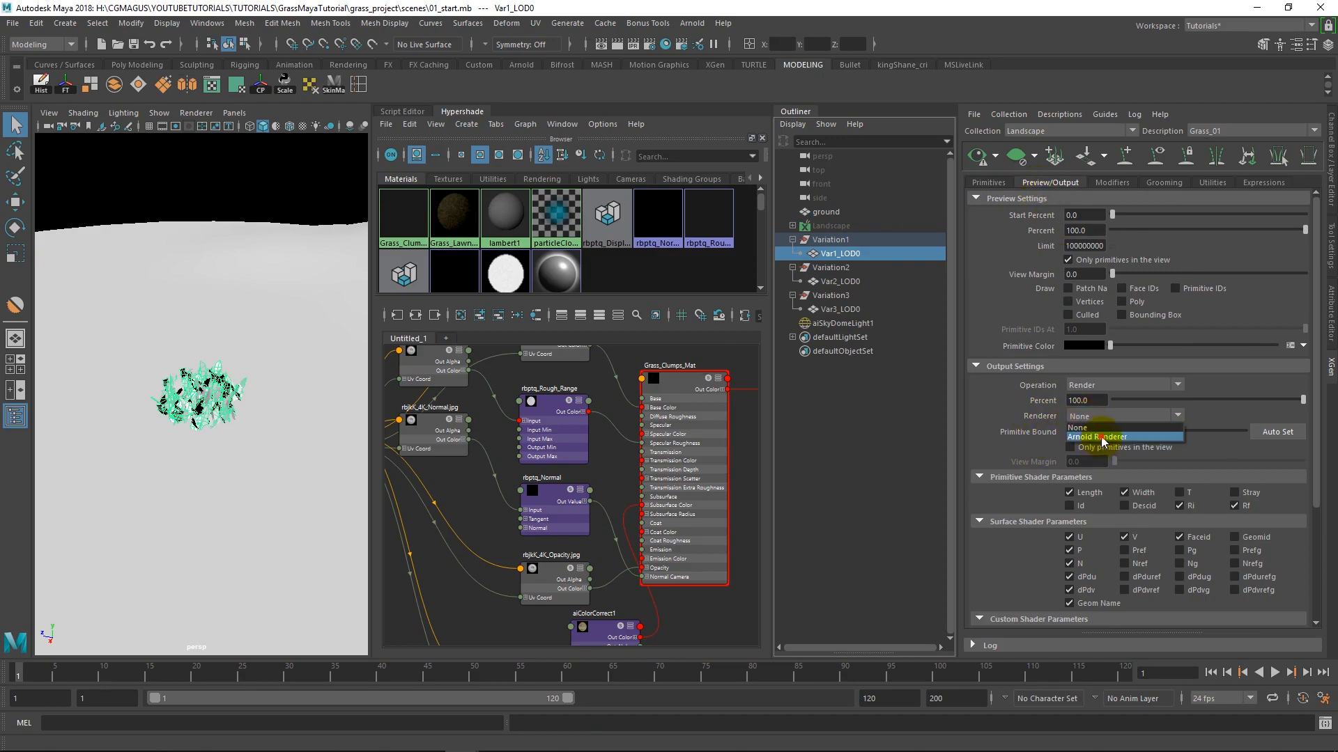
left_click(987, 181)
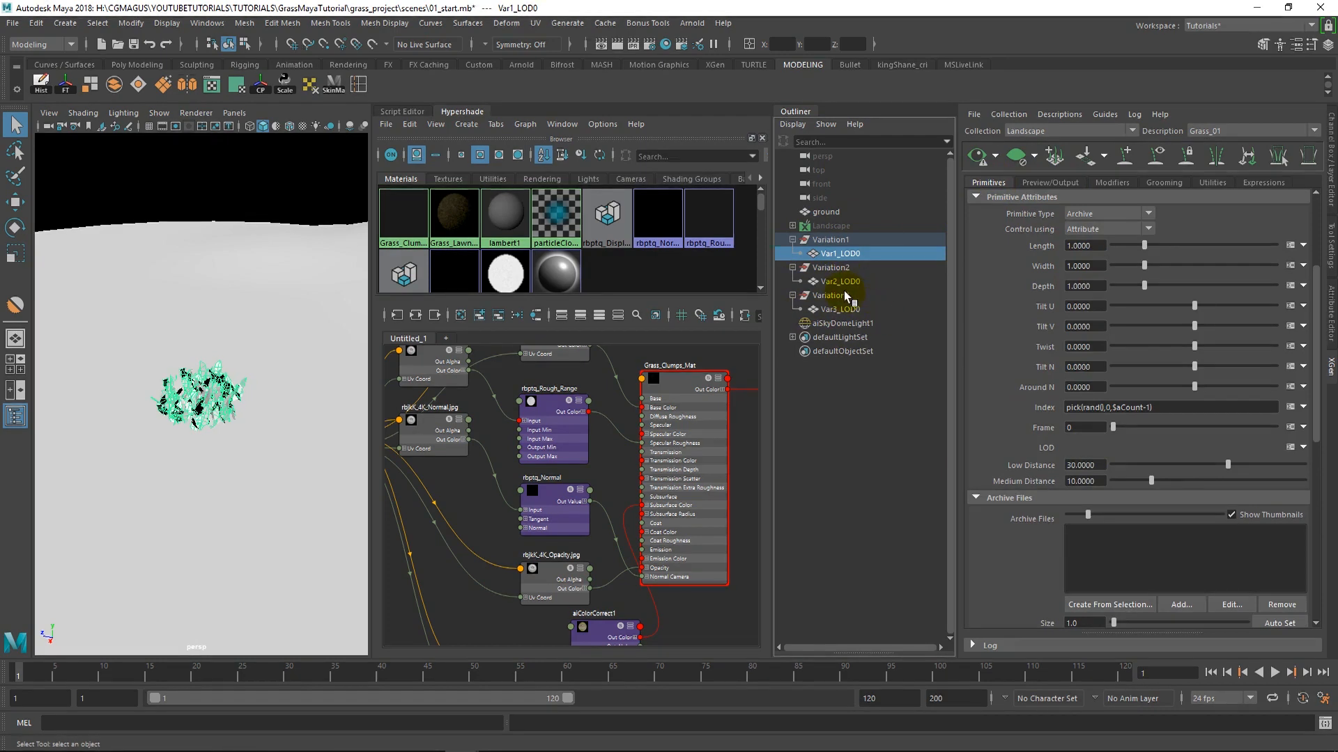
Export Var2_LOD0 as archive grass02 and save the scene
left_click(840, 281)
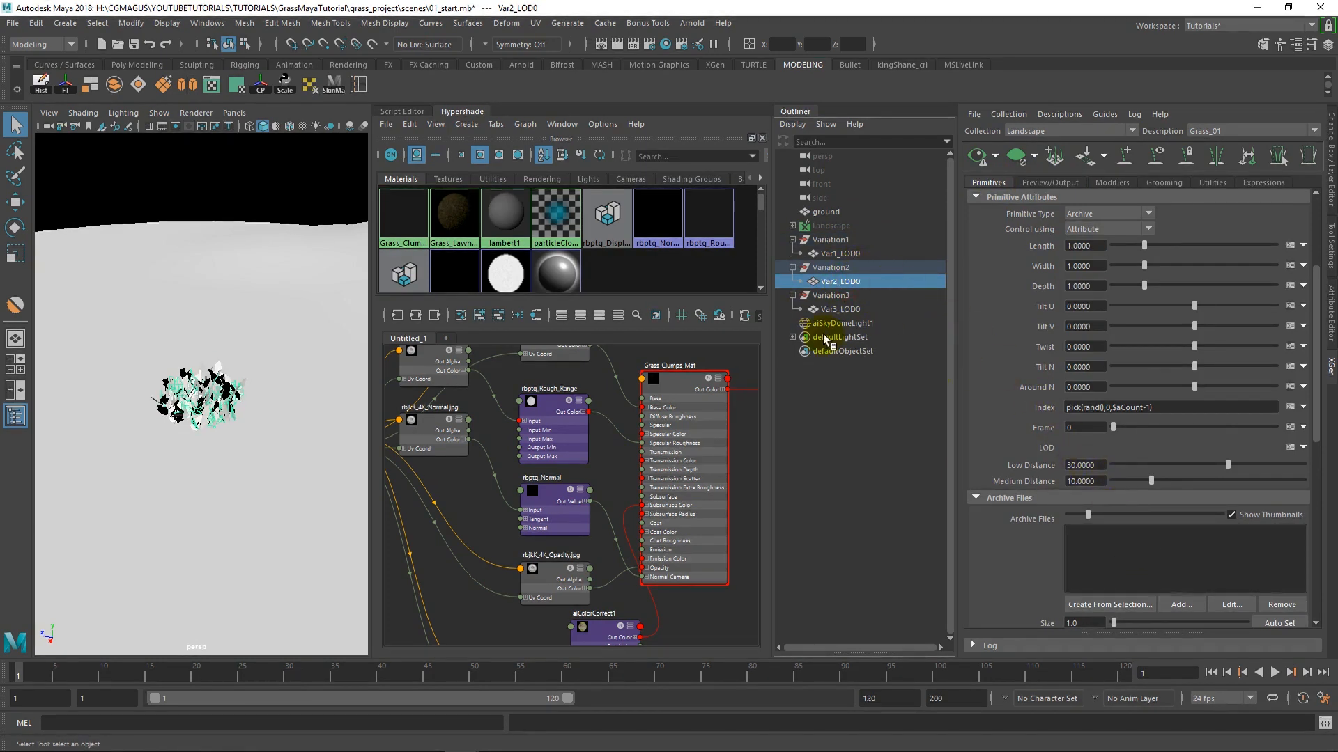
left_click(1108, 604)
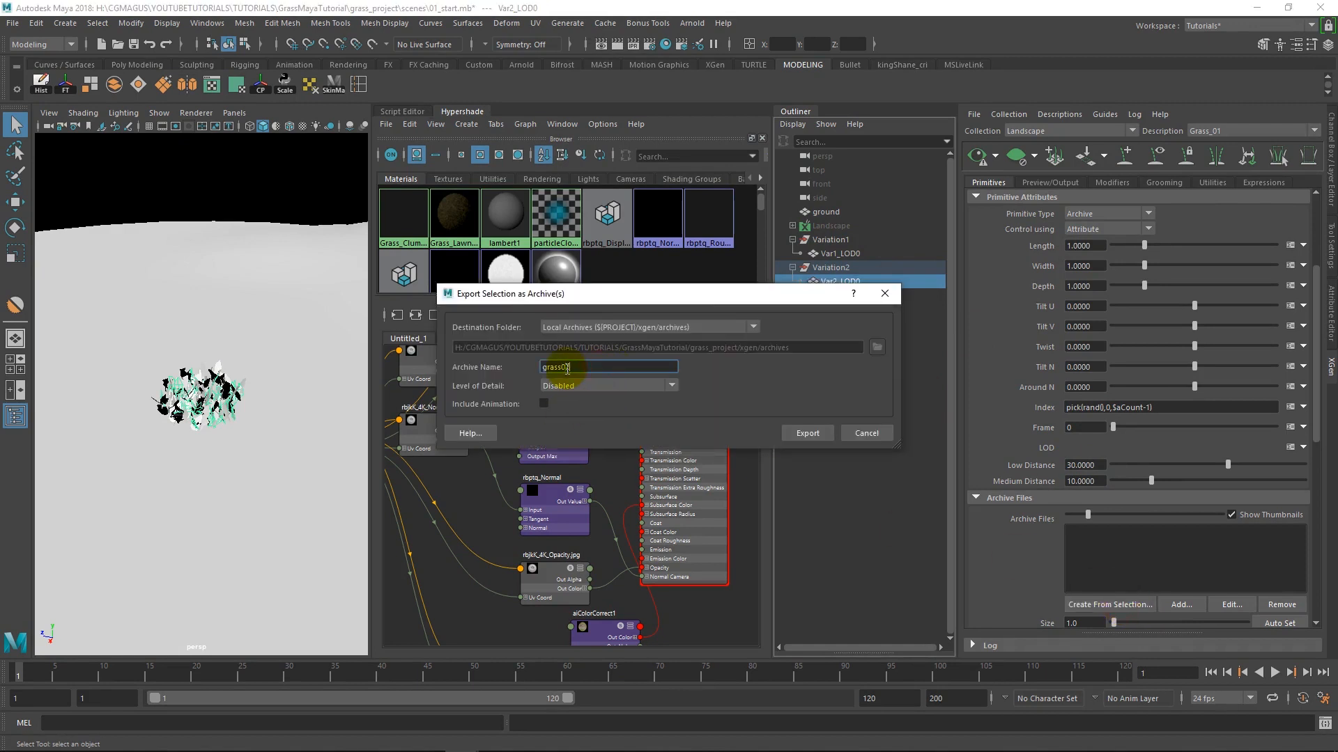
left_click(806, 434)
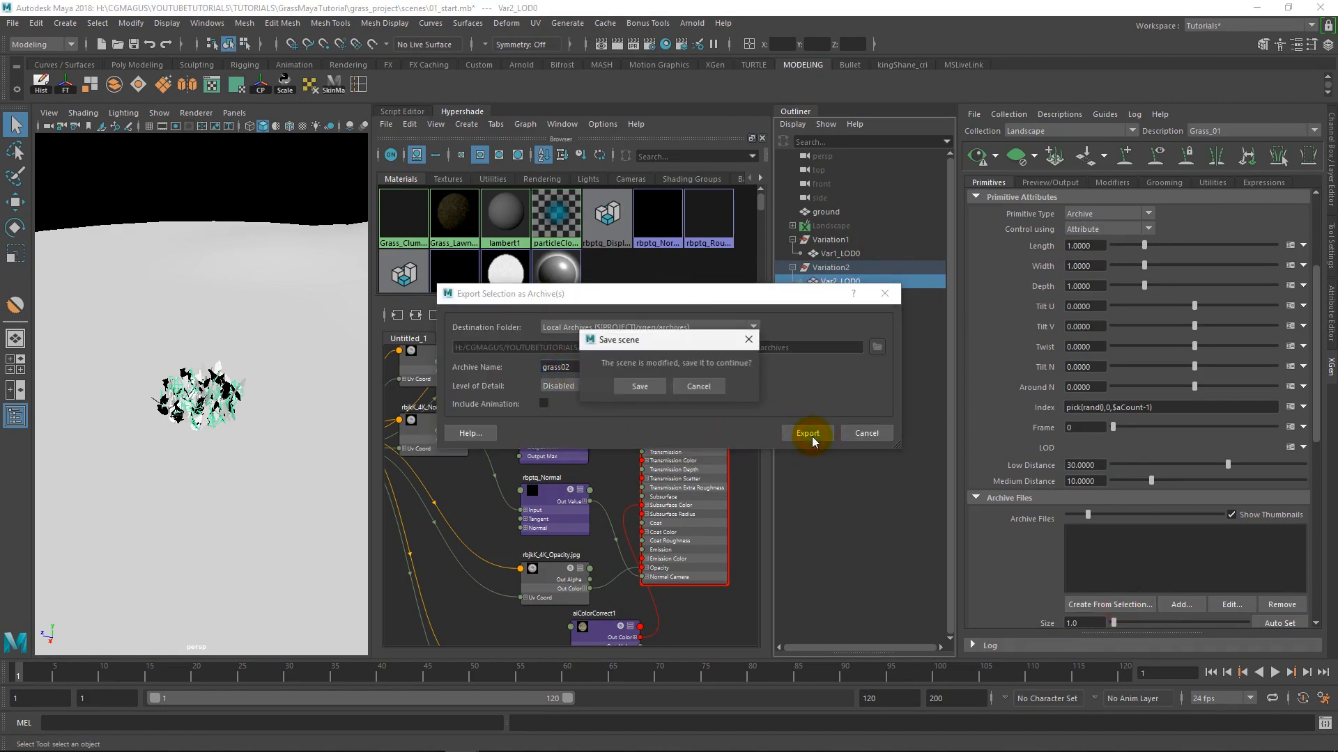
left_click(638, 386)
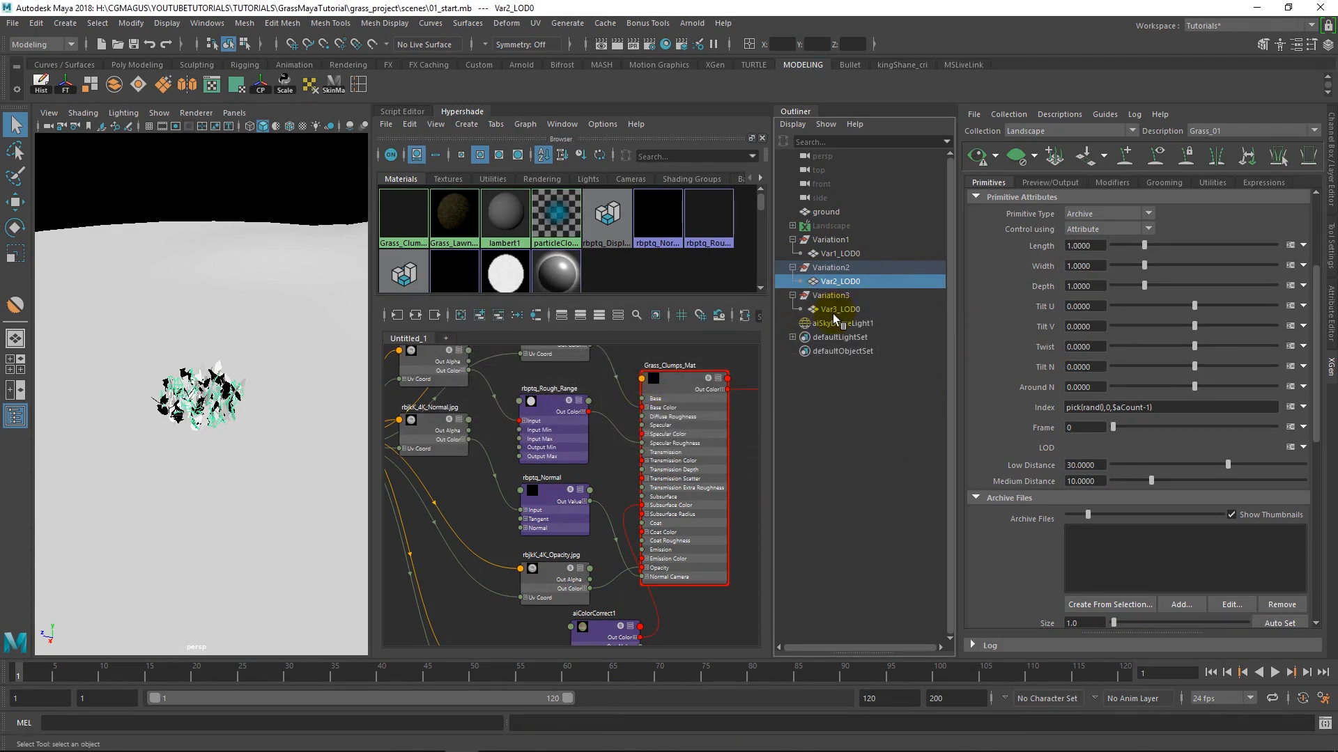
Export Var3_LOD0 as archive grass03
left_click(841, 309)
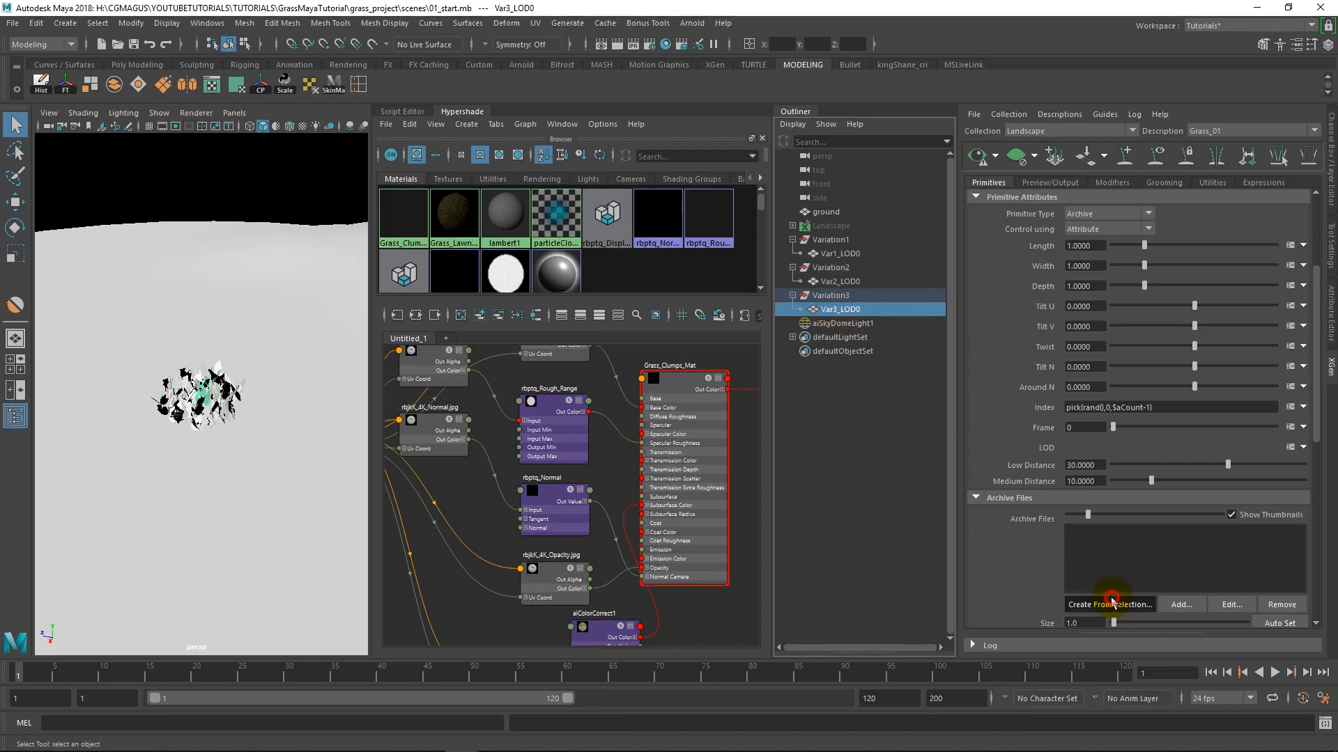
left_click(1109, 604)
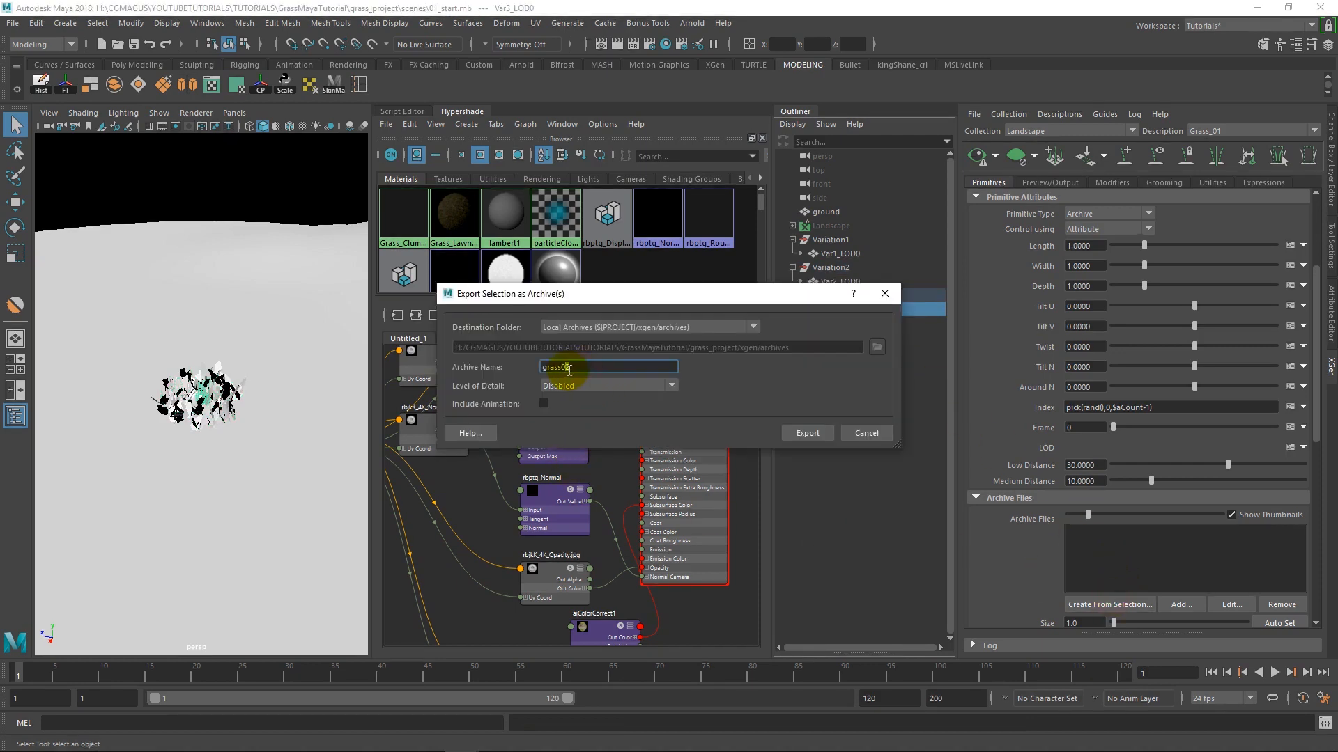
left_click(805, 433)
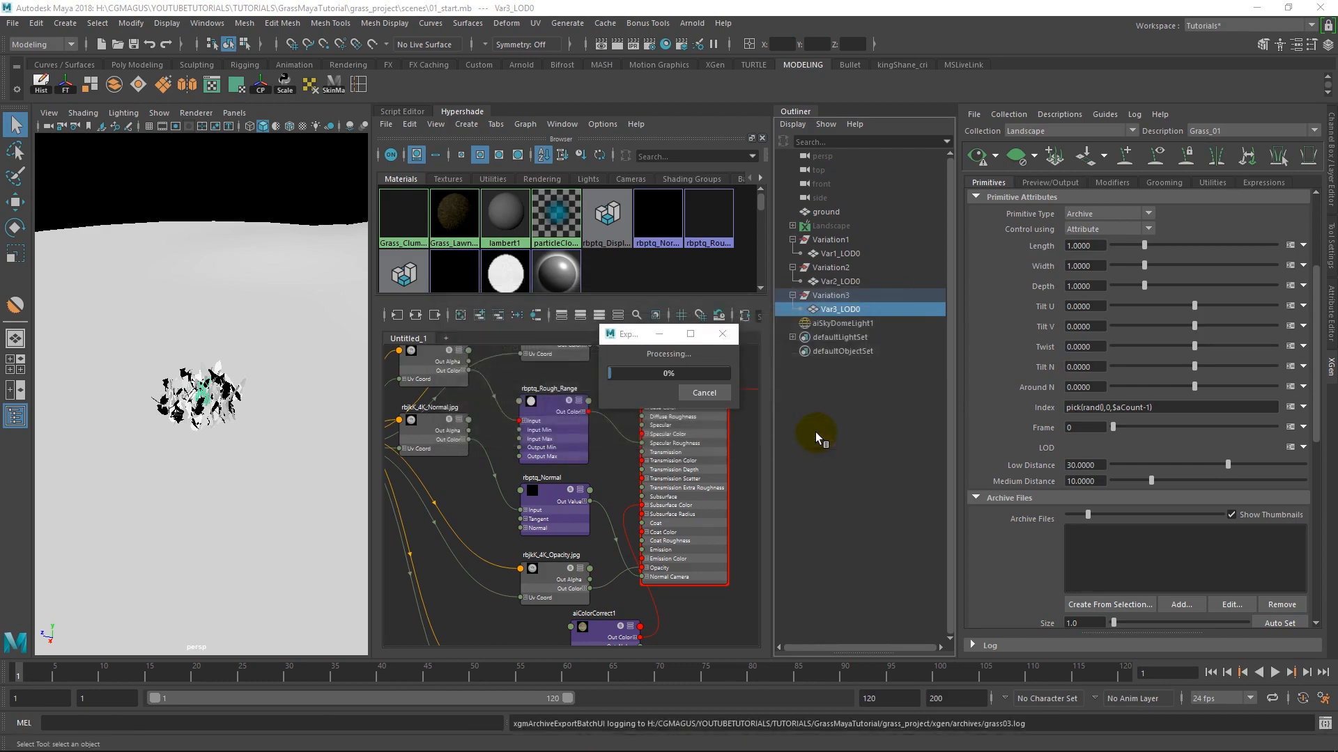
mouse_move(801, 440)
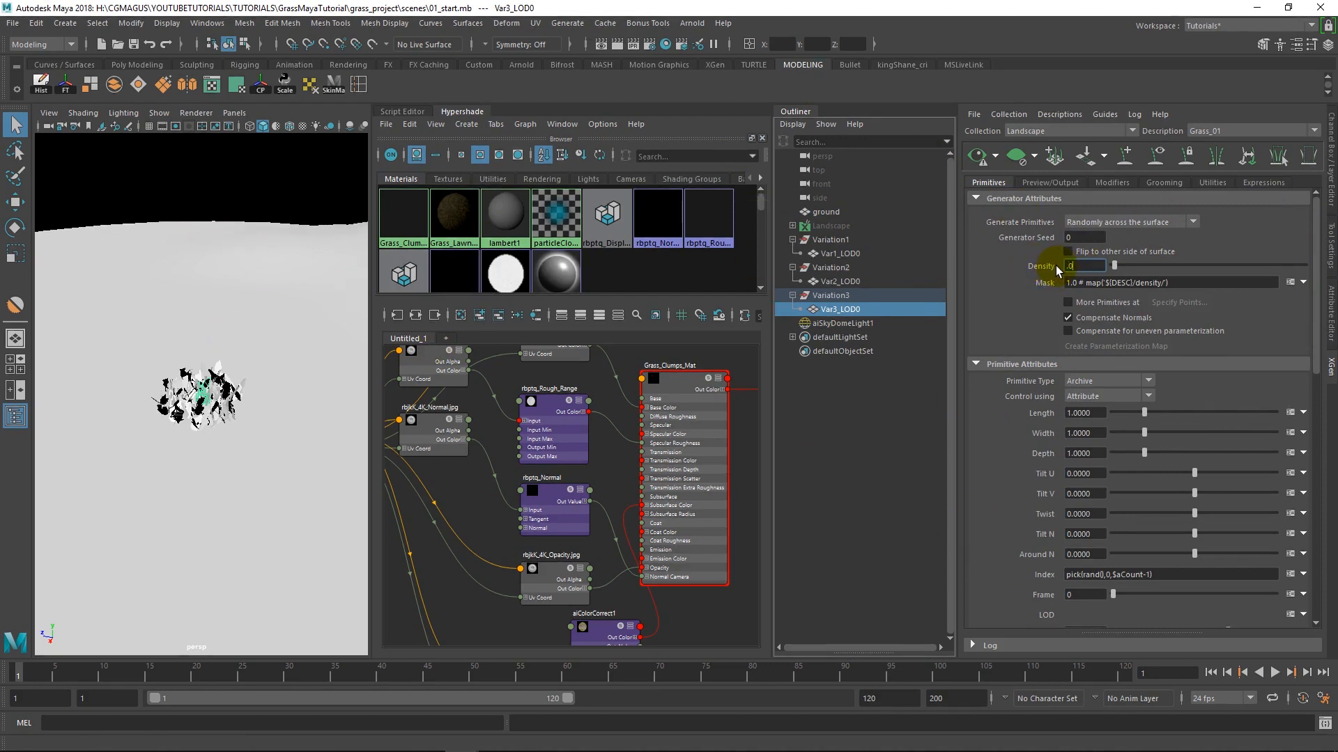
Set Generator Attributes Density to .005 and hide the three grass variation groups
type(".005")
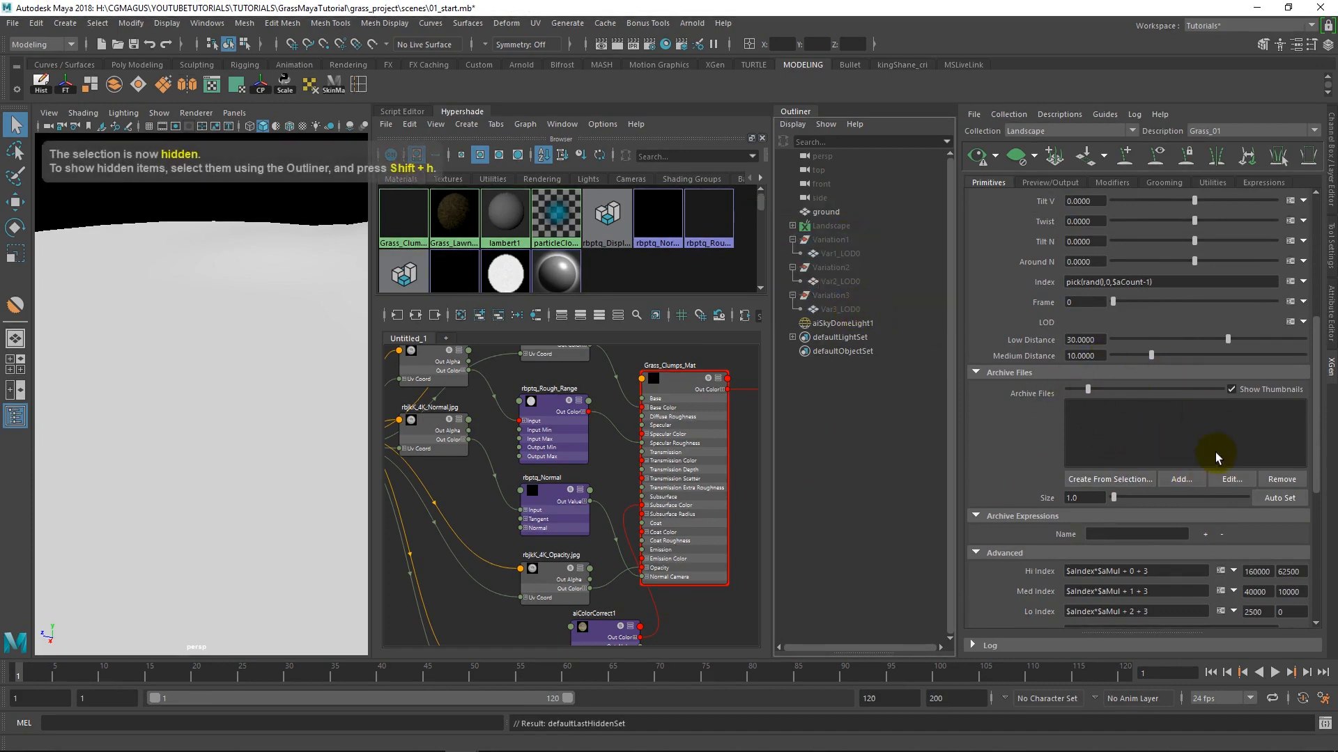
Add grass01, grass02 and grass03.xarc from xgen/archives and import their materials
left_click(1181, 479)
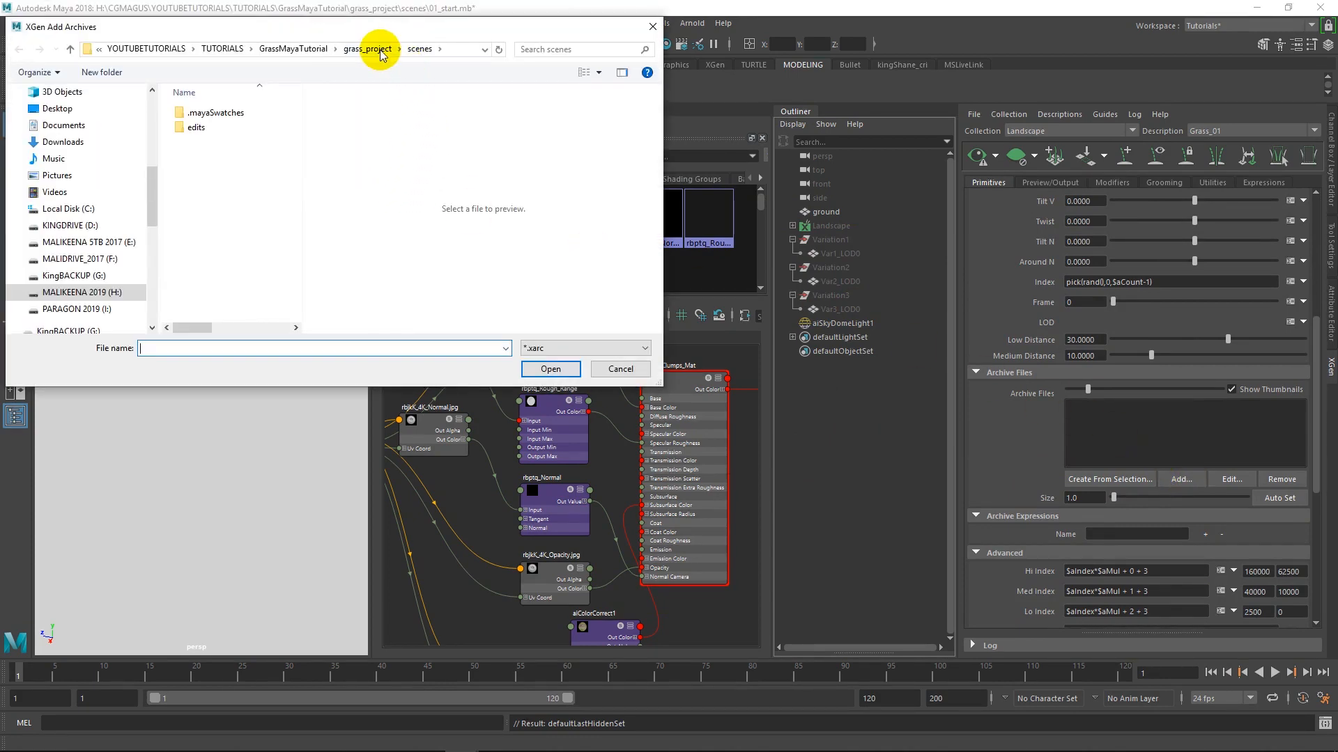
left_click(369, 49)
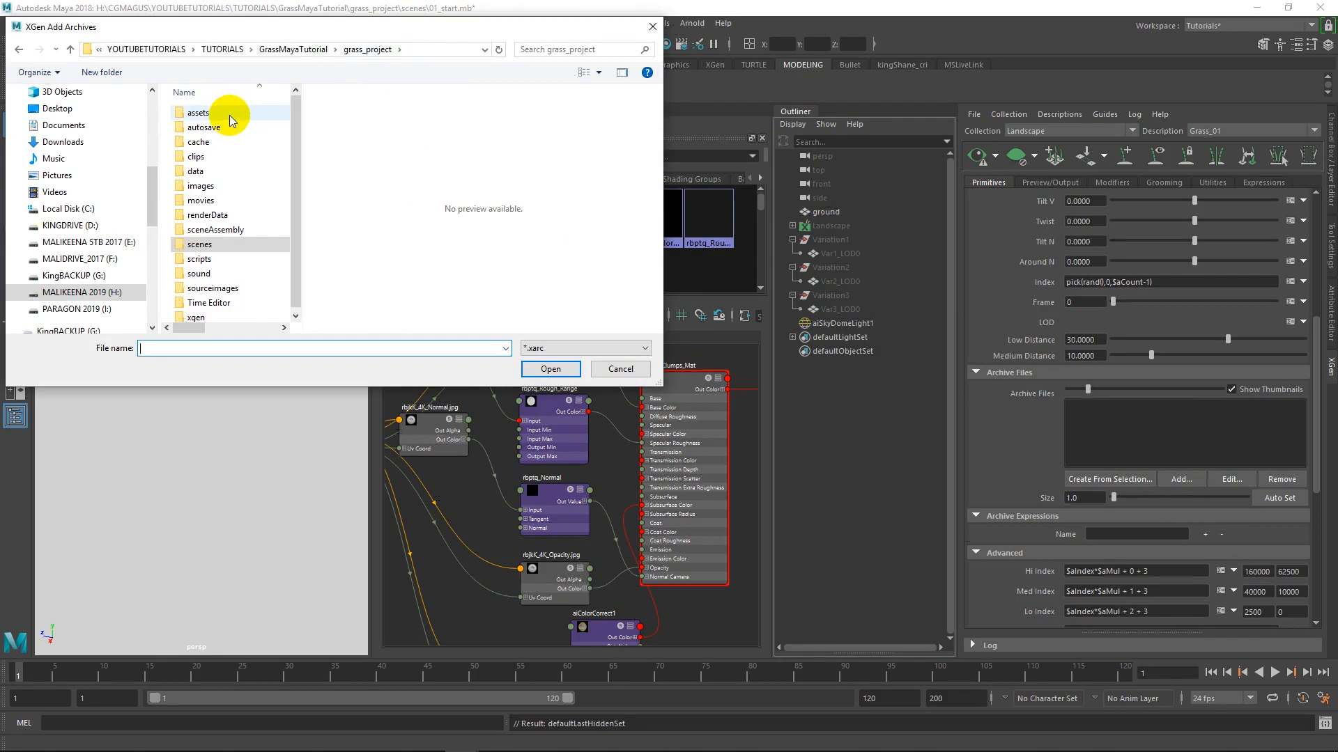
double_click(195, 316)
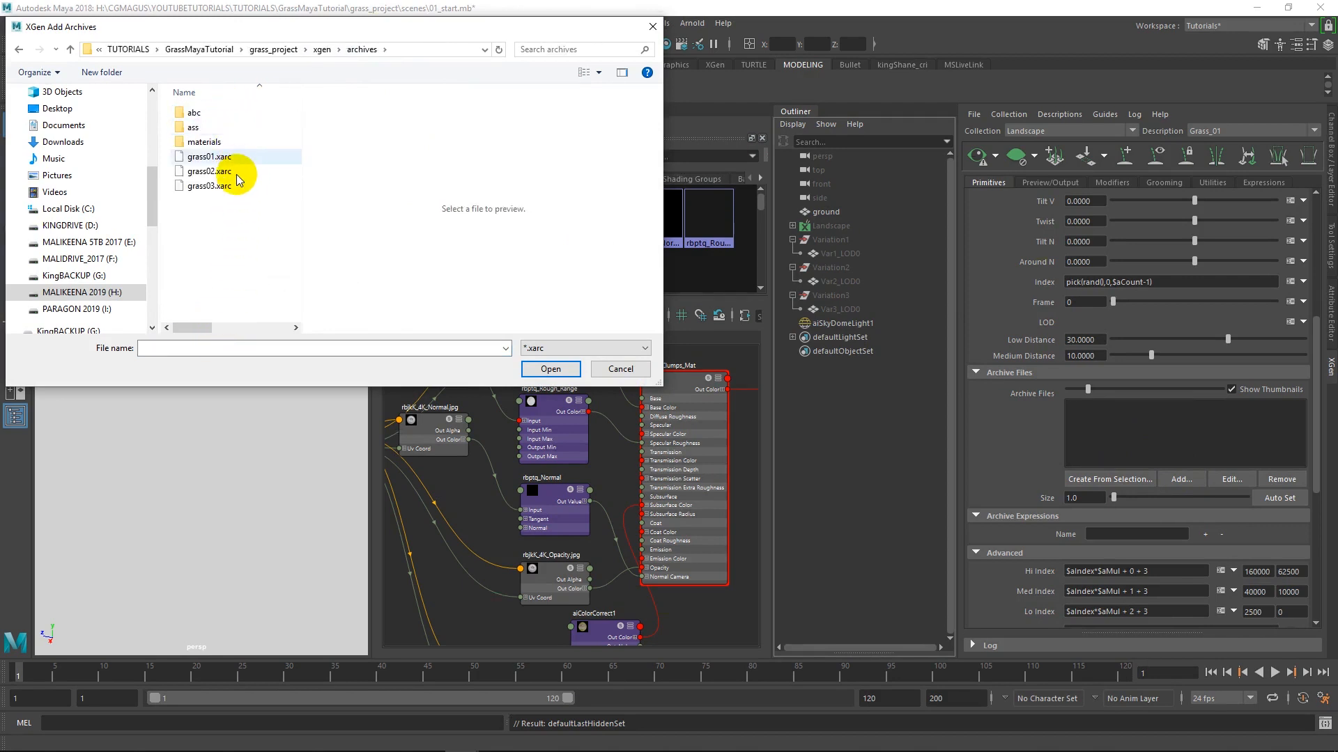
left_click(620, 368)
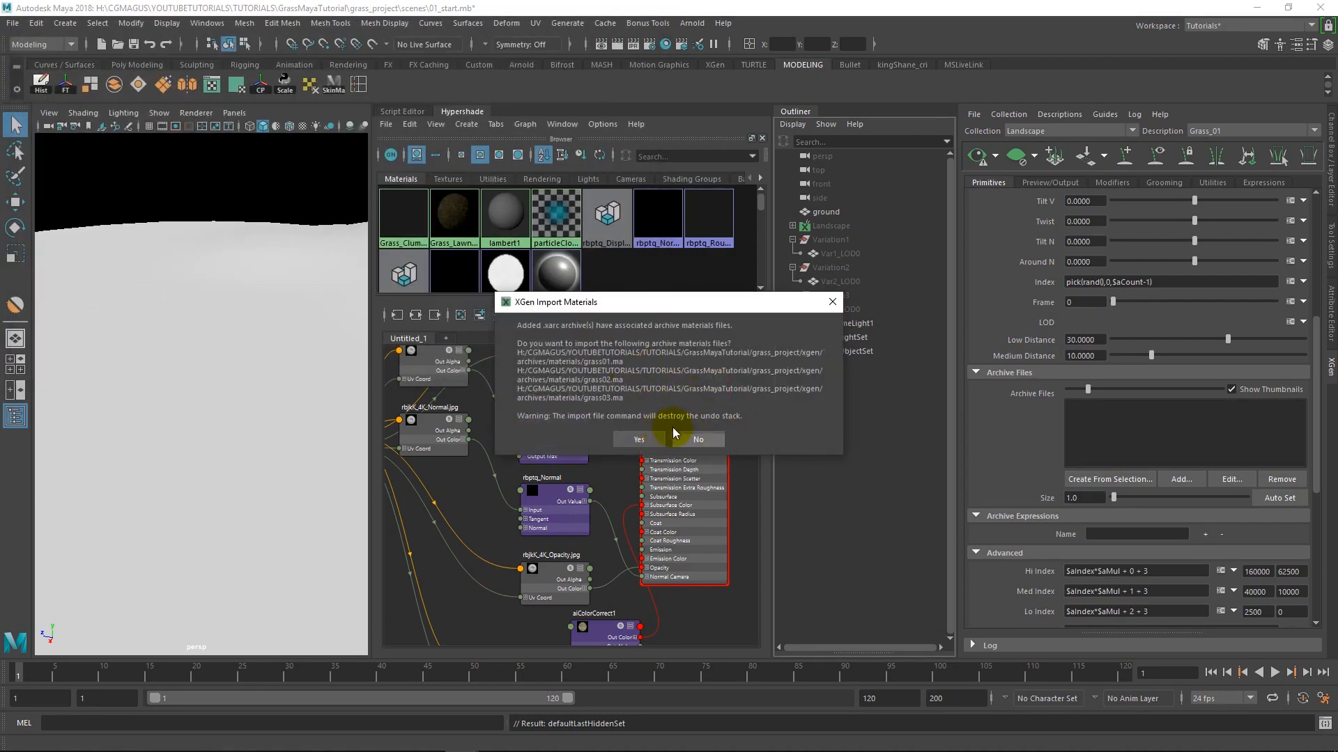
mouse_move(638, 438)
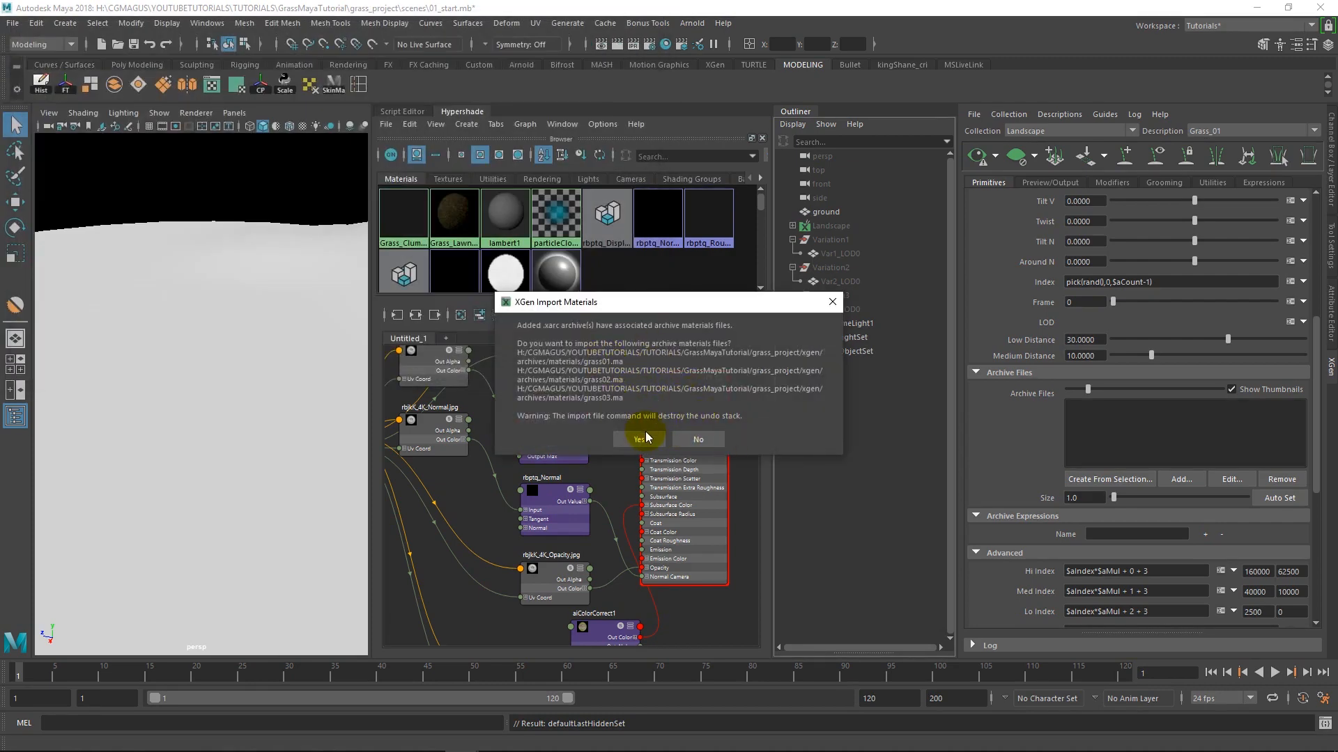
left_click(638, 438)
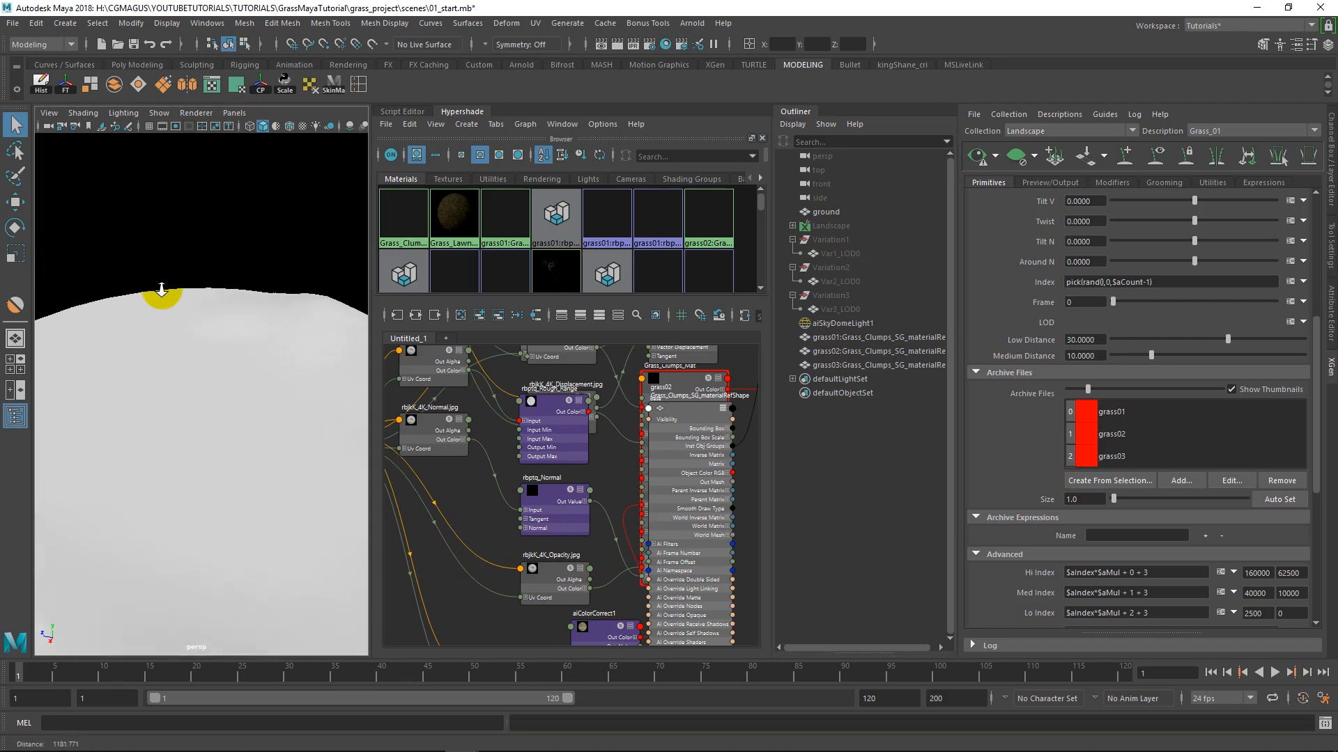
Select Landscape and ground in the Outliner to show the dense archive grass preview
left_click(828, 225)
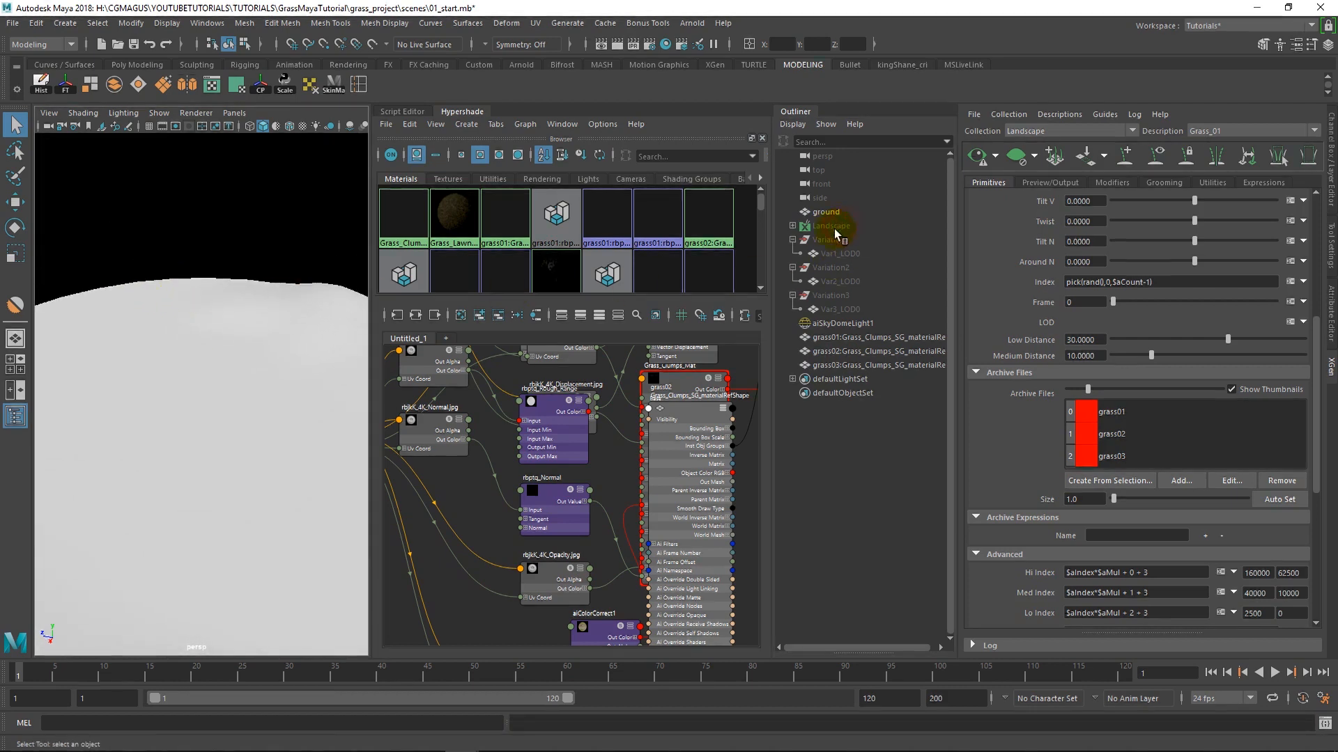
left_click(828, 225)
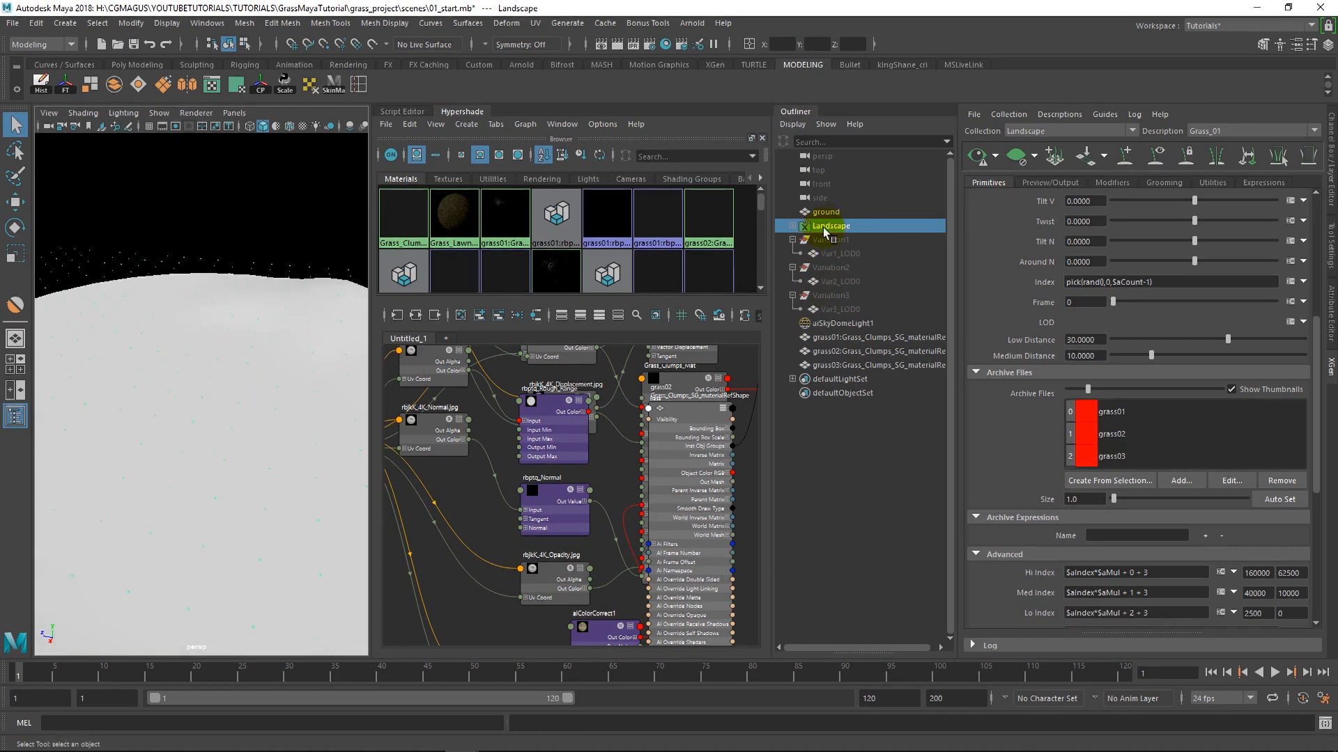
left_click(825, 212)
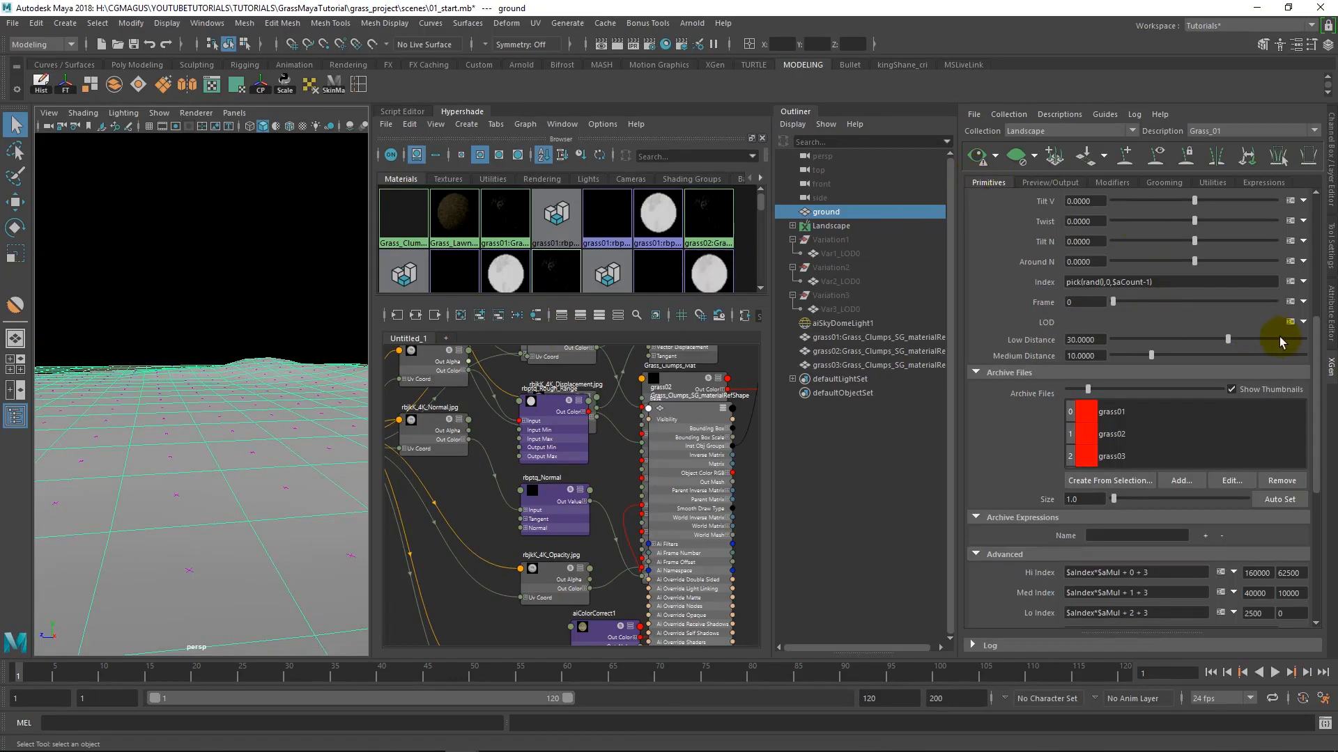
scroll("up", 3)
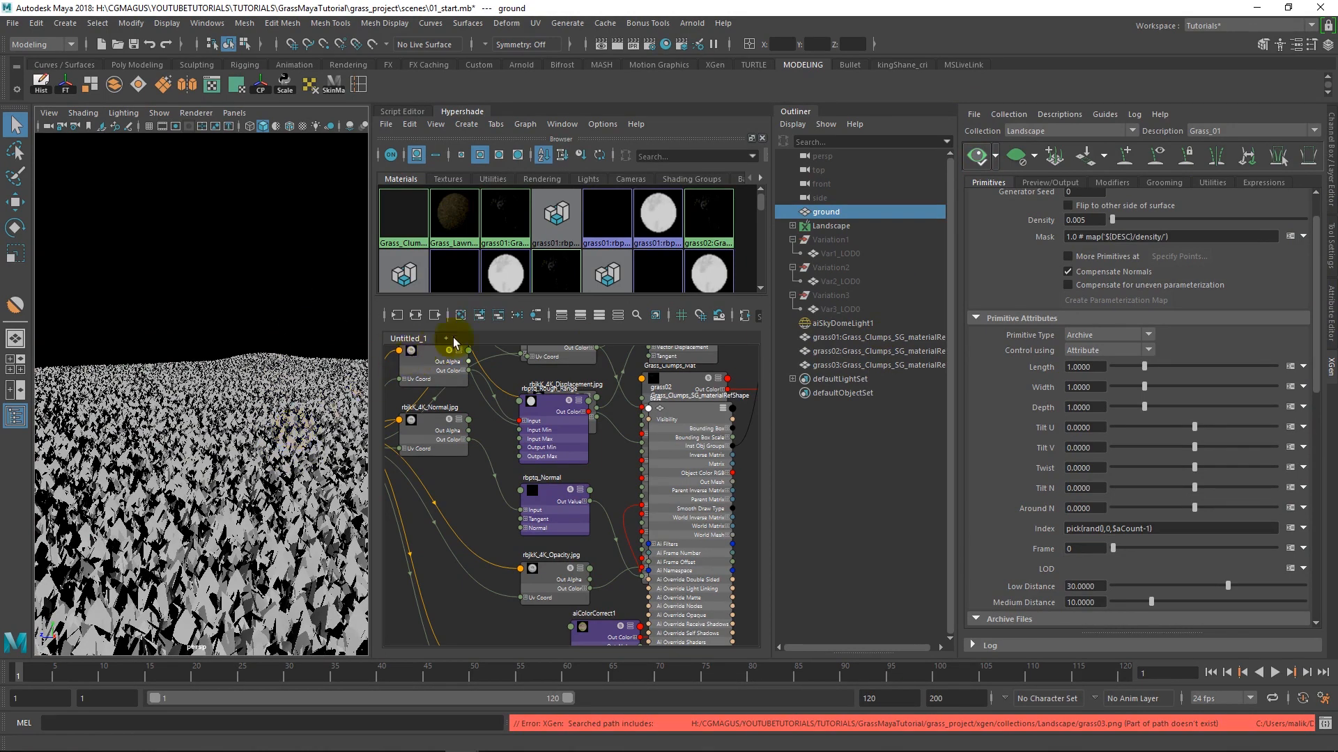
mouse_move(288, 339)
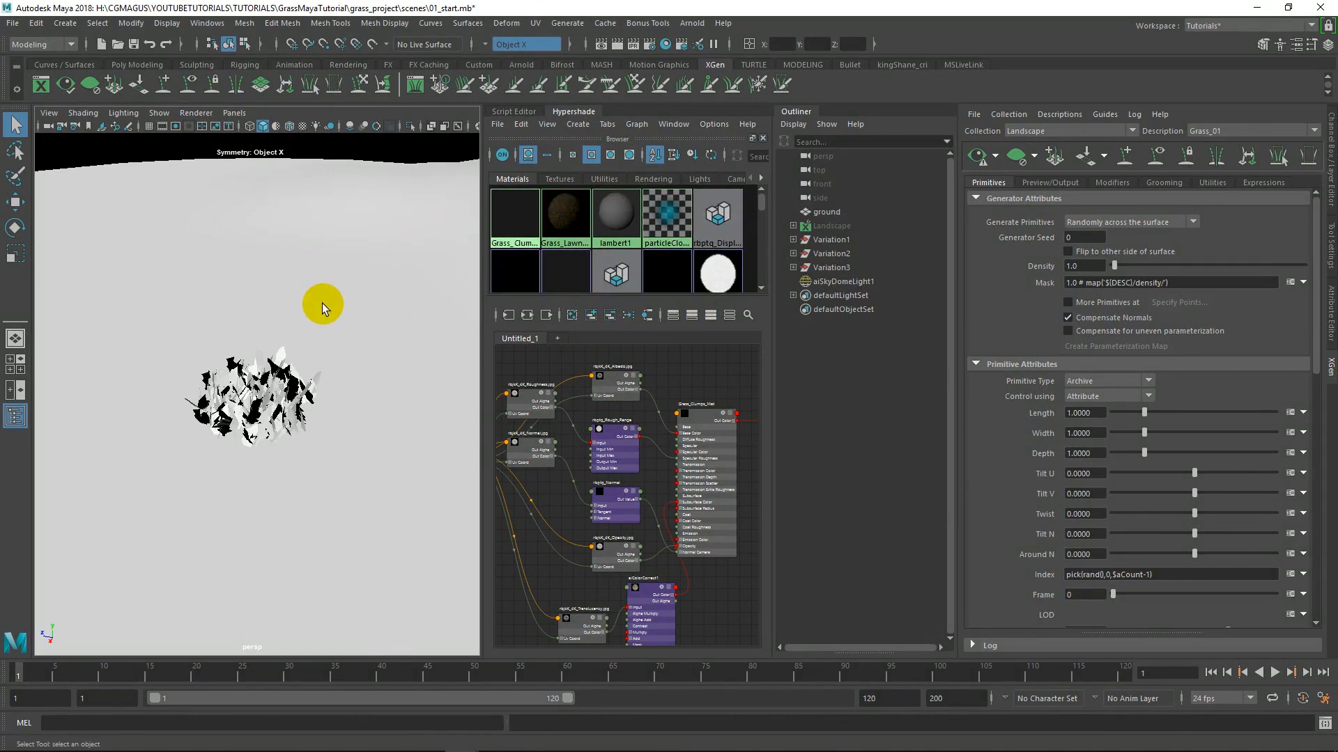
mouse_move(223, 158)
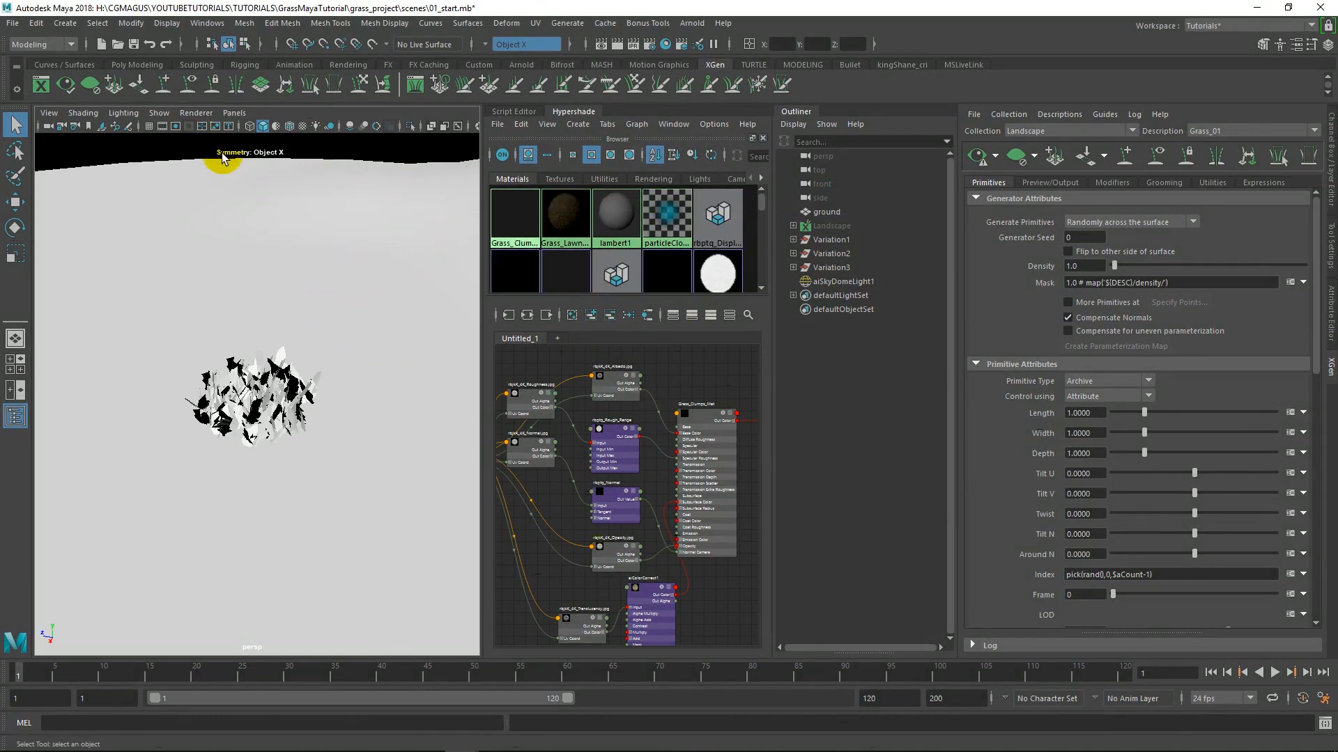
Browse Set Project to the GrassMayaTutorial folder, then save the 01_start scene
left_click(12, 23)
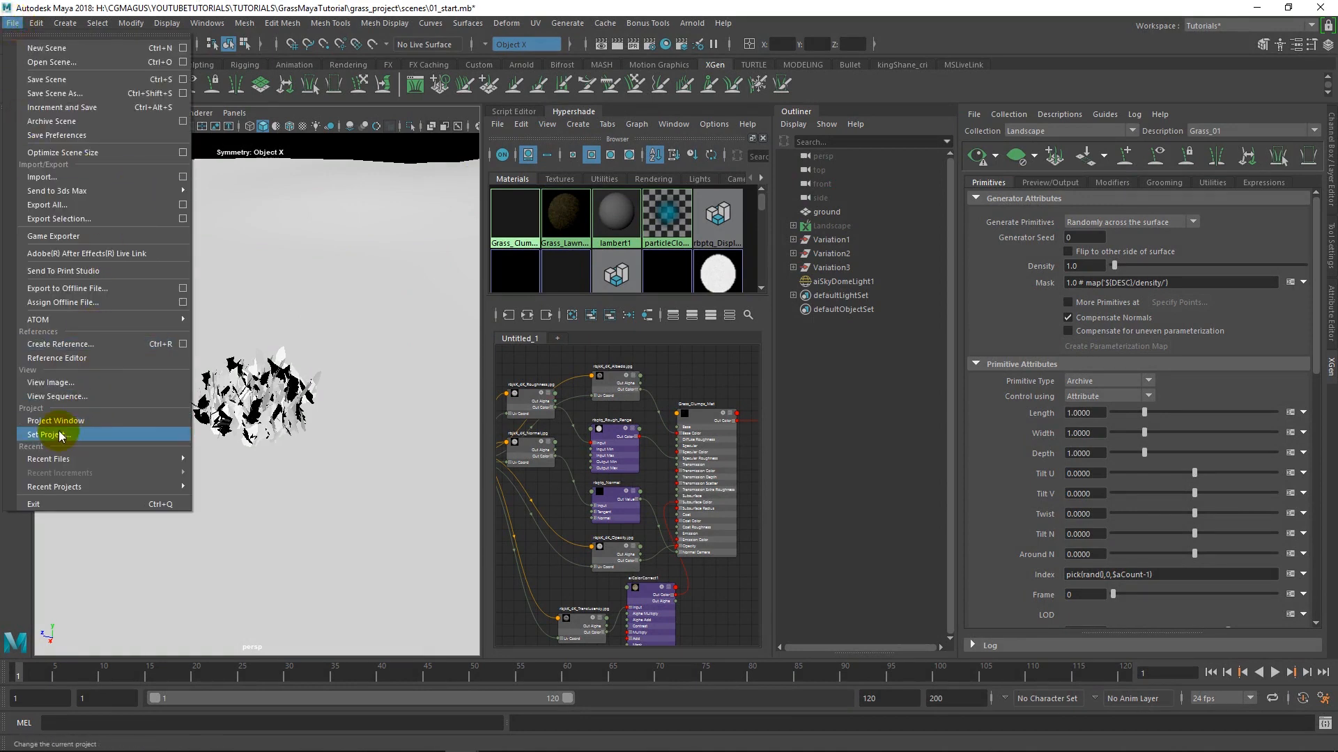
left_click(47, 434)
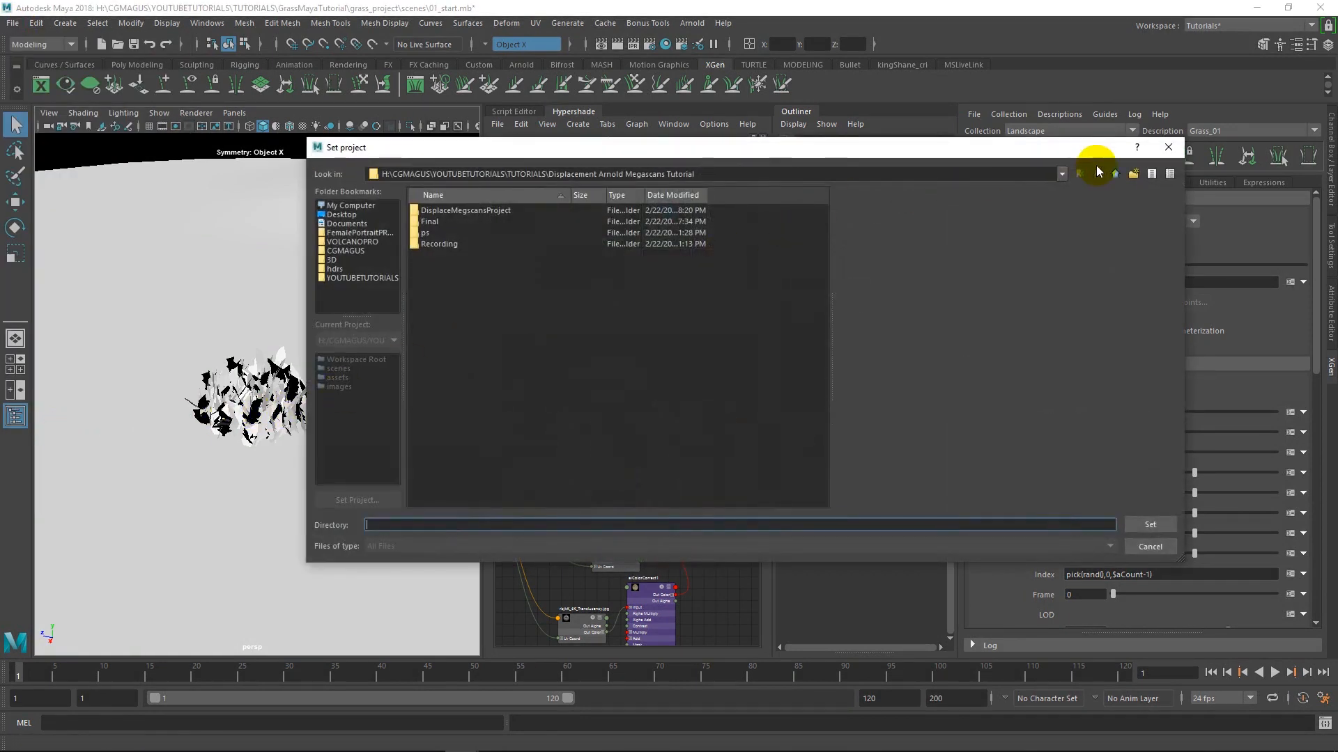
left_click(1115, 174)
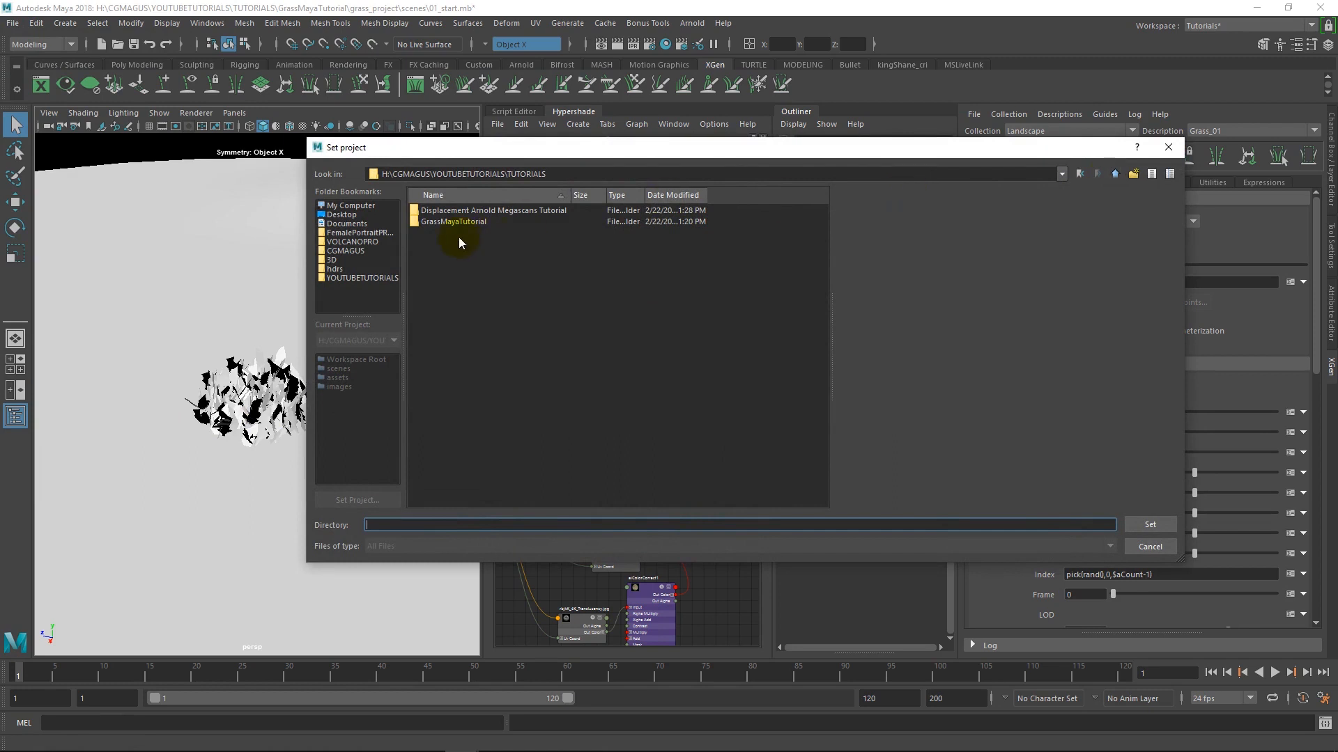
mouse_move(465, 228)
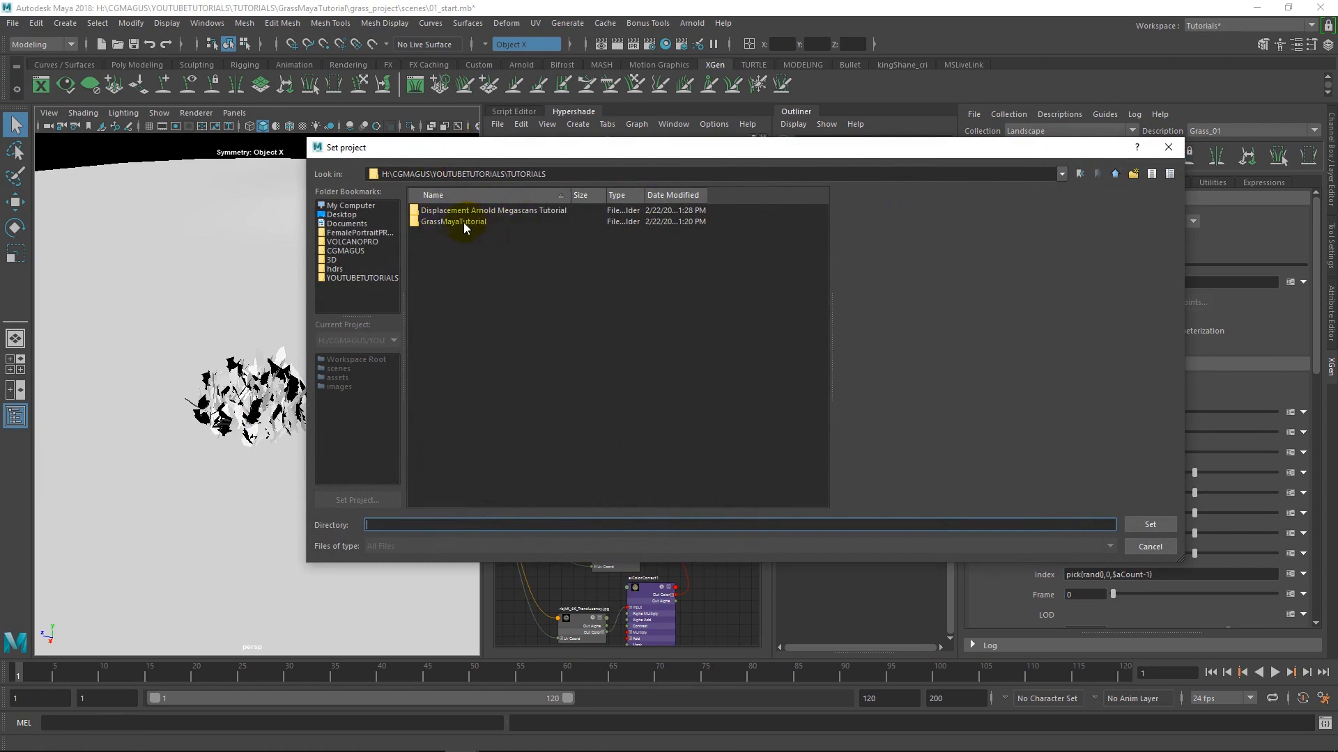
left_click(453, 221)
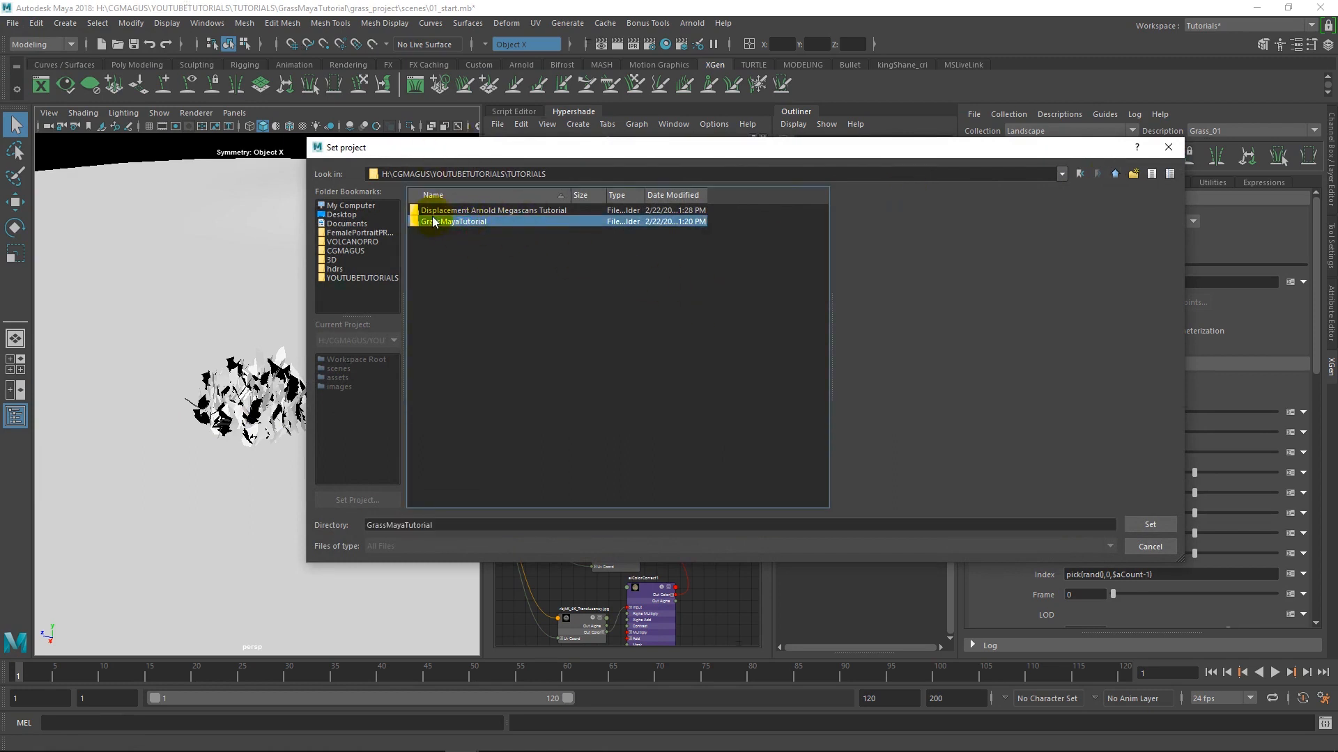
double_click(461, 220)
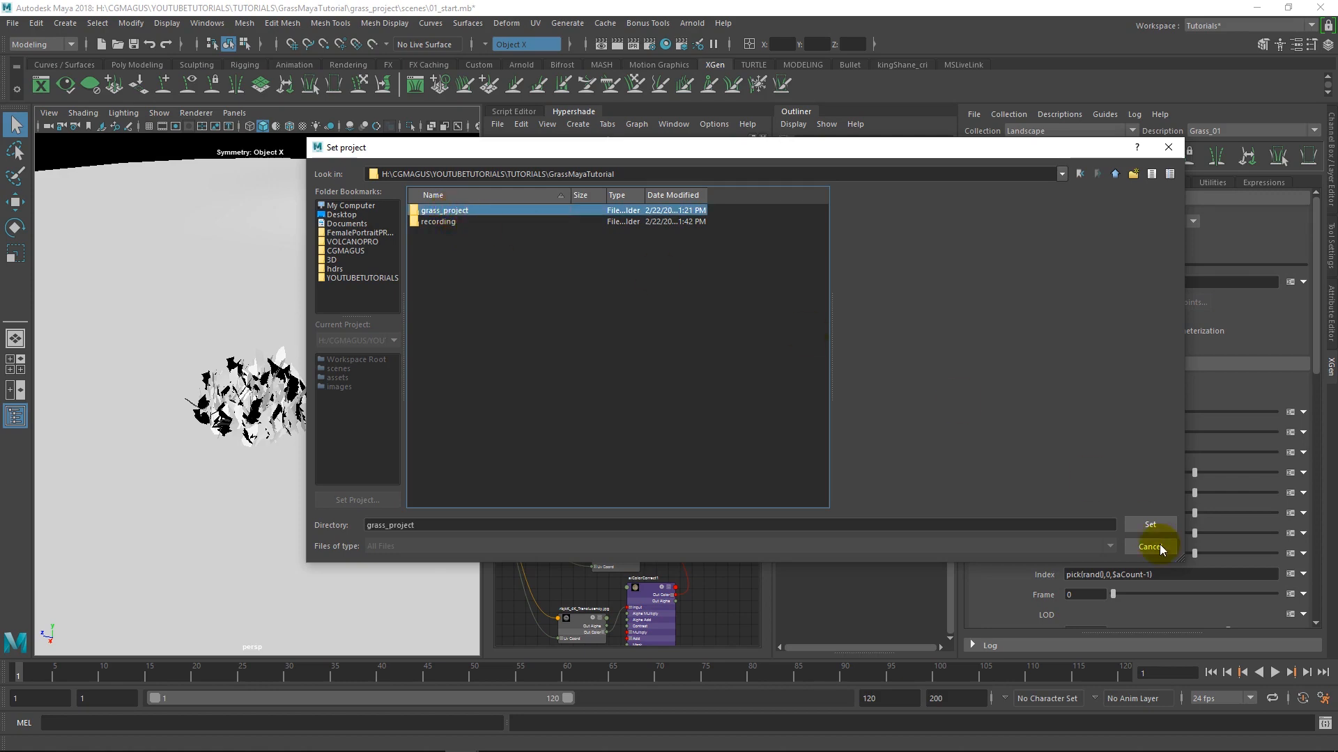
left_click(1148, 547)
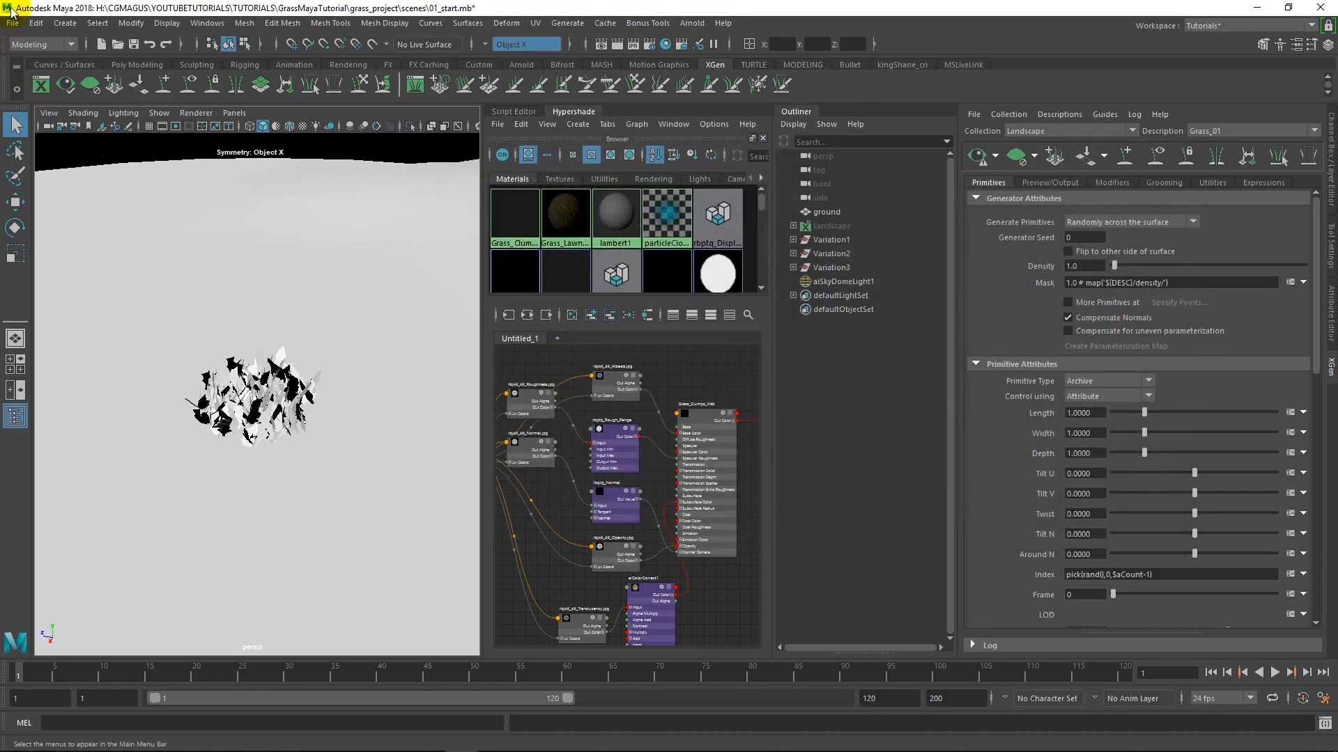
left_click(12, 23)
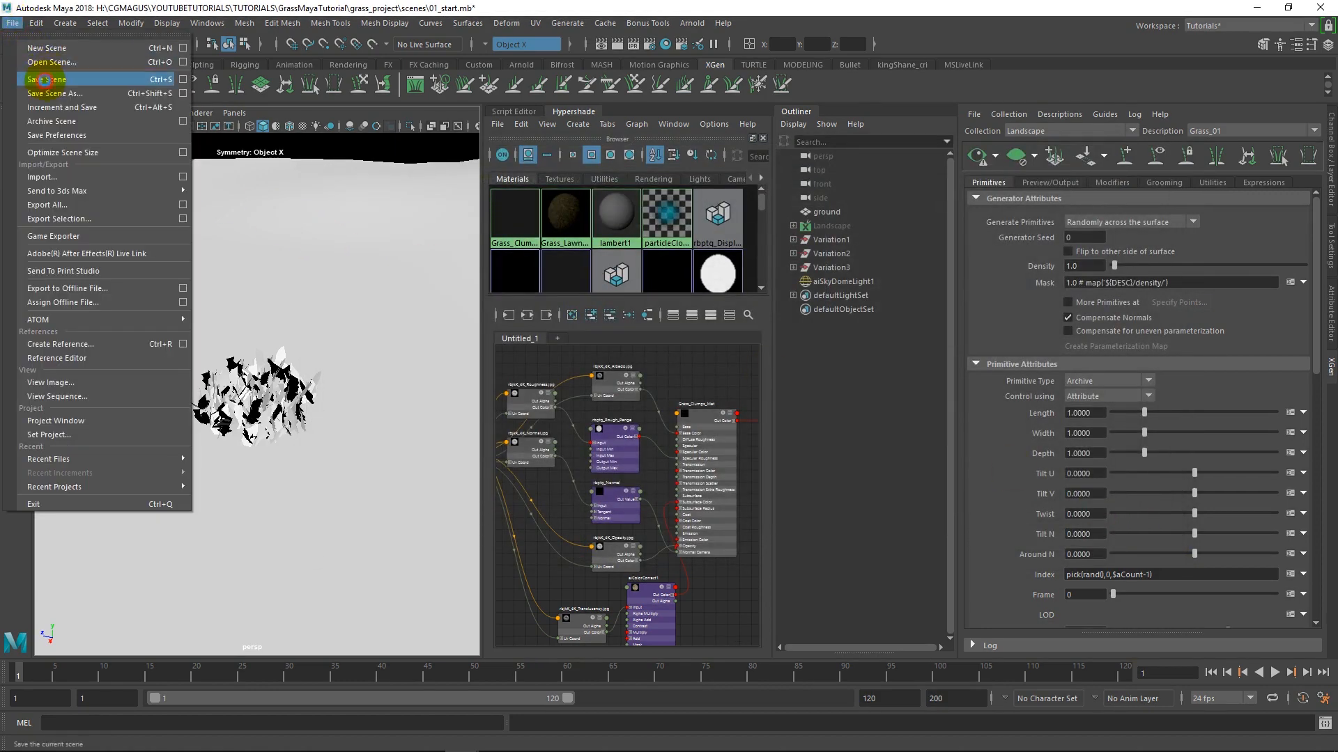
left_click(46, 79)
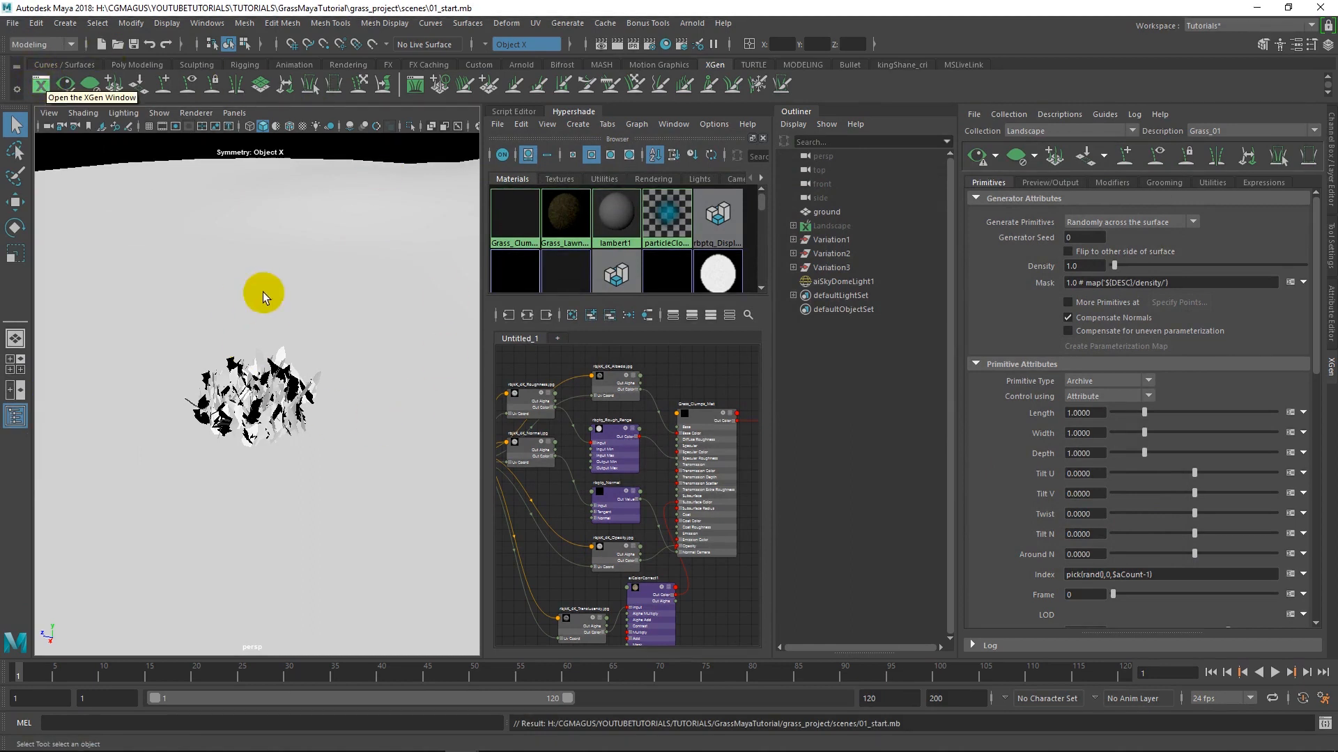
Hide the three grass variations and select the Landscape object
scroll("down", 3)
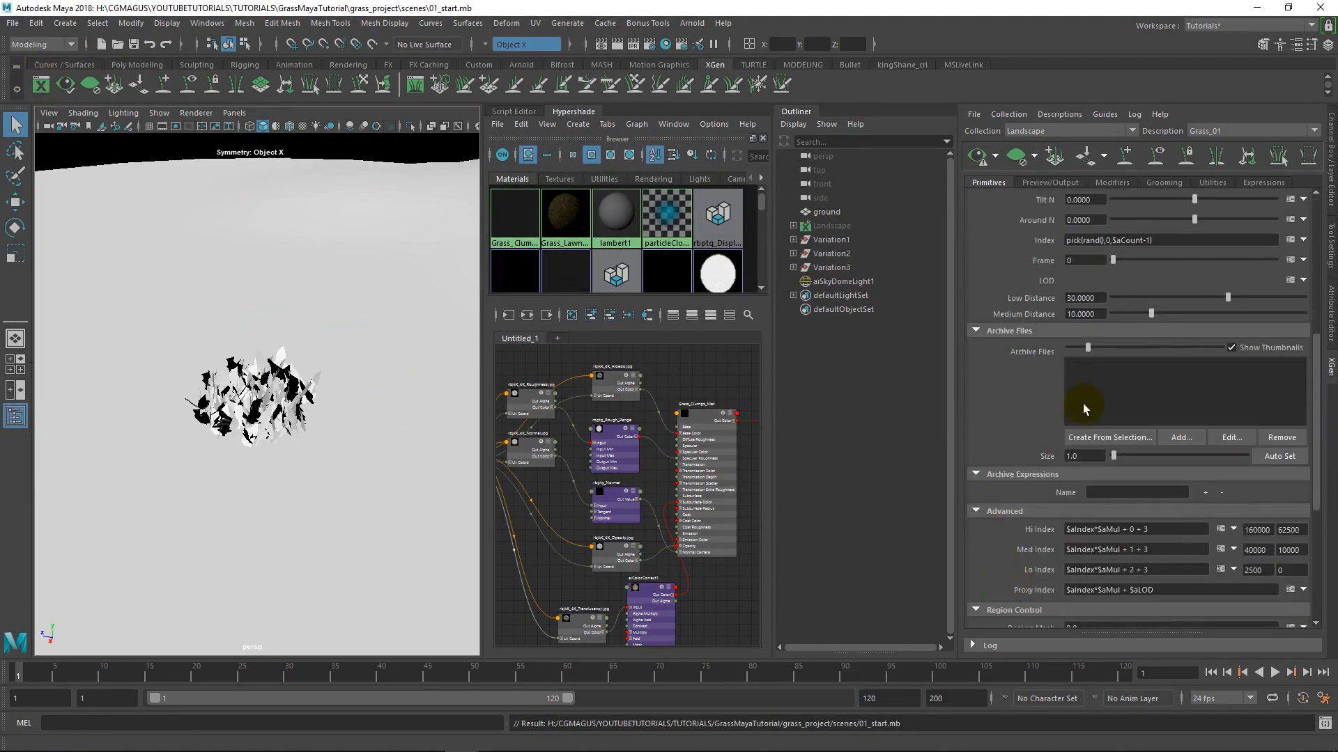
left_click(830, 239)
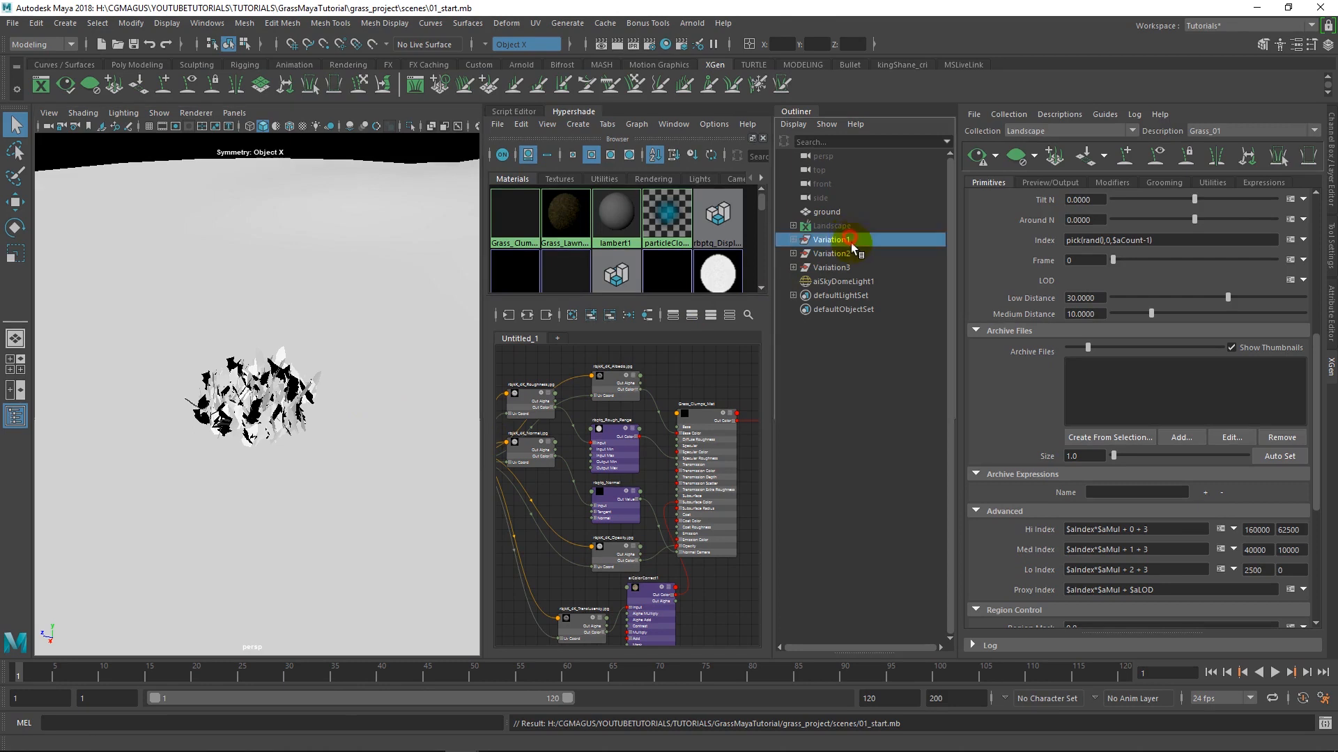
left_click(829, 266)
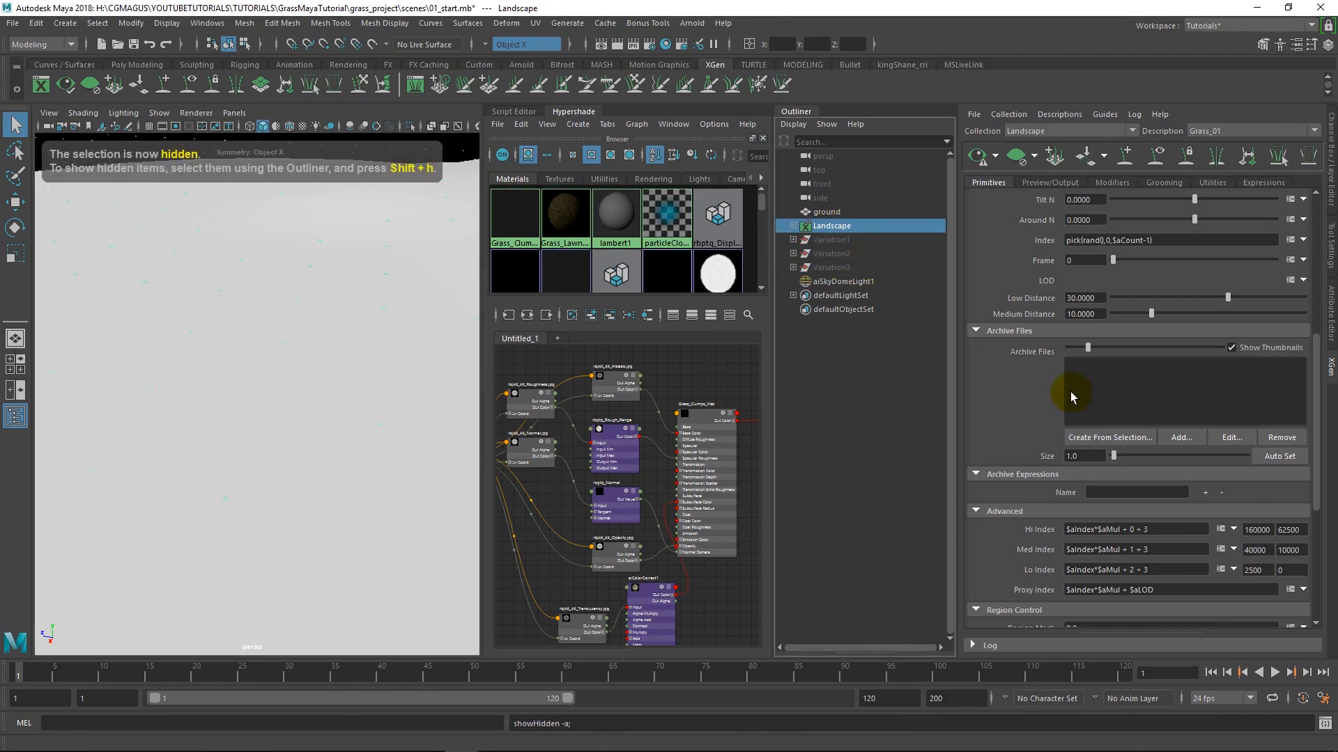
Set Grass_01's archive size to 5.0 and density to 0.002
scroll("down", 3)
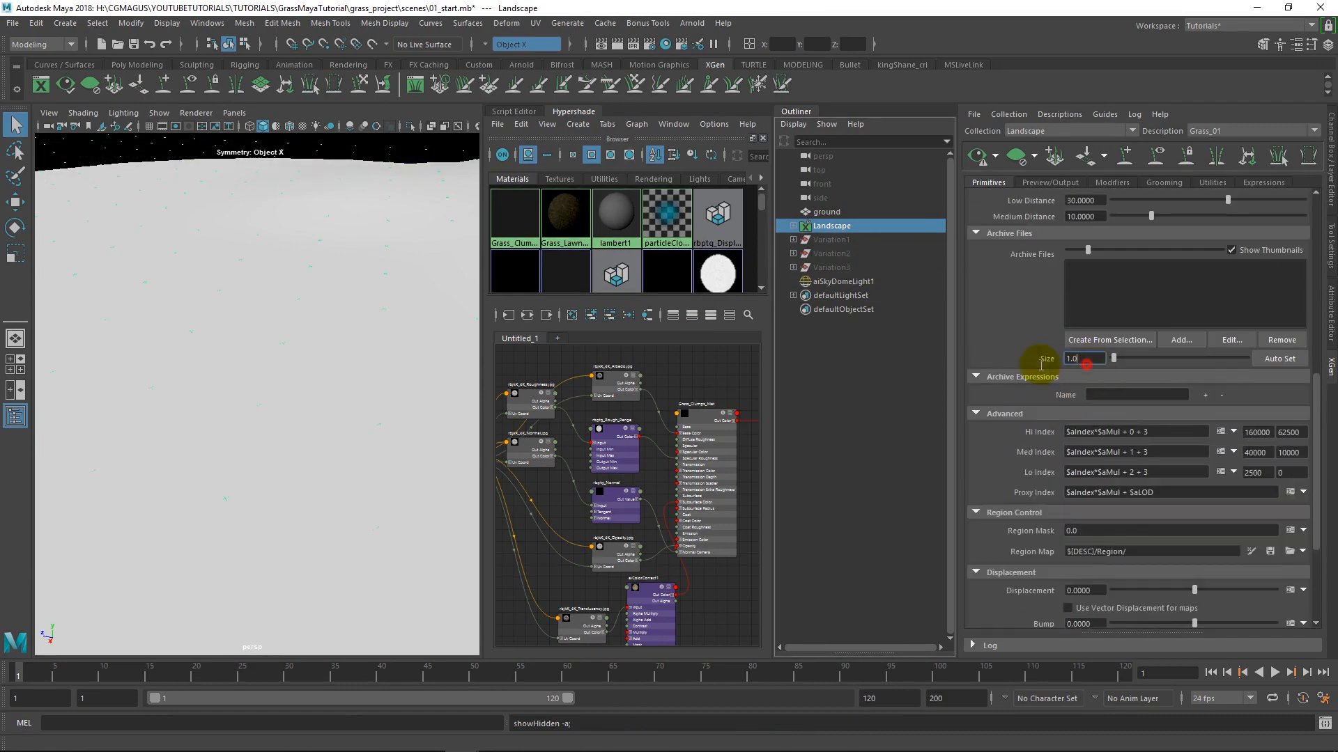
type("5.0")
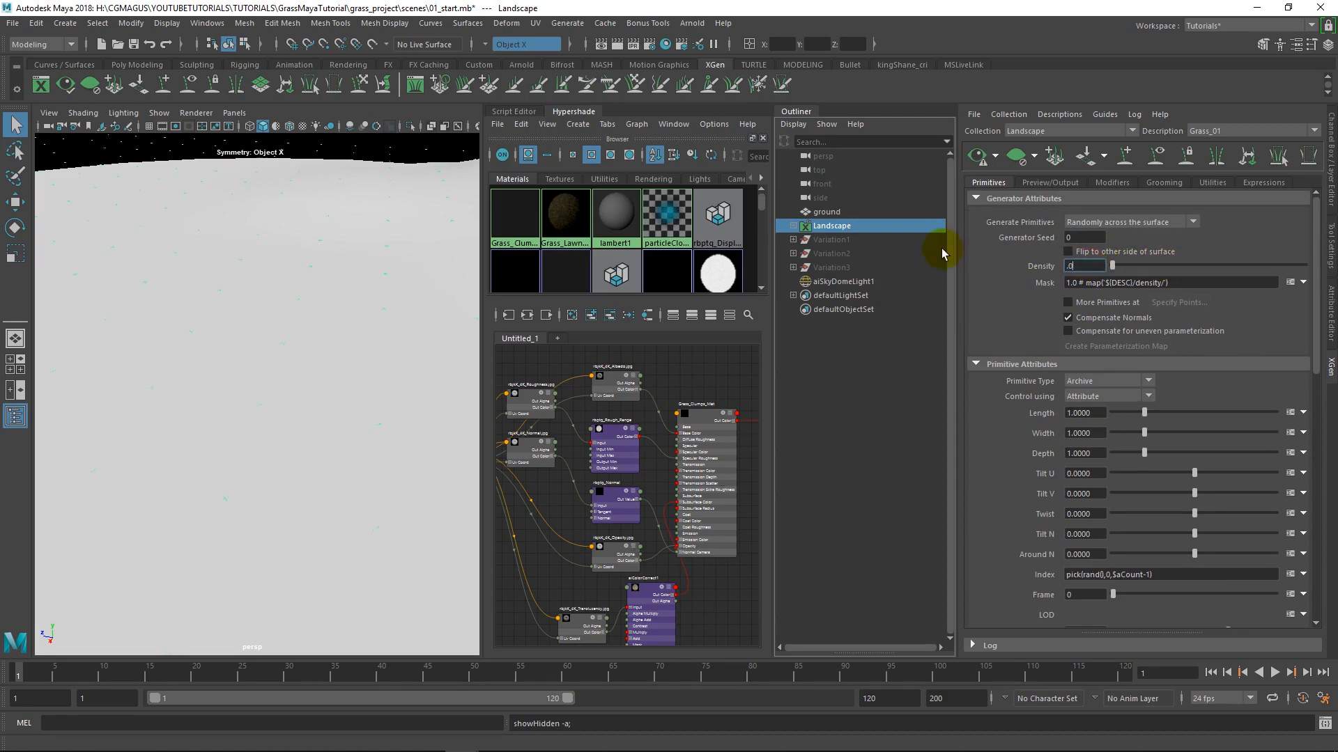
type(".002")
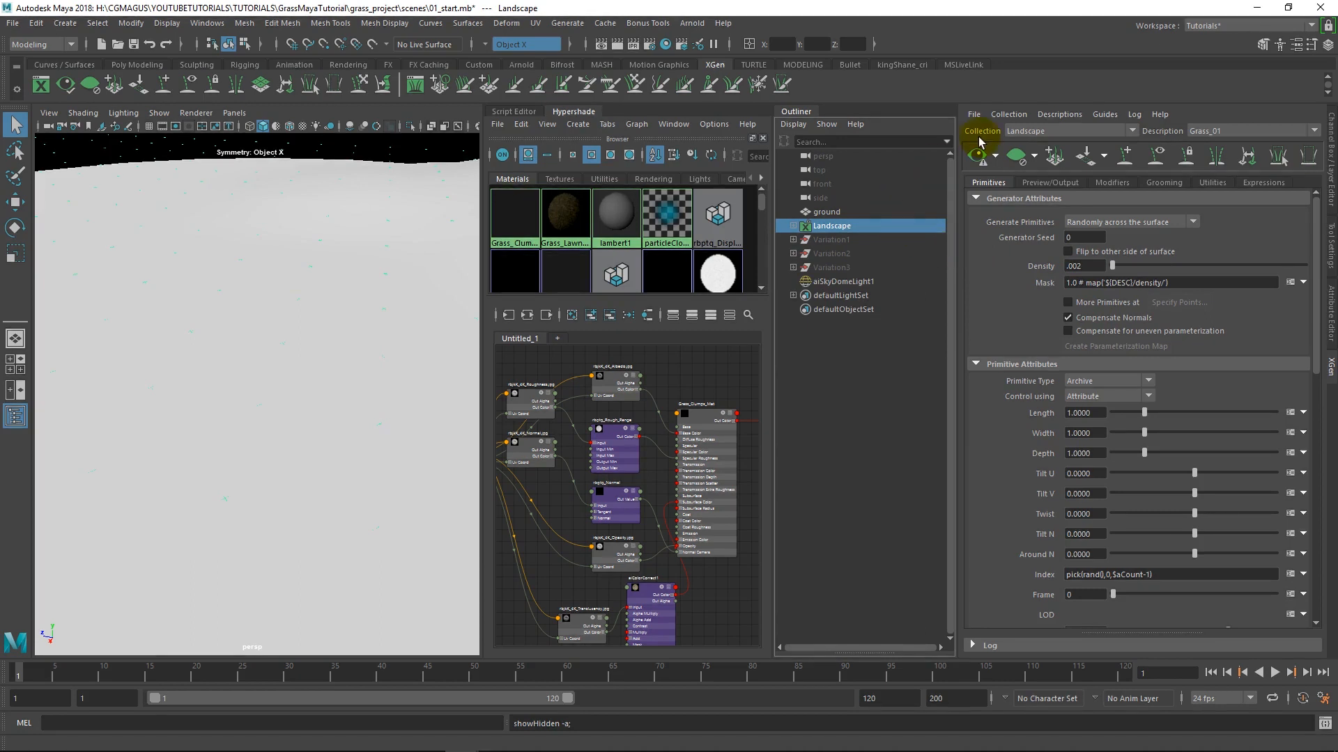
mouse_move(1061, 485)
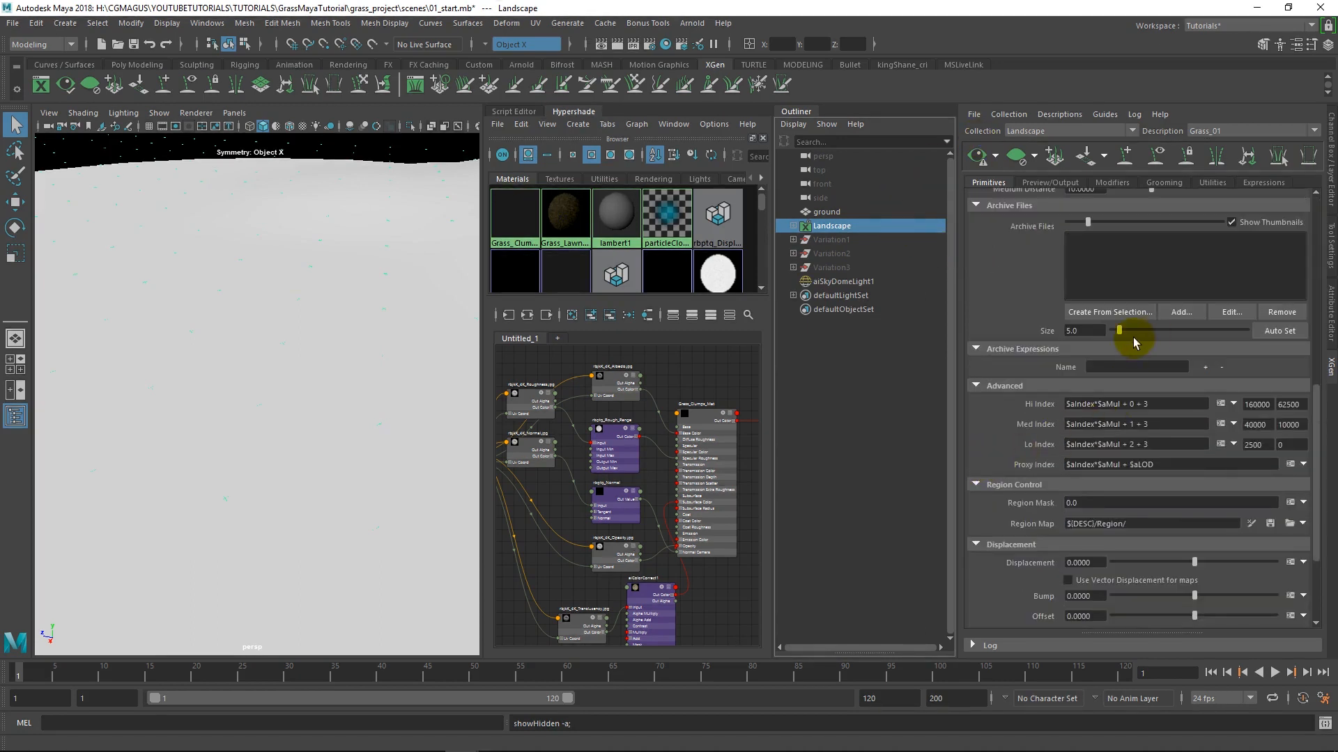
scroll("up", 3)
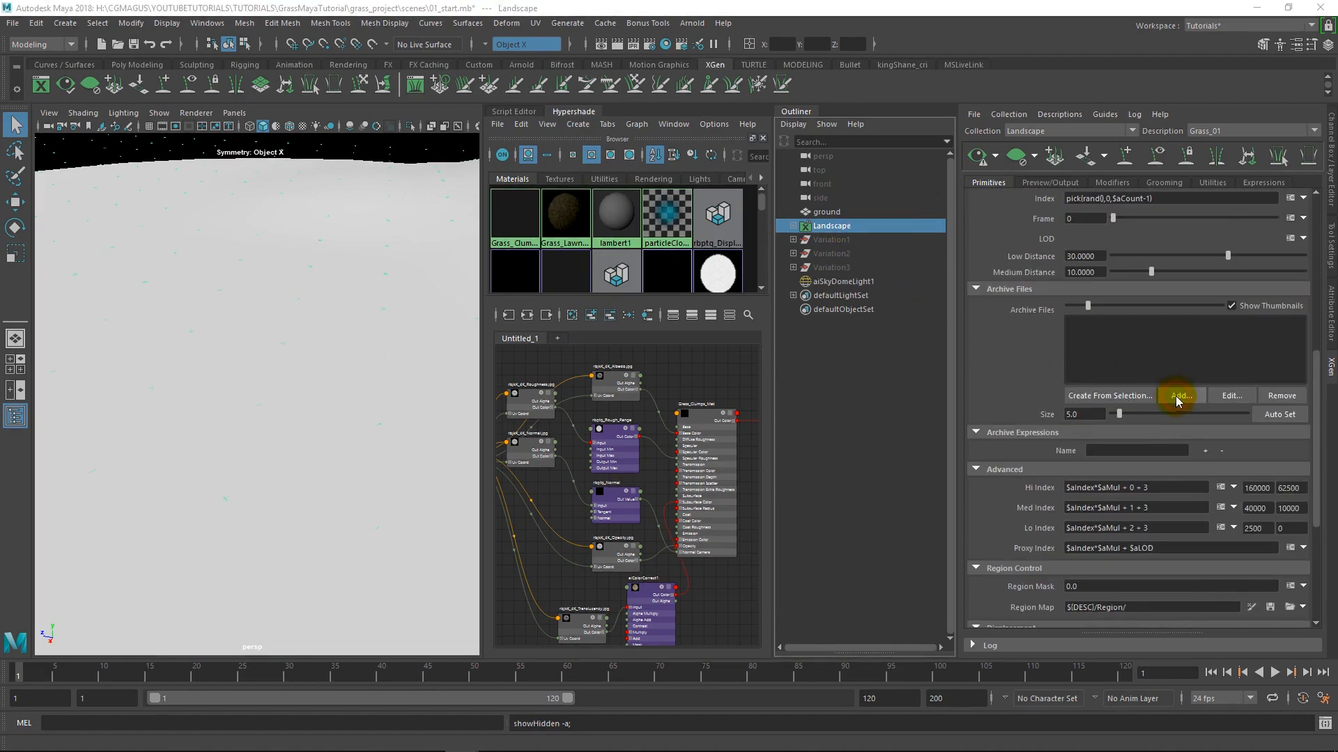
Add grass01.xarc from grass_project/xgen/archives to Grass_01 and import its materials
left_click(1180, 395)
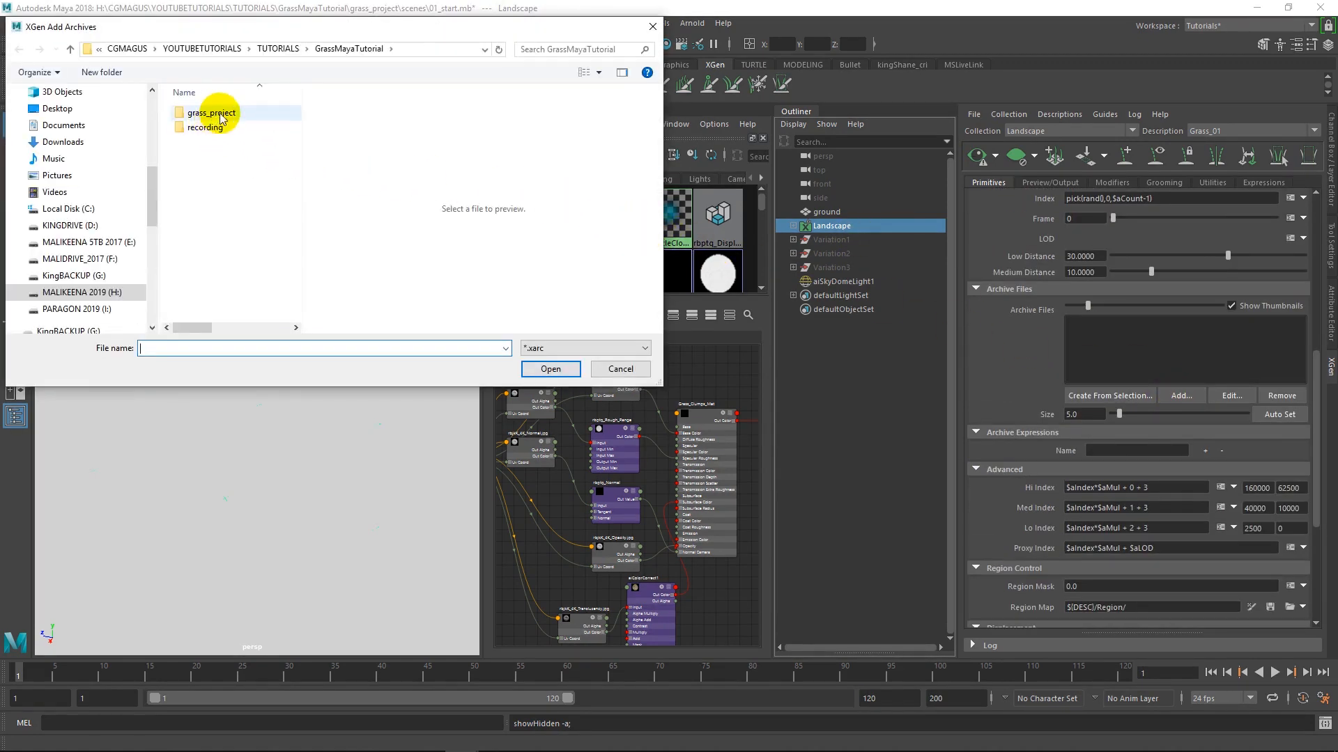
double_click(209, 113)
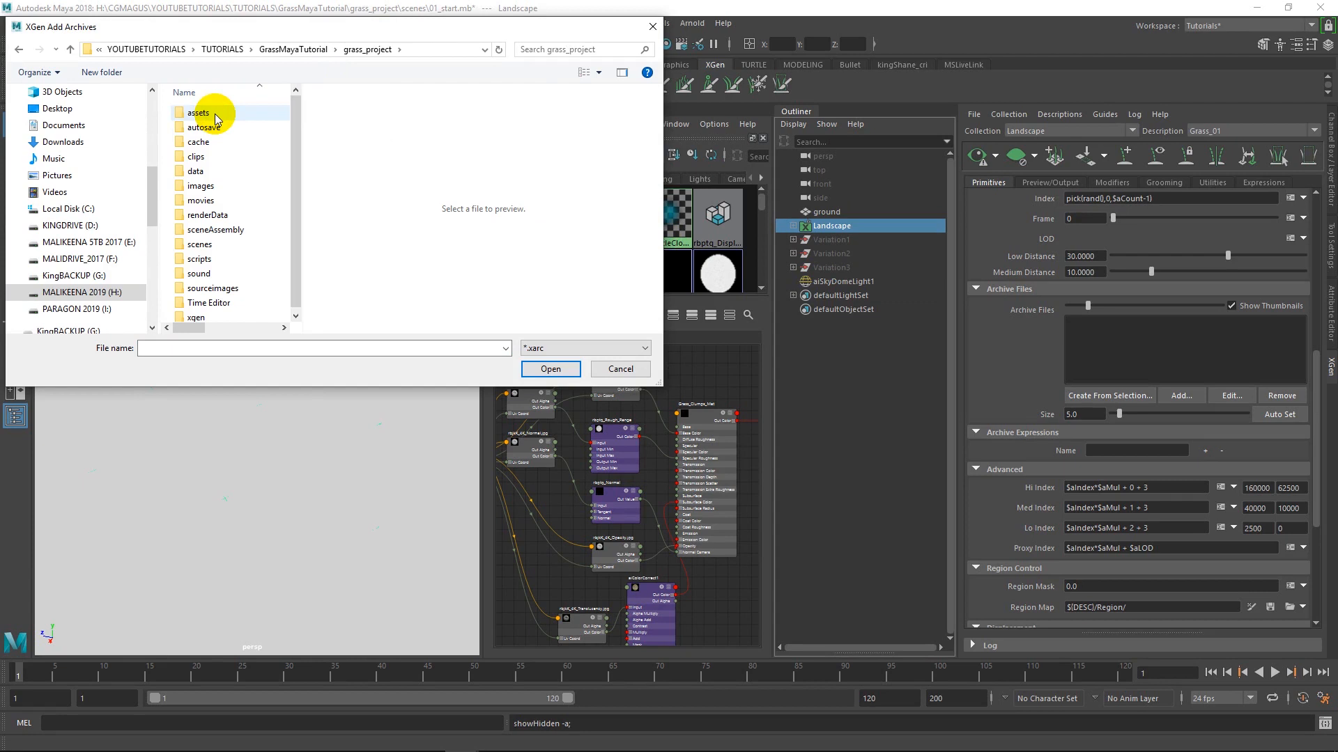
double_click(195, 316)
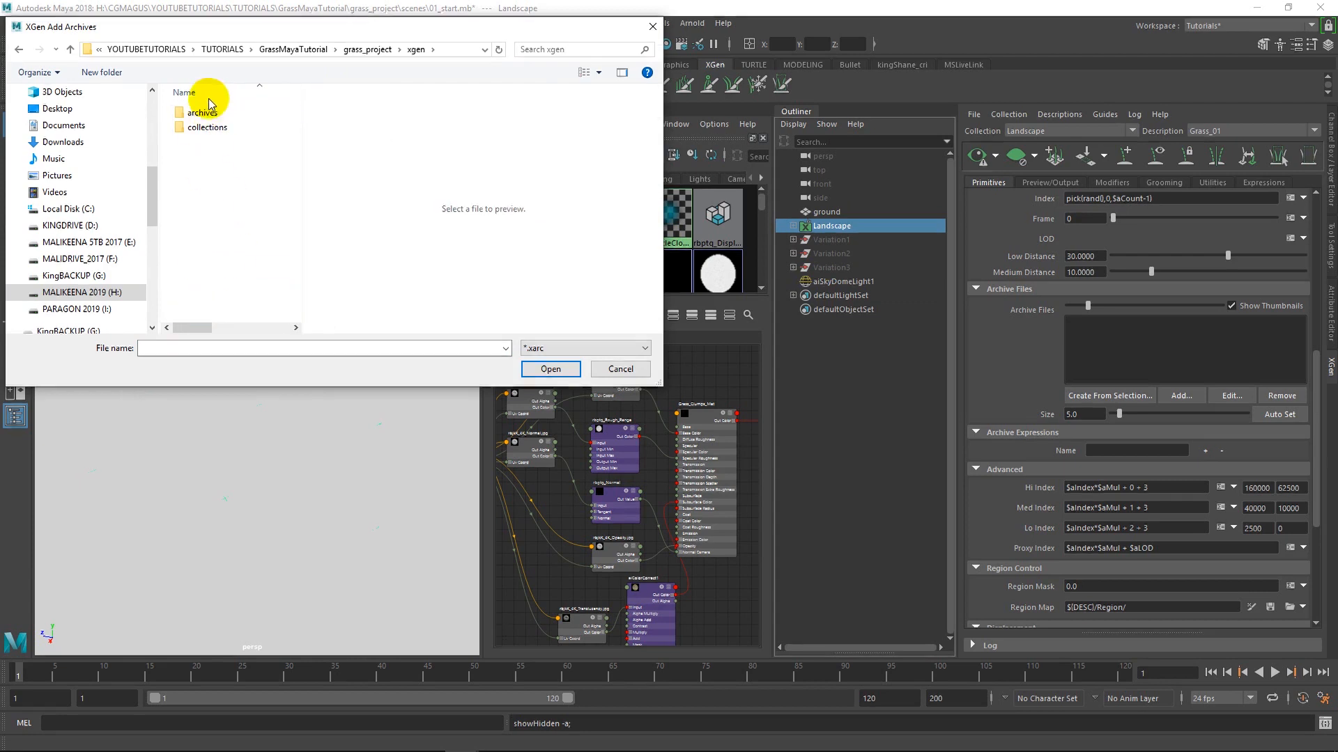
double_click(203, 112)
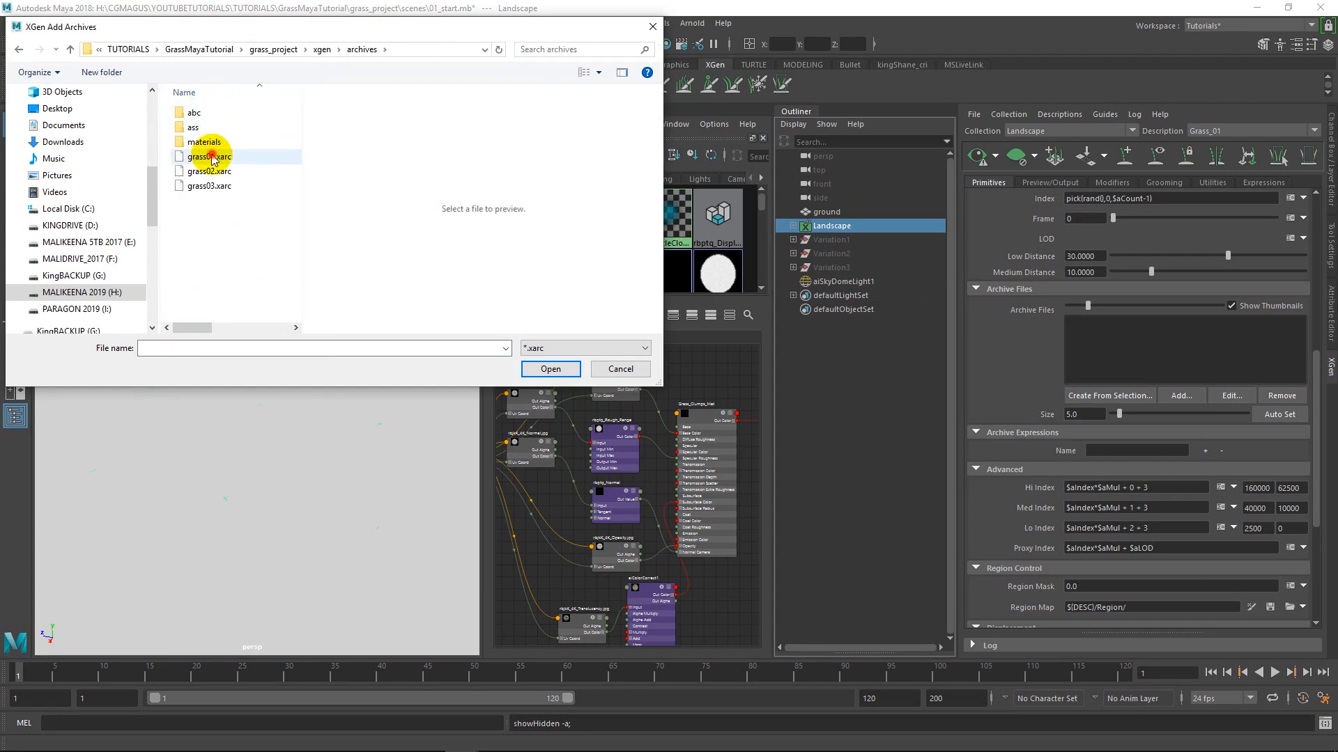
left_click(209, 156)
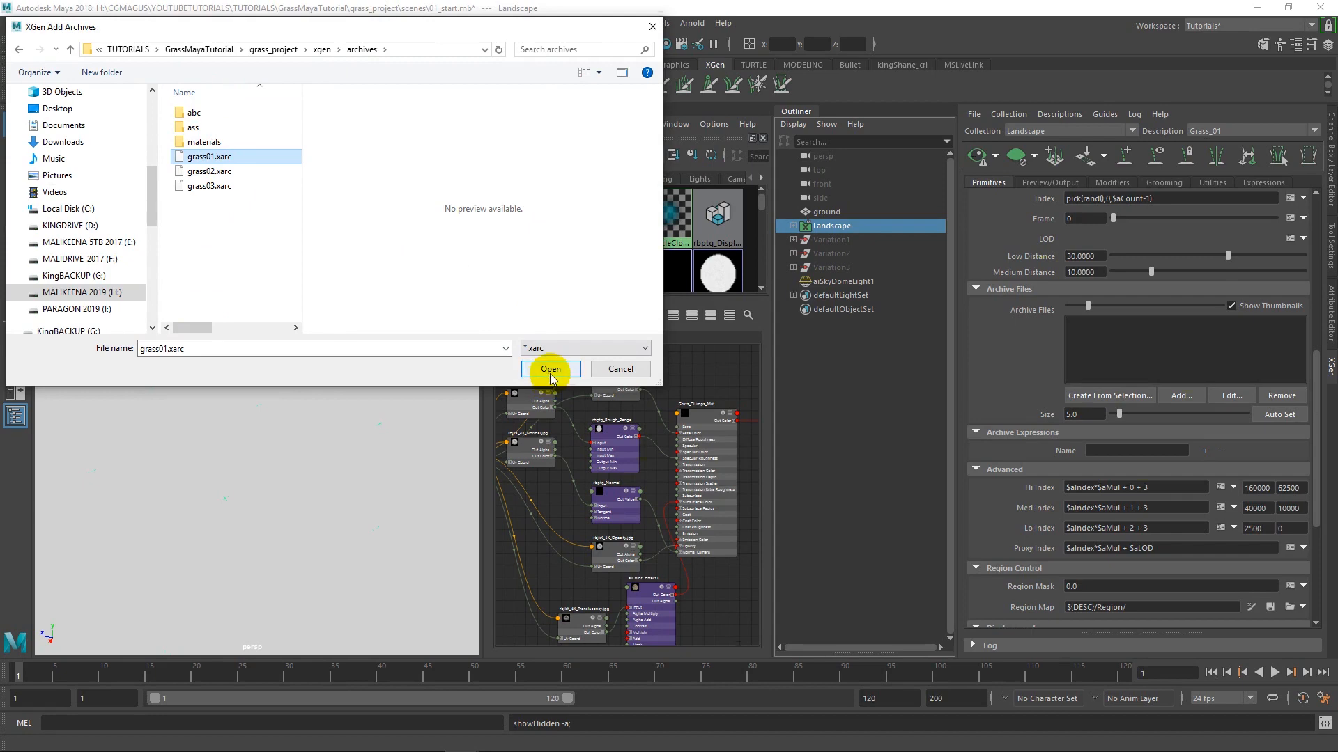
left_click(551, 368)
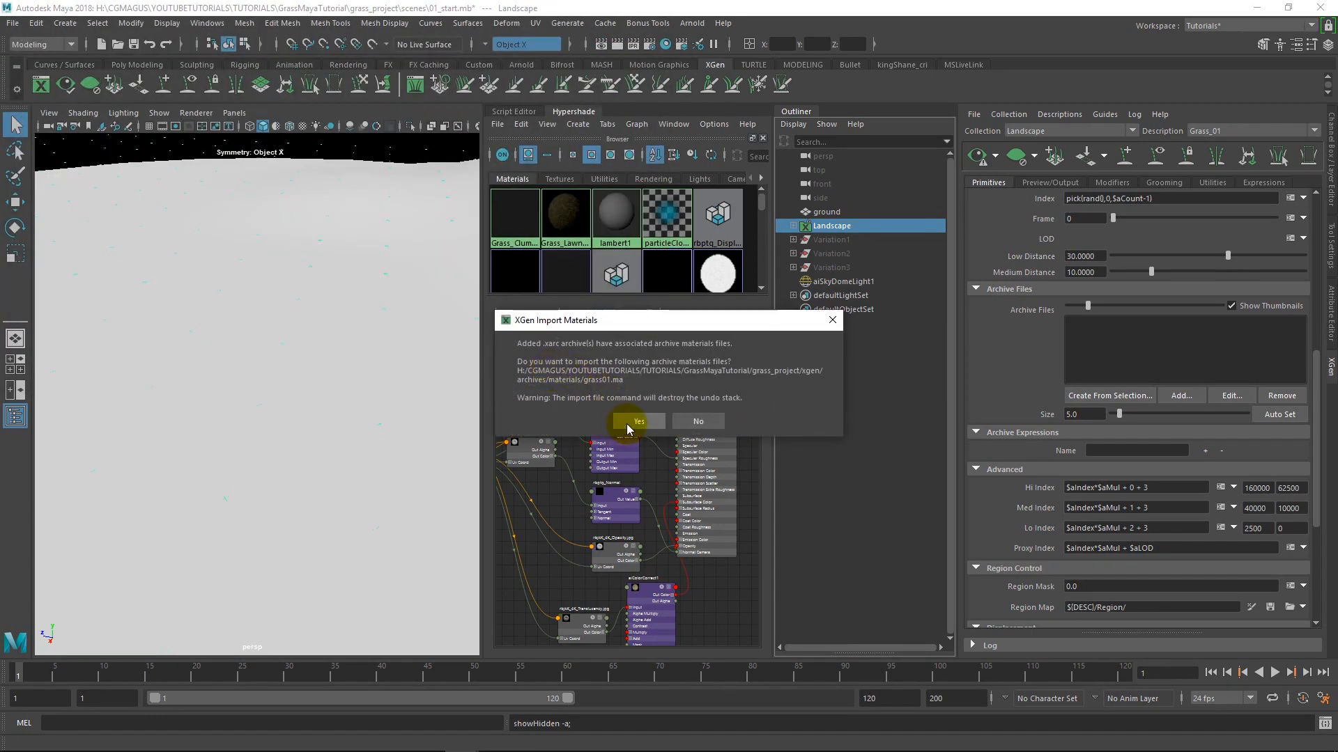
left_click(638, 421)
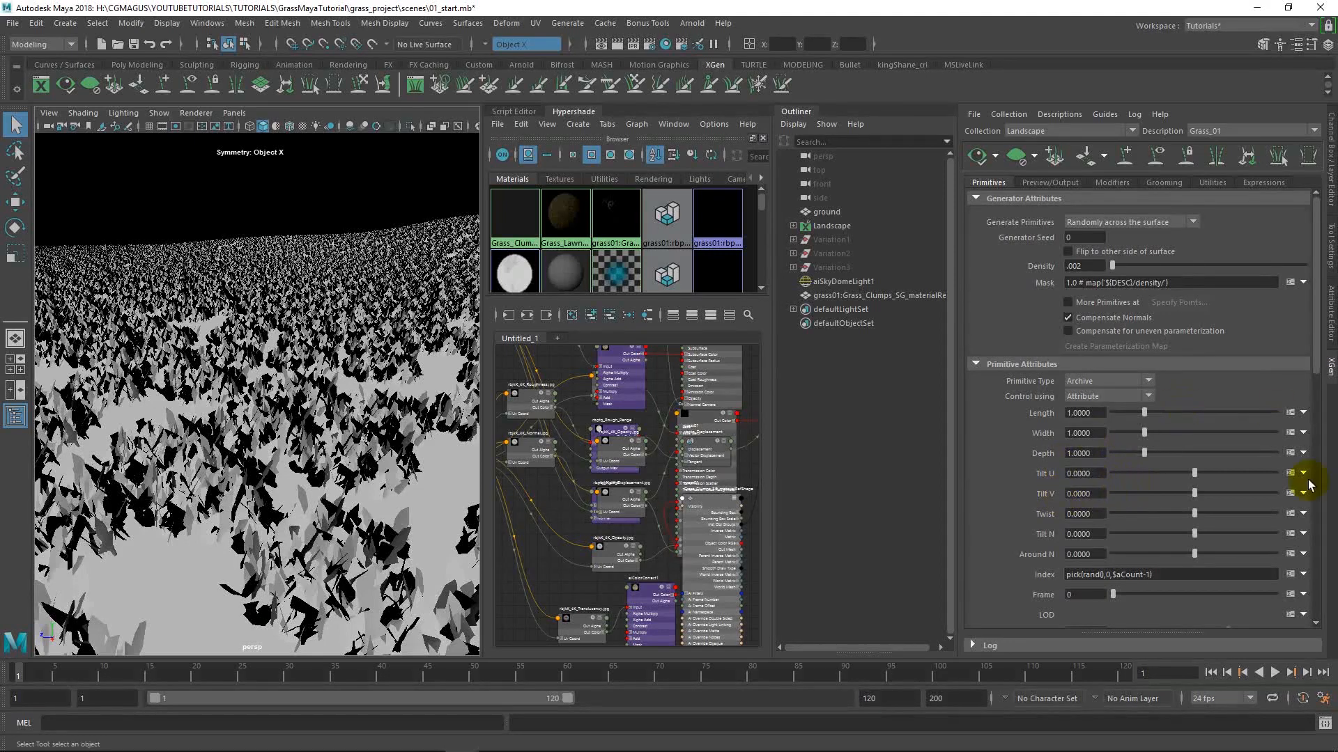
Set the Length attribute's expression to rand(.5,1.3) in the XGen expression editor
scroll("down", 3)
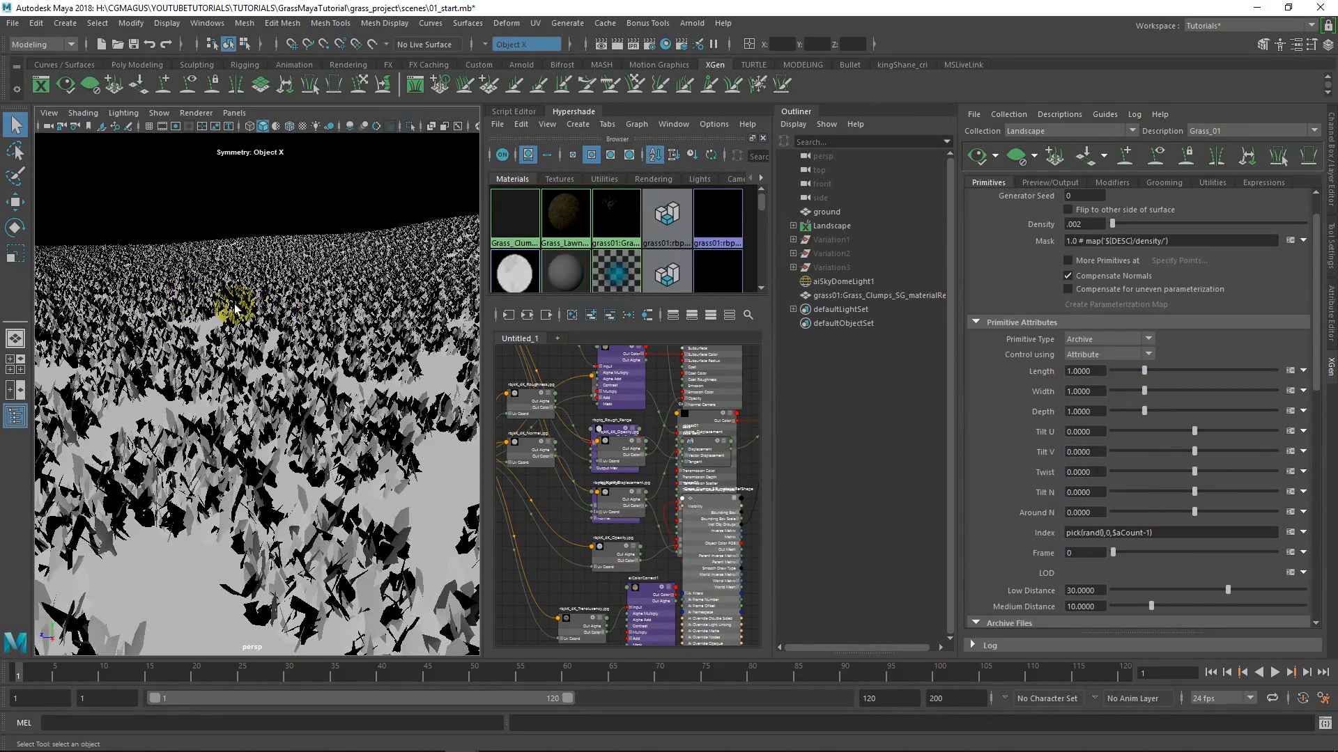
mouse_move(1254, 367)
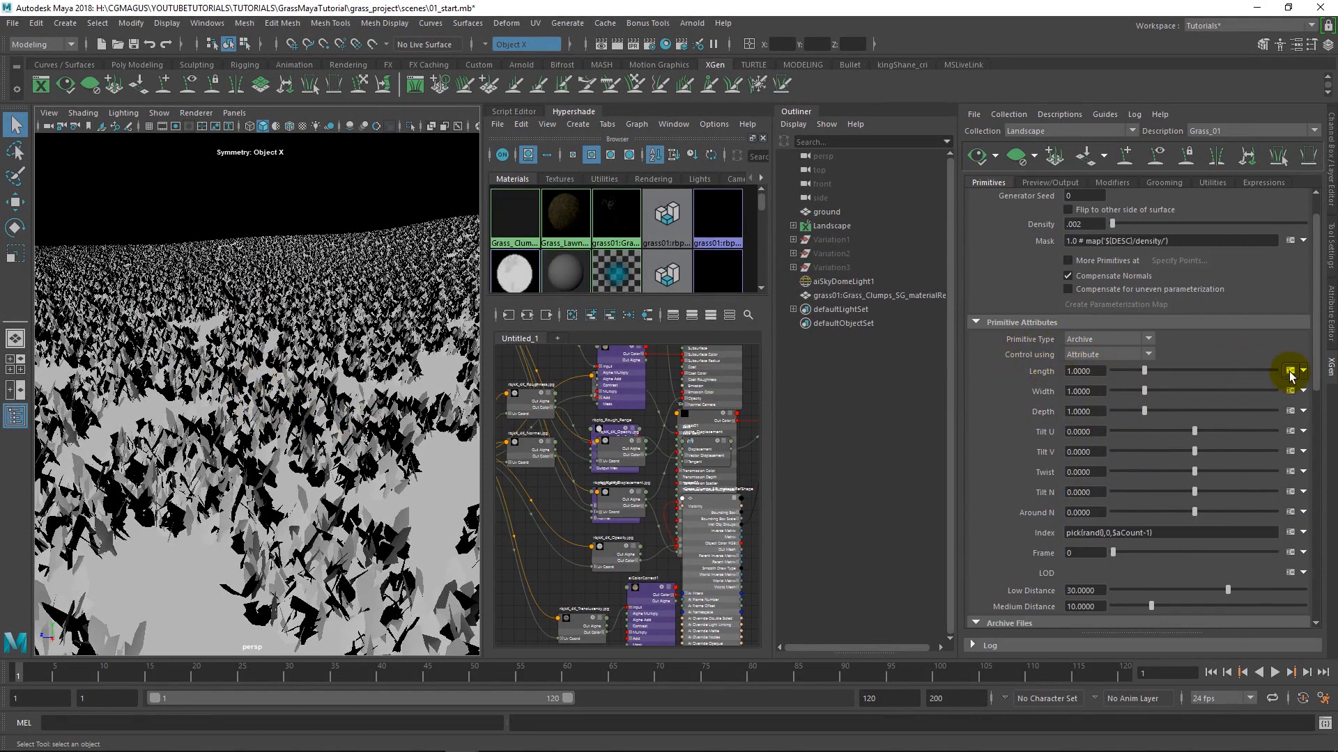
mouse_move(1291, 370)
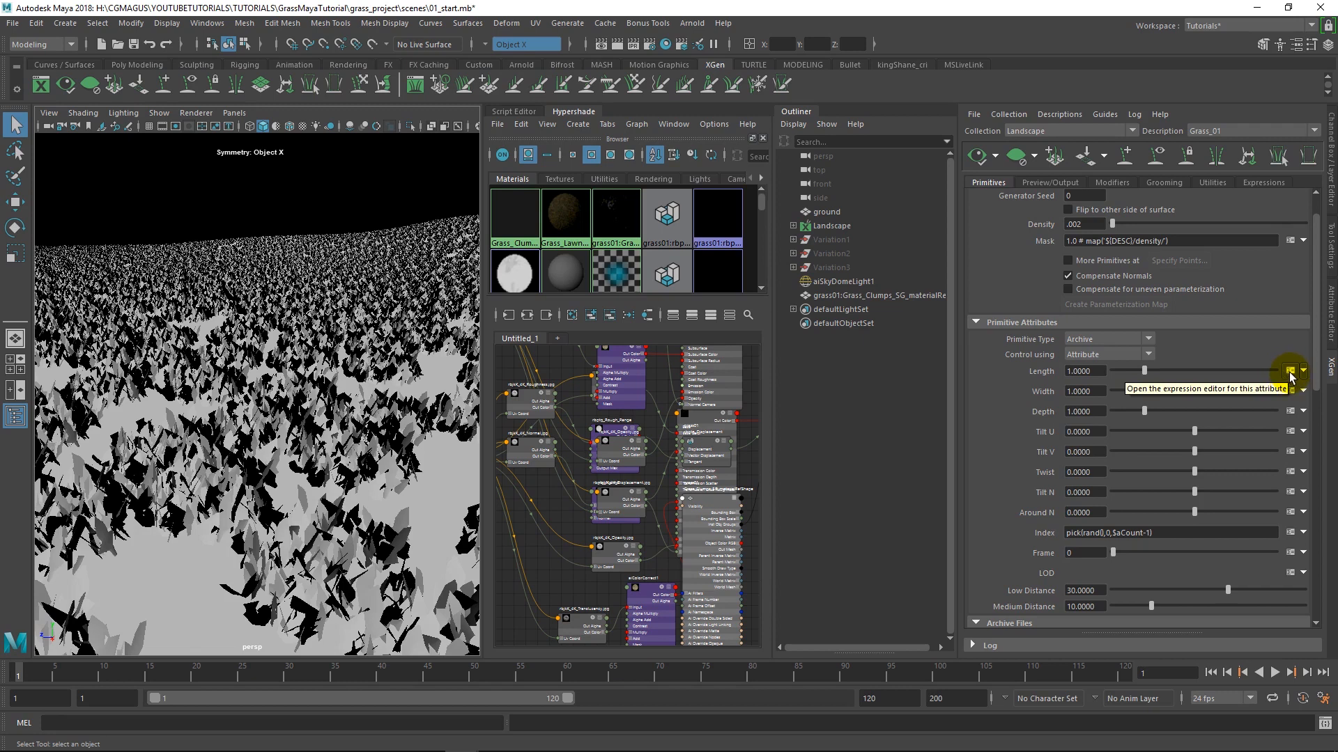
left_click(1291, 370)
type("rand(")
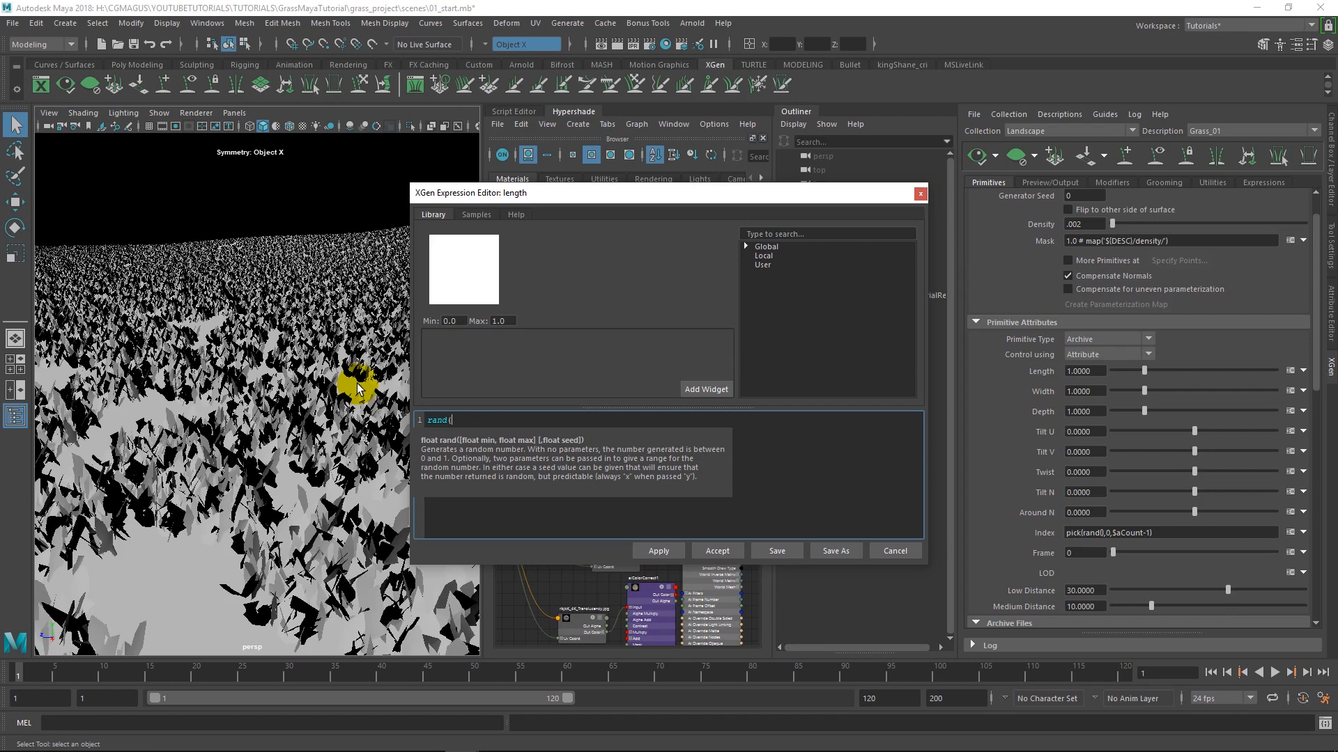
type(".5,")
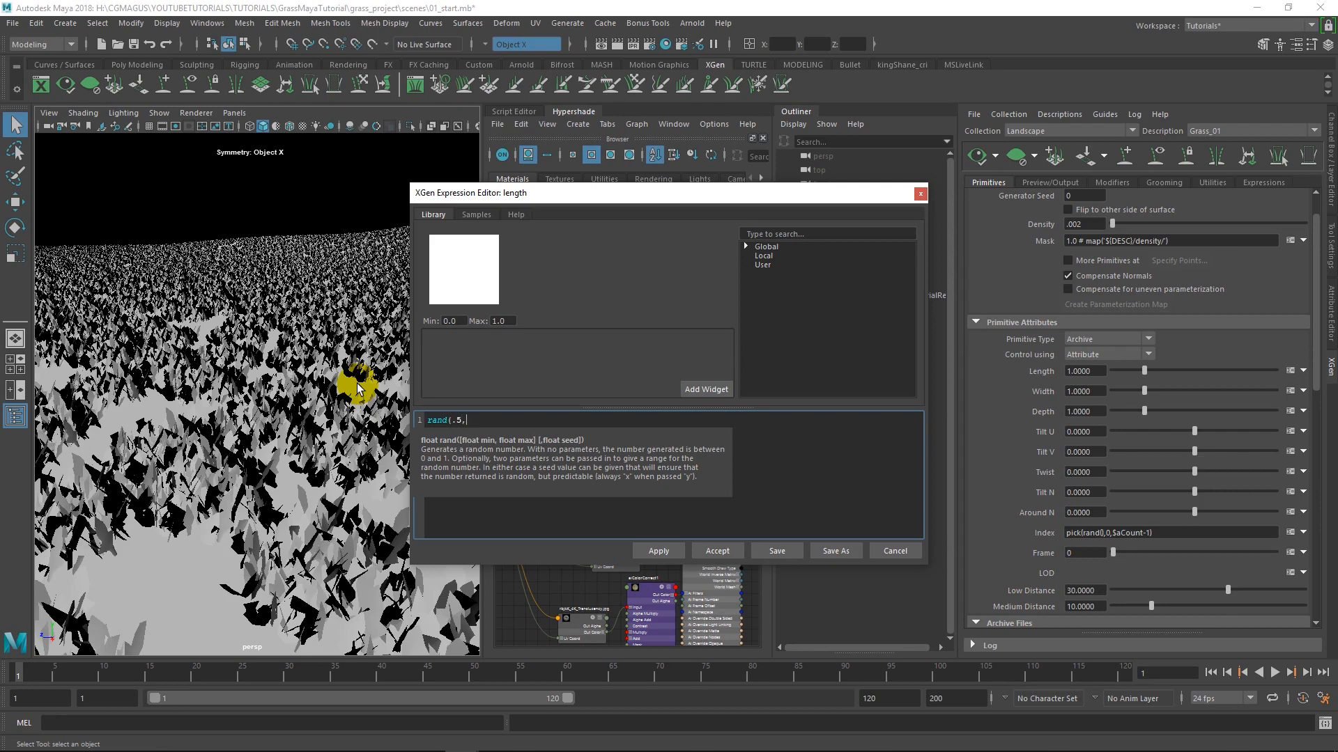
type("1.")
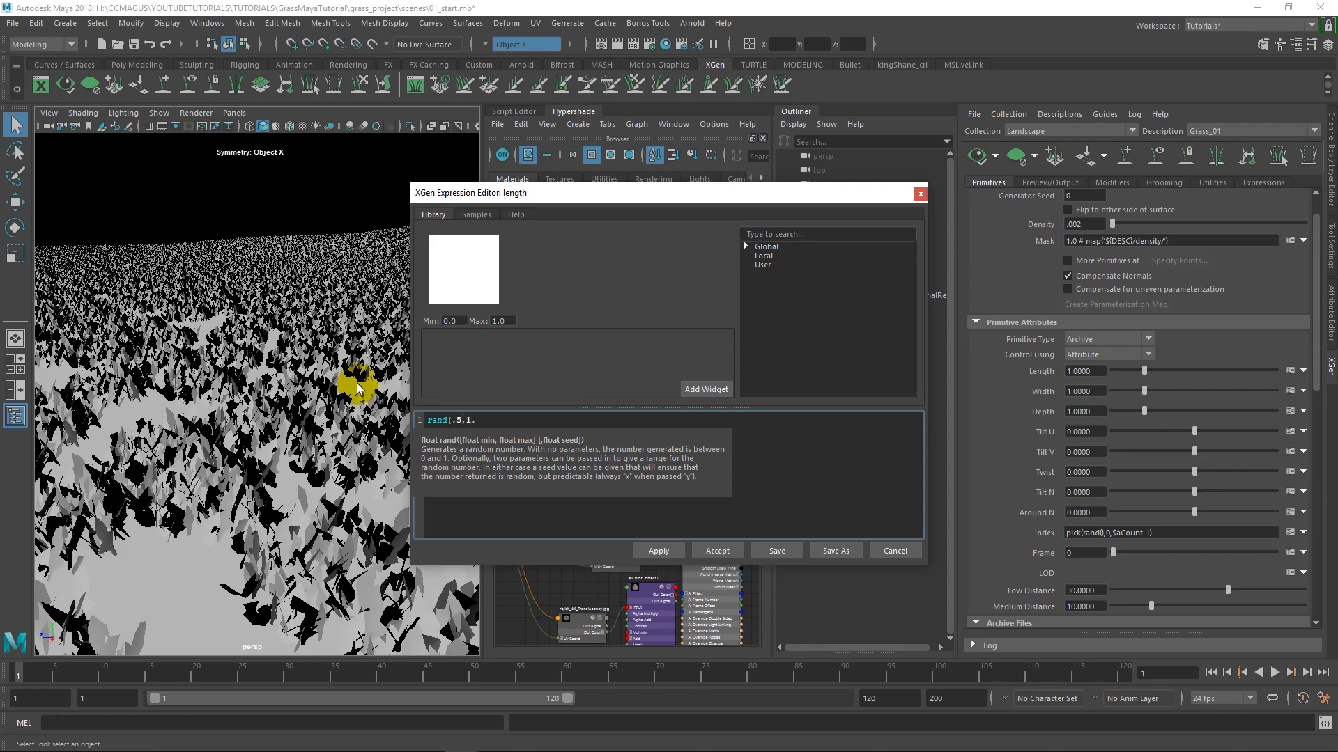
type("3)")
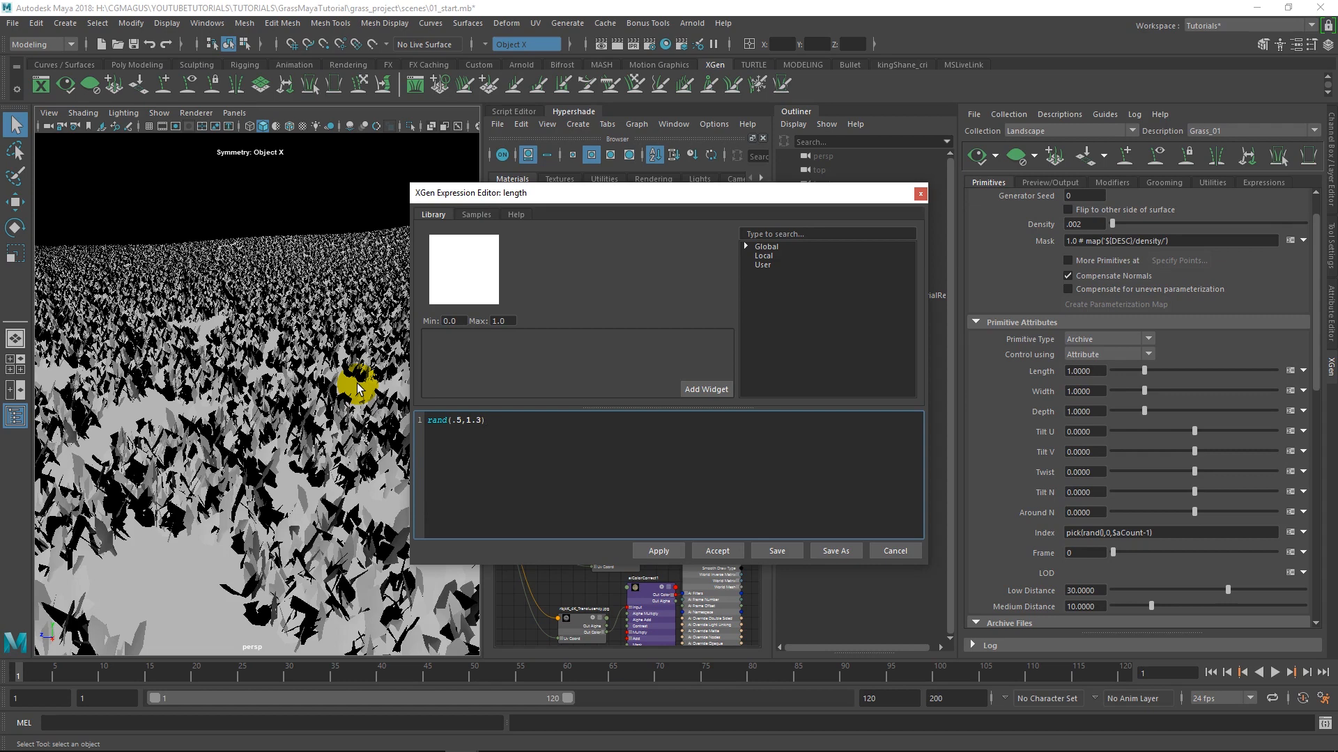
left_click(717, 551)
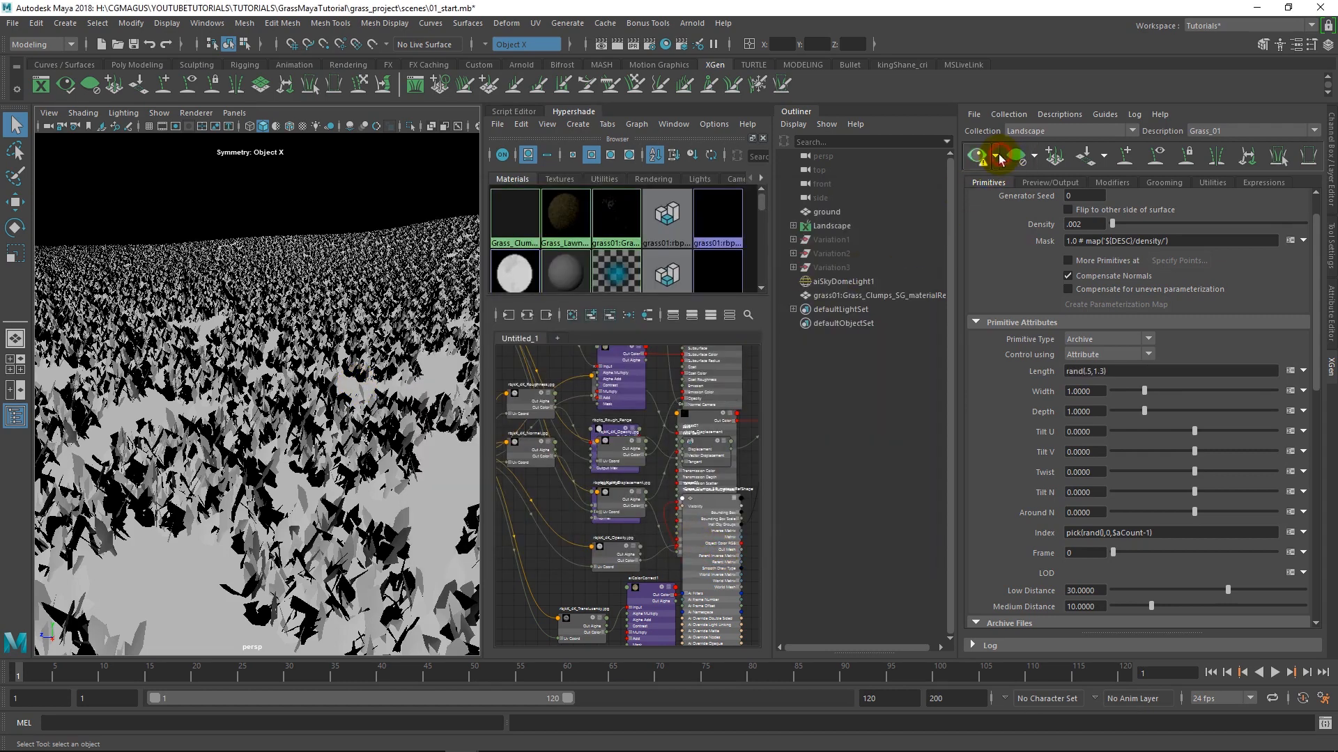
Refresh the grass preview and raise the Twist value to about 12.4
left_click(998, 155)
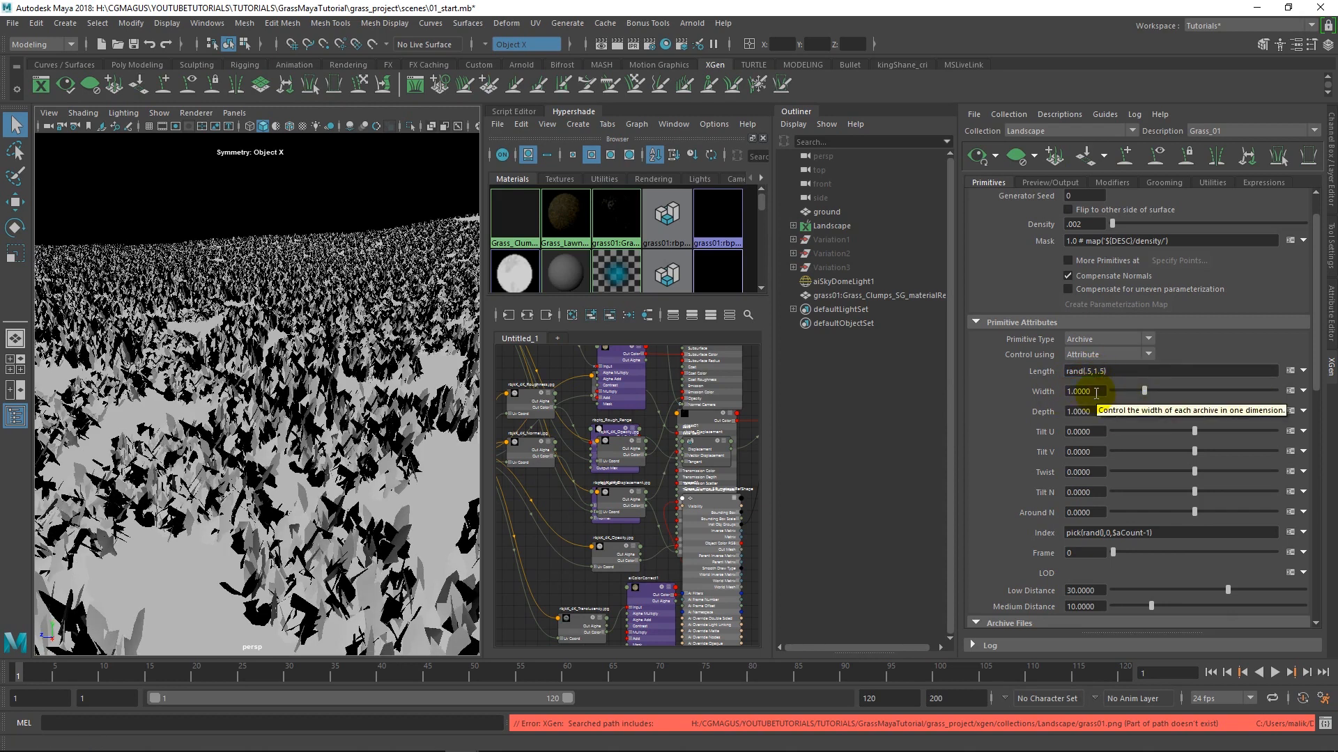
mouse_move(1057, 465)
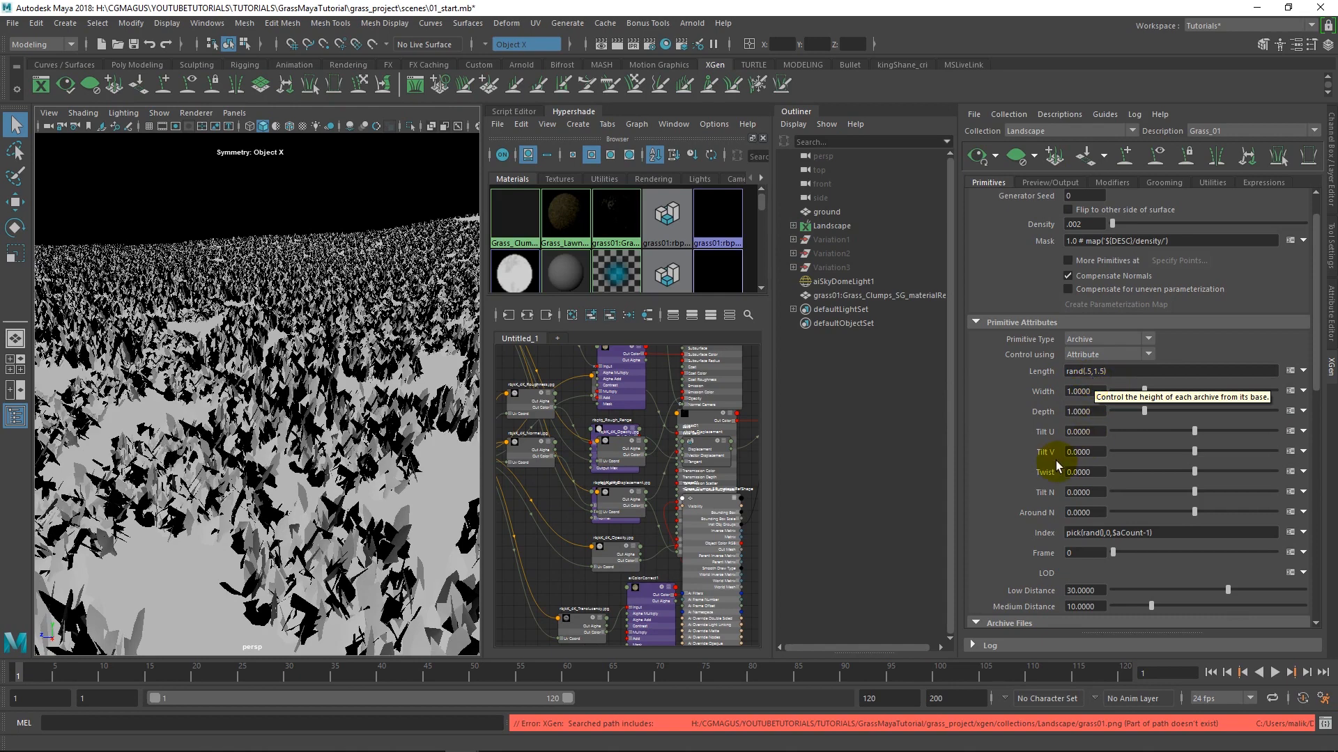
scroll("down", 3)
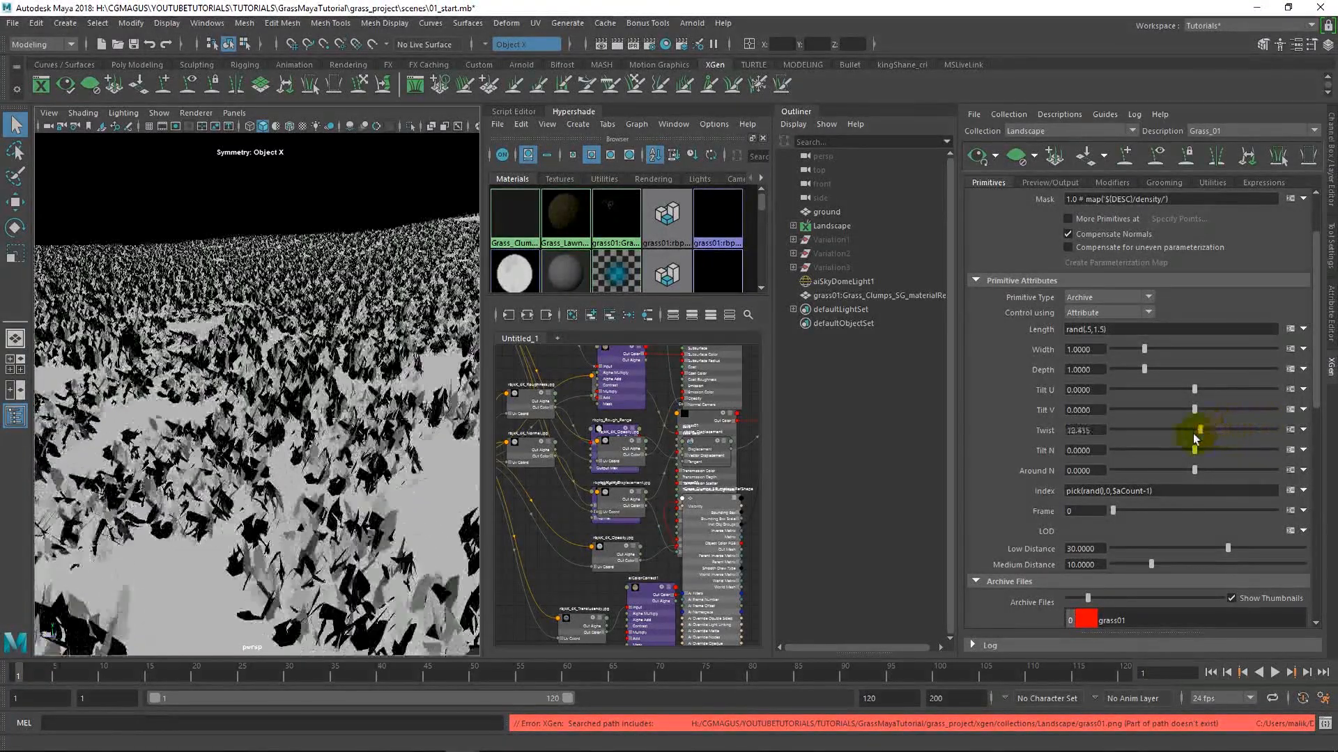
Replace the Twist expression with rand(1,153) and reset Tilt V to 0
left_click(1303, 430)
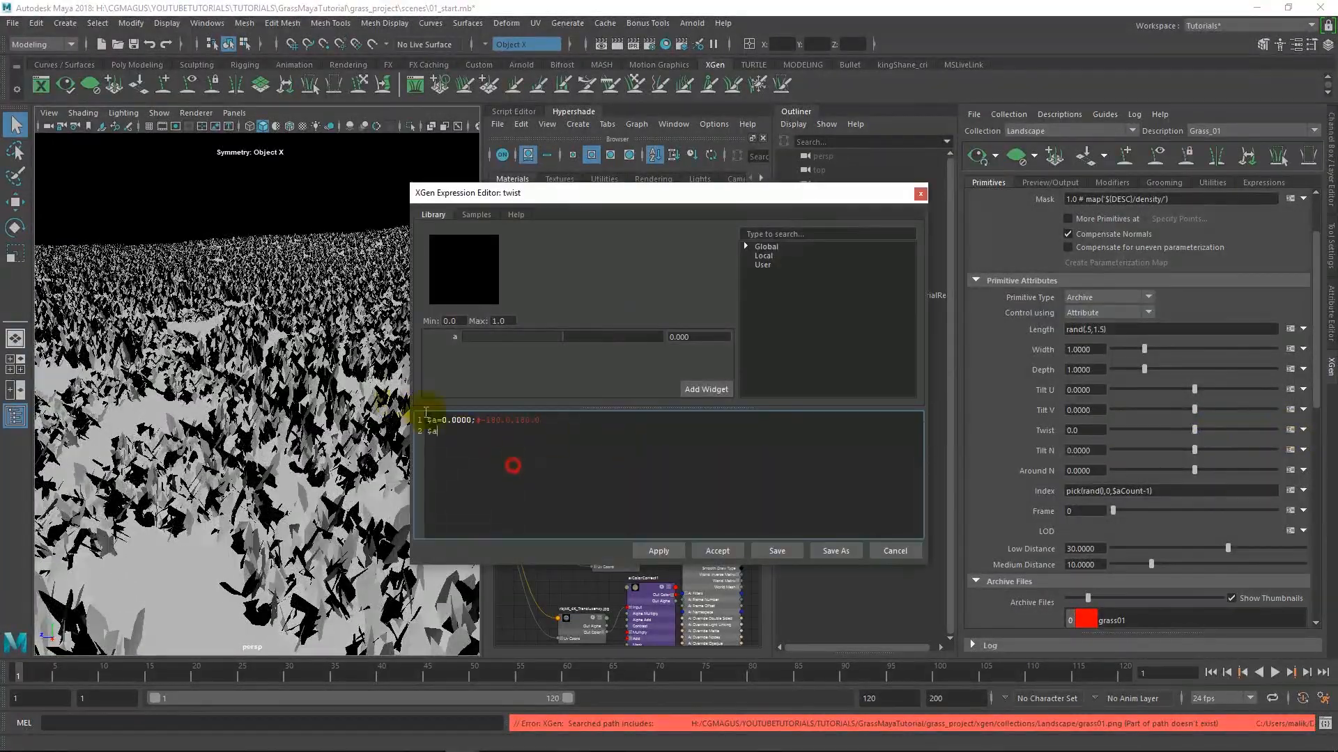
triple_click(478, 419)
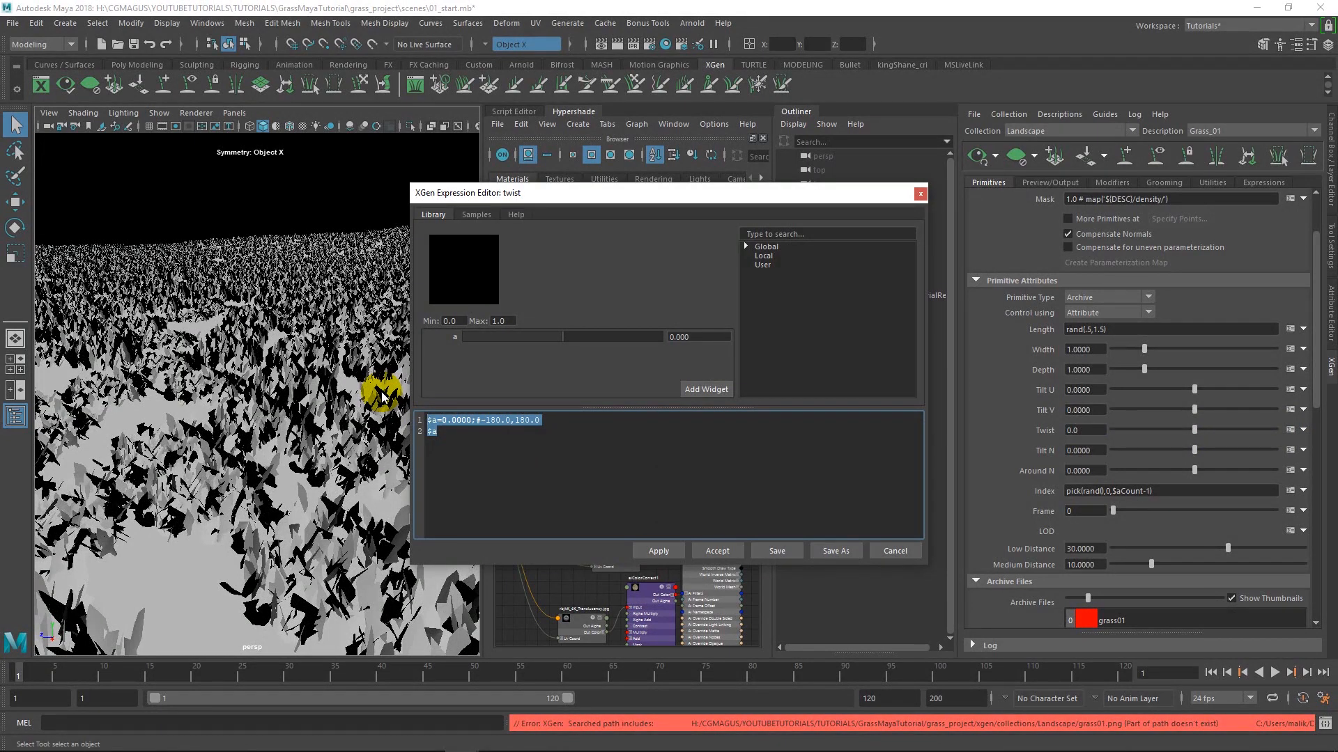
type("rand(")
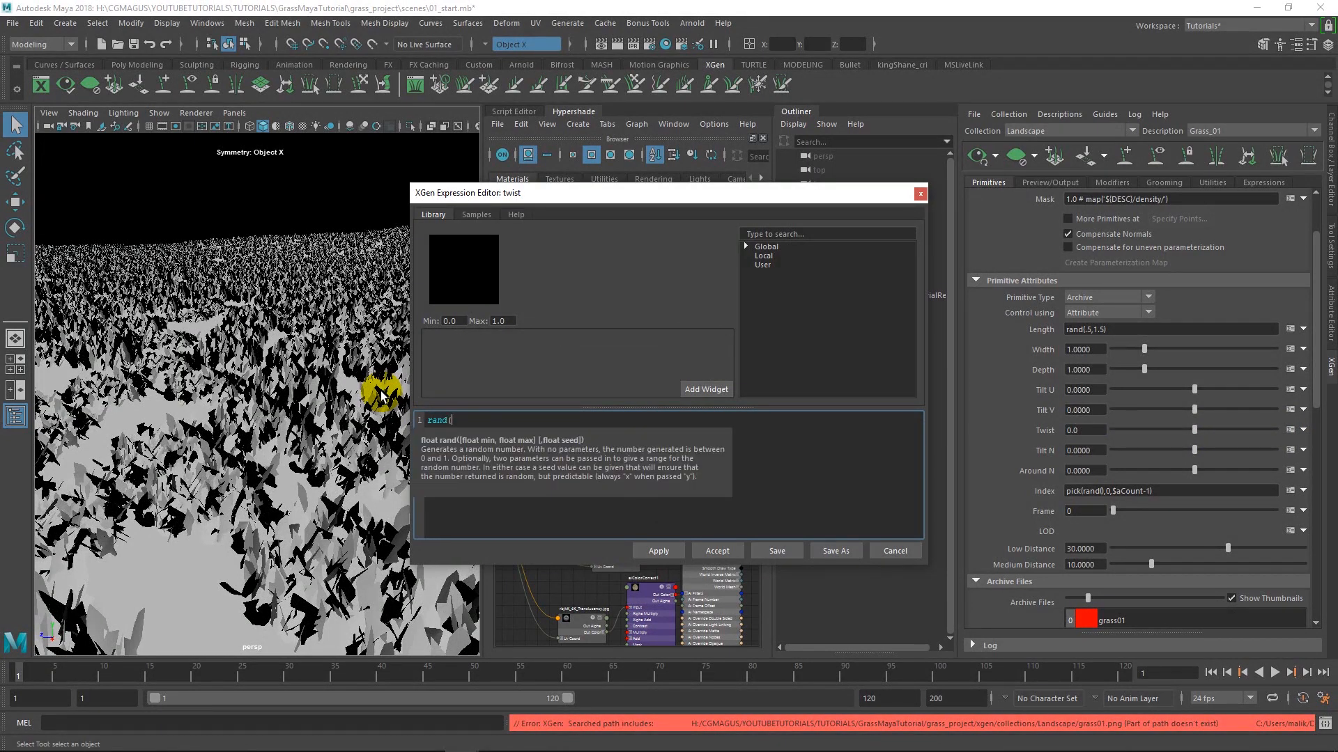
type("1")
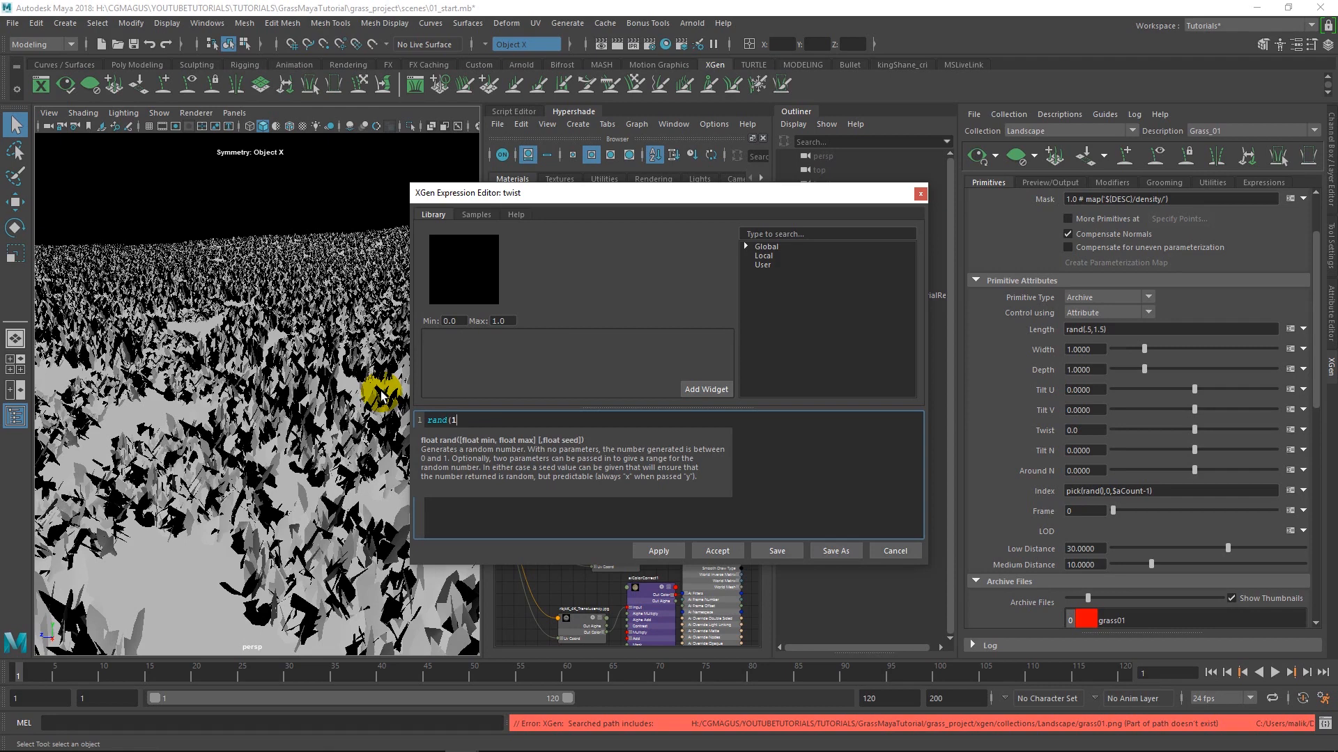
type(",")
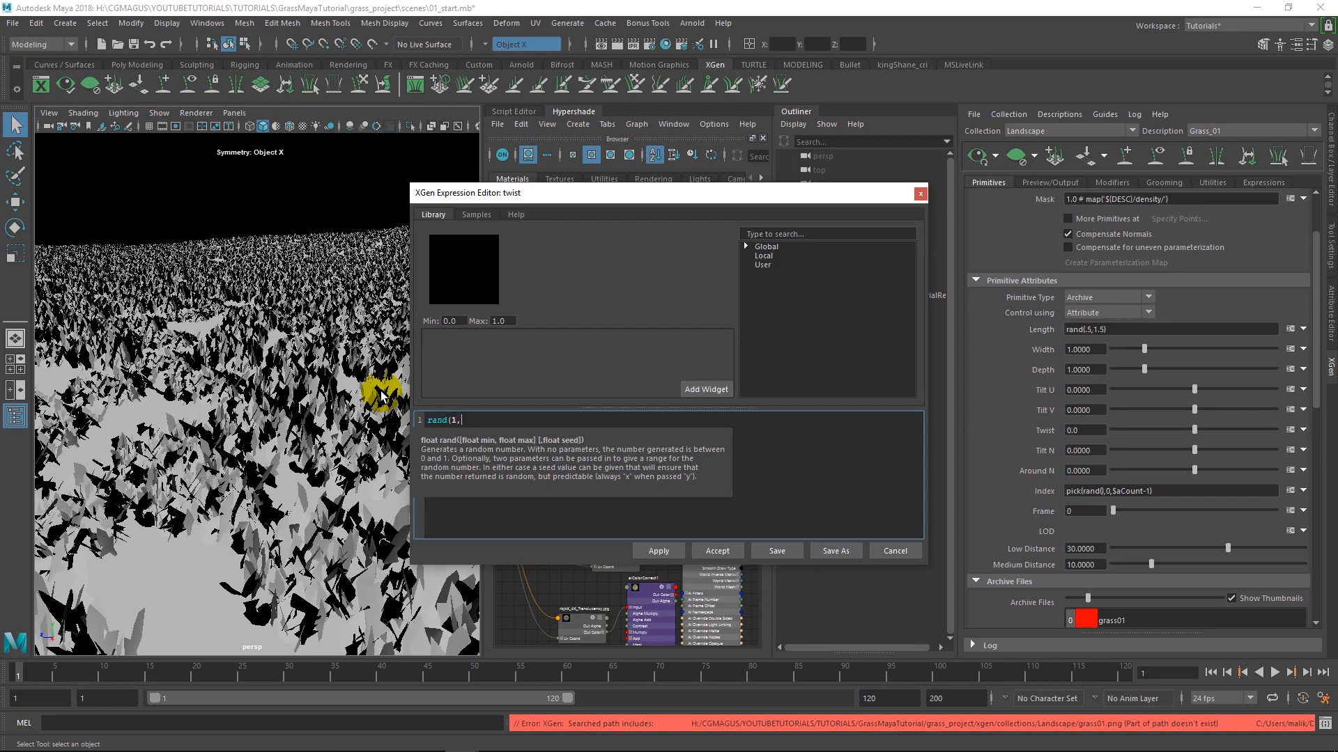
type("153")
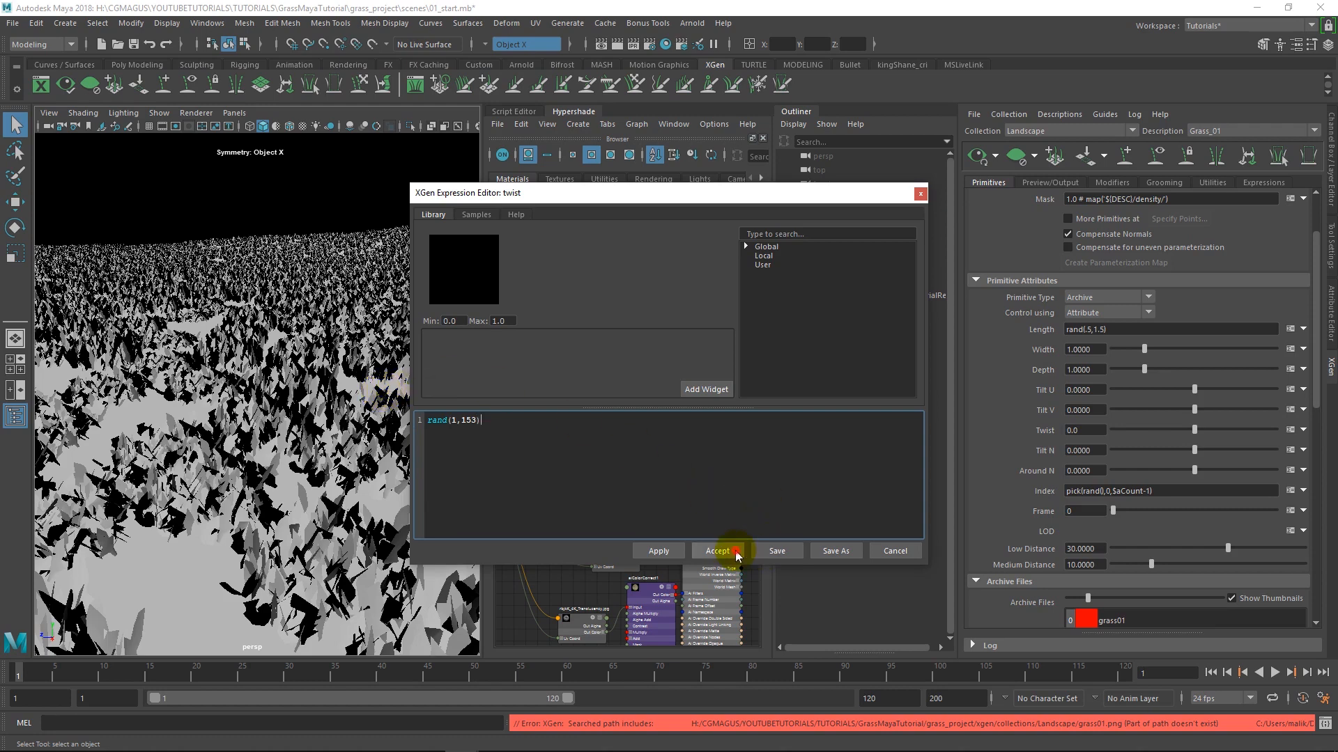
left_click(719, 551)
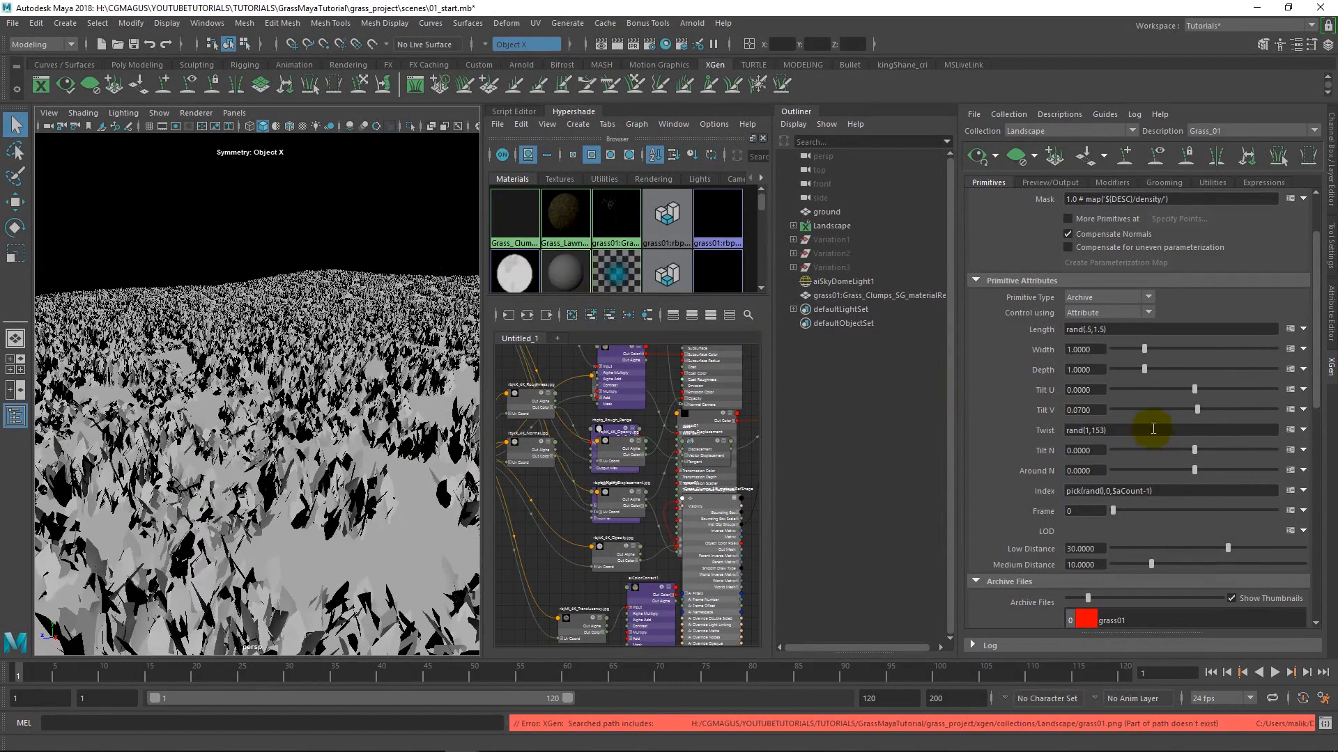
triple_click(1084, 410)
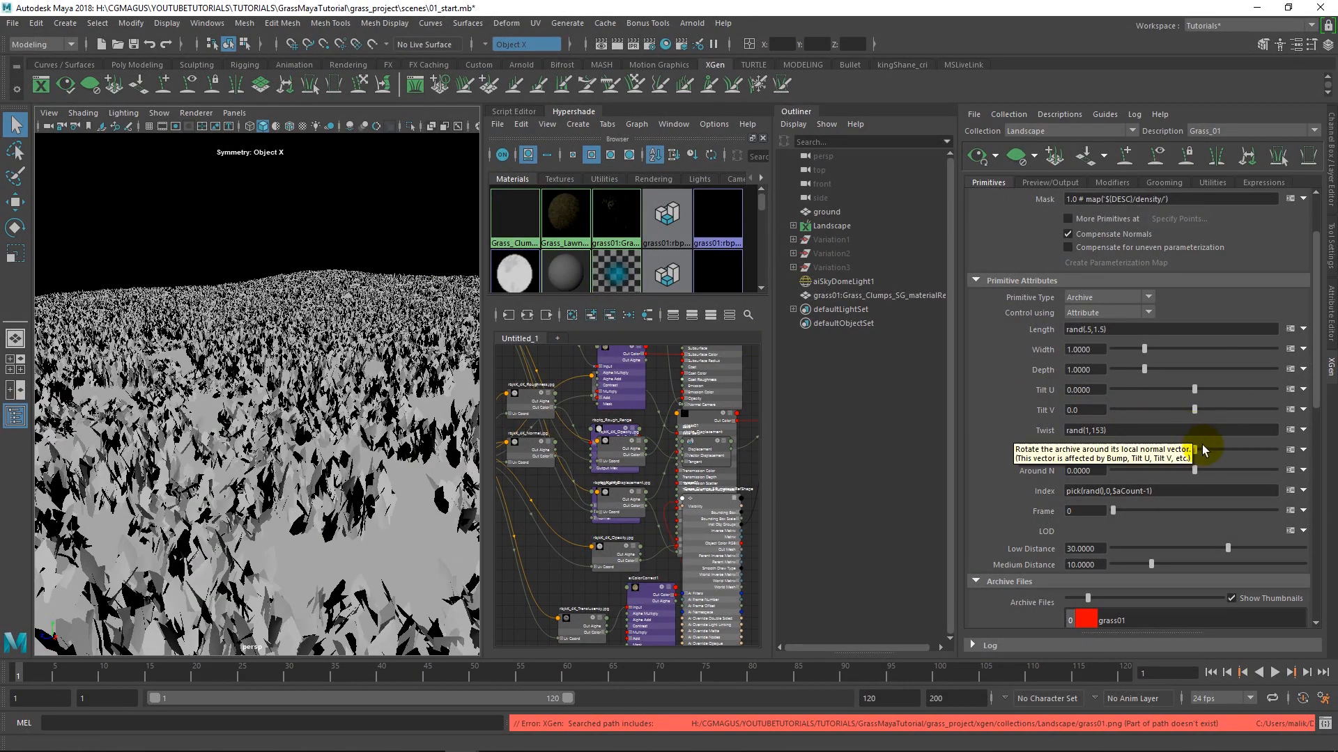
mouse_move(1015, 495)
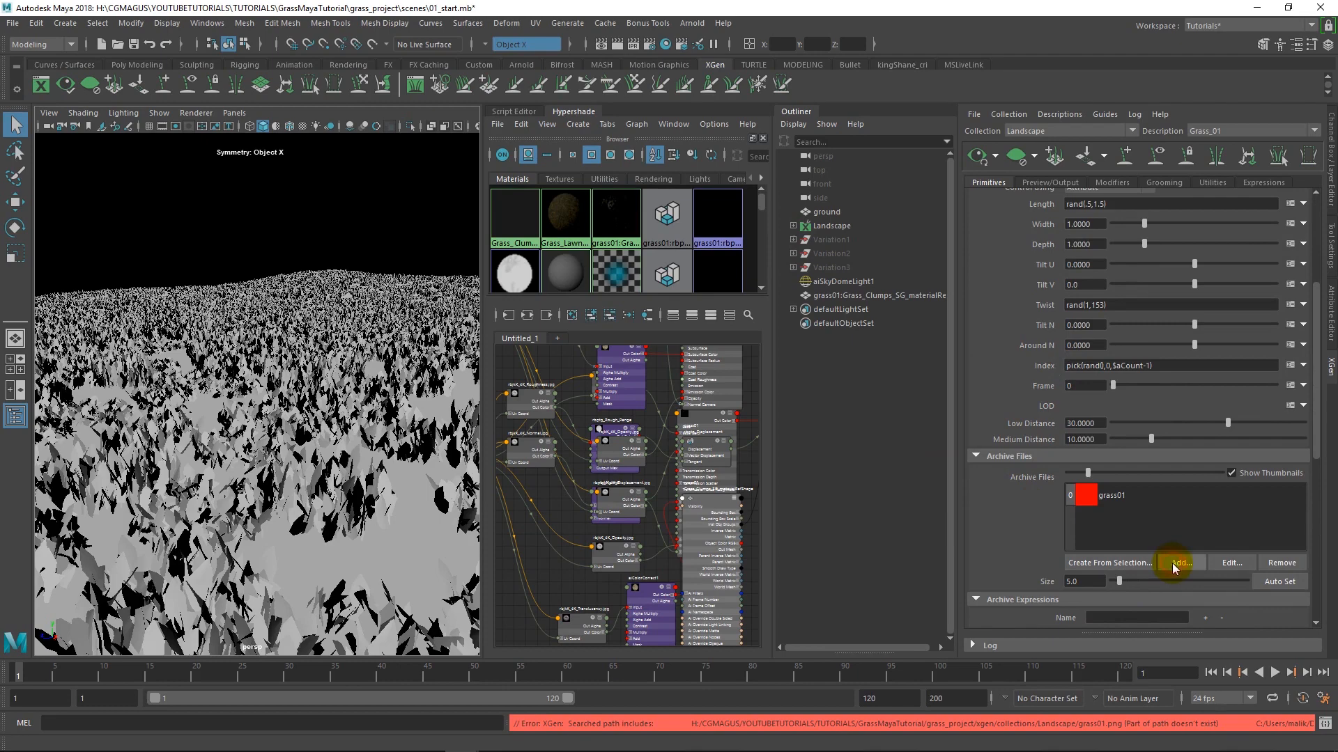
Add grass02.xarc and grass03.xarc to Grass_01 and import their materials
left_click(1181, 562)
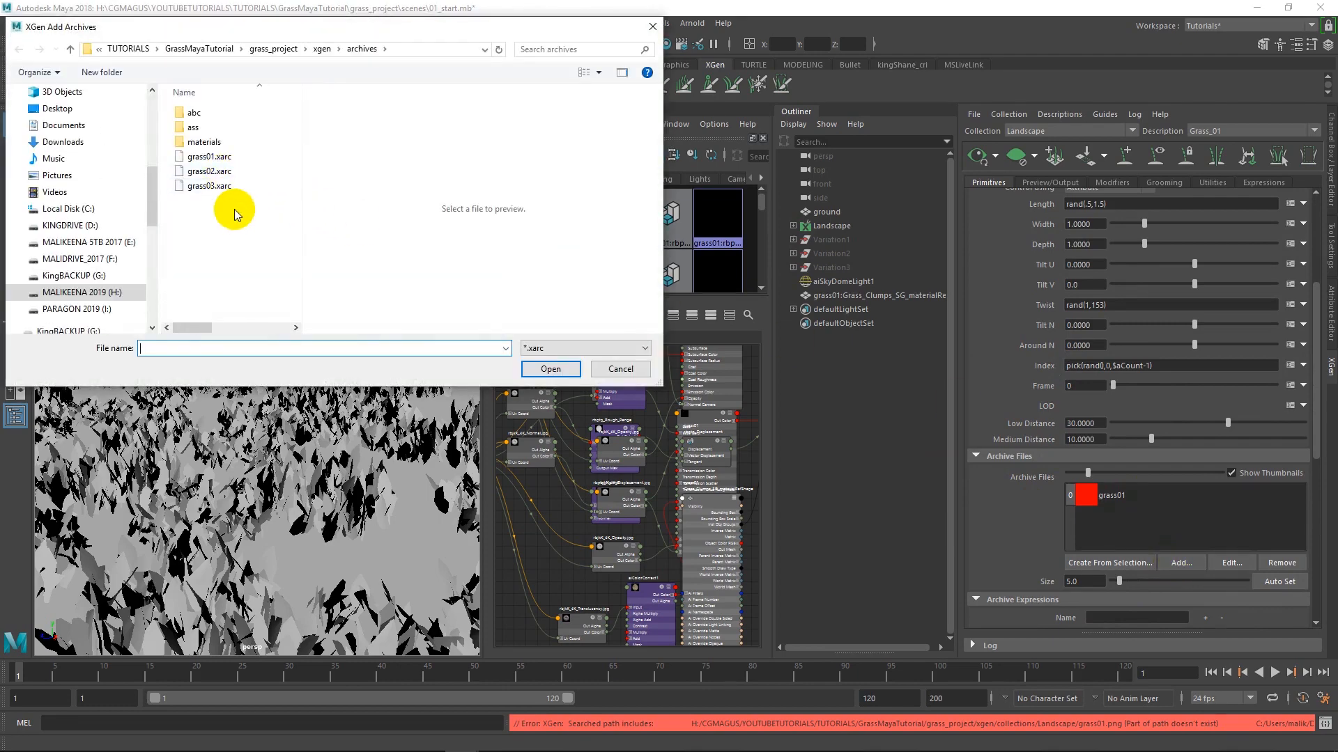
left_click(551, 368)
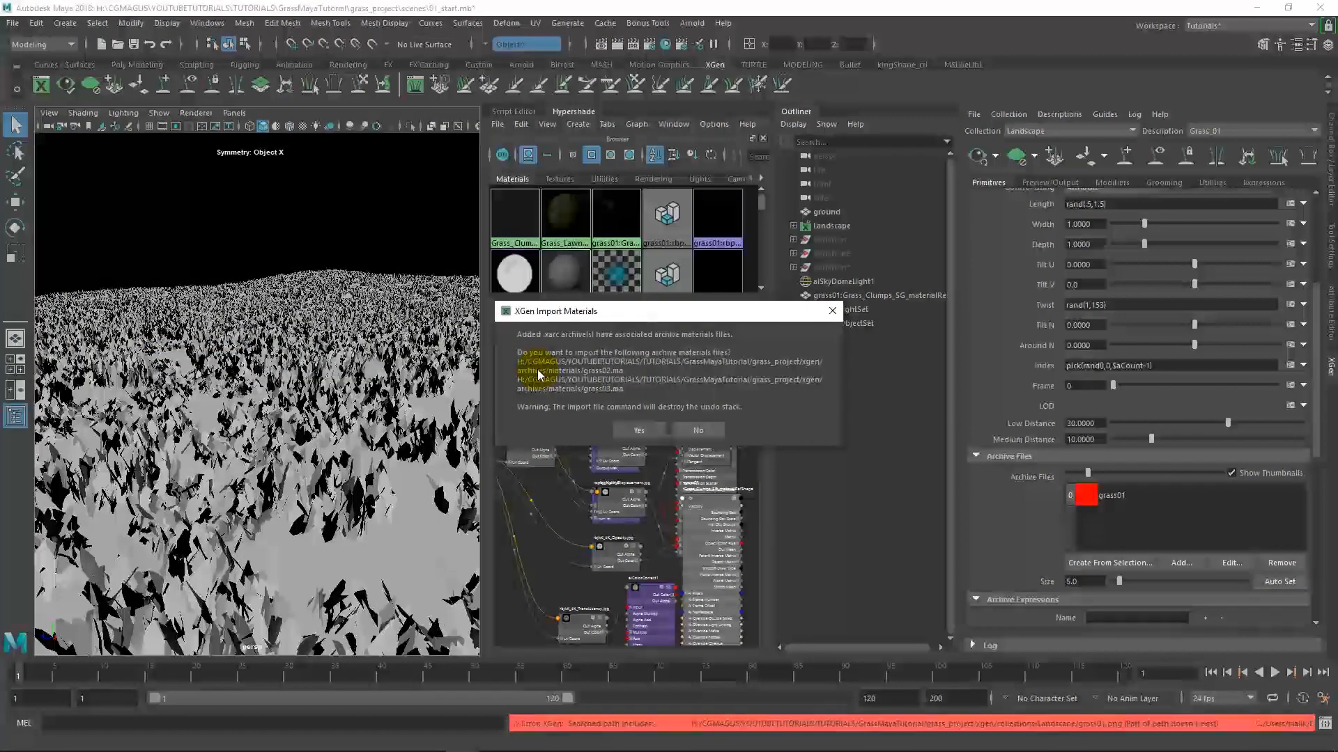
left_click(636, 434)
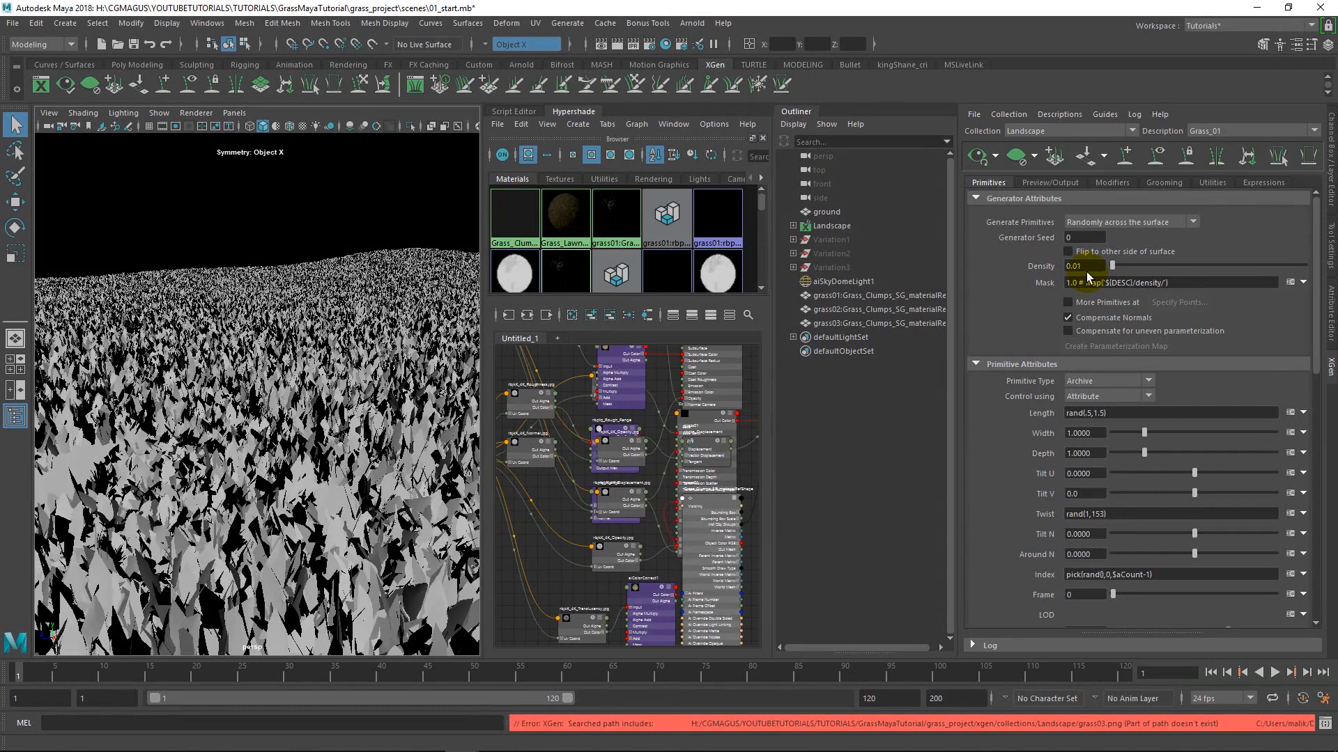
Replace the Generator Attributes density value with 0.05
triple_click(1084, 266)
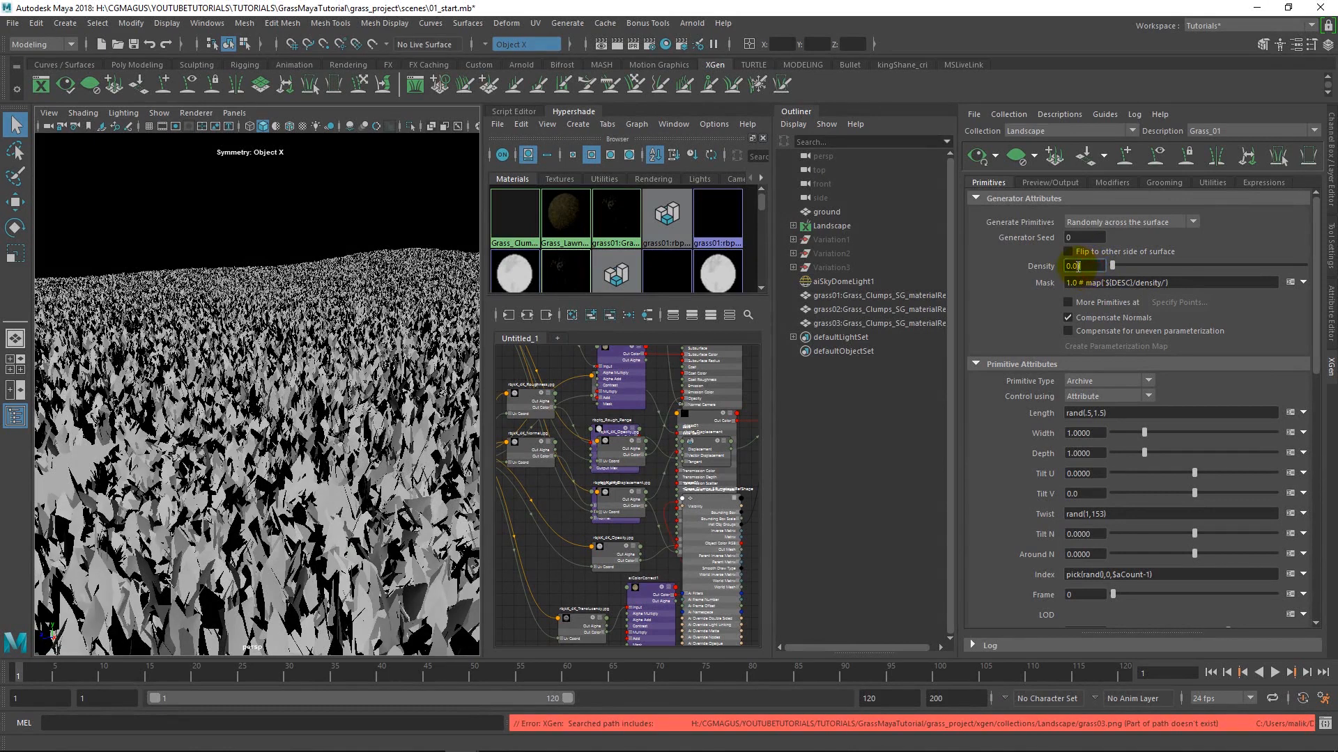
mouse_move(986, 276)
type("1")
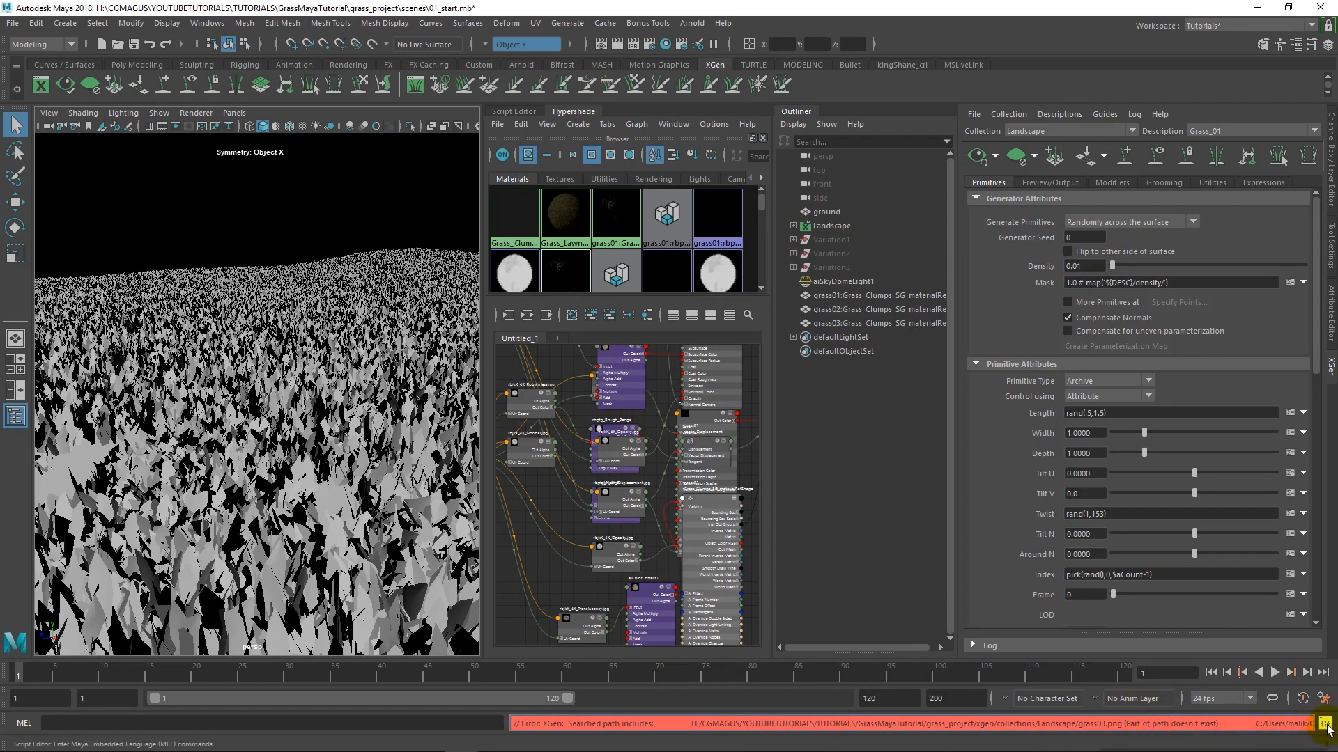
mouse_move(1110, 725)
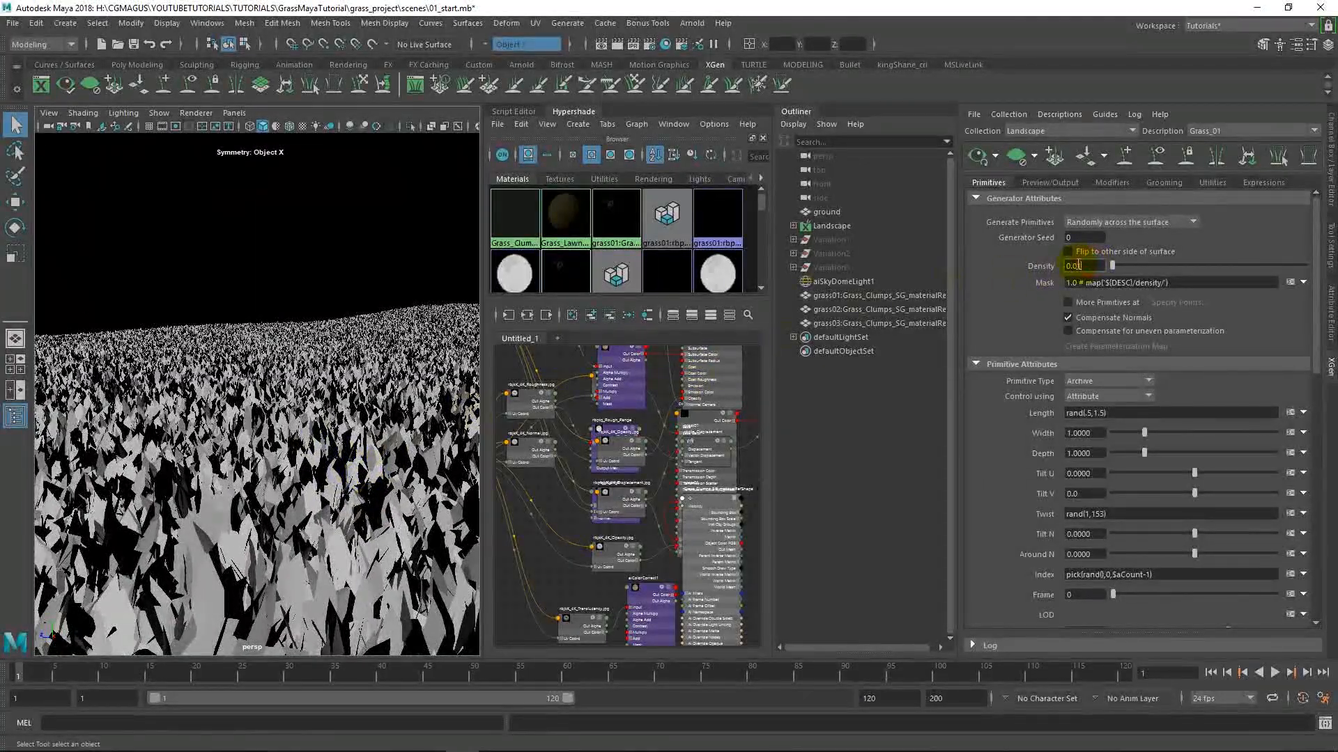
type("0.05")
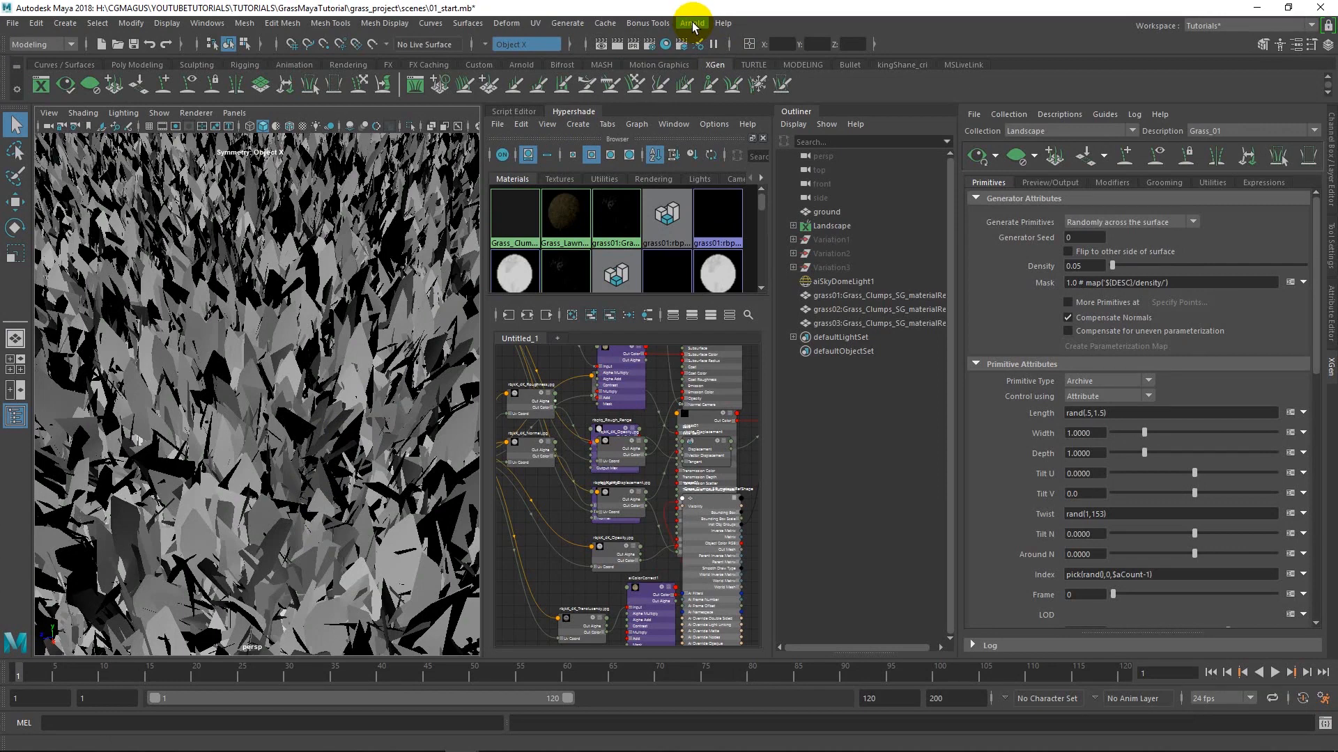
Run Arnold > Render on the grass scene, then close the render preview
left_click(691, 23)
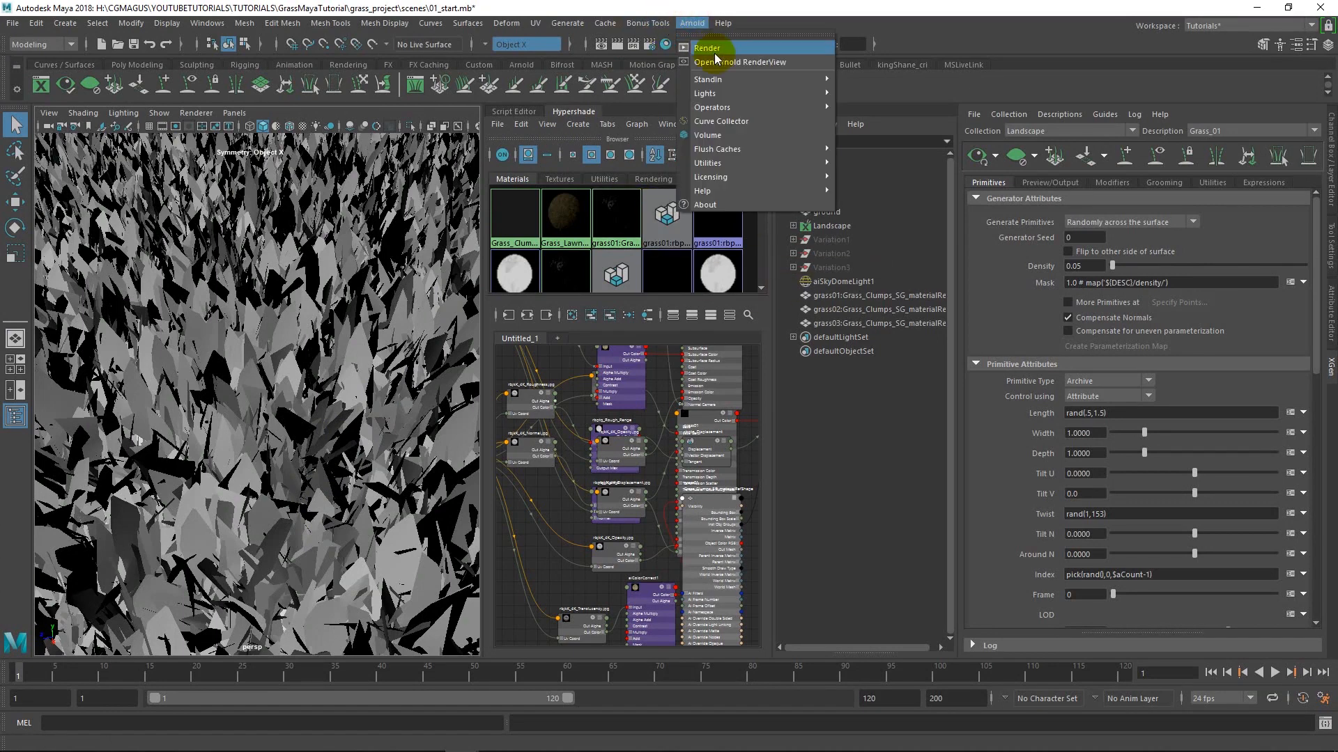
left_click(706, 48)
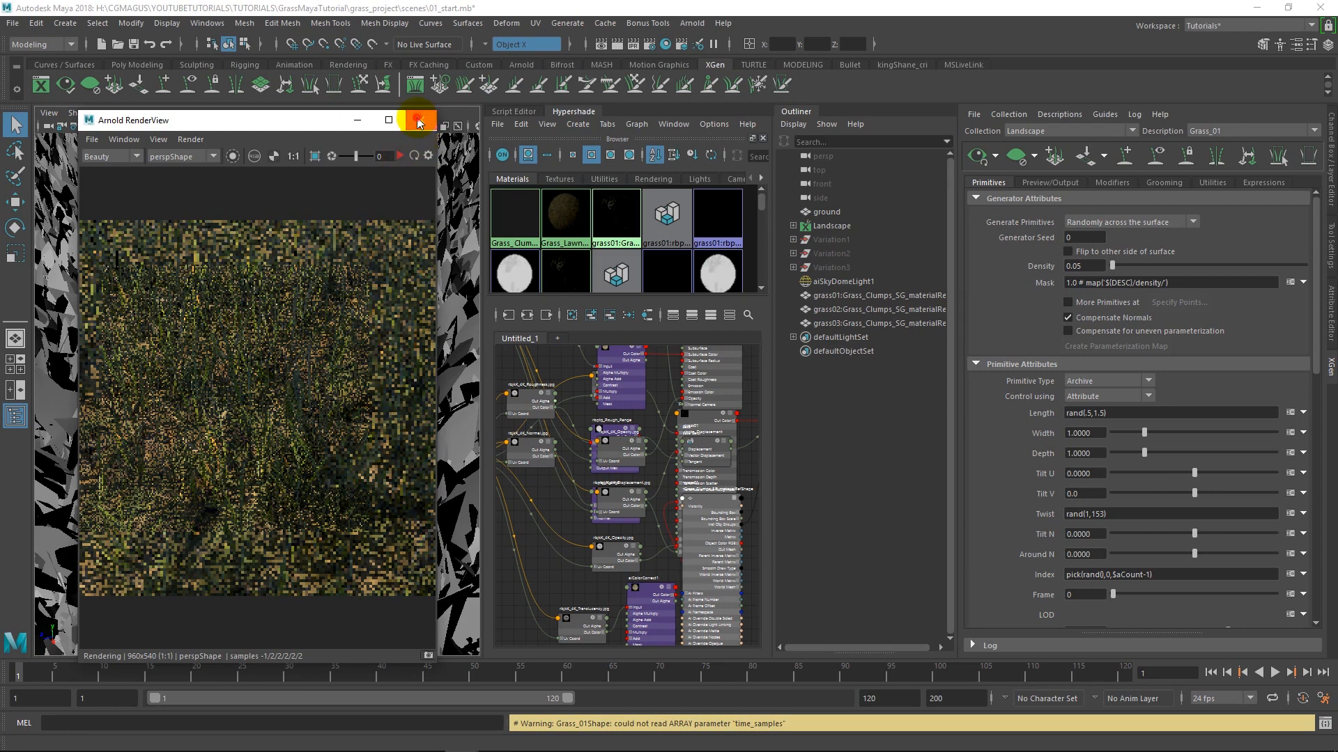
left_click(418, 119)
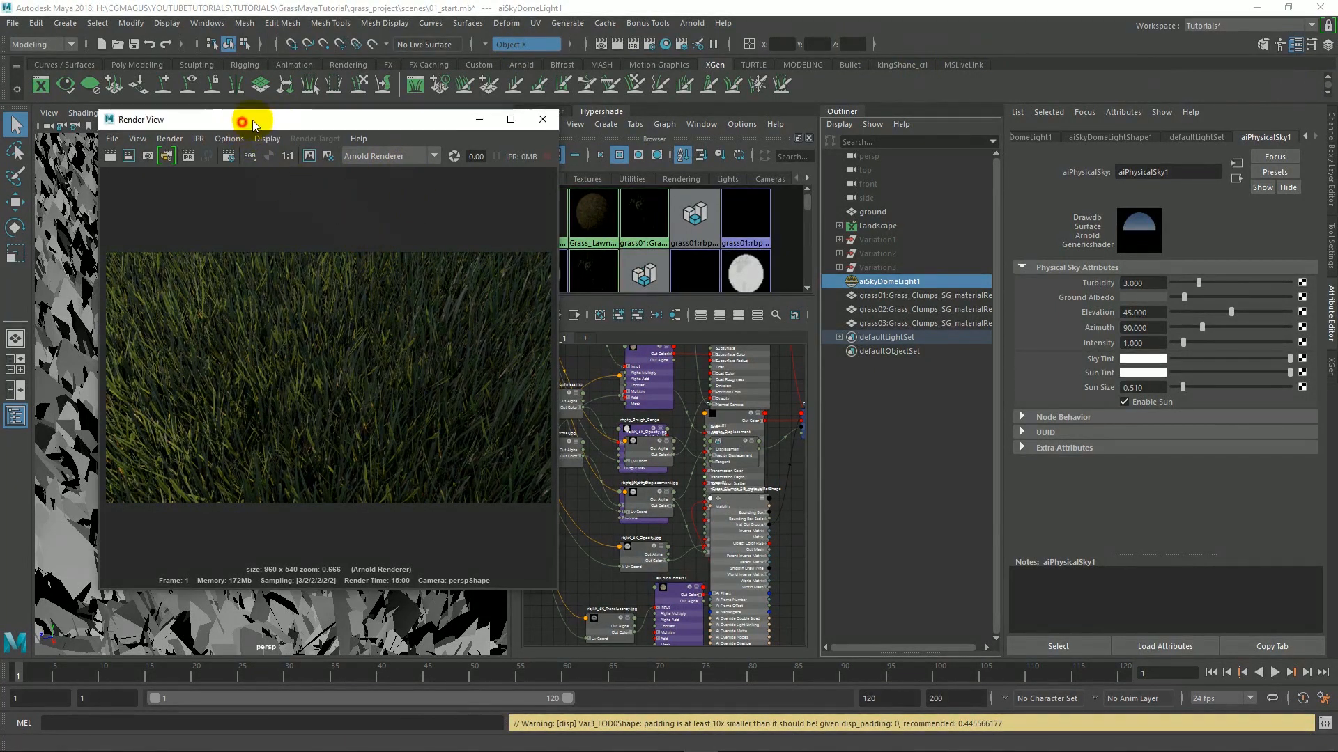
Drag the render window right of the viewport, briefly checking the grass01 material and sky light
left_click_drag(250, 119, 326, 127)
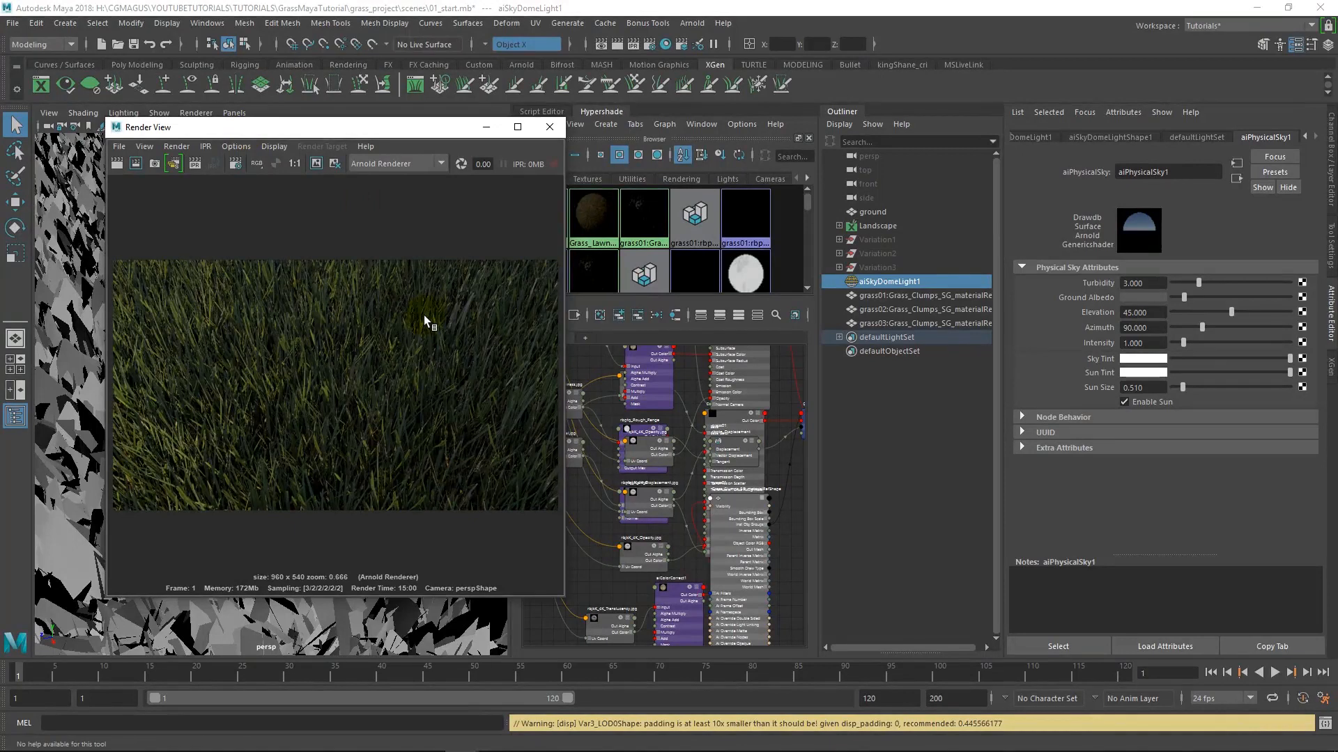
mouse_move(892, 297)
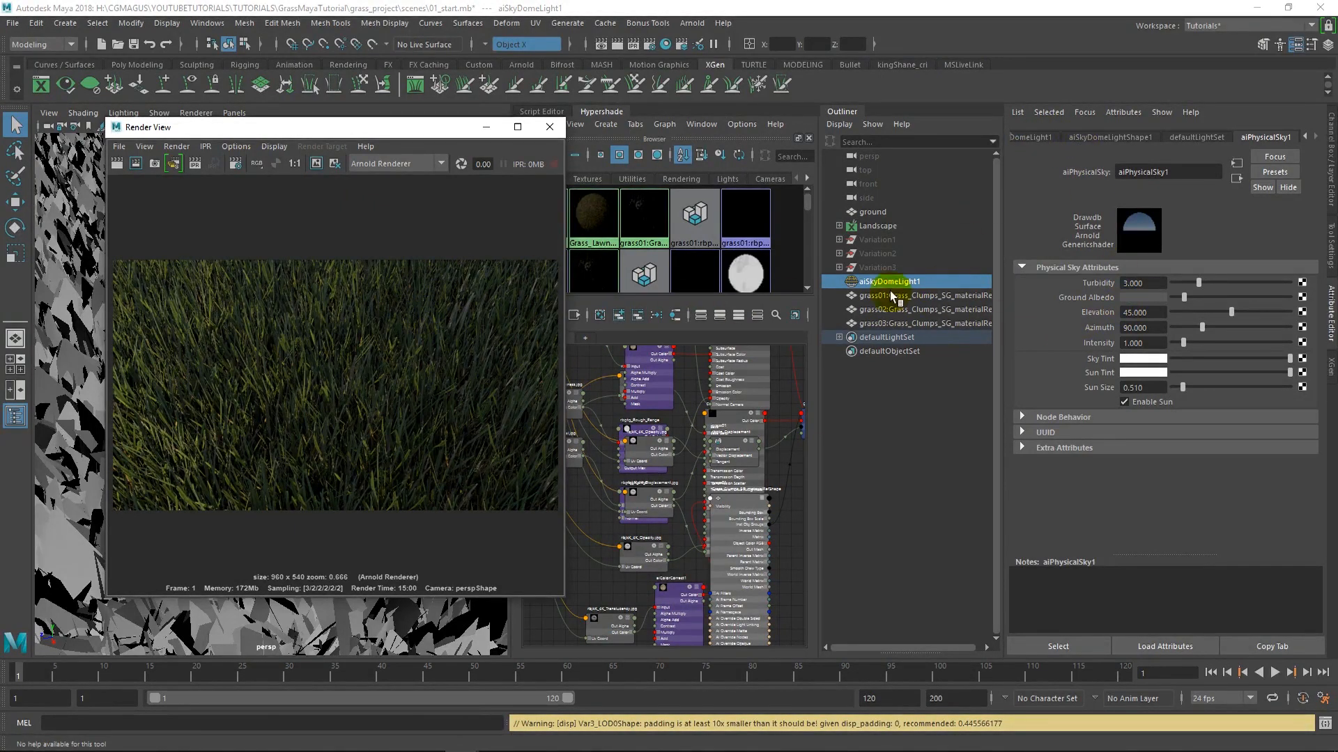
left_click(904, 295)
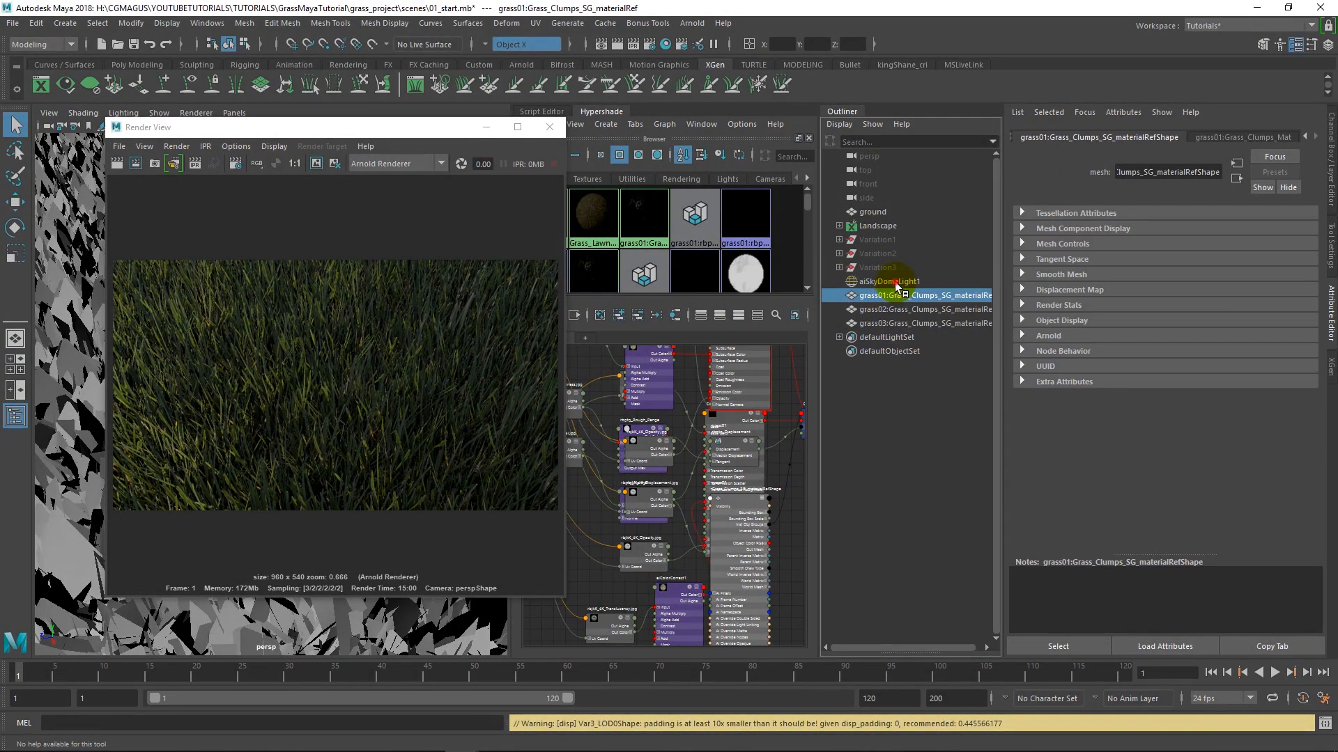
left_click(887, 280)
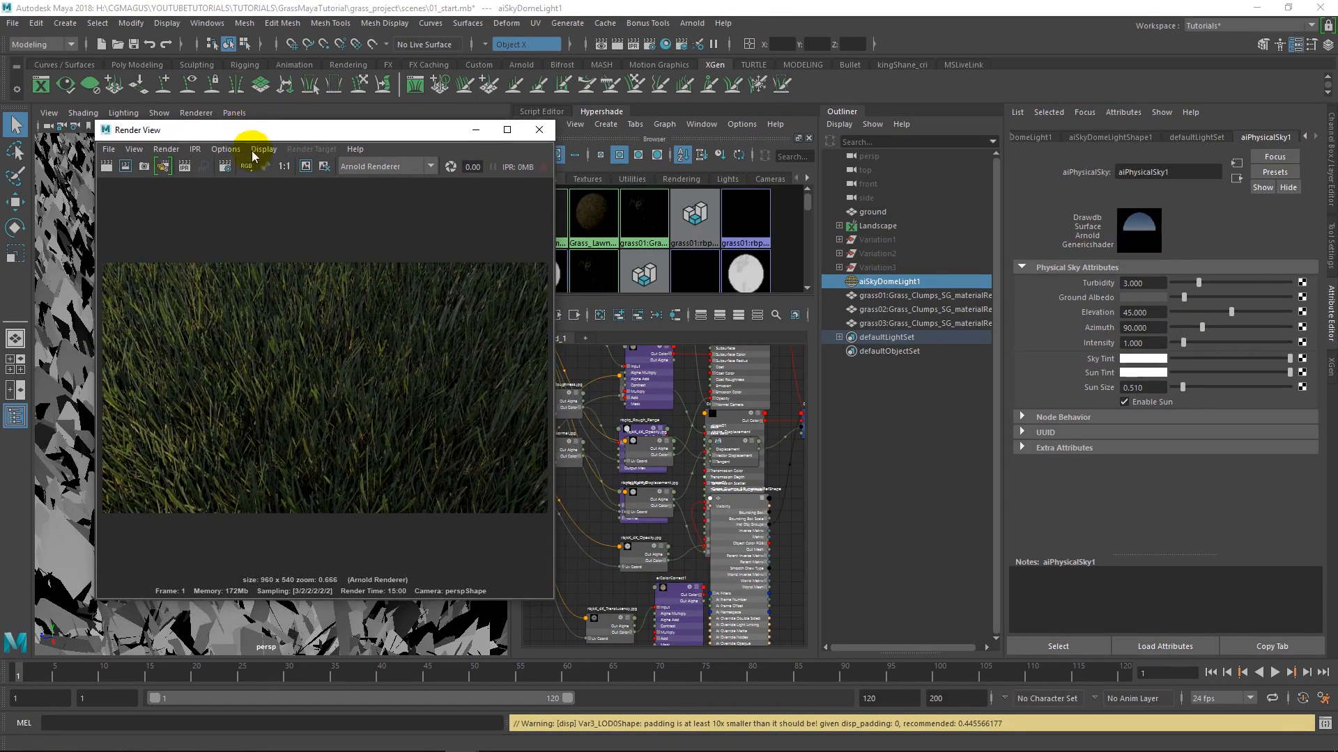
mouse_move(308, 260)
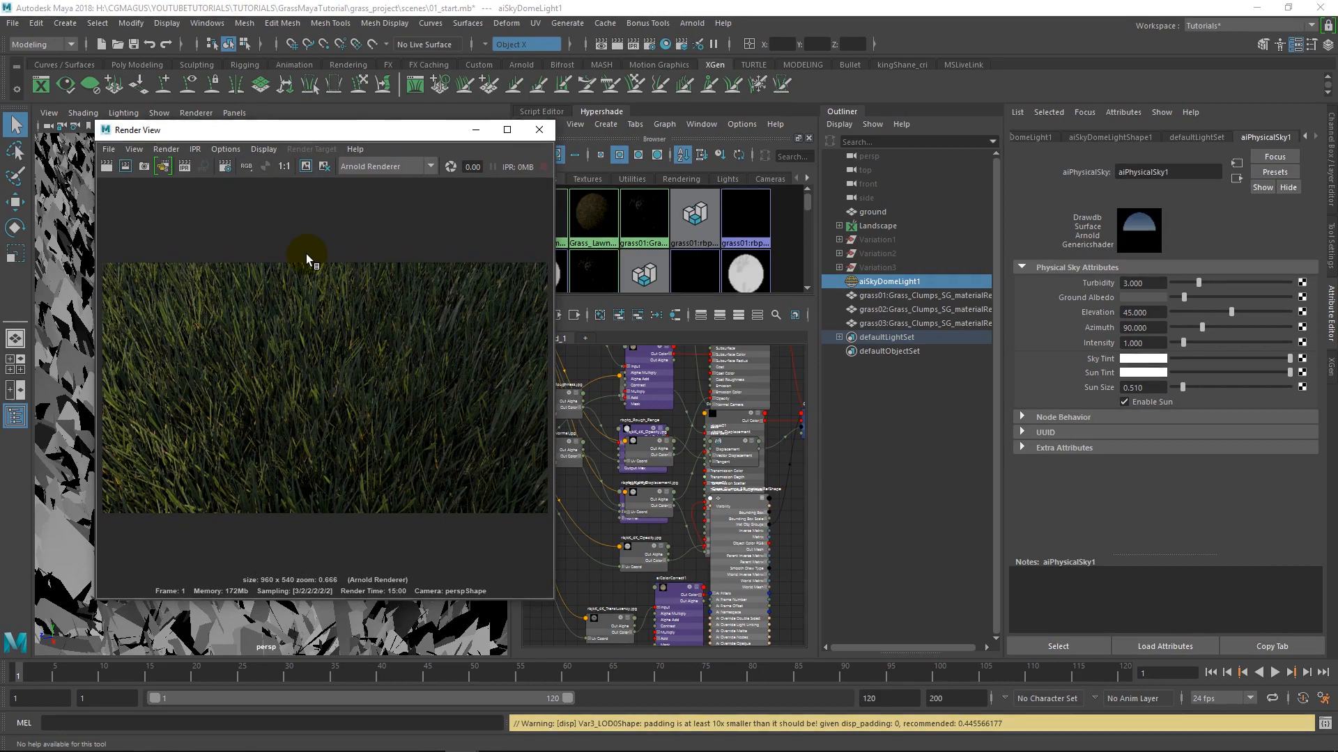
left_click_drag(307, 130, 282, 125)
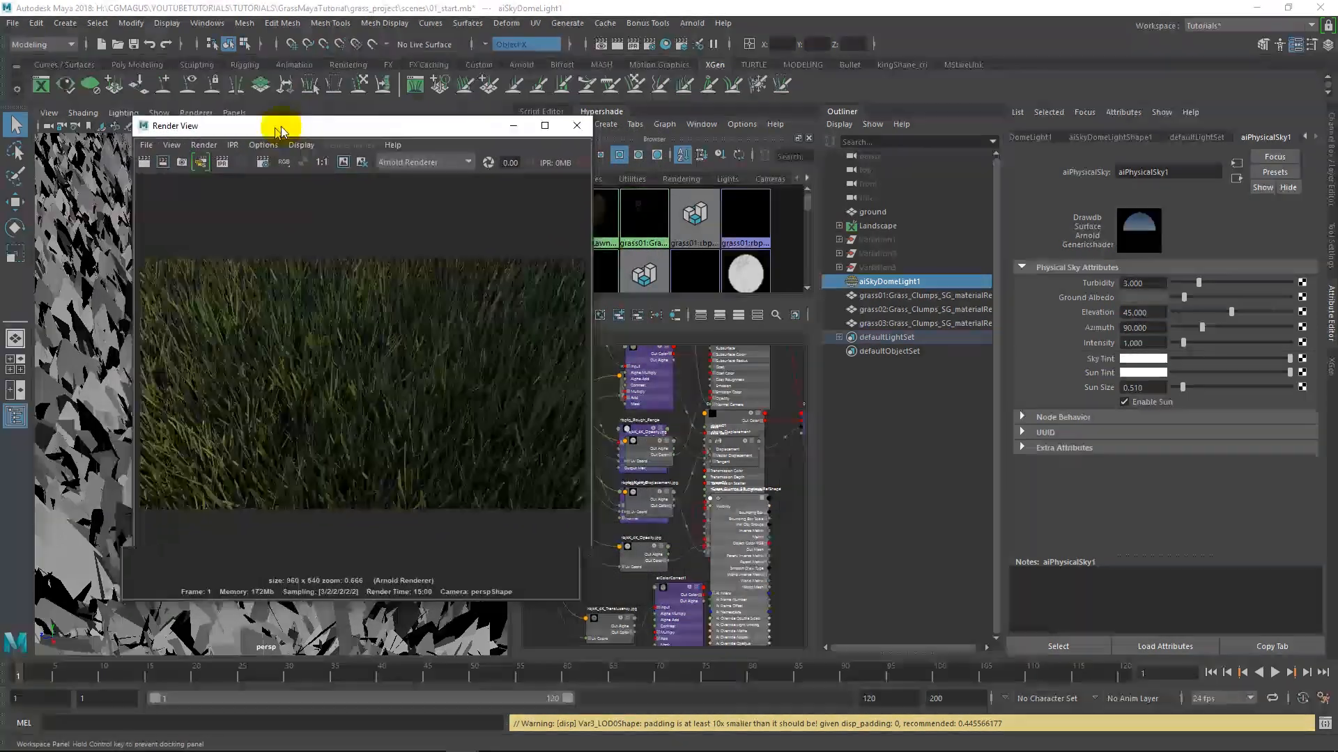
left_click_drag(282, 125, 235, 117)
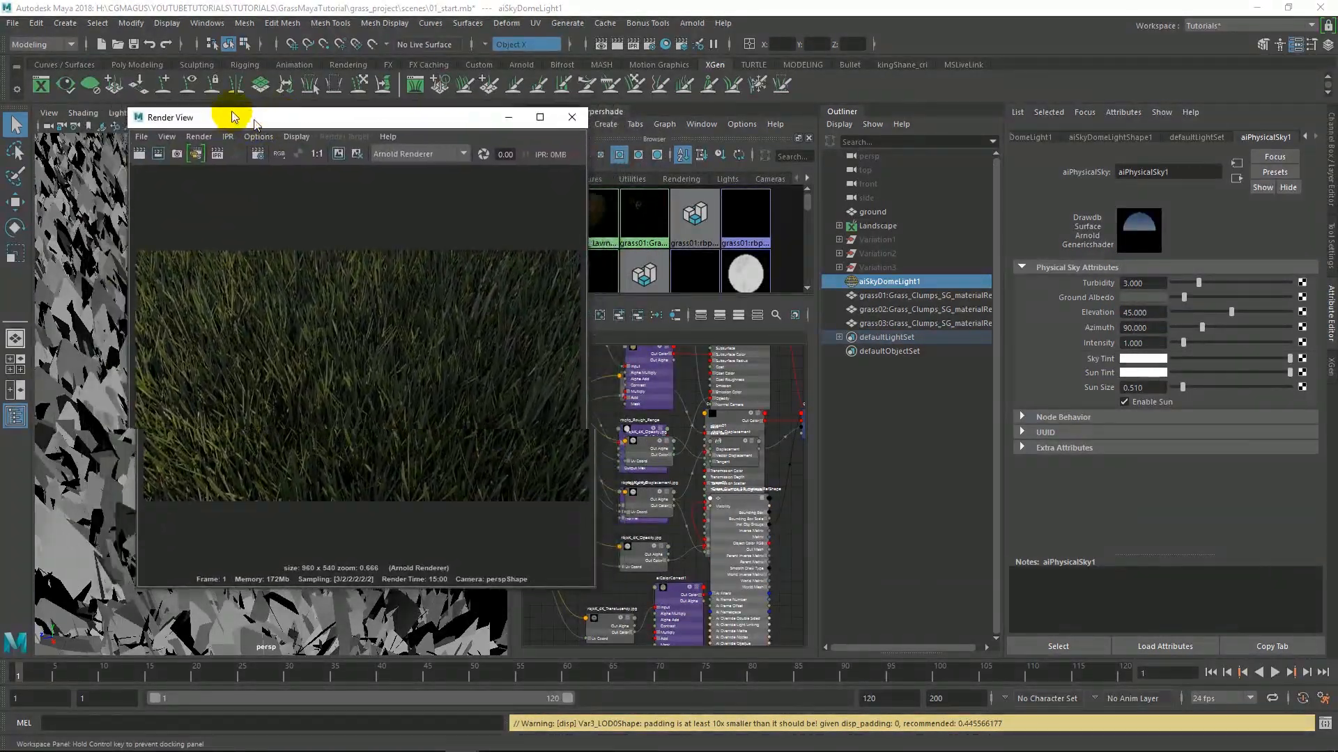
left_click_drag(235, 117, 742, 124)
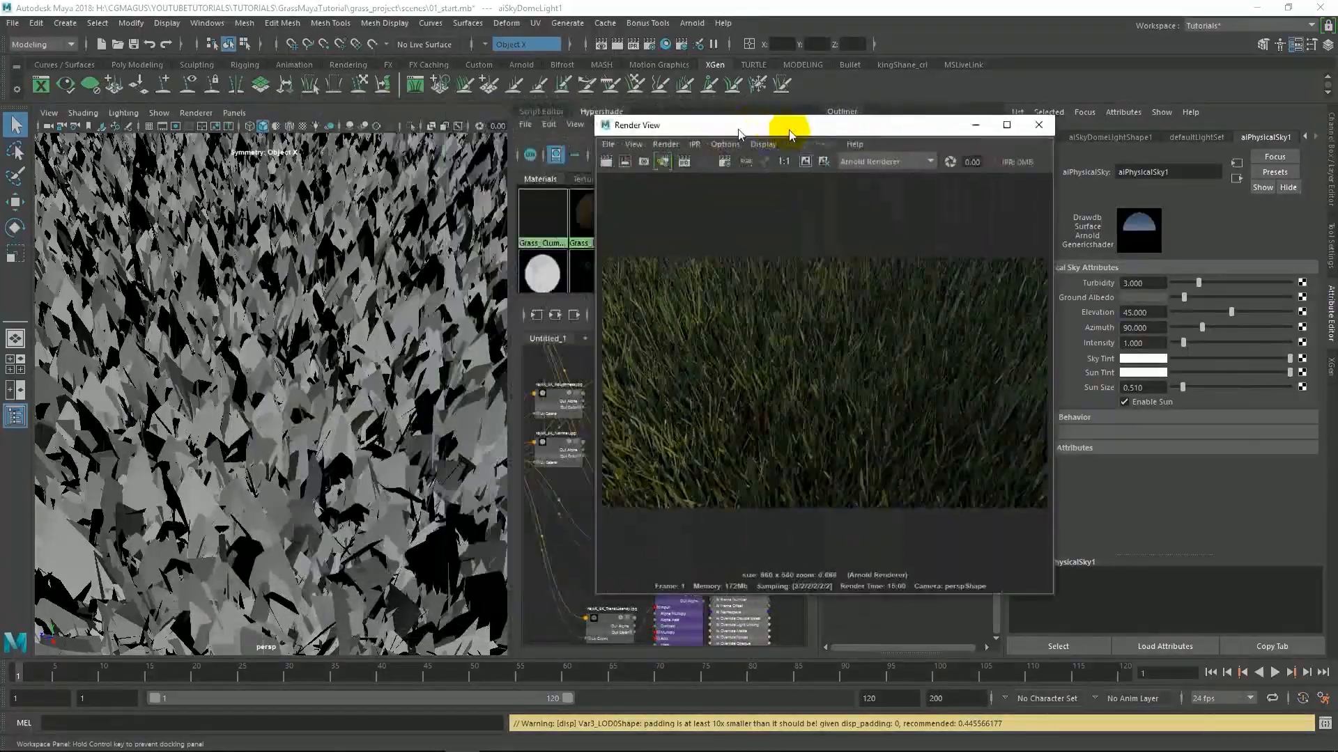